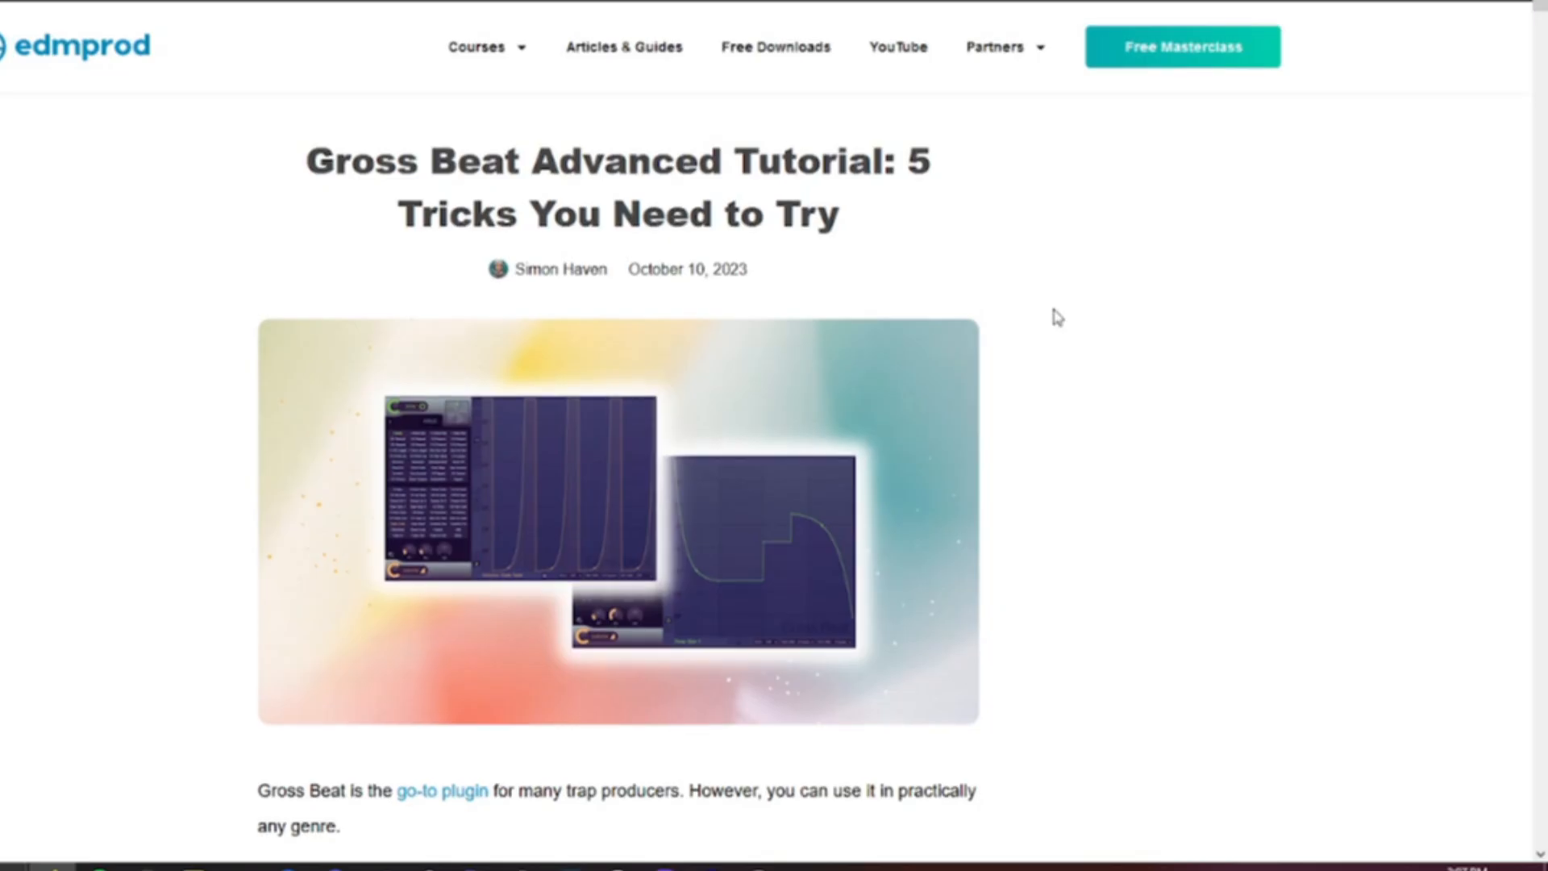
- Scroll down through the Gross Beat tutorial article toward the free downloads grid
{"action": "scroll", "scroll_direction": "down", "scroll_amount": 3}
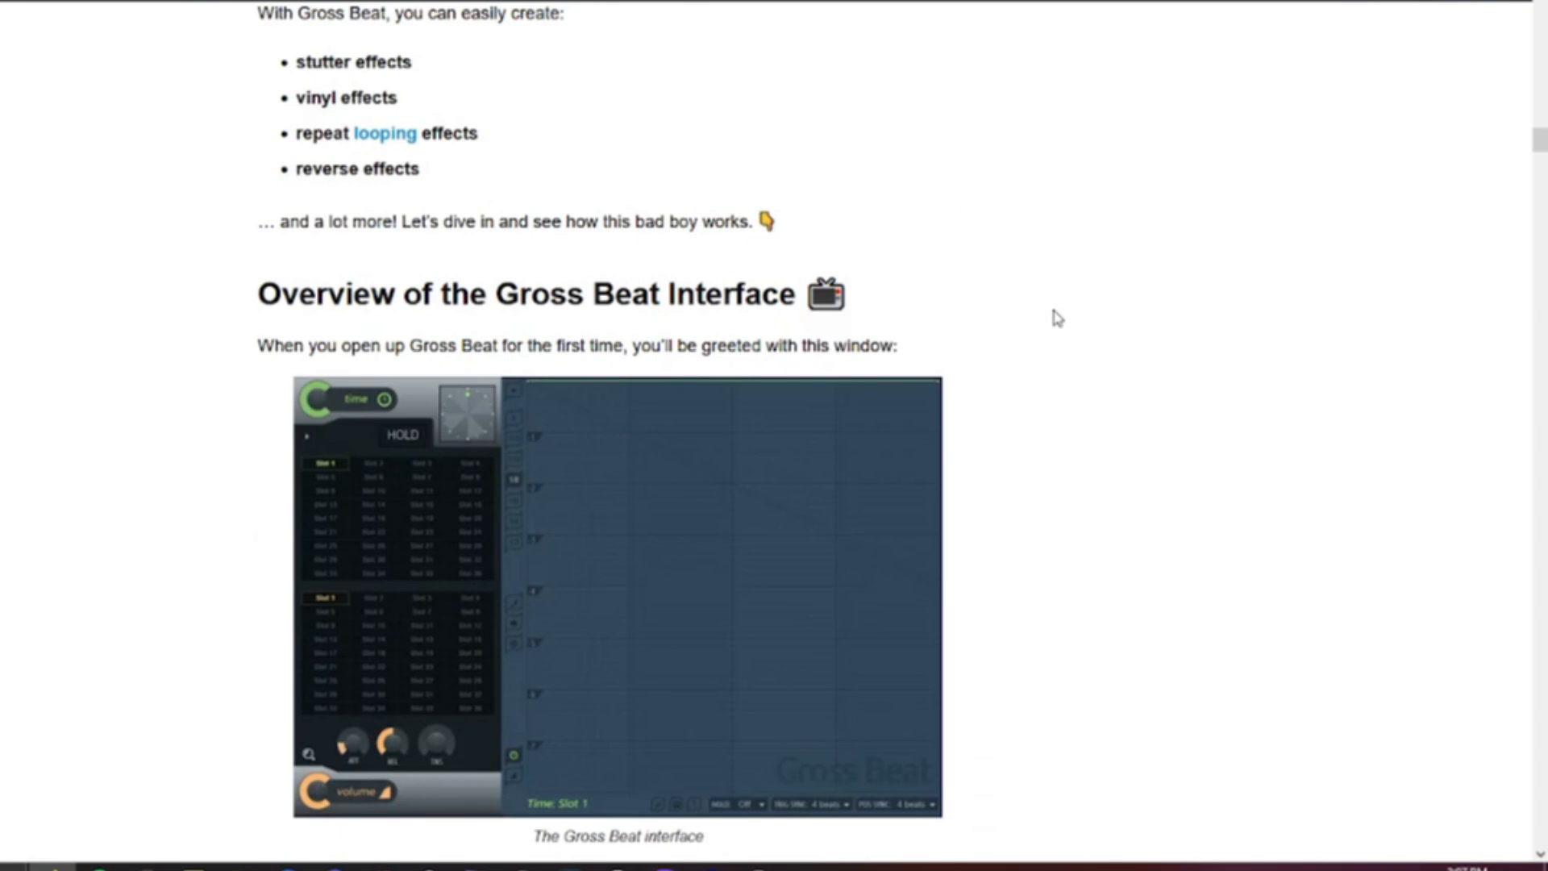
{"action": "scroll", "scroll_direction": "down", "scroll_amount": 3}
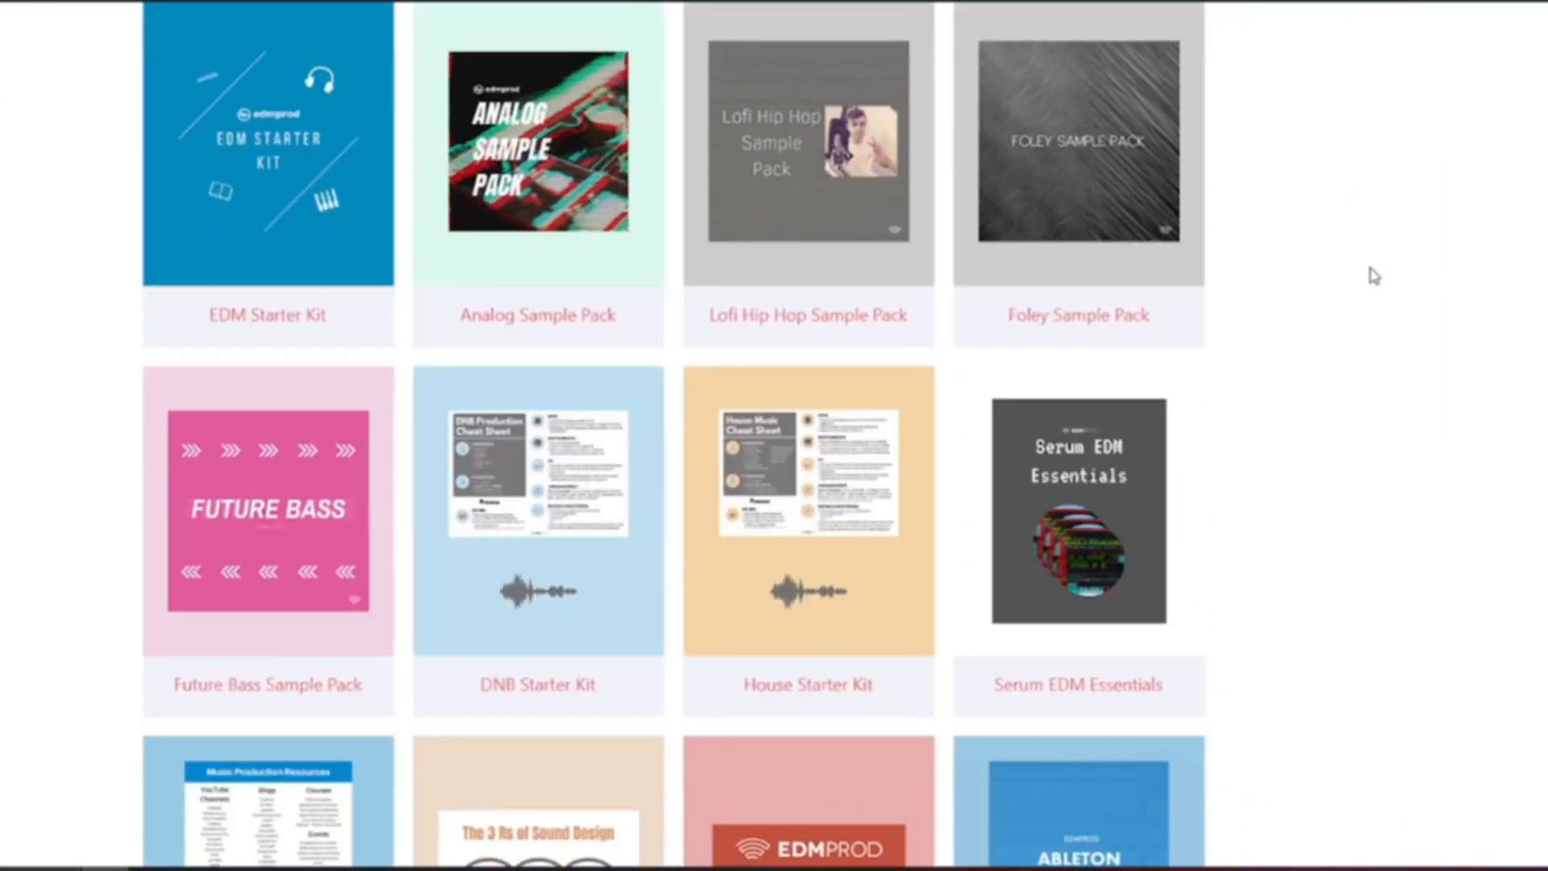
{"action": "scroll", "scroll_direction": "down", "scroll_amount": 3}
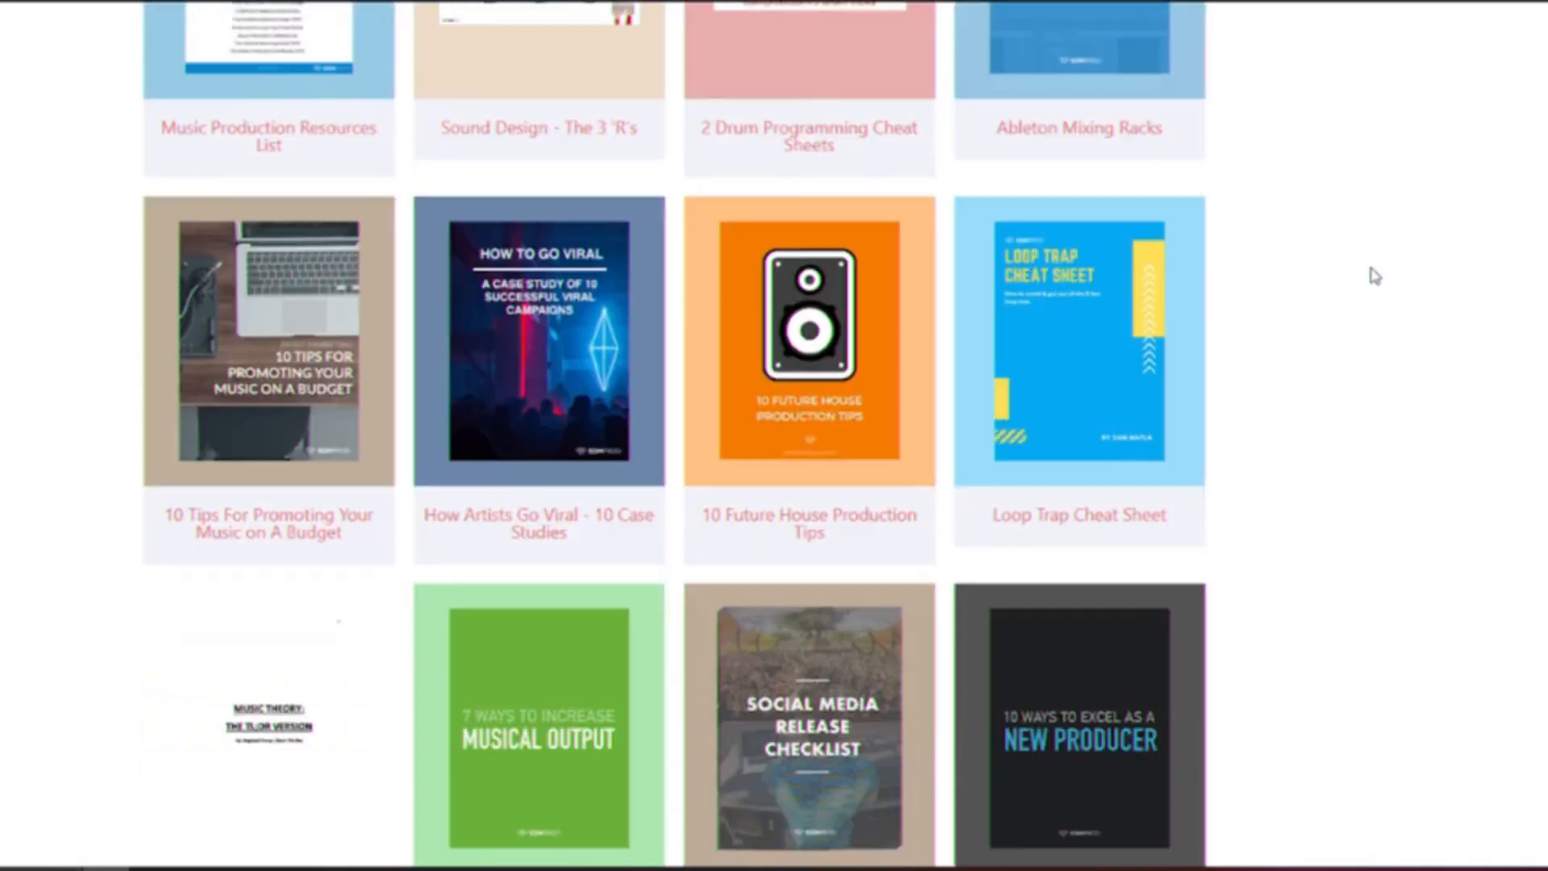
{"action": "scroll", "scroll_direction": "down", "scroll_amount": 3}
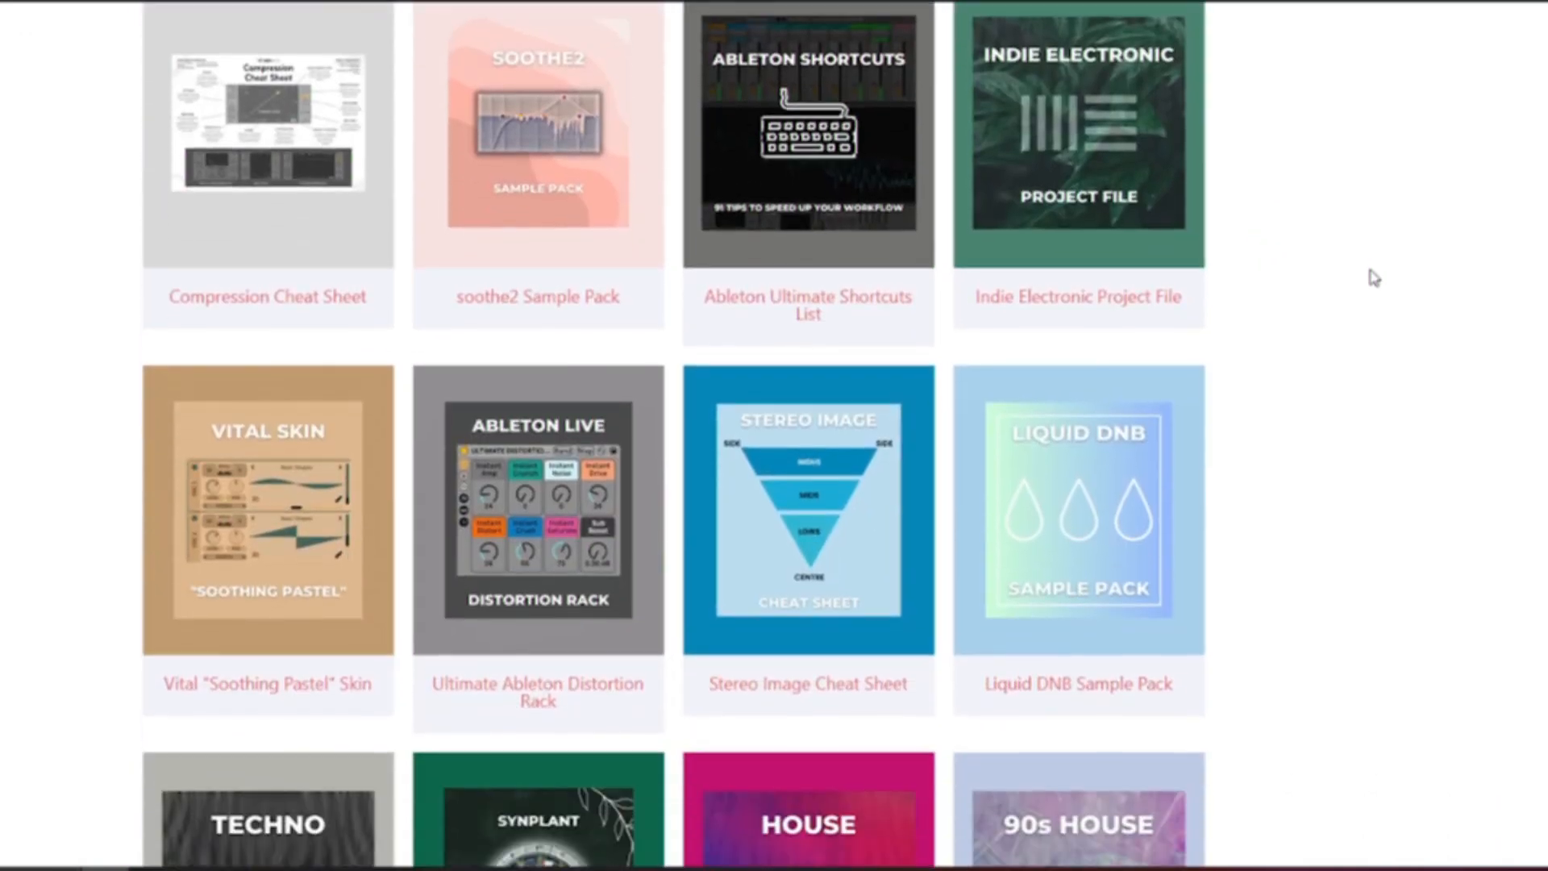
{"action": "scroll", "scroll_direction": "down", "scroll_amount": 3}
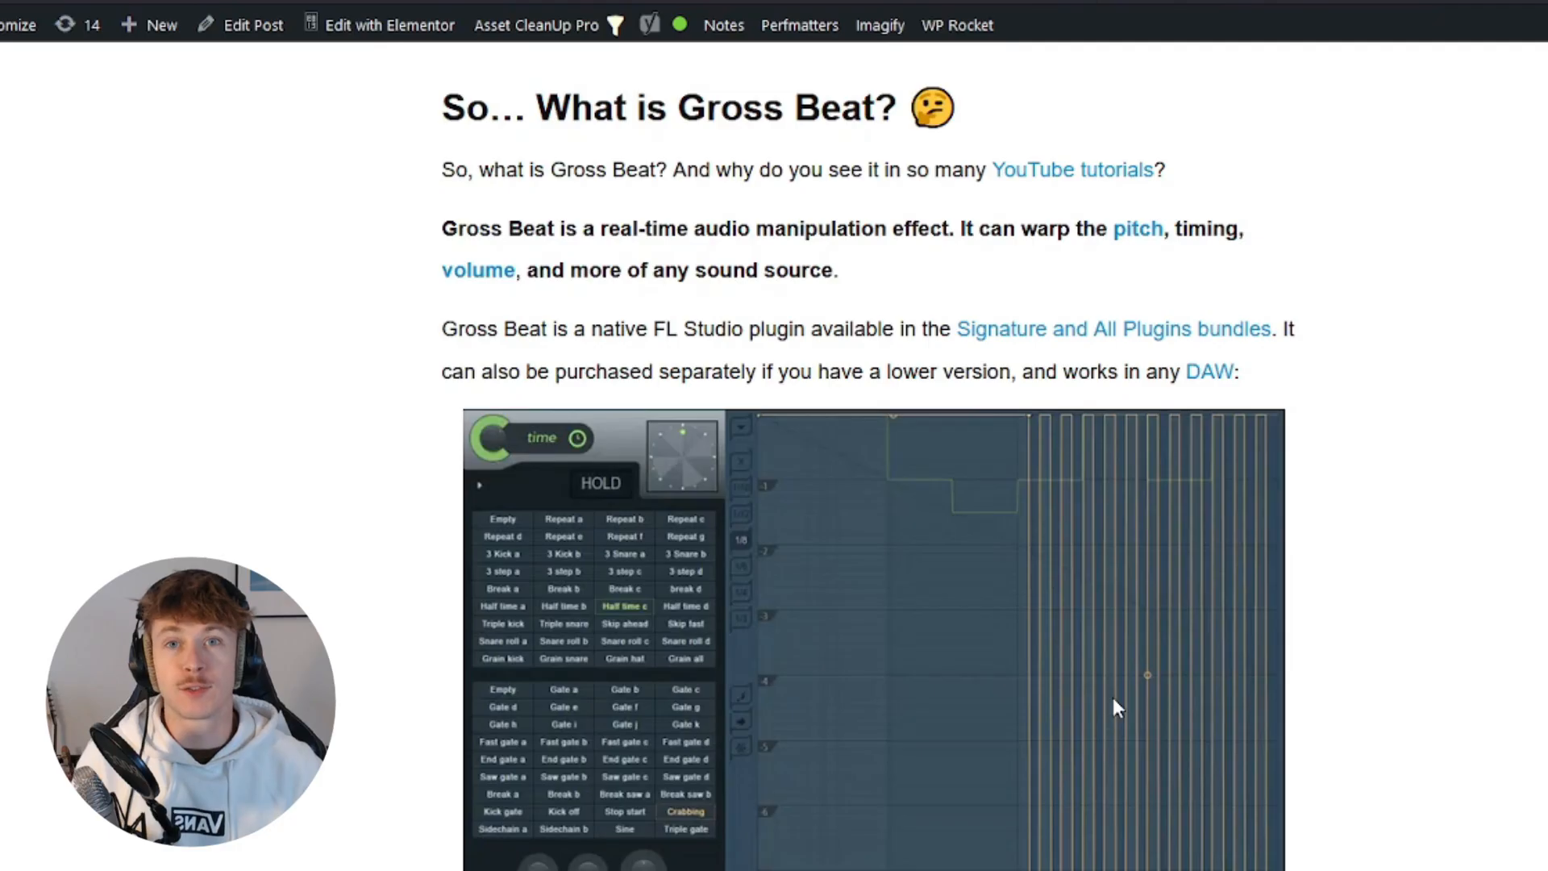
{"action": "mouse_move", "coordinate": [1515, 444]}
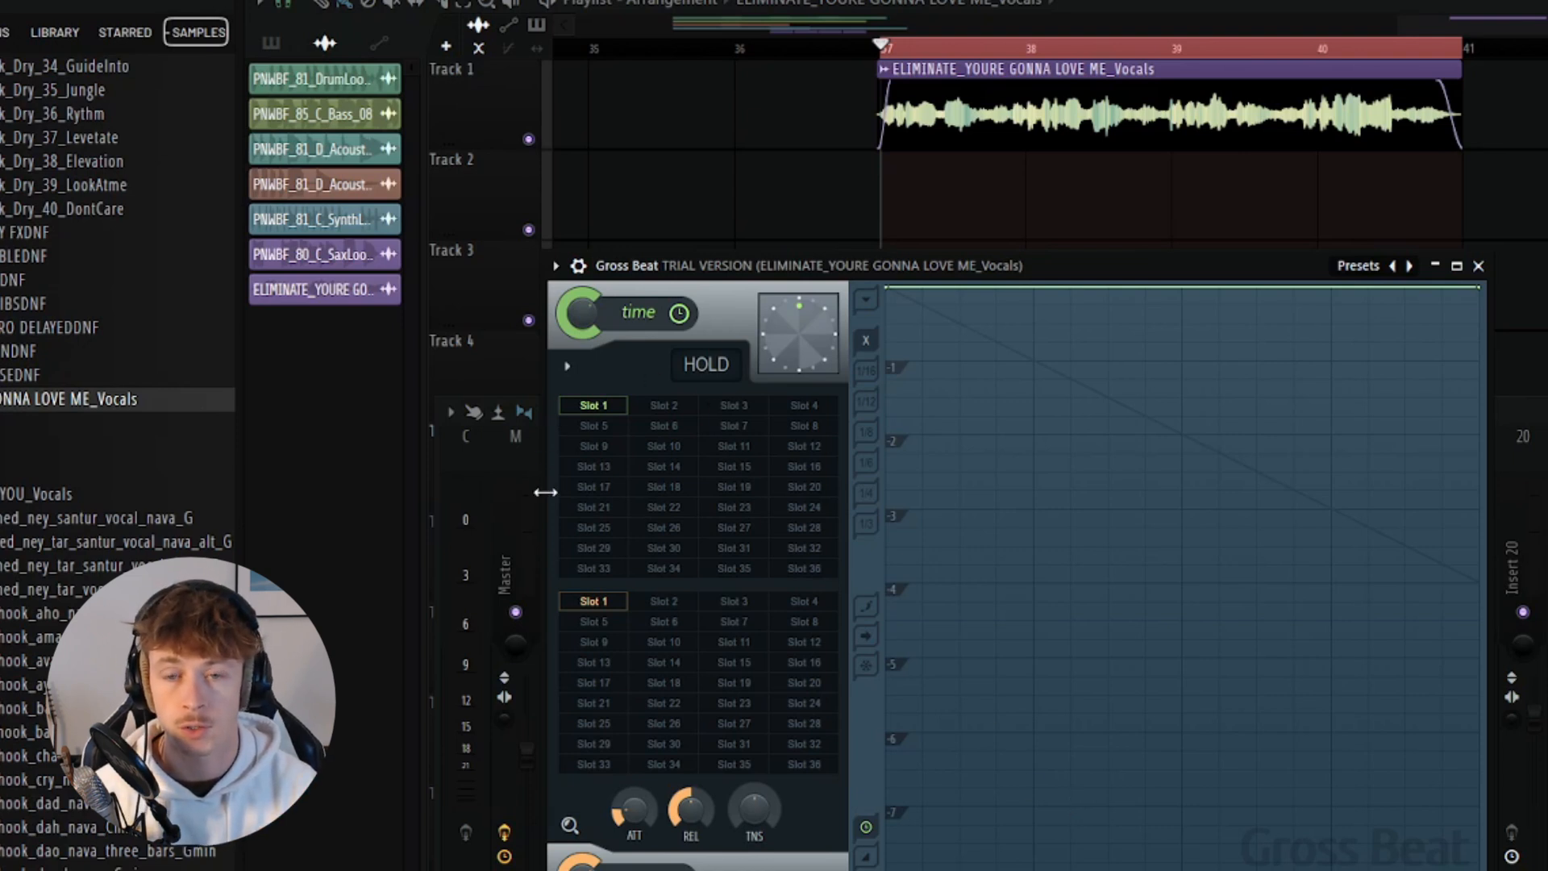
{"action": "mouse_move", "coordinate": [758, 484]}
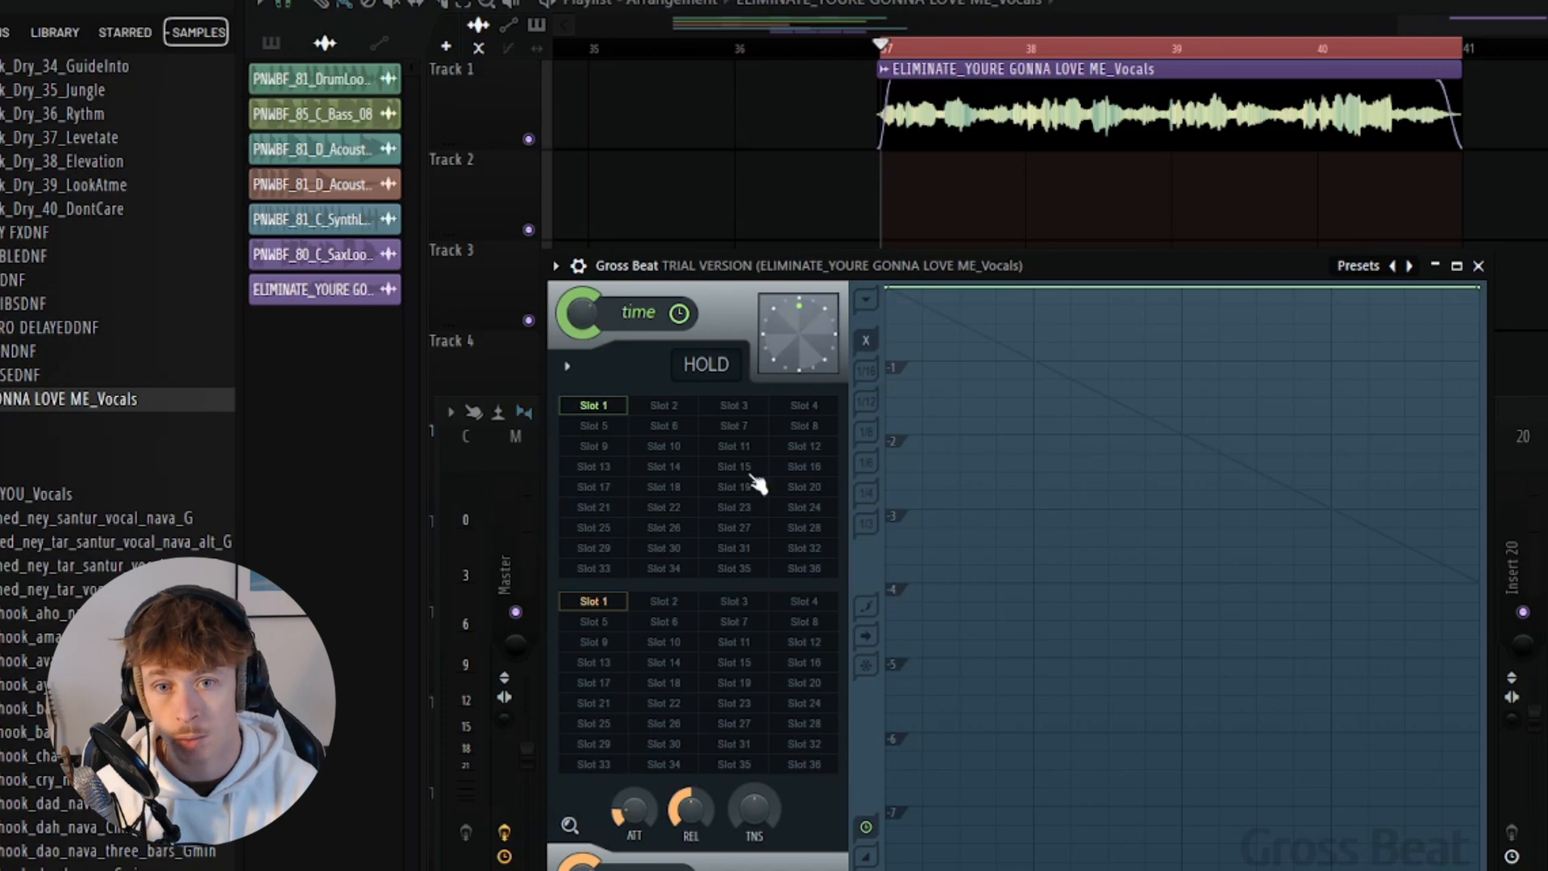
{"action": "mouse_move", "coordinate": [578, 791]}
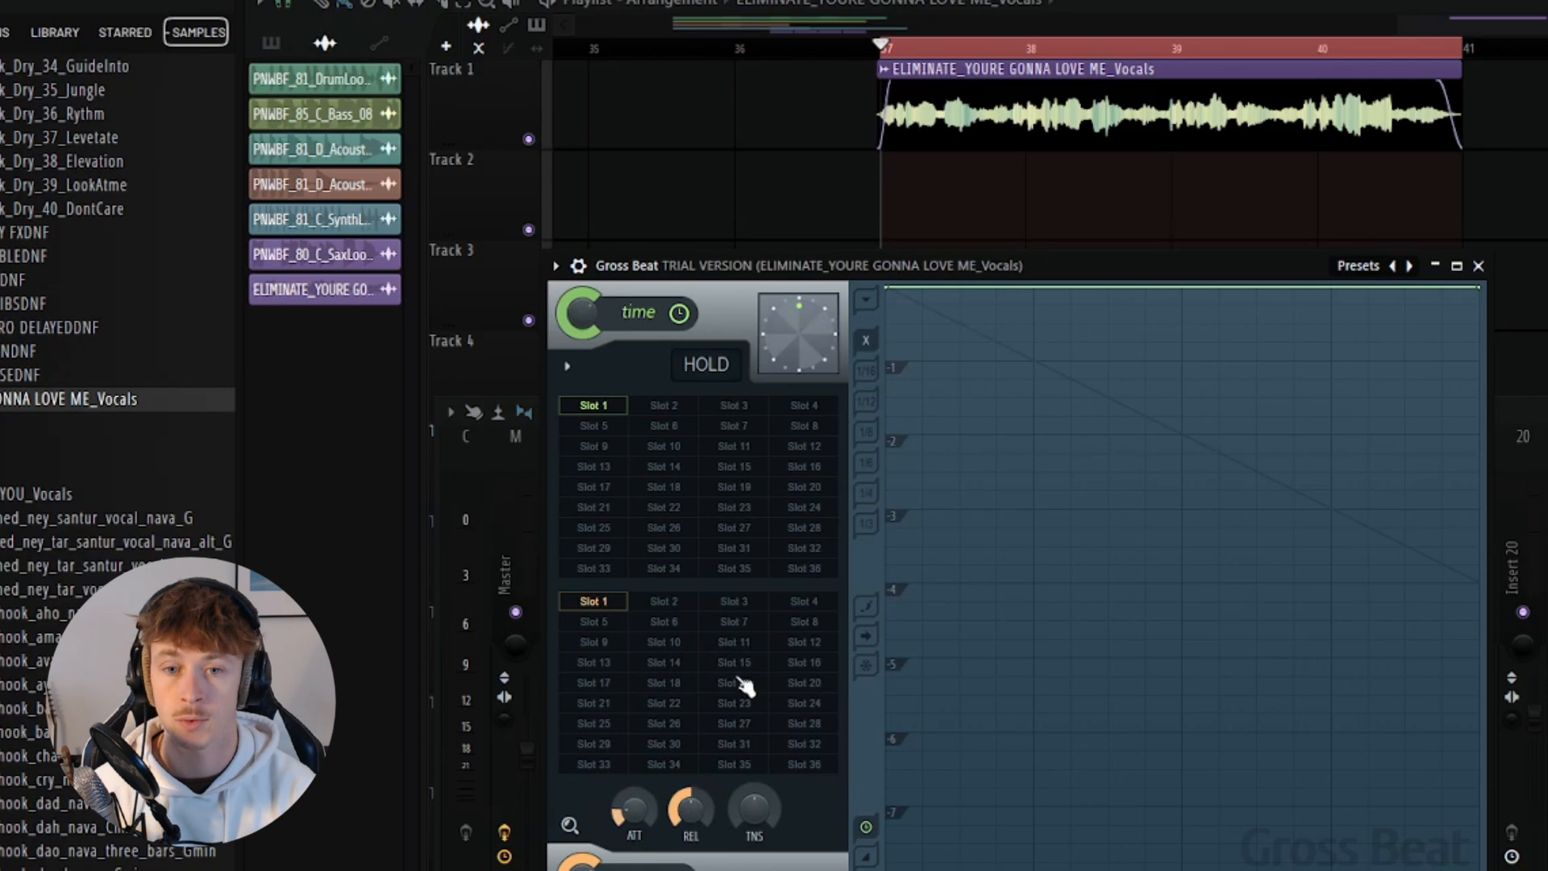
{"action": "mouse_move", "coordinate": [939, 340]}
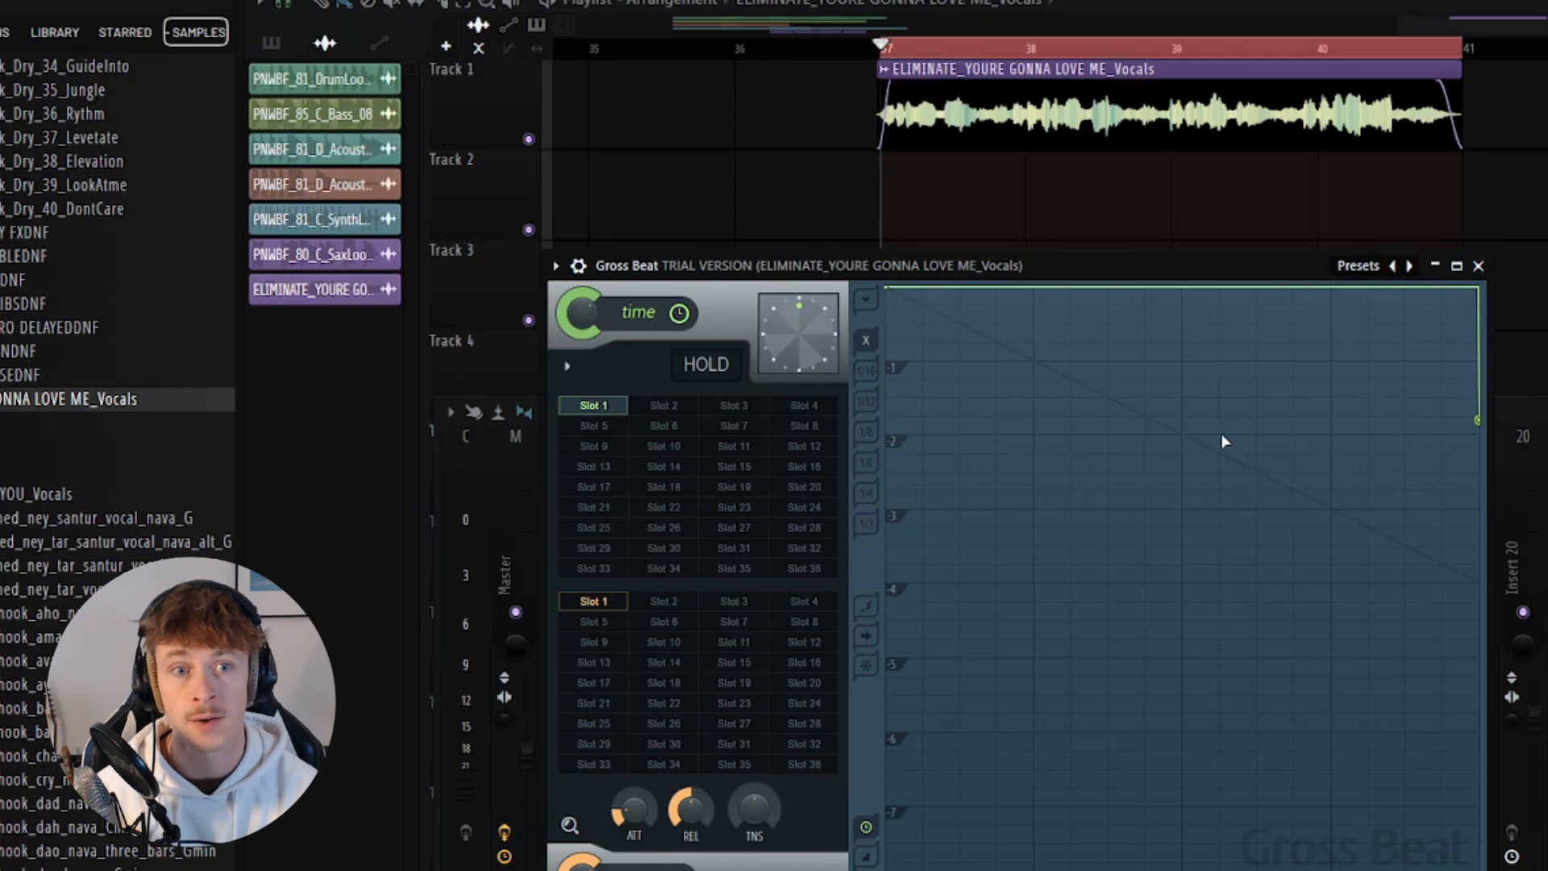
{"action": "left_click_drag", "start_coordinate": [1224, 442], "coordinate": [1066, 563]}
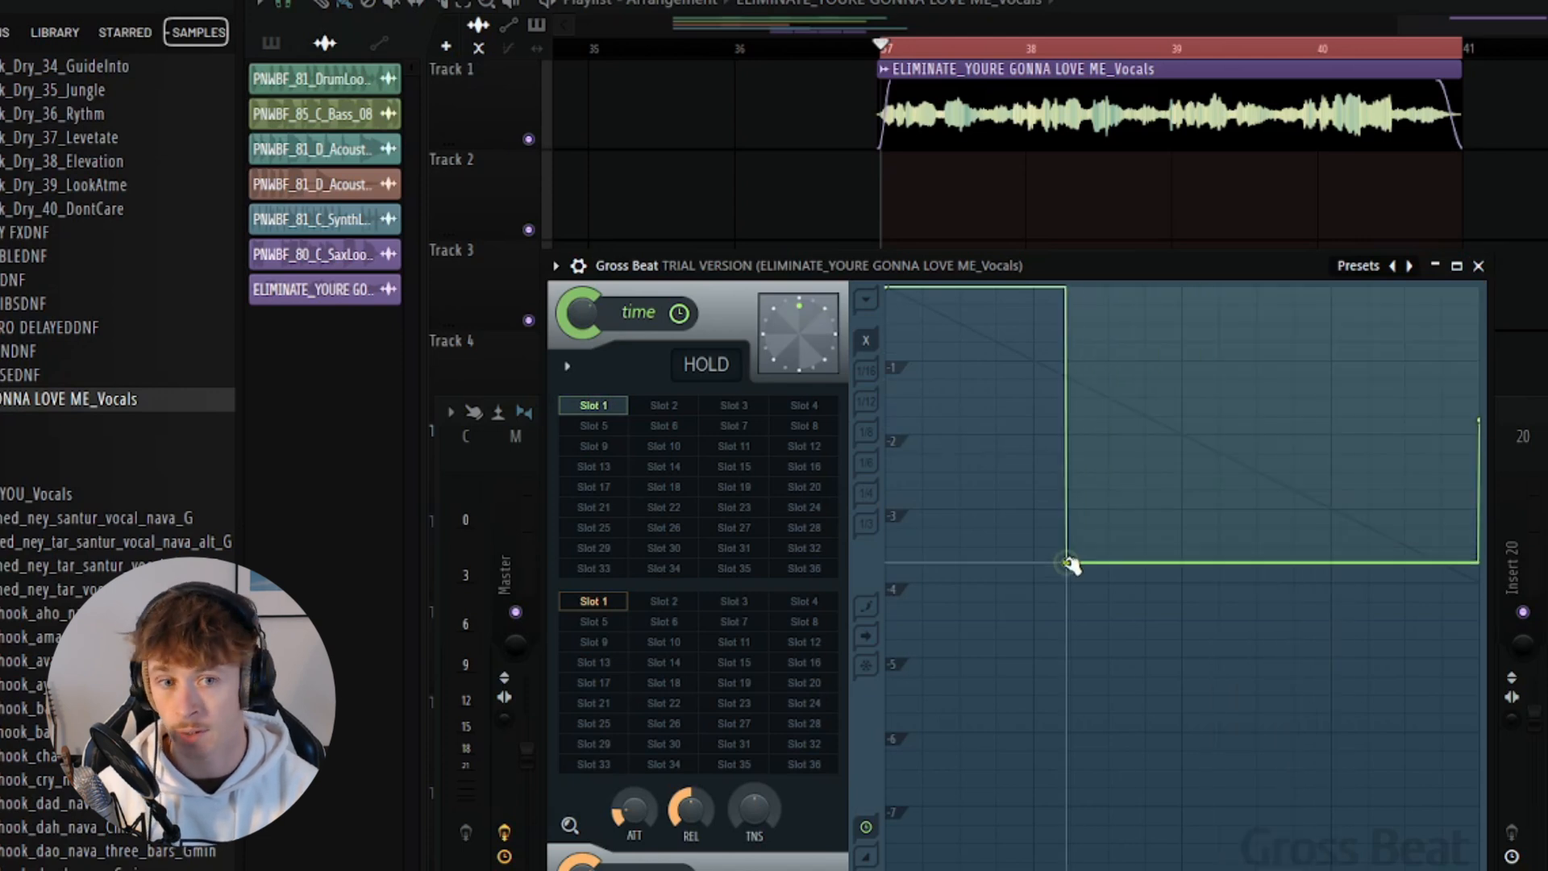
{"action": "left_click_drag", "start_coordinate": [1066, 563], "coordinate": [1205, 504]}
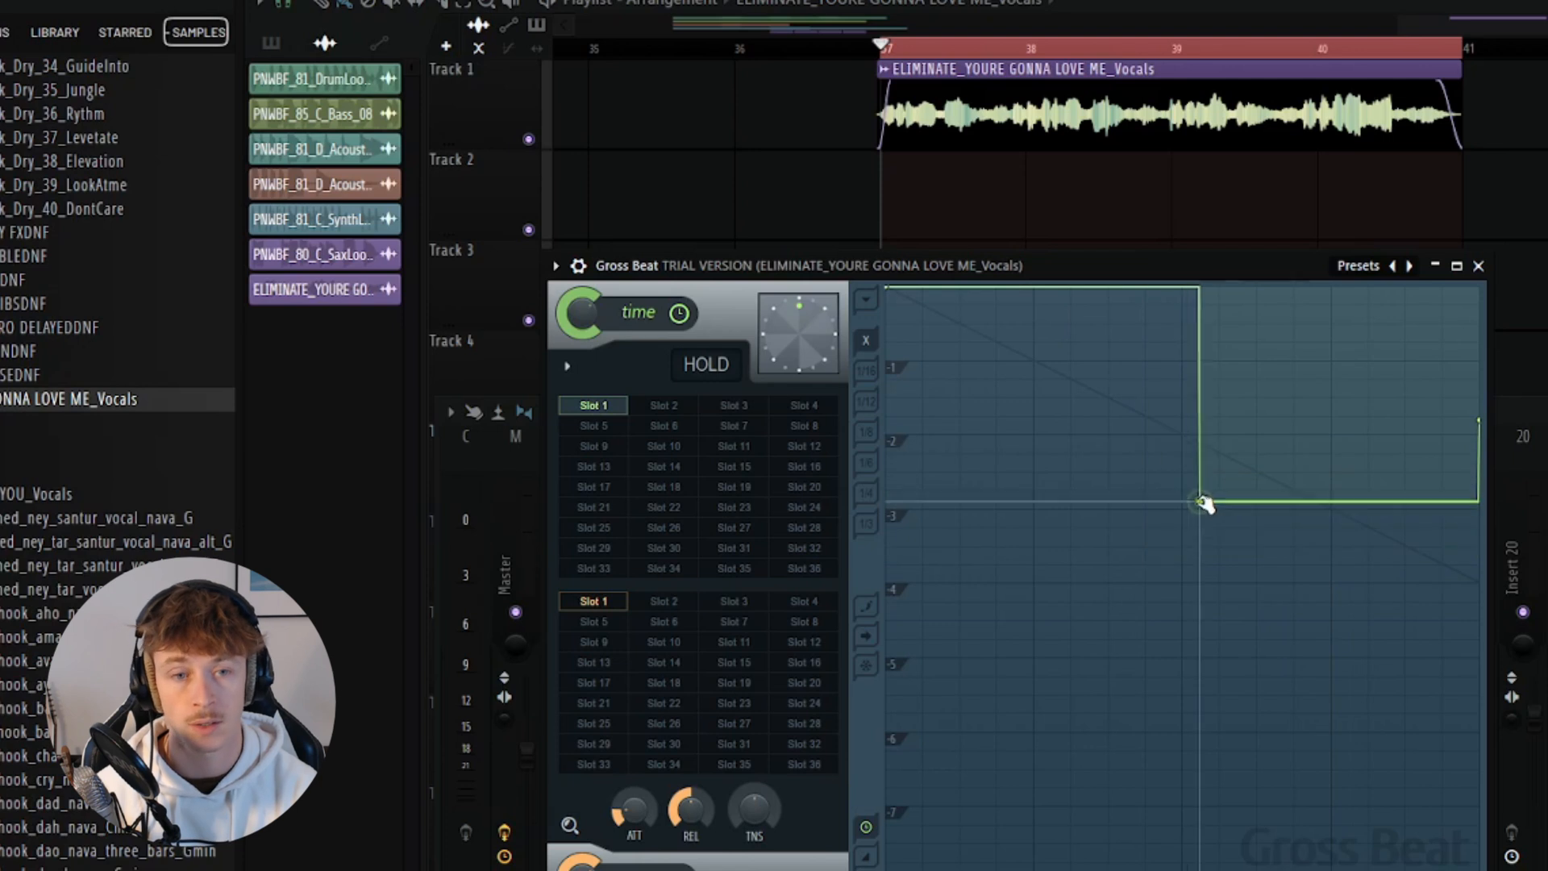
{"action": "left_click_drag", "start_coordinate": [1205, 504], "coordinate": [1371, 287]}
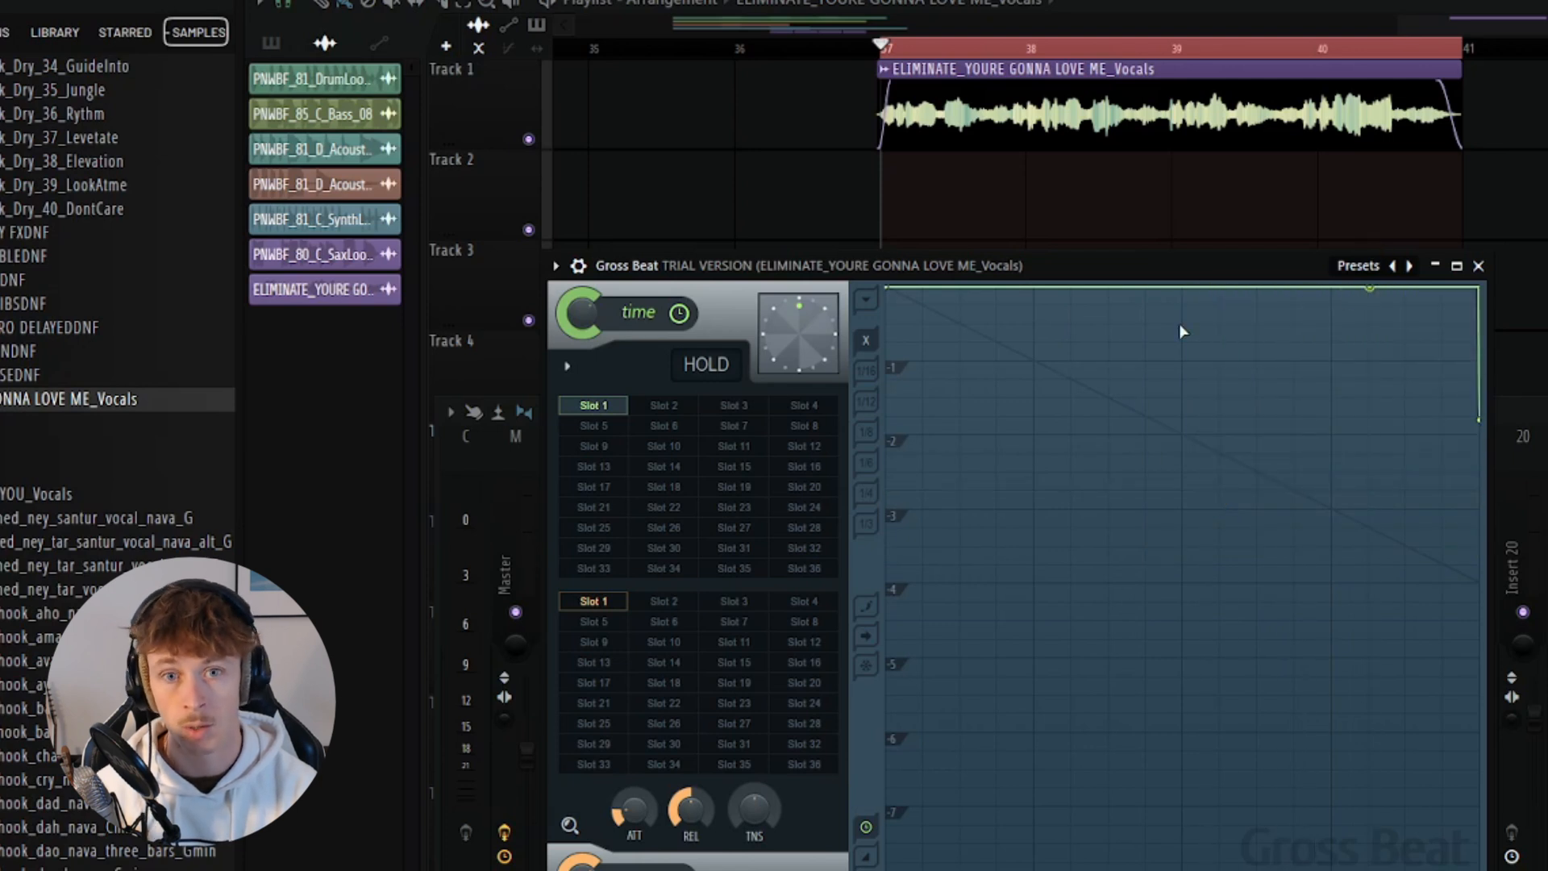
{"action": "mouse_move", "coordinate": [681, 554]}
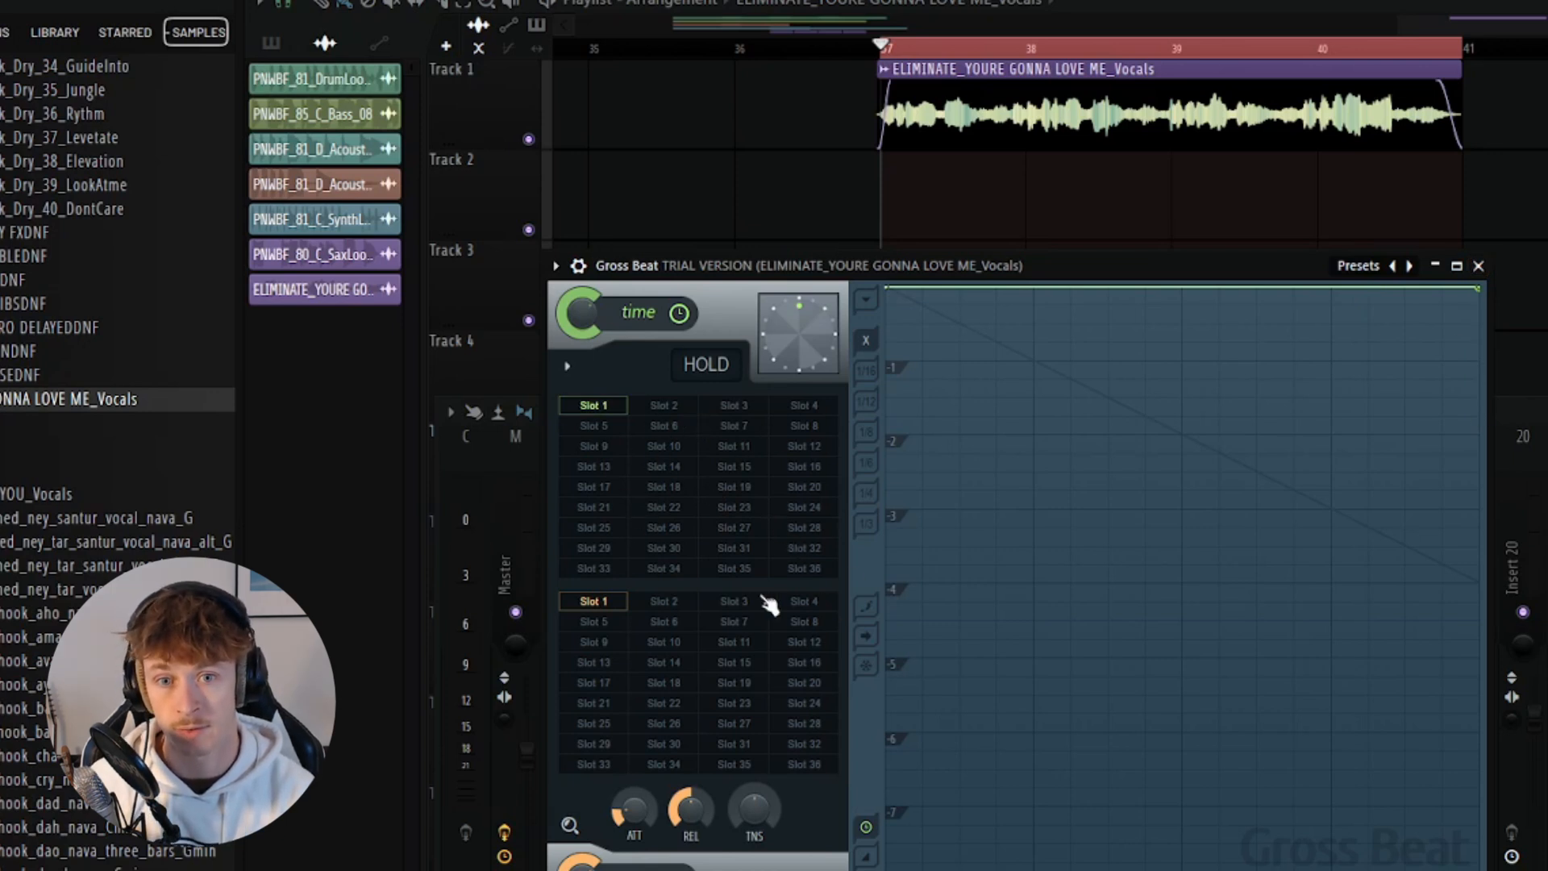
{"action": "mouse_move", "coordinate": [666, 484]}
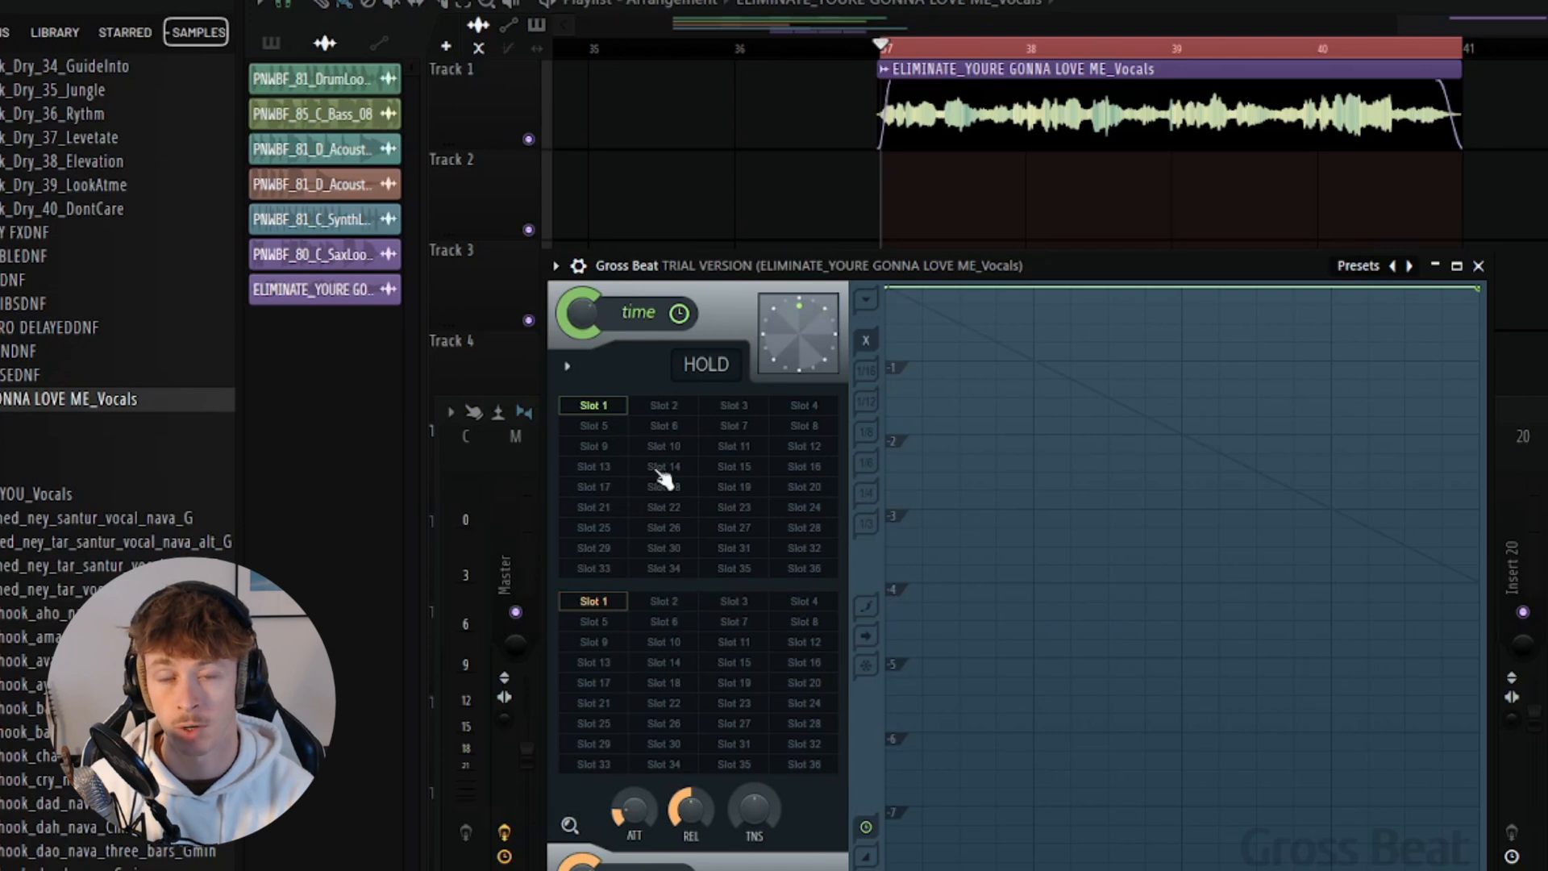
- Shape Slot 2's time curve into a deep dip that climbs back up
{"action": "left_click", "coordinate": [663, 405]}
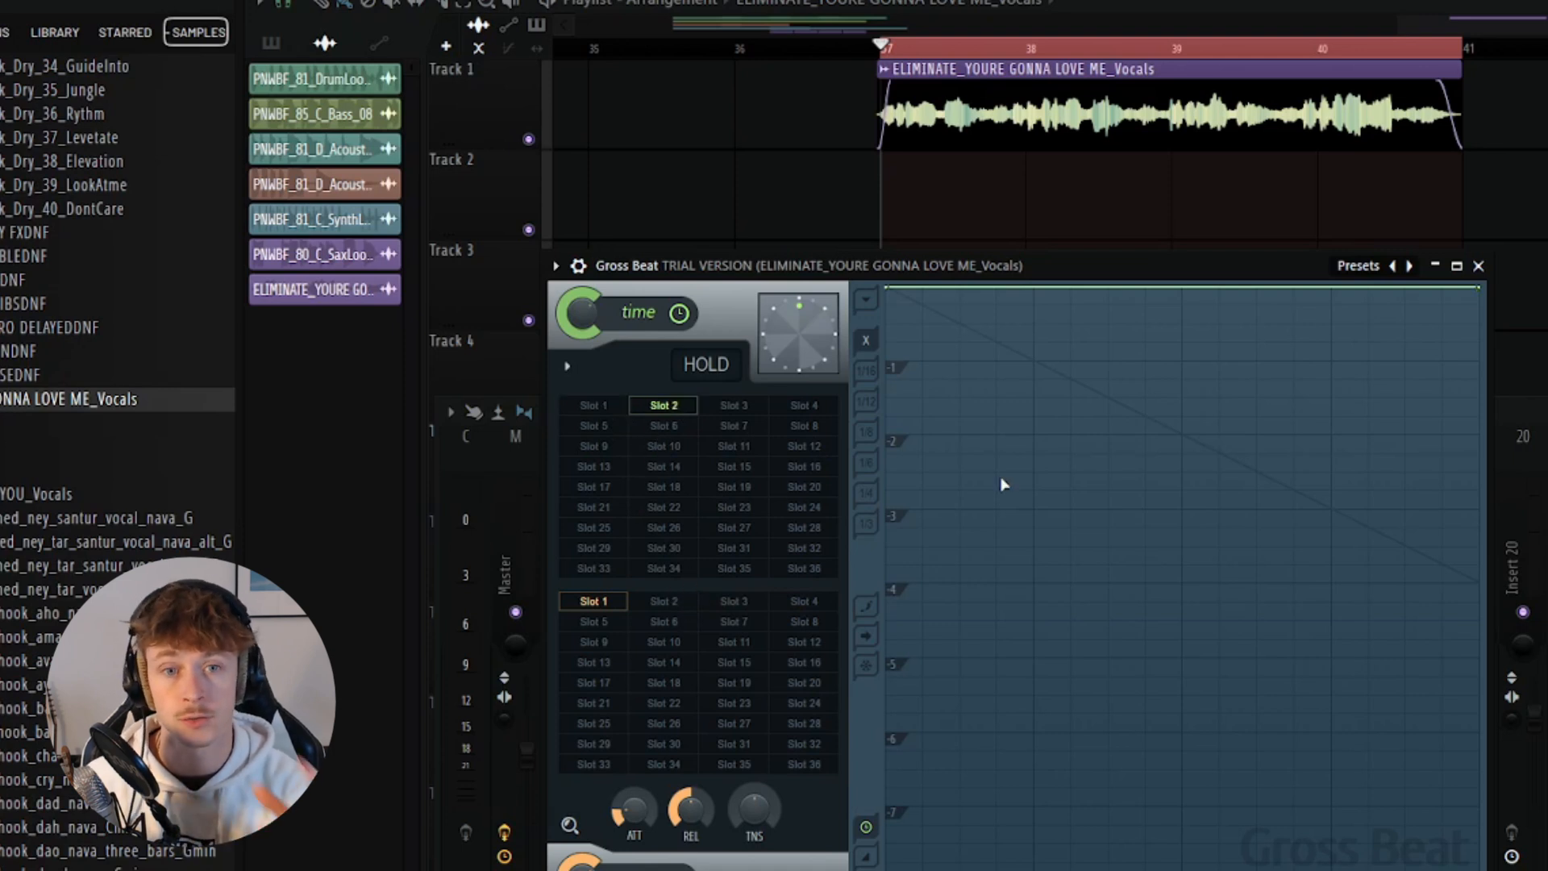
{"action": "mouse_move", "coordinate": [637, 671]}
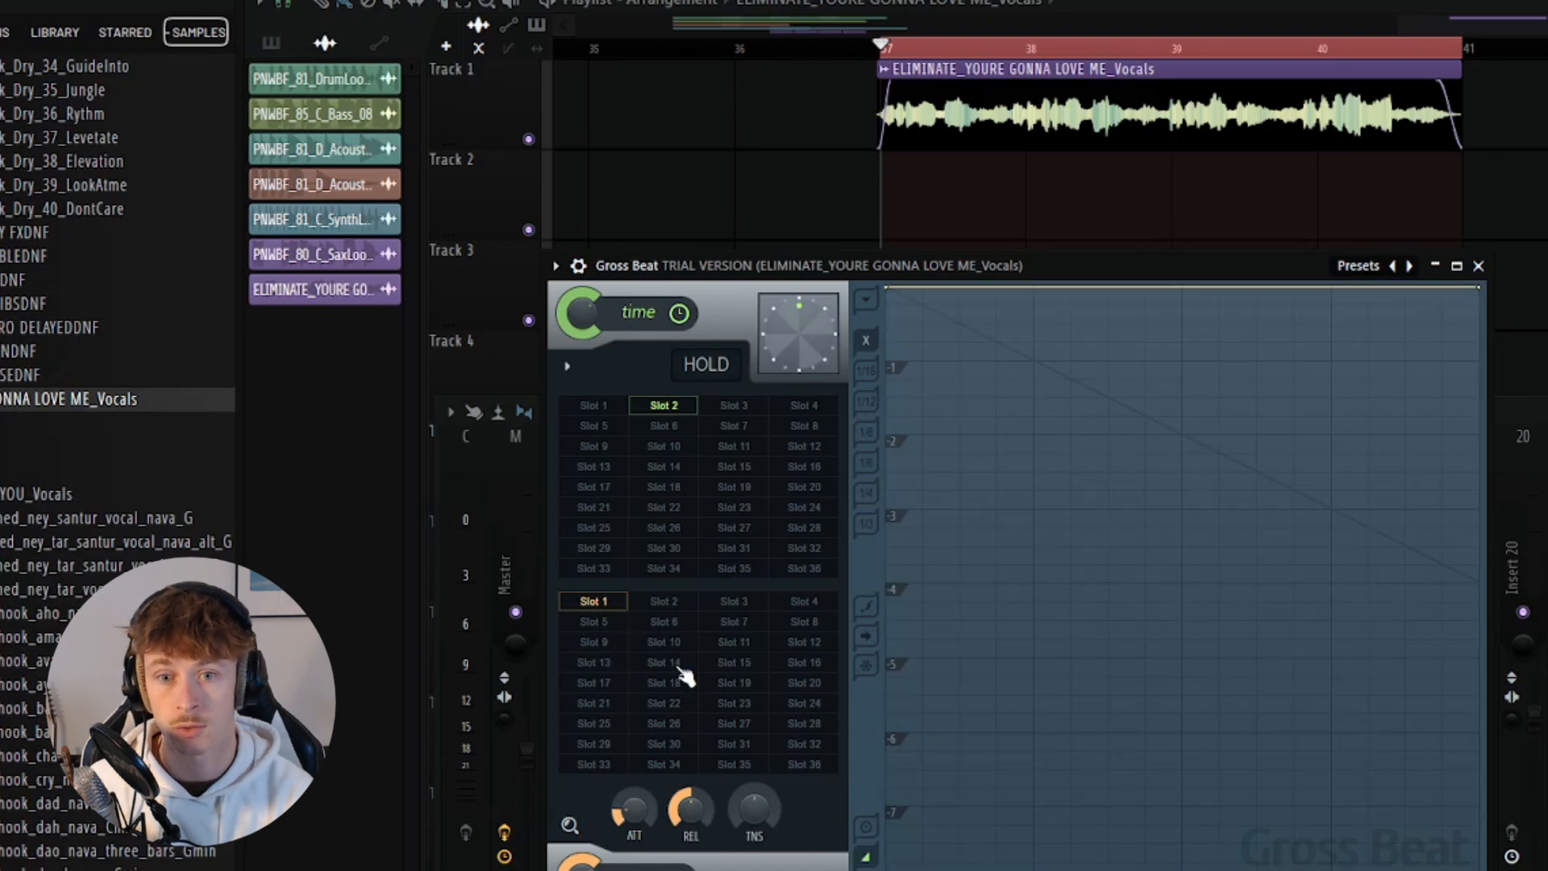
{"action": "mouse_move", "coordinate": [1479, 304]}
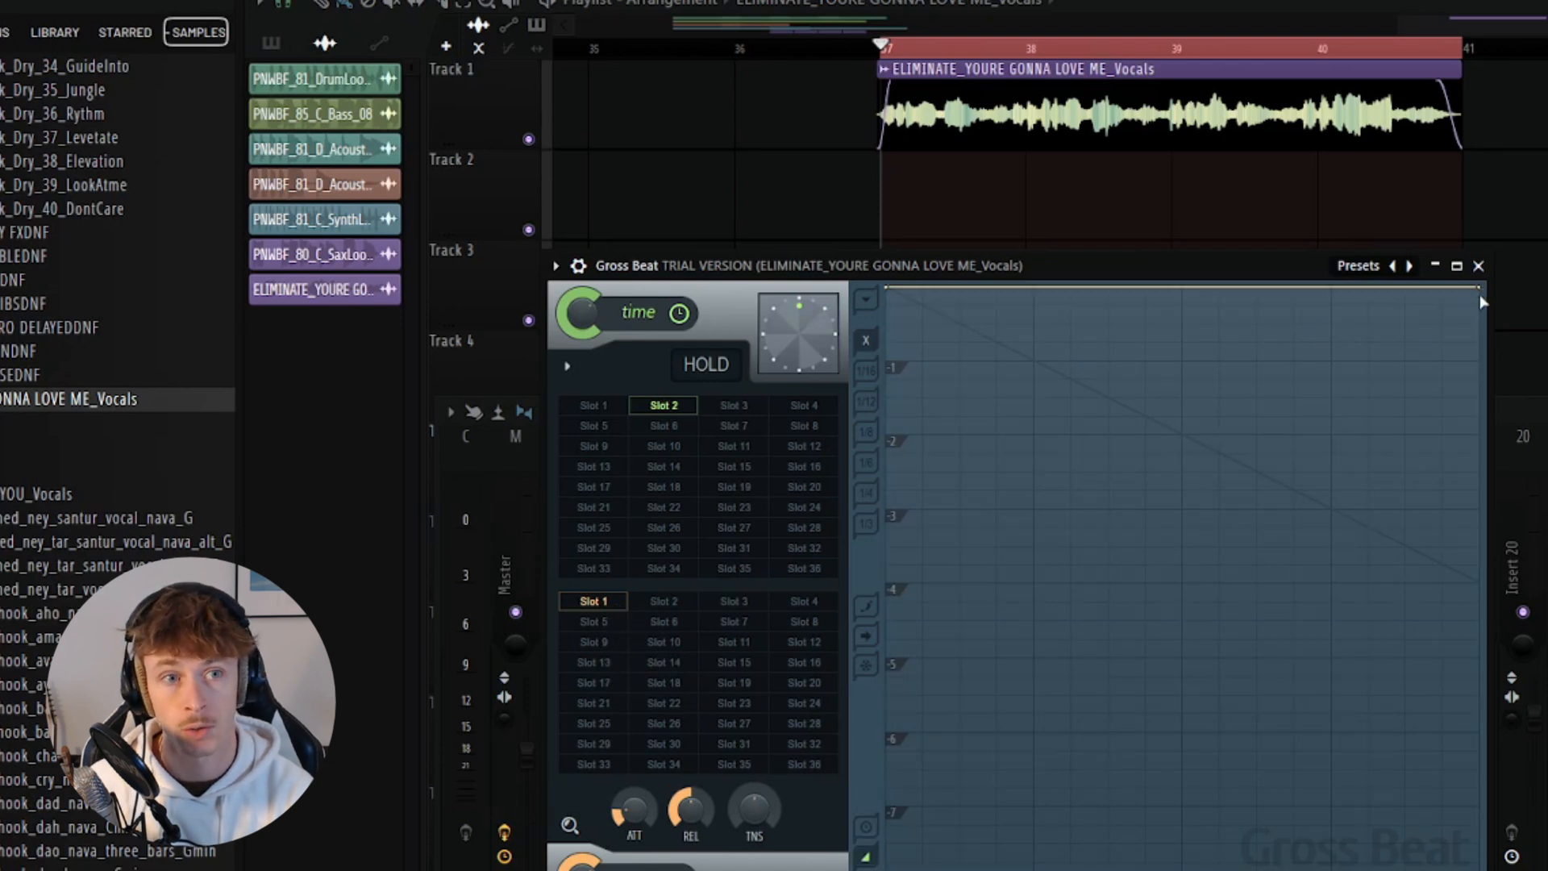
{"action": "left_click_drag", "start_coordinate": [1481, 302], "coordinate": [1480, 475]}
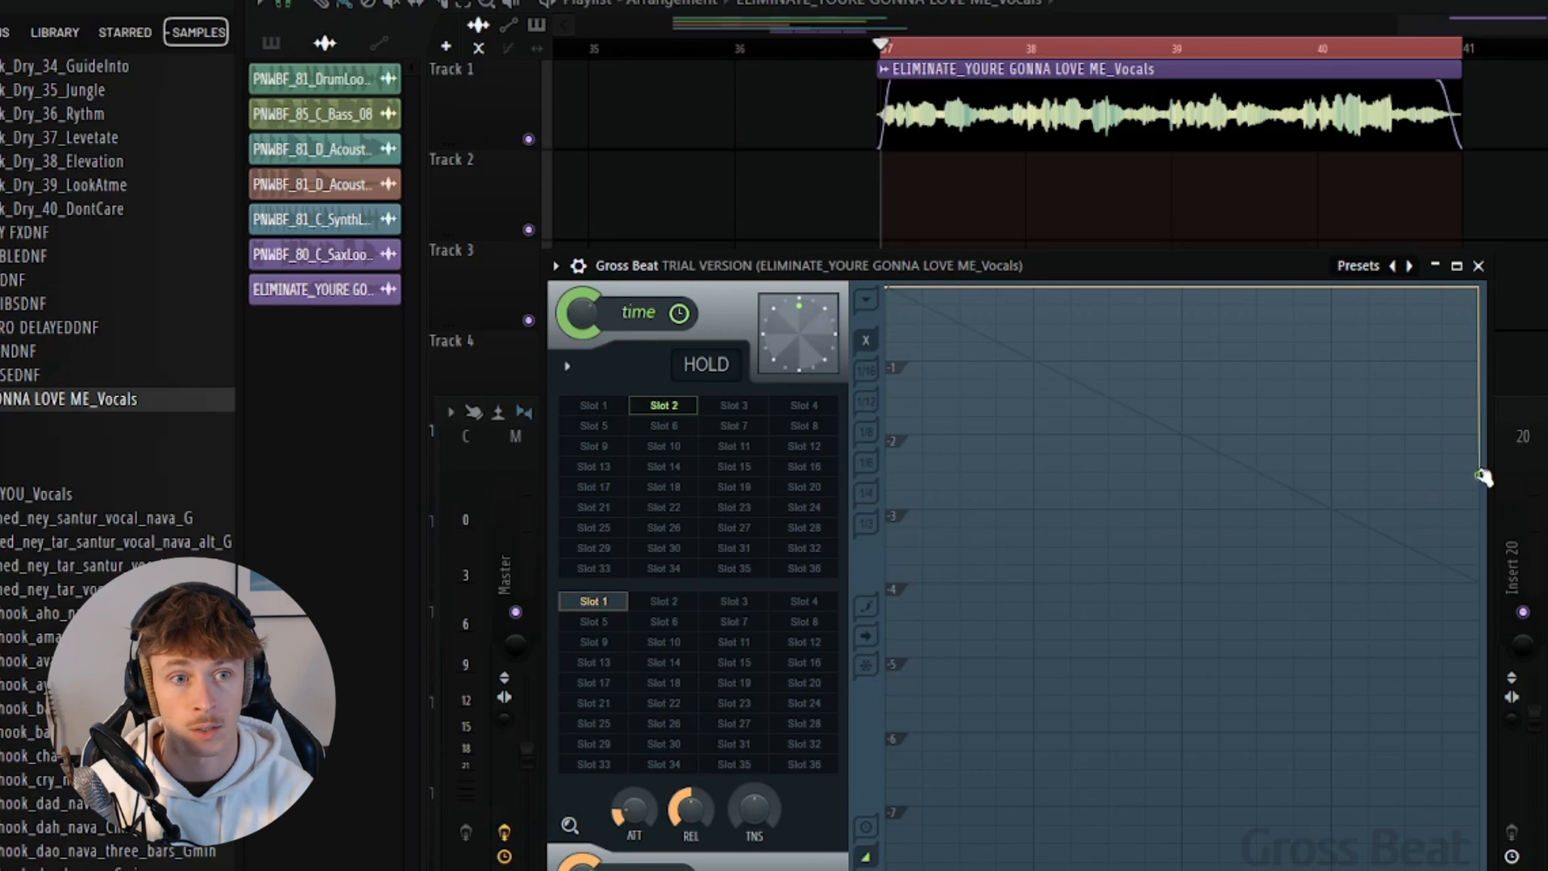
{"action": "left_click_drag", "start_coordinate": [887, 292], "coordinate": [1475, 474]}
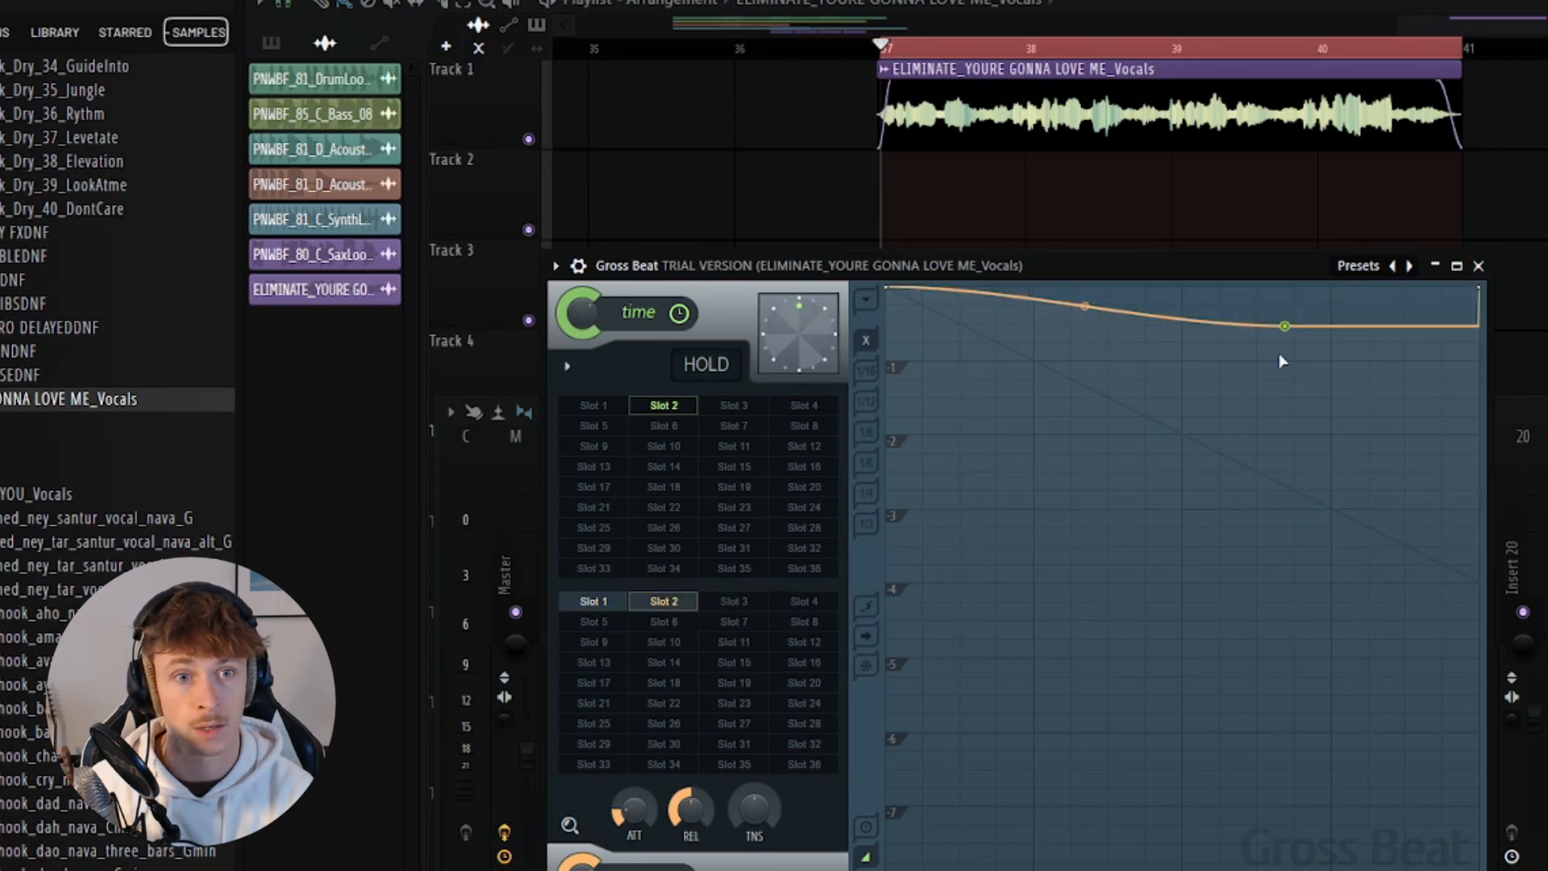
{"action": "left_click_drag", "start_coordinate": [1284, 326], "coordinate": [1284, 692]}
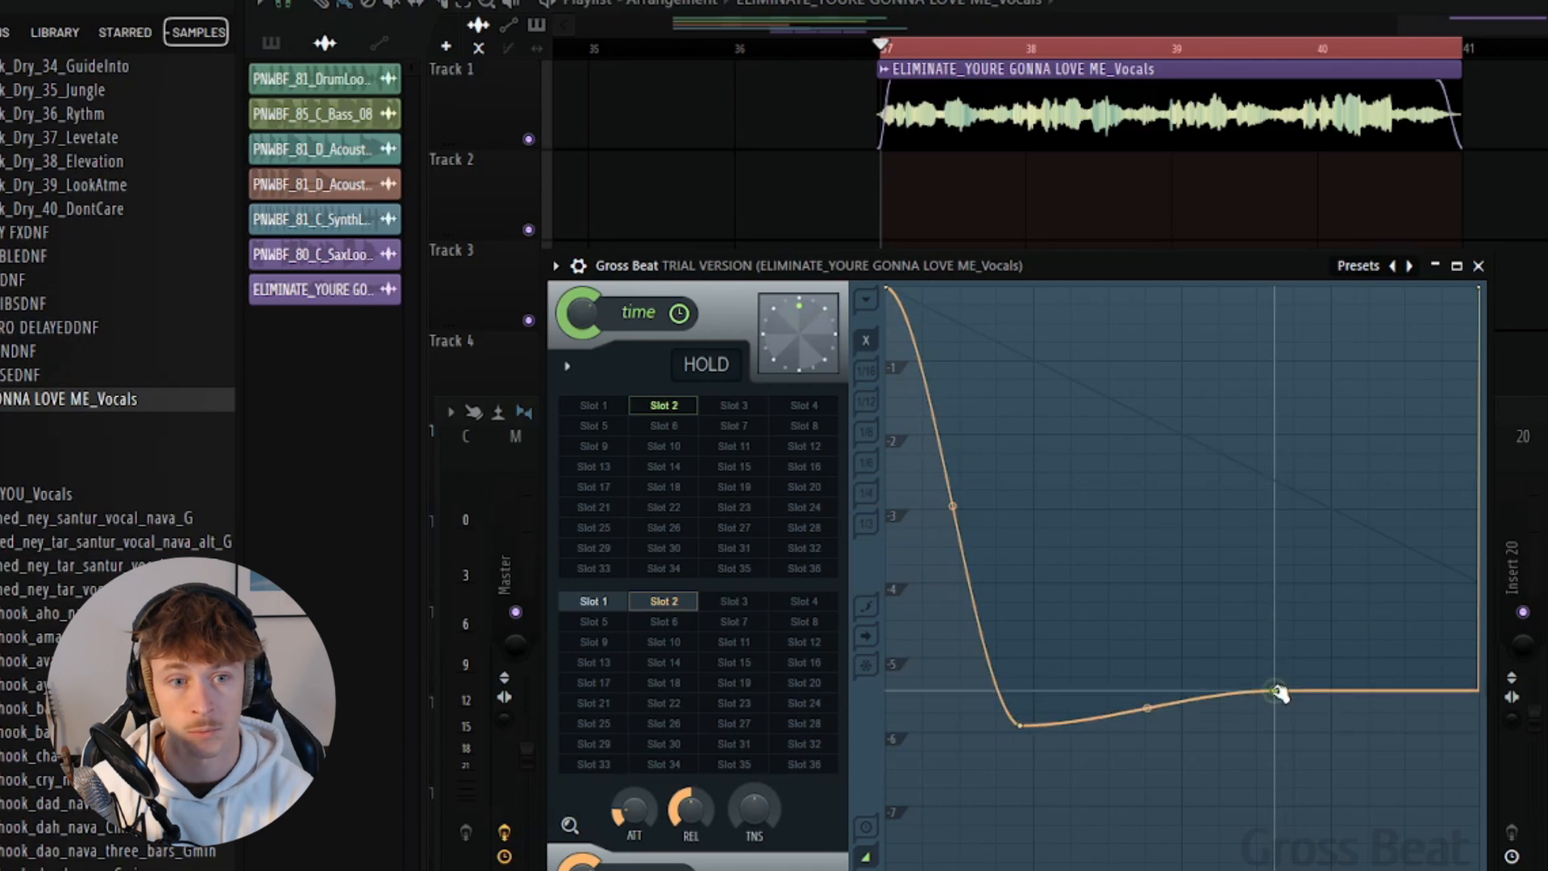
{"action": "left_click_drag", "start_coordinate": [1279, 692], "coordinate": [1260, 385]}
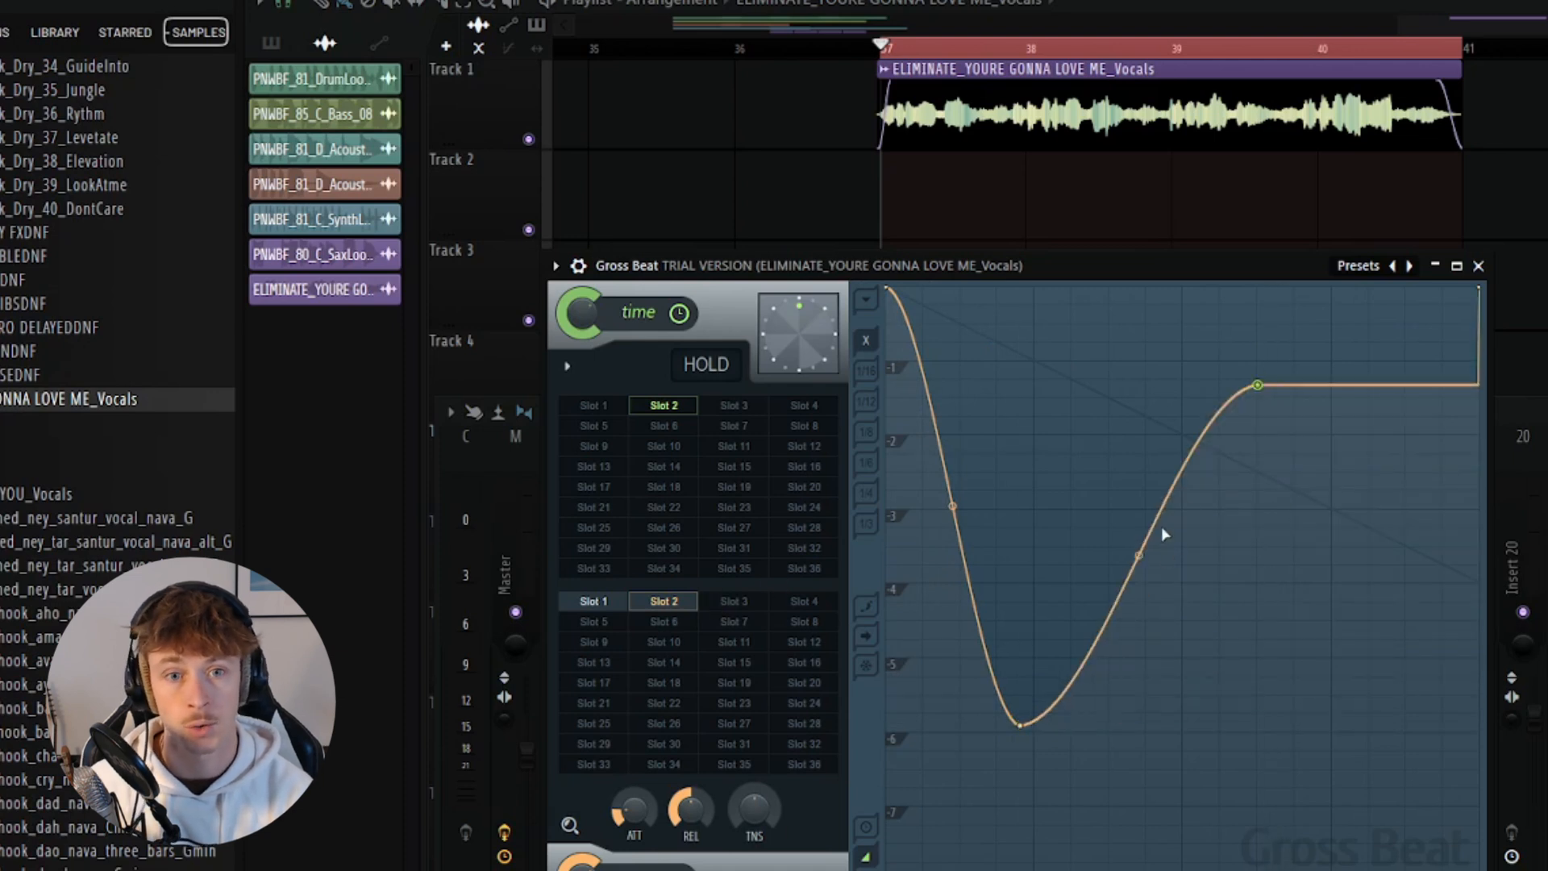
{"action": "mouse_move", "coordinate": [1207, 455]}
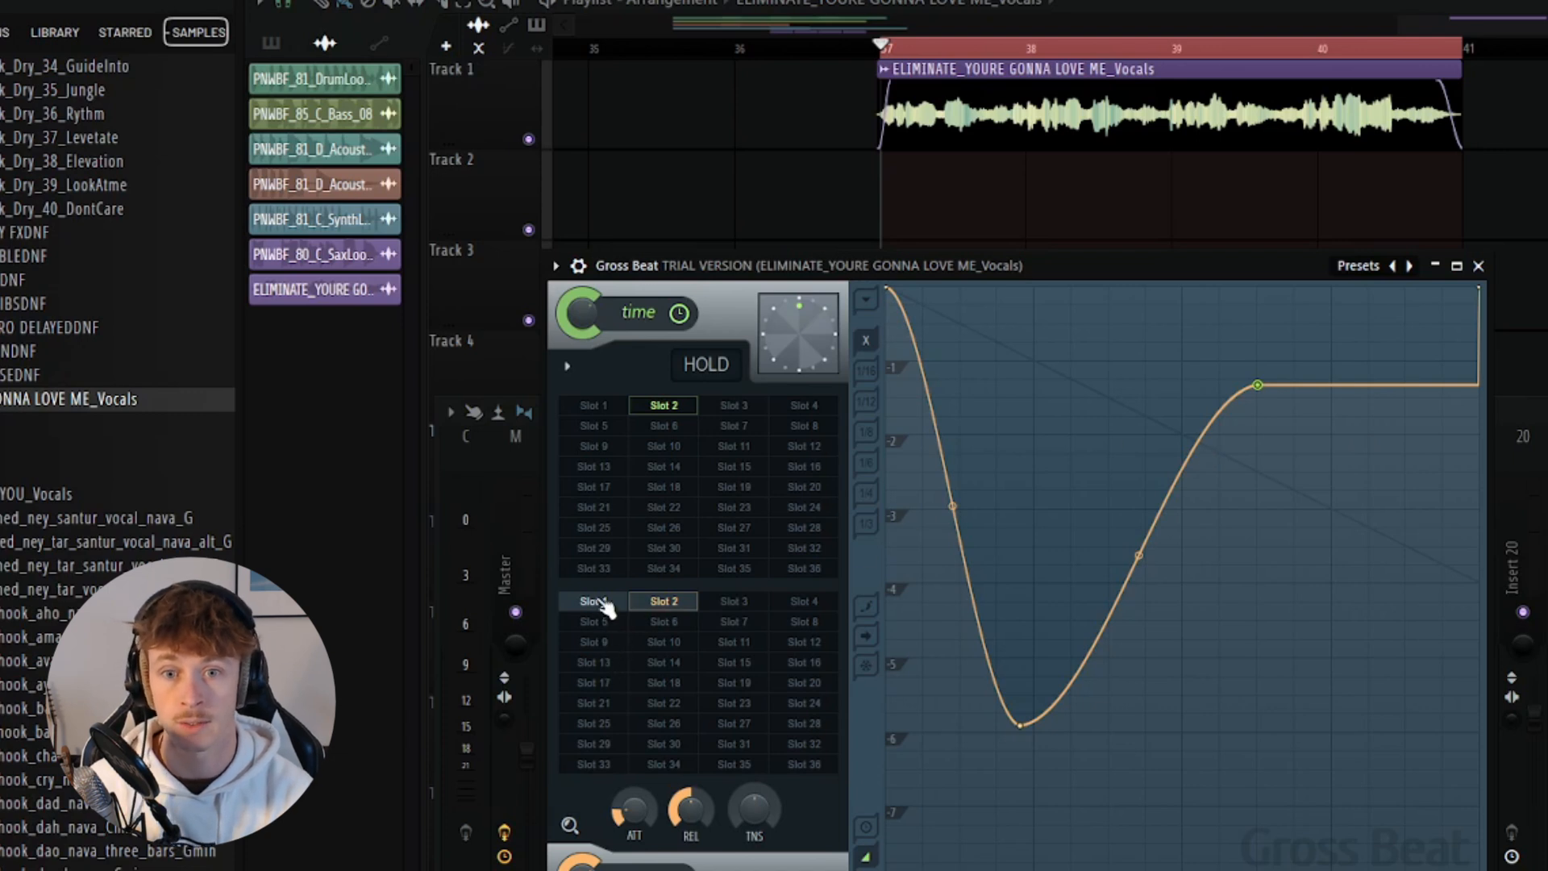
- Switch the volume envelope to Slot 1 and select another empty slot
{"action": "left_click", "coordinate": [592, 600]}
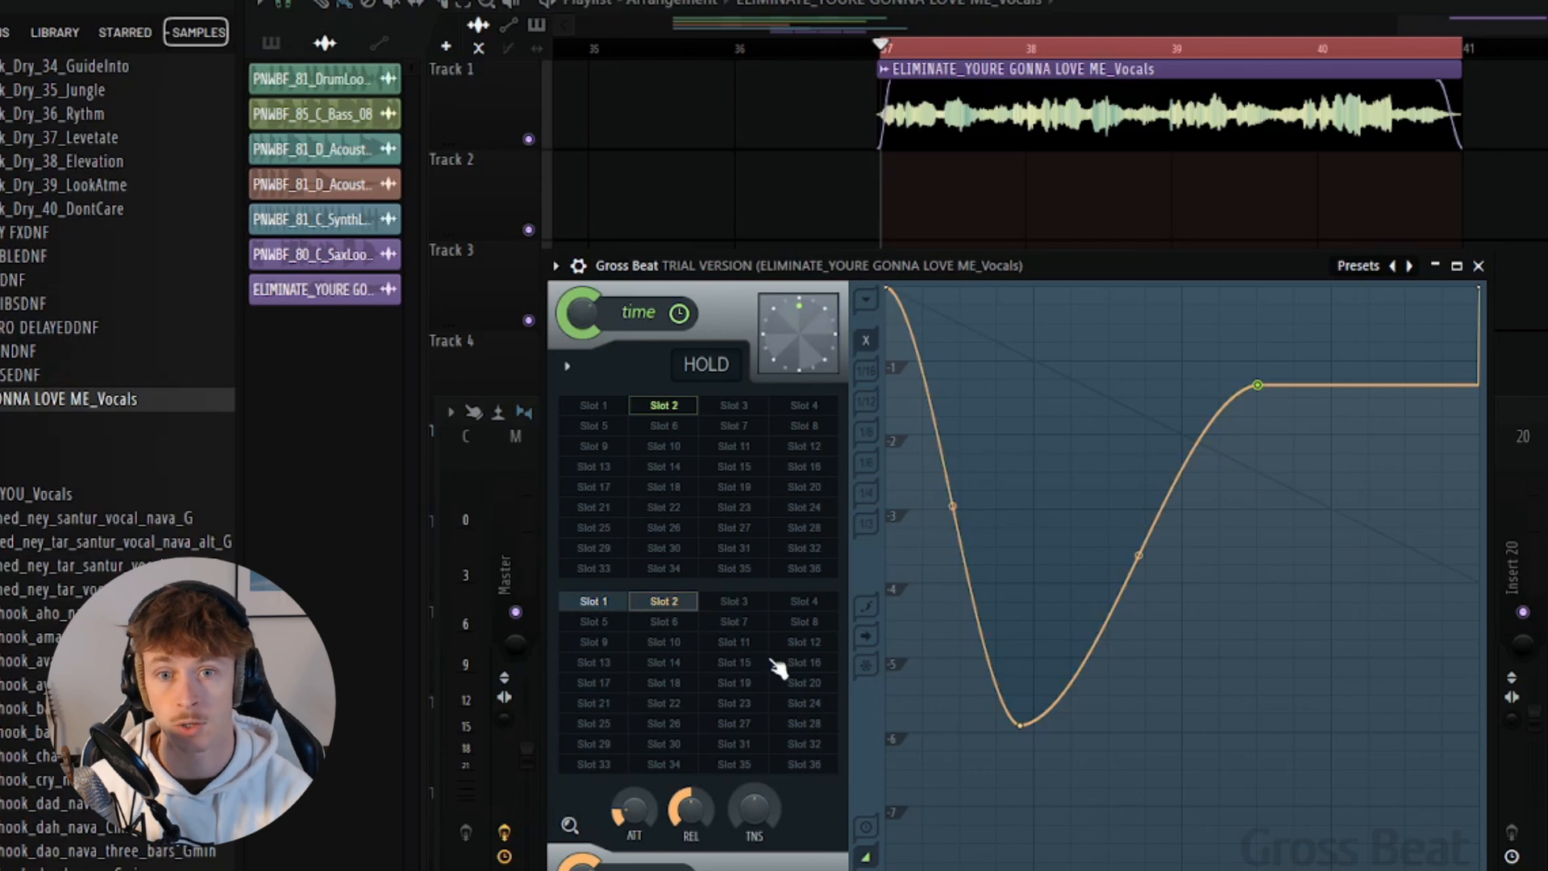
{"action": "left_click", "coordinate": [732, 743]}
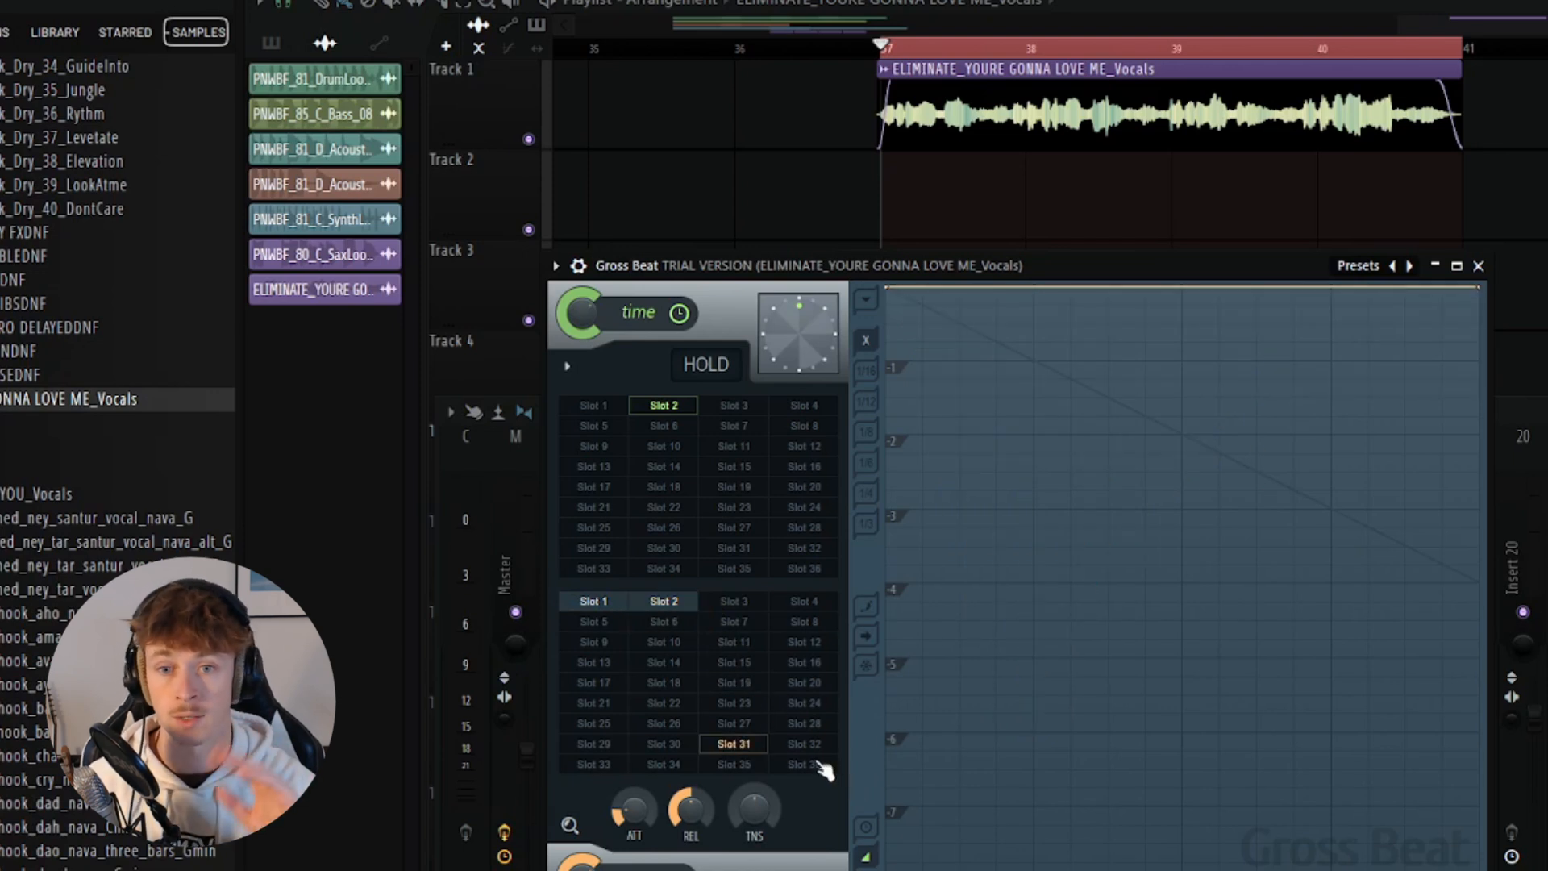
- Browse further Gross Beat slots, landing on an empty one
{"action": "left_click", "coordinate": [594, 600]}
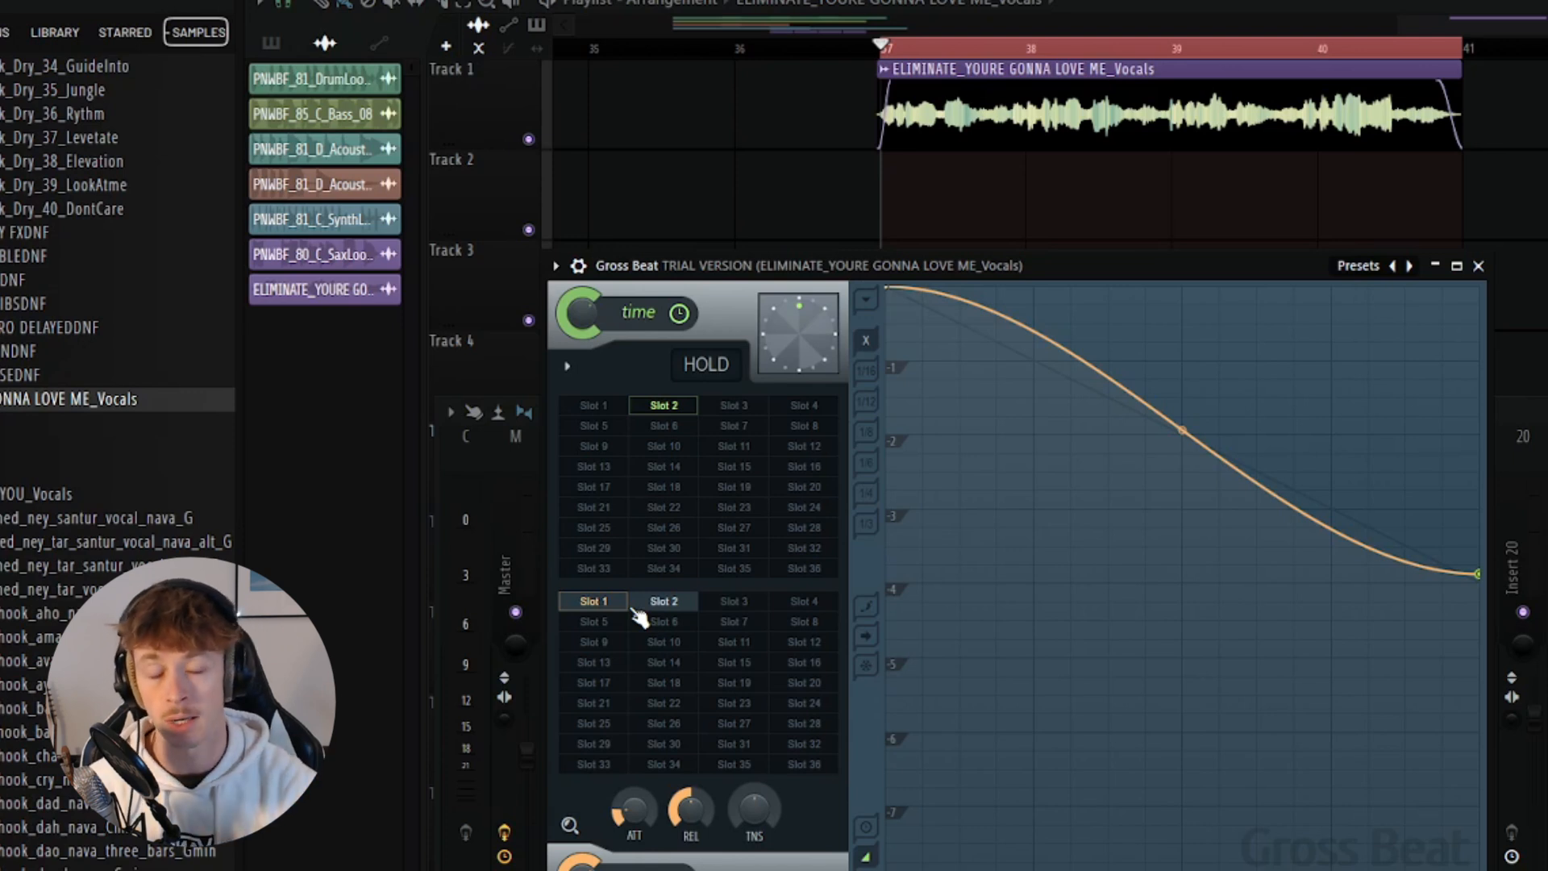
{"action": "left_click", "coordinate": [663, 661]}
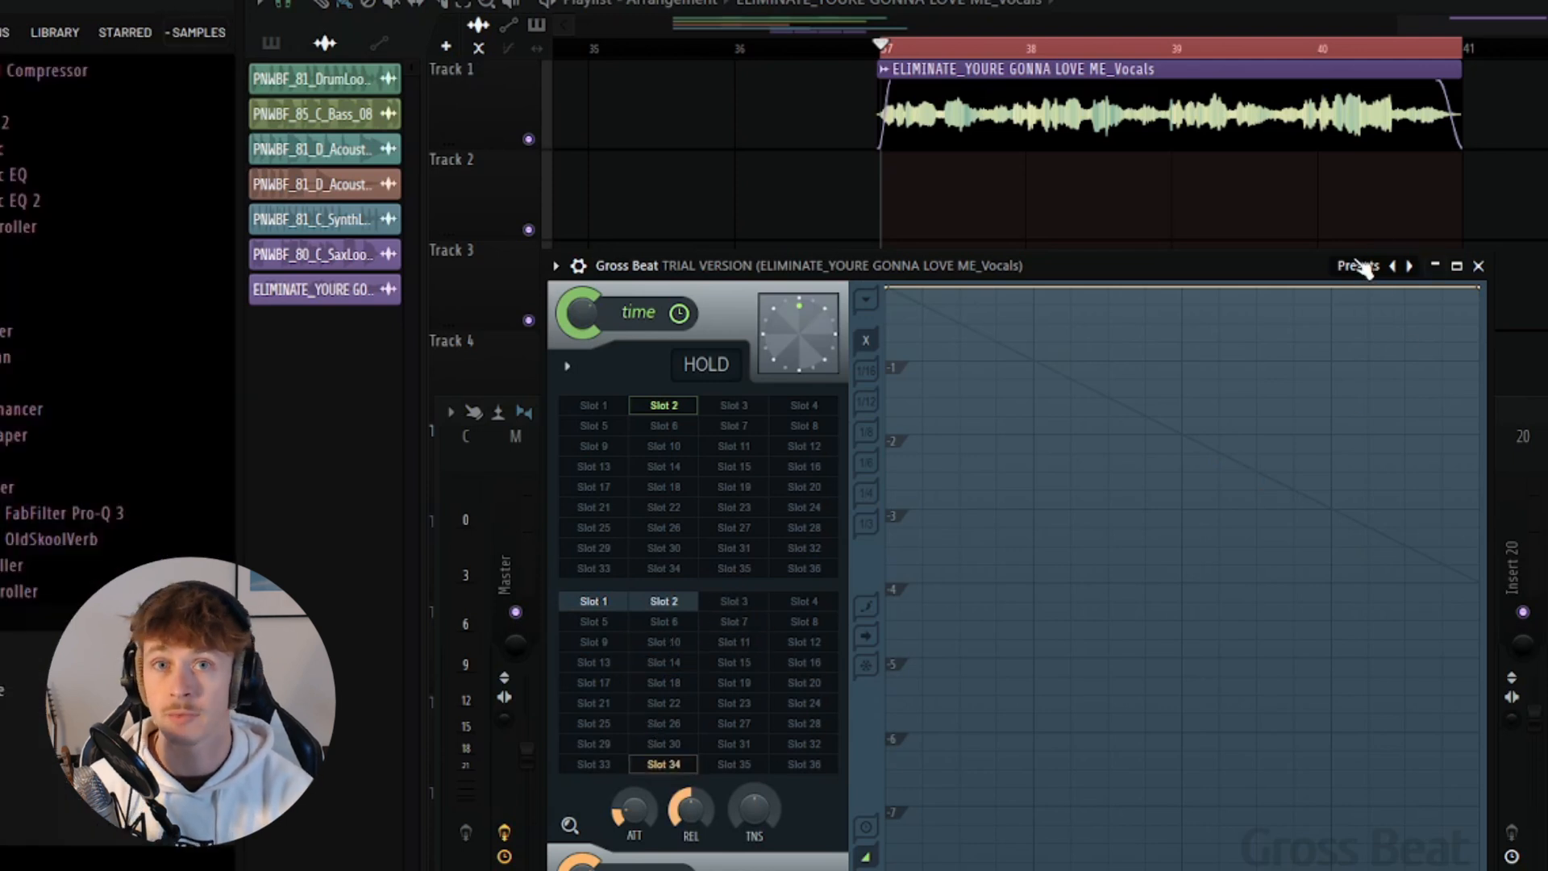
- Load the Patterns preset bank from Gross Beat's presets list
{"action": "left_click", "coordinate": [1358, 266]}
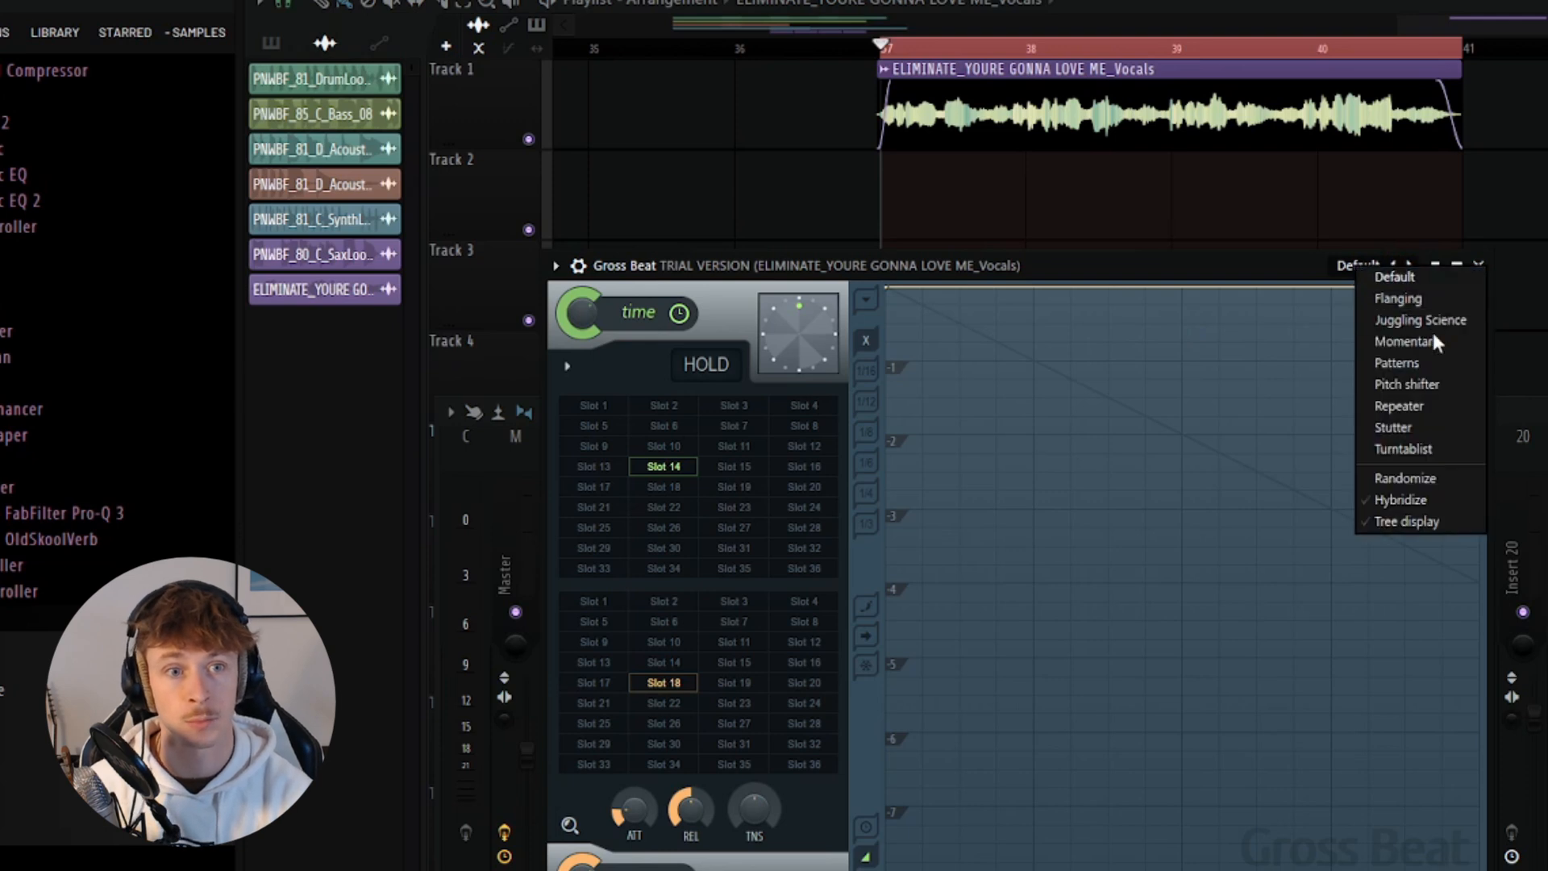
{"action": "mouse_move", "coordinate": [1409, 384]}
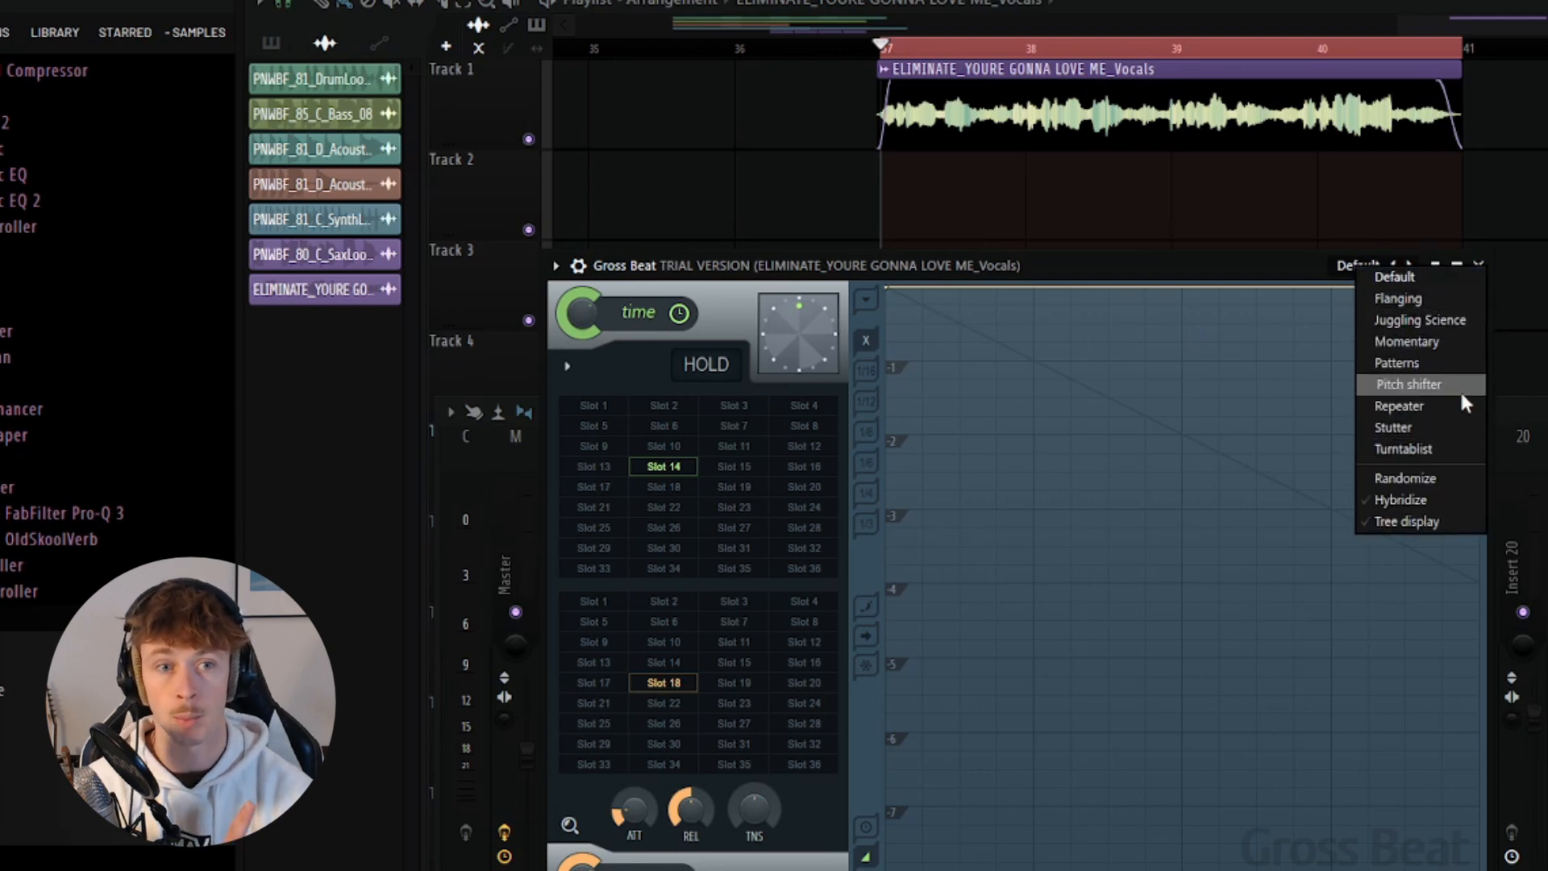
{"action": "mouse_move", "coordinate": [1399, 362]}
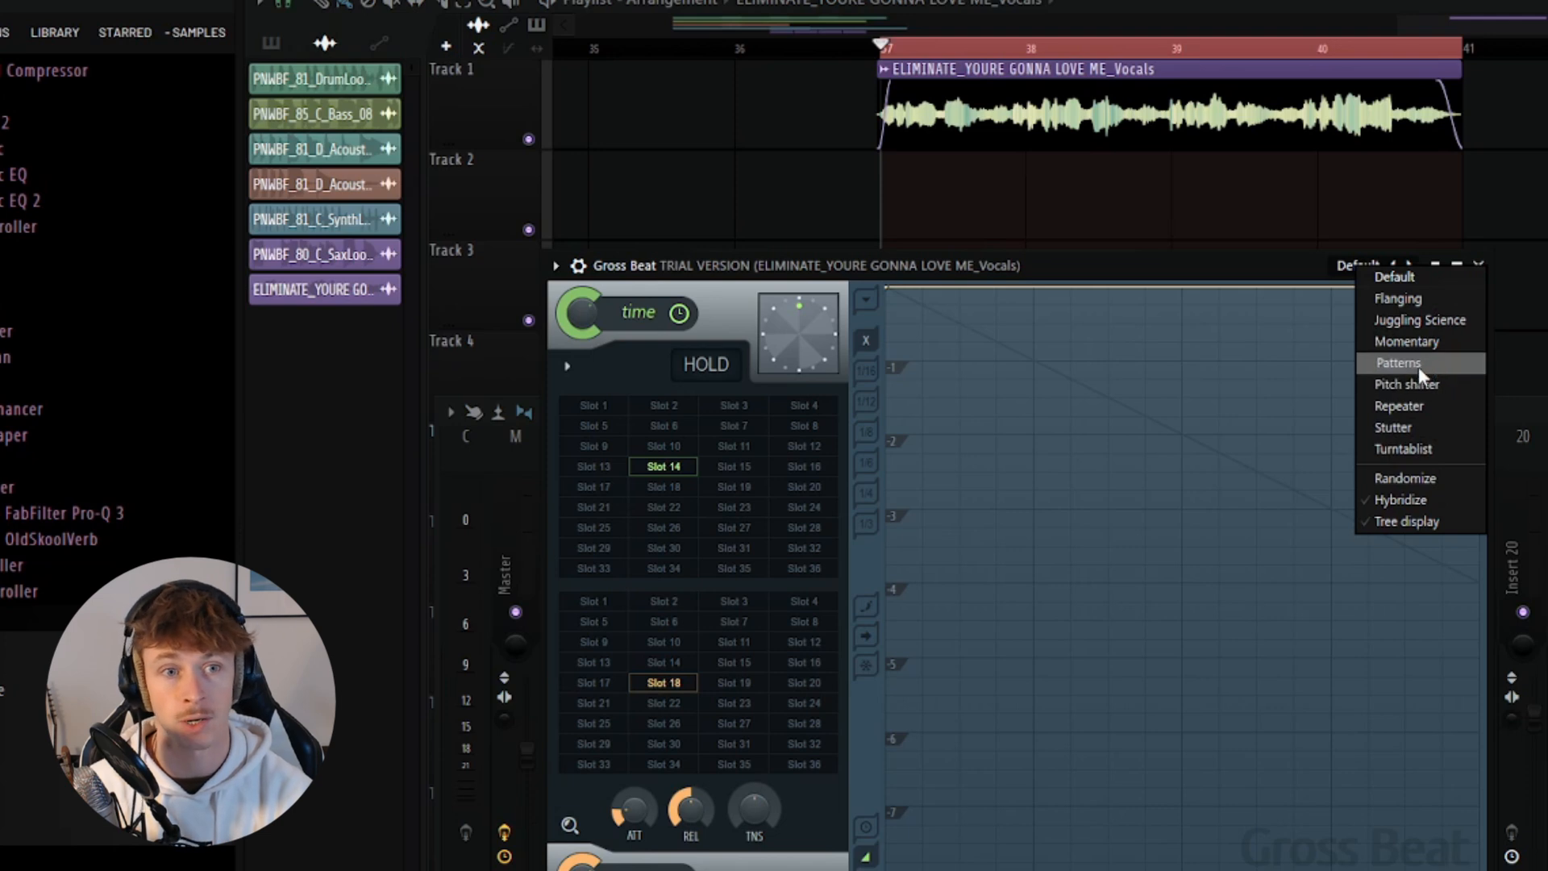
{"action": "left_click", "coordinate": [1398, 363]}
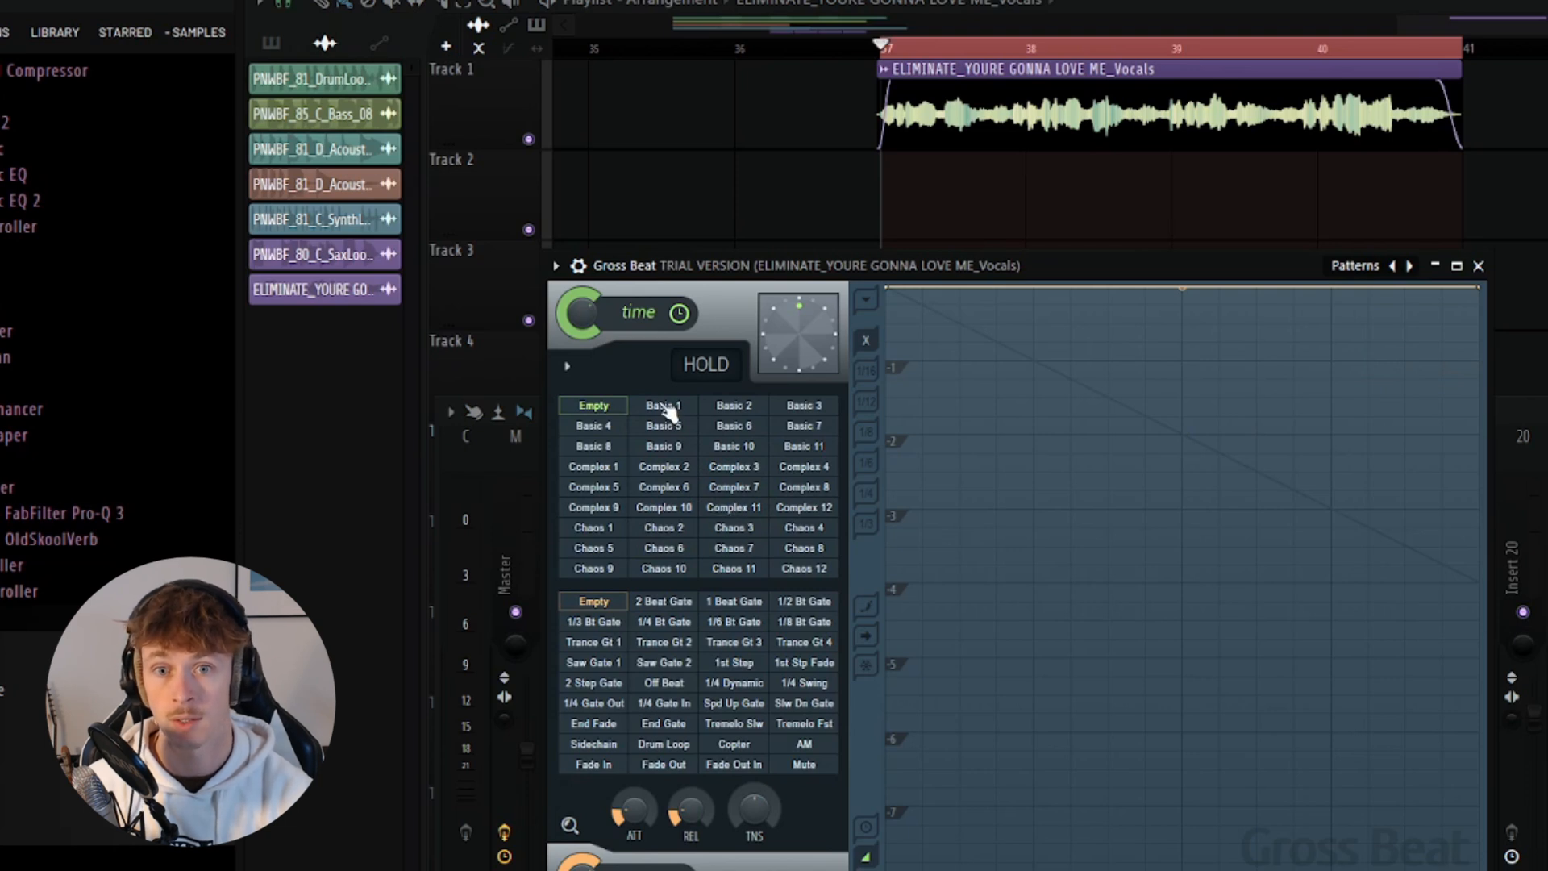
- Preview the Basic 2 time pattern, then move to another slot
{"action": "left_click", "coordinate": [734, 405]}
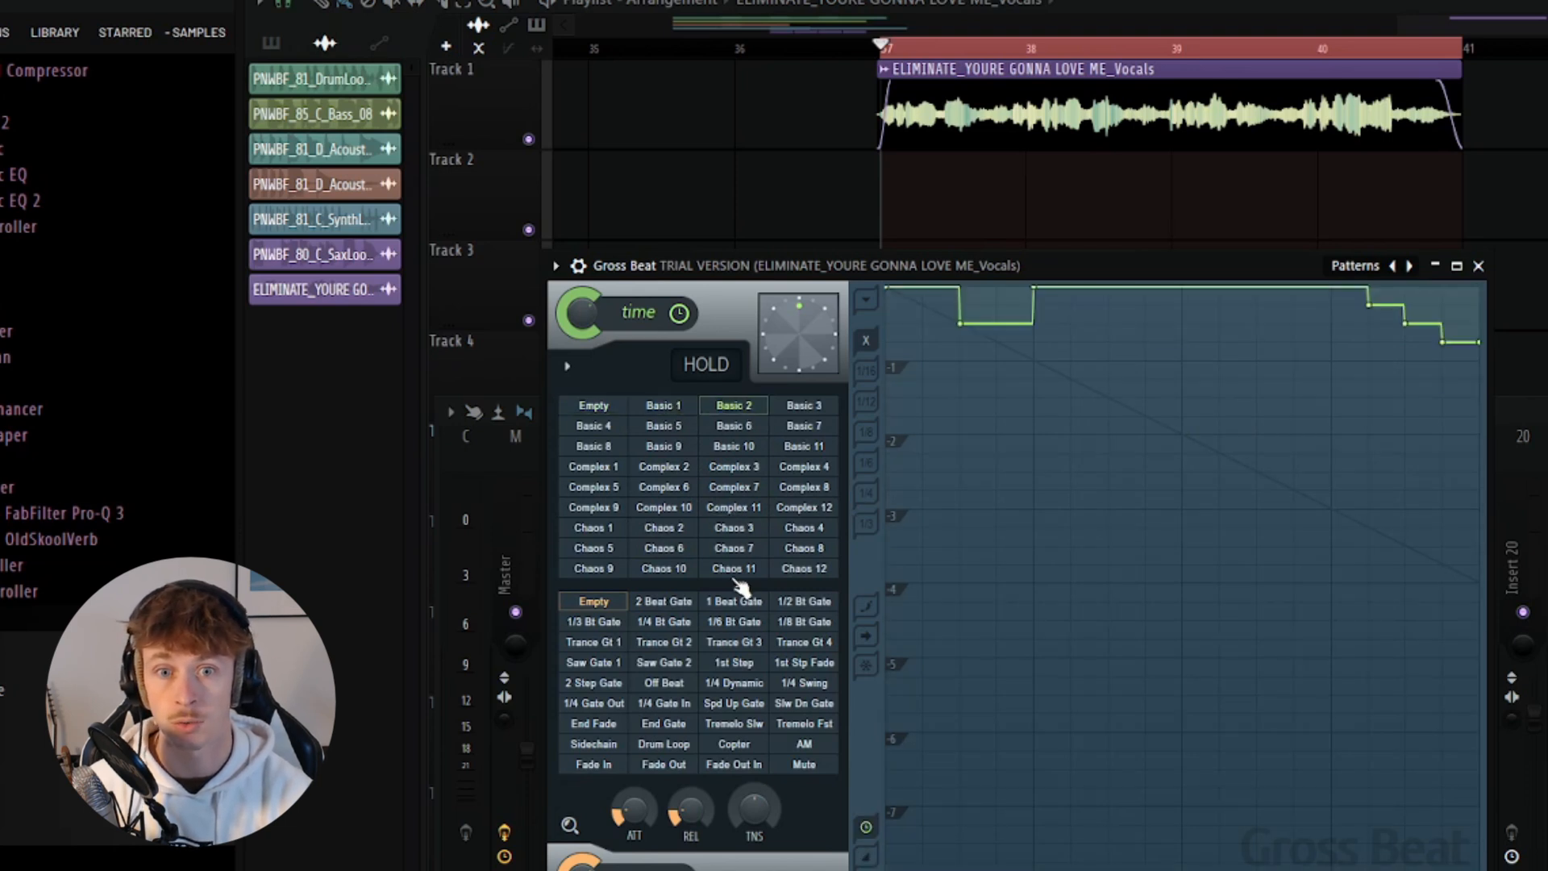
{"action": "left_click", "coordinate": [663, 549]}
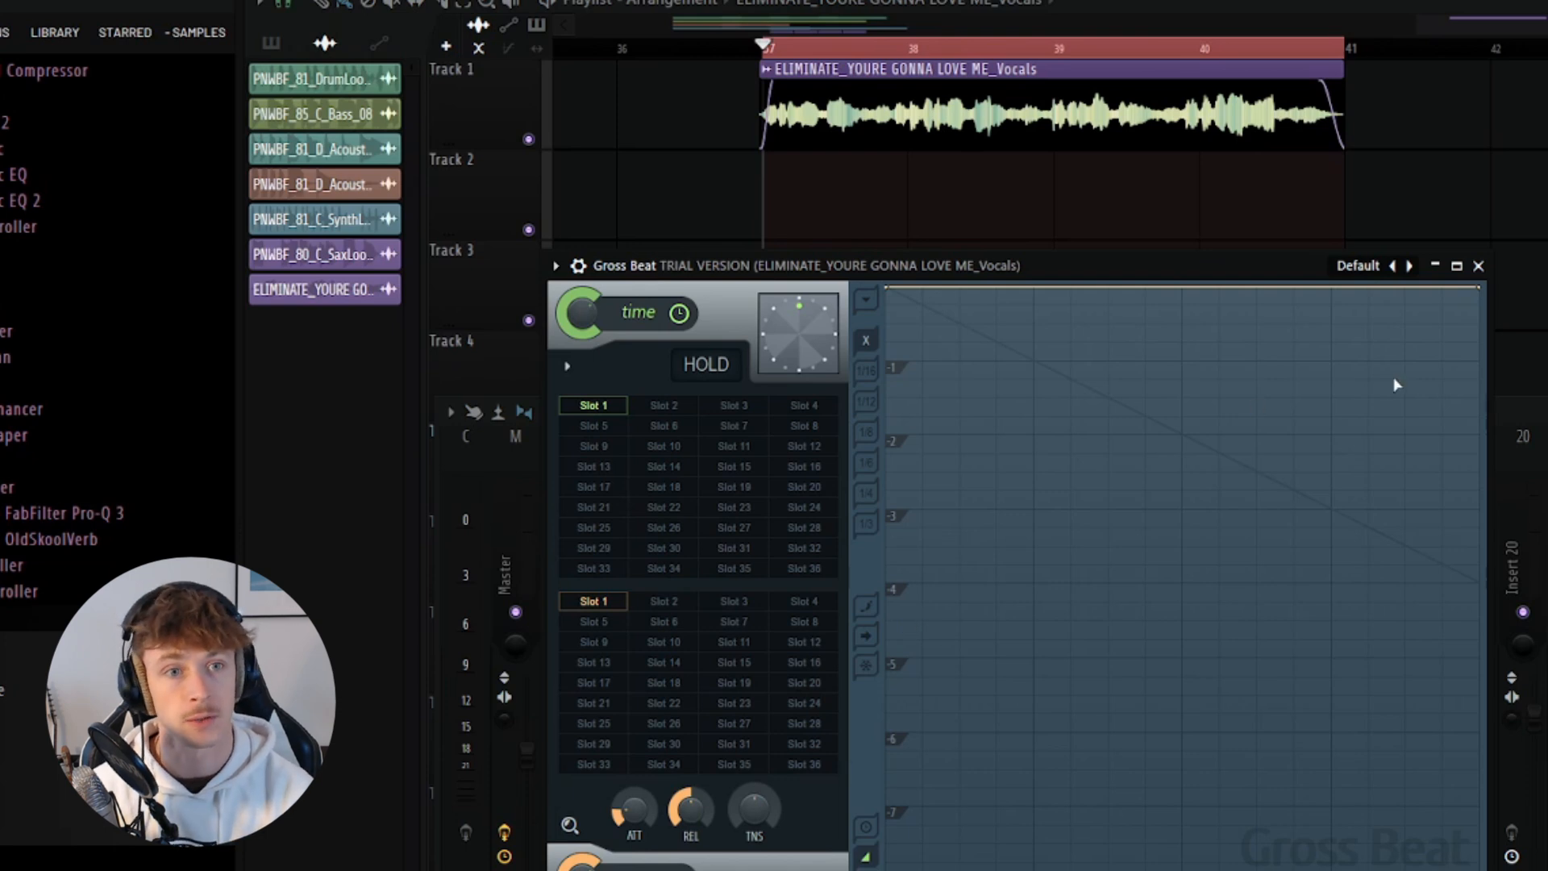
{"action": "mouse_move", "coordinate": [1484, 313]}
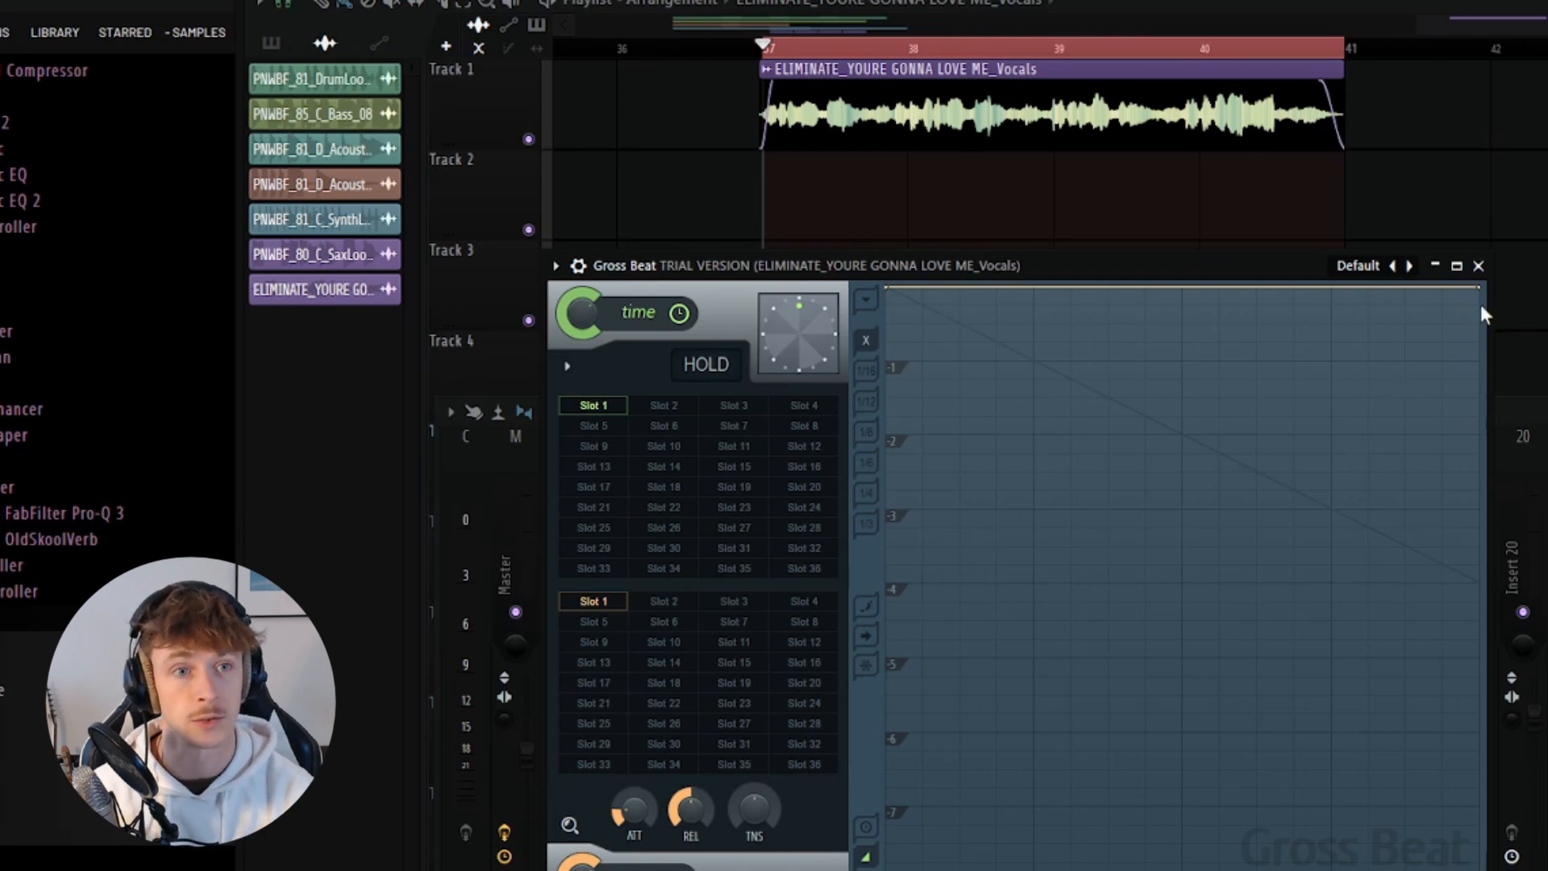
{"action": "mouse_move", "coordinate": [1461, 318]}
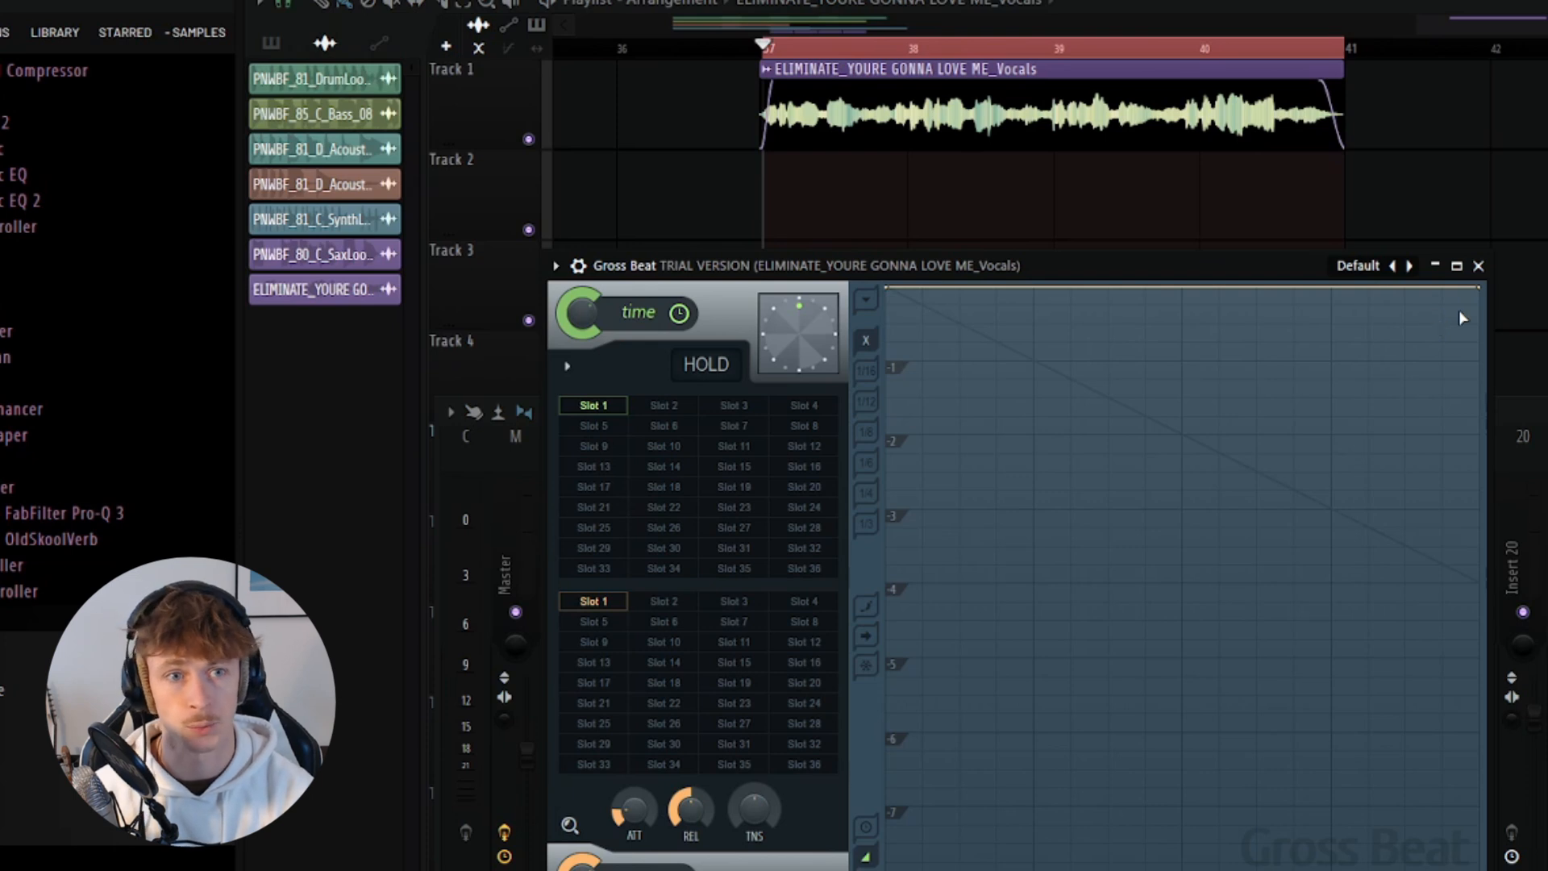
{"action": "mouse_move", "coordinate": [963, 842]}
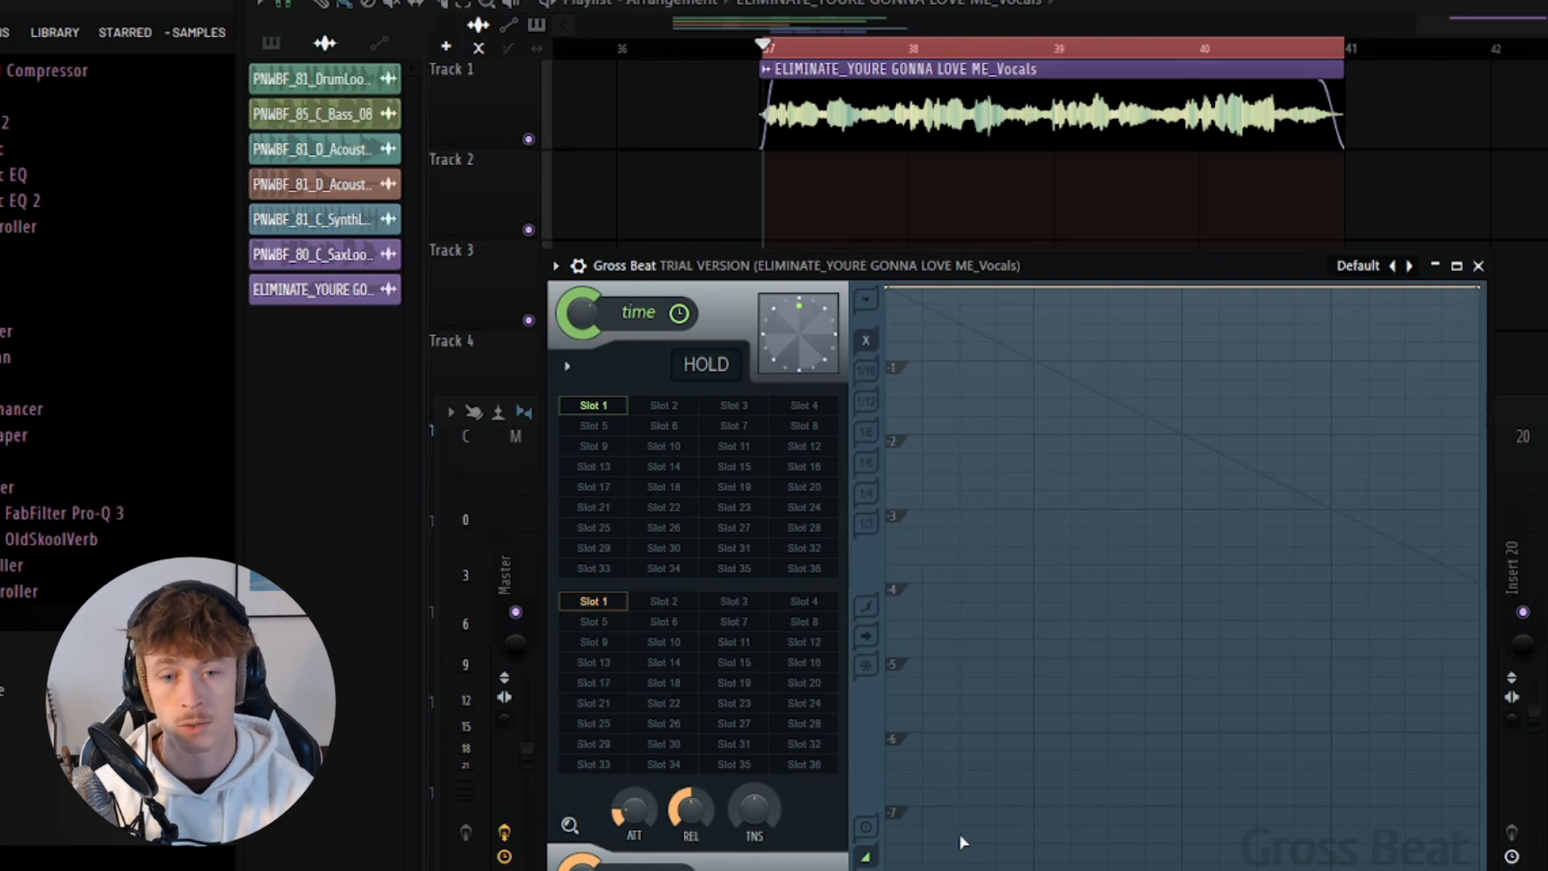
{"action": "mouse_move", "coordinate": [989, 347]}
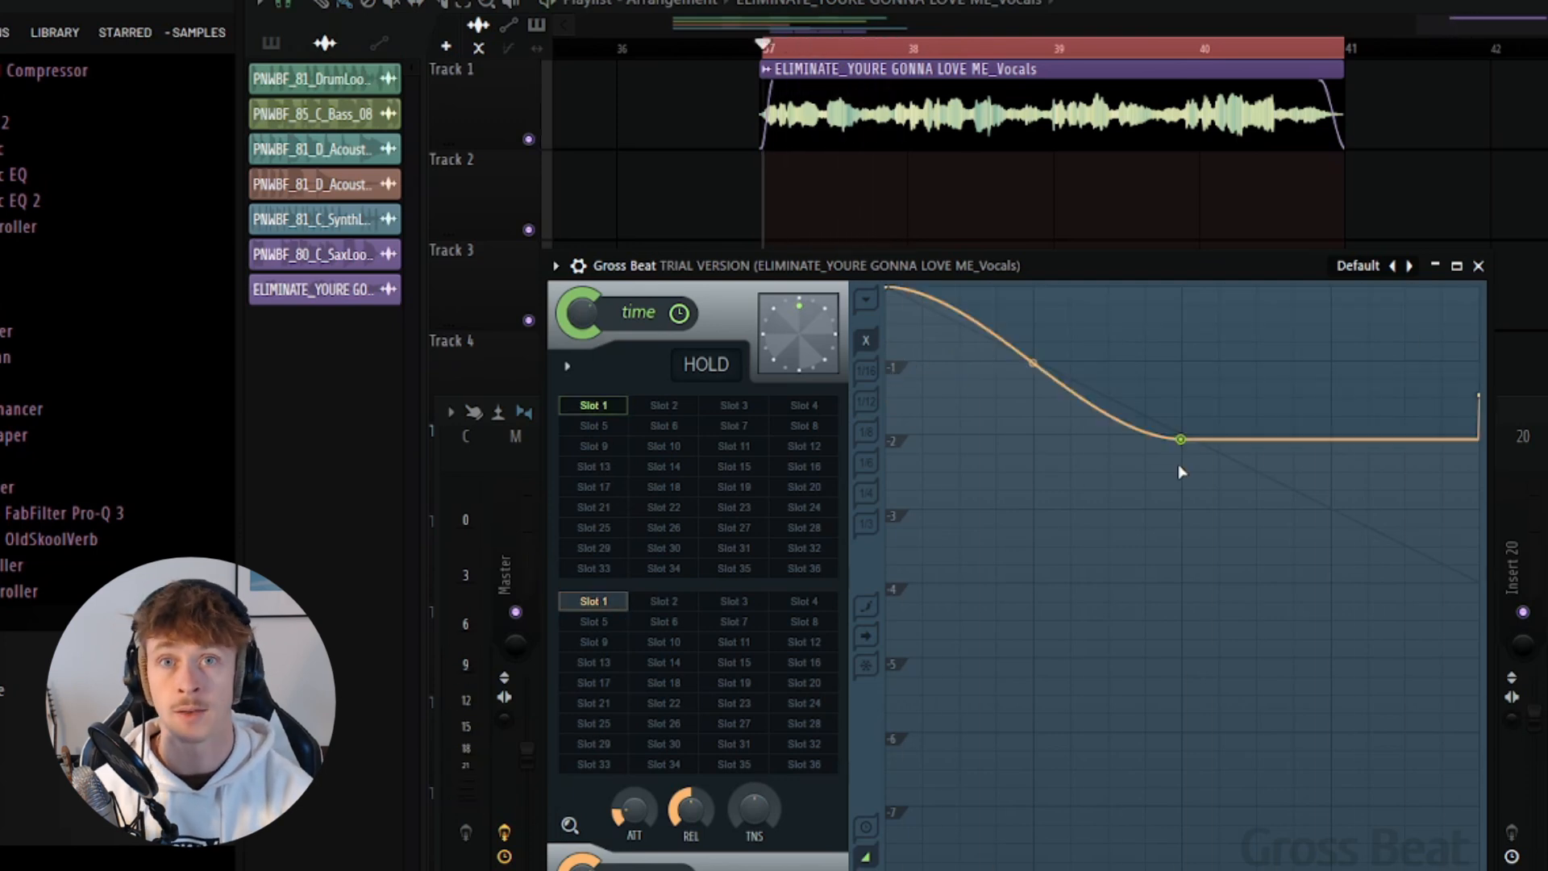
{"action": "mouse_move", "coordinate": [1145, 456]}
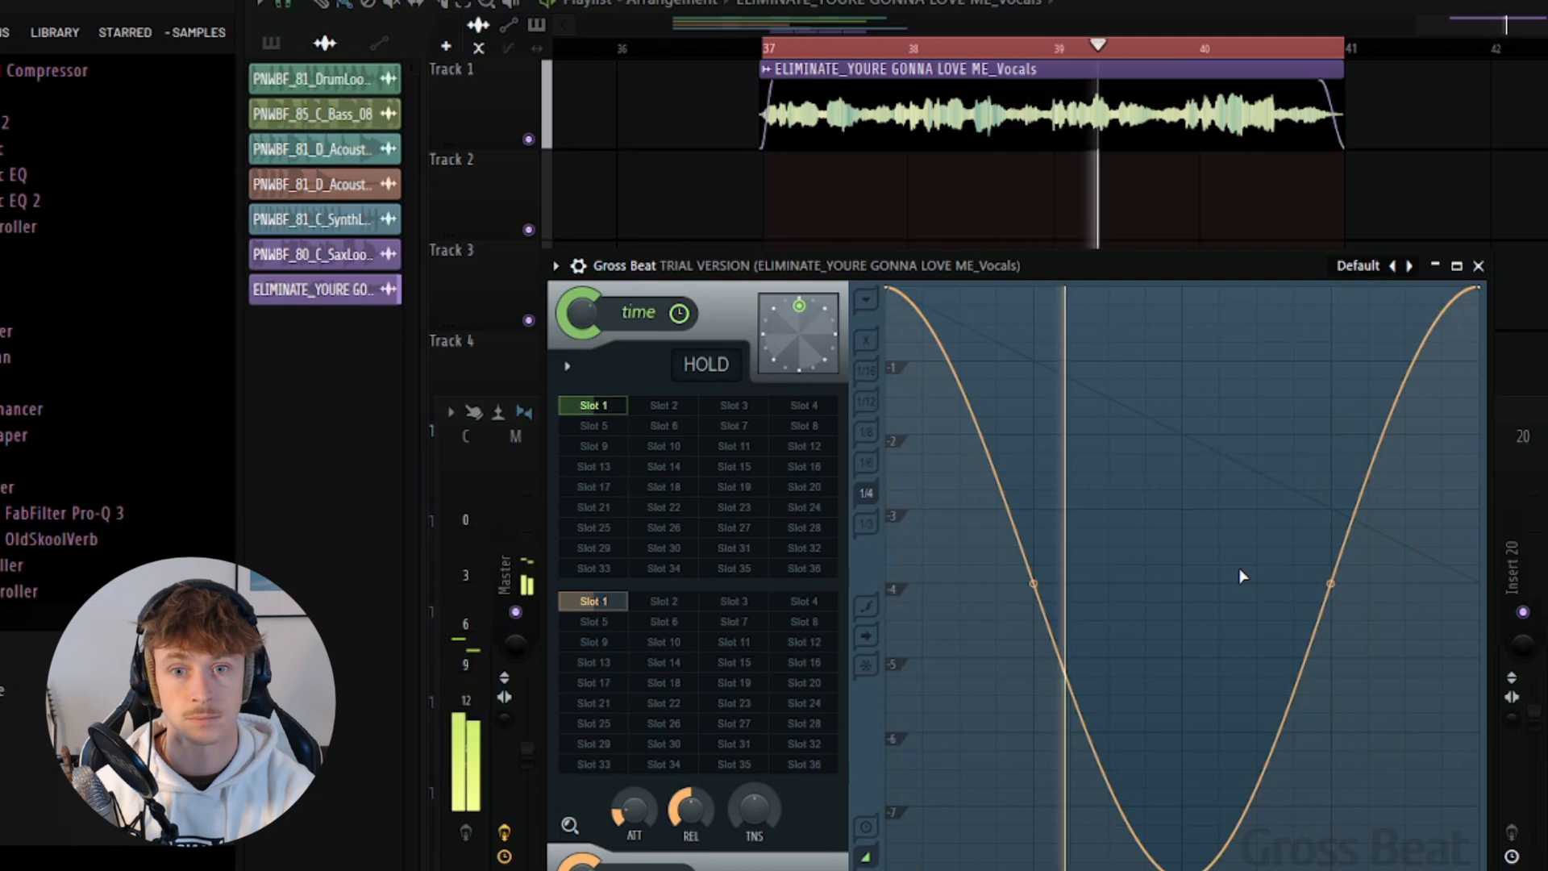
- Clear slot 1's time envelope and draw a flat hold that drops at mid-bar
{"action": "left_click", "coordinate": [663, 600]}
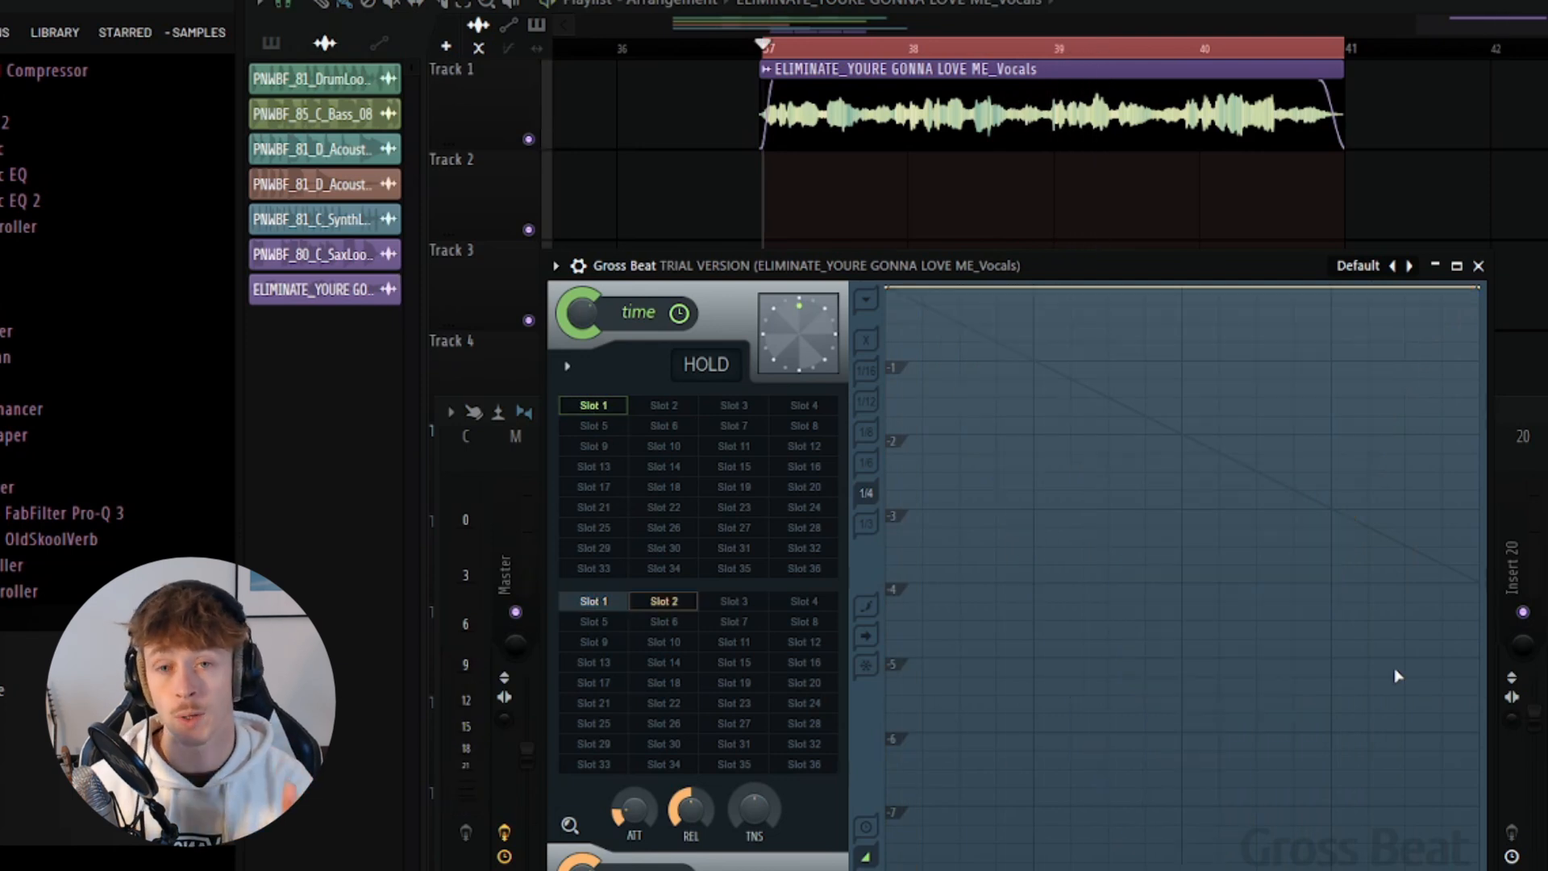
{"action": "mouse_move", "coordinate": [1063, 679]}
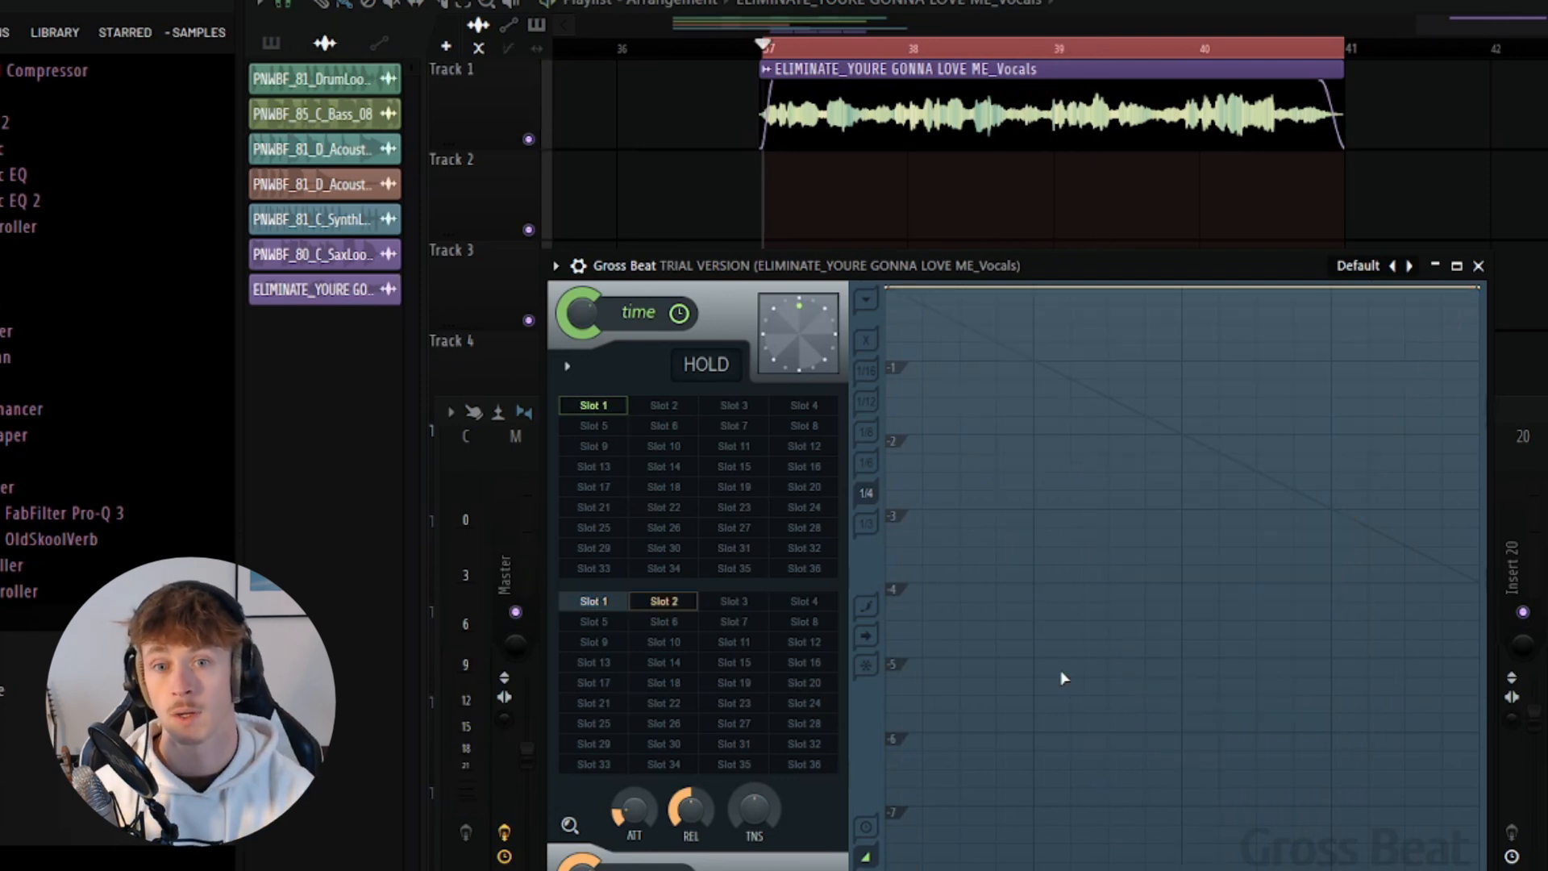
{"action": "left_click_drag", "start_coordinate": [886, 289], "coordinate": [1471, 481]}
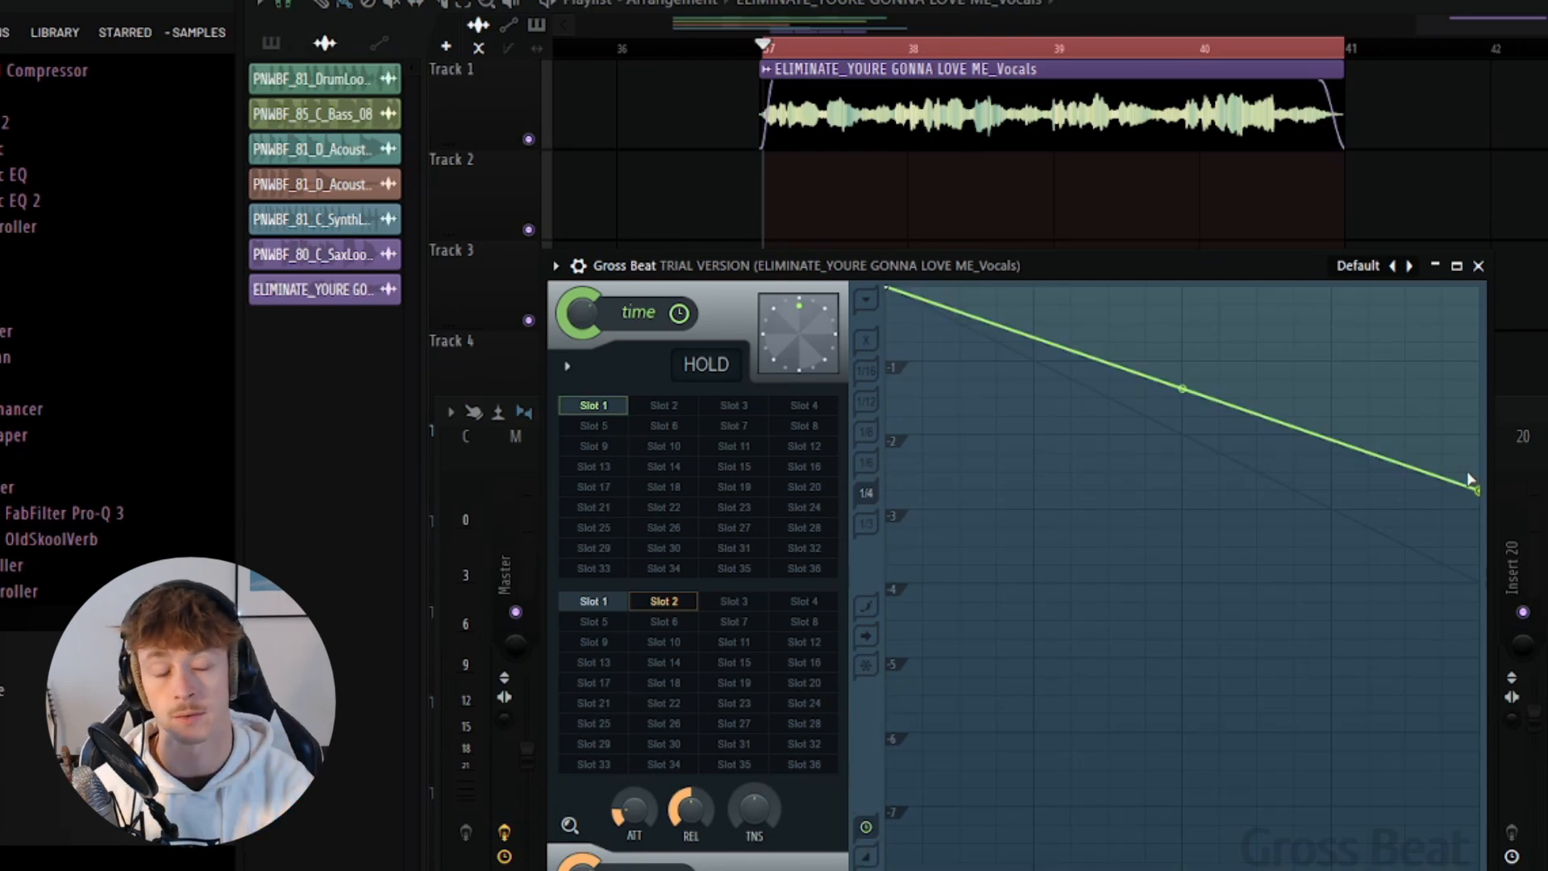
{"action": "left_click_drag", "start_coordinate": [1471, 479], "coordinate": [1476, 490]}
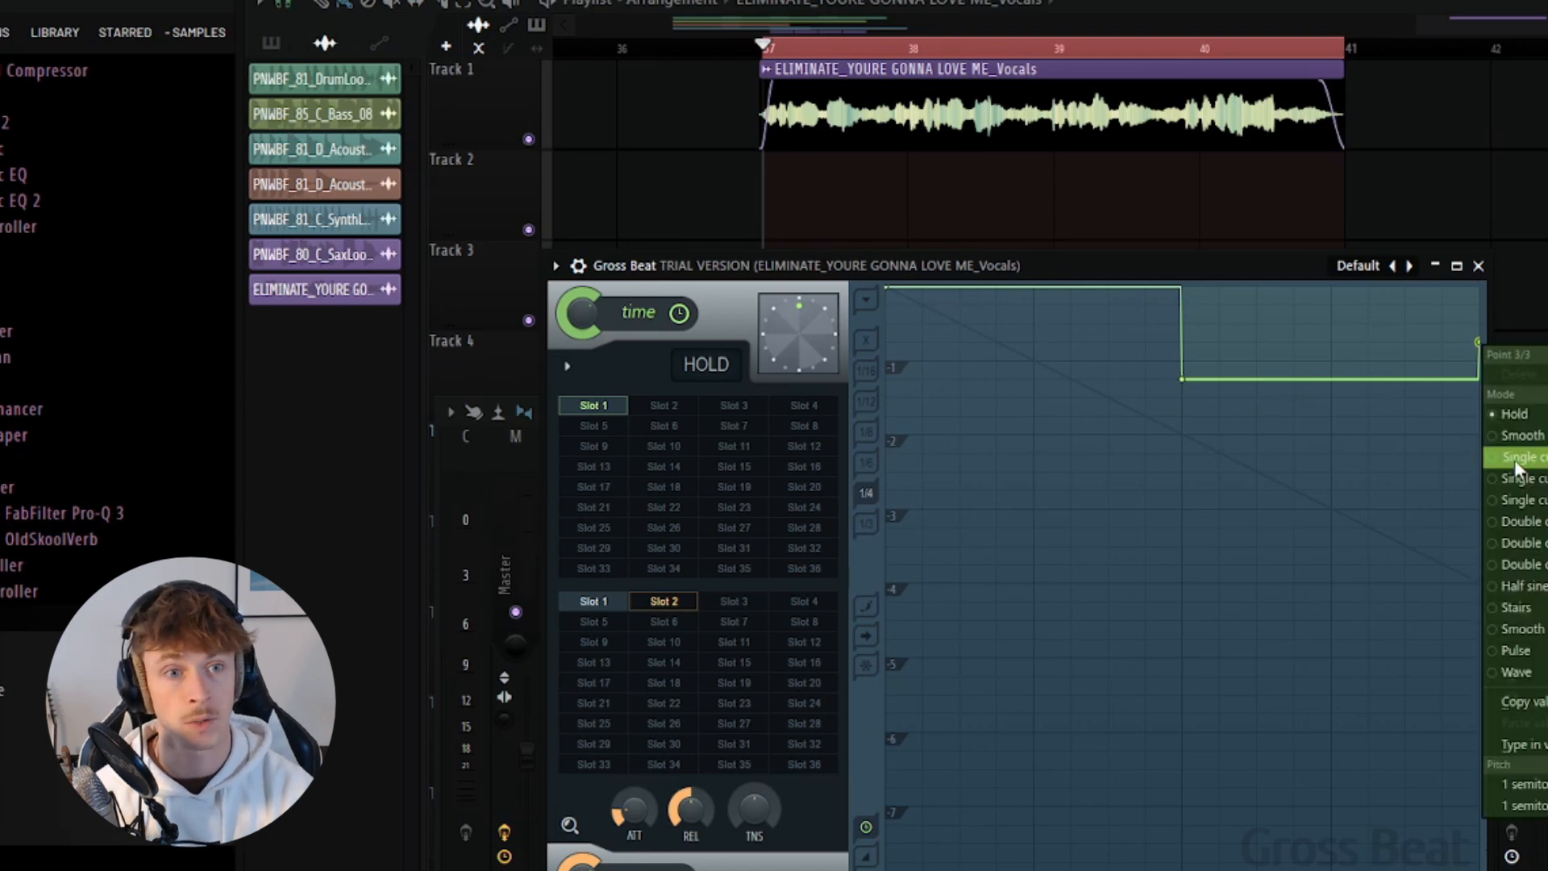
- Change the last section's curve type and lower the end point below the drop
{"action": "left_click", "coordinate": [1518, 457]}
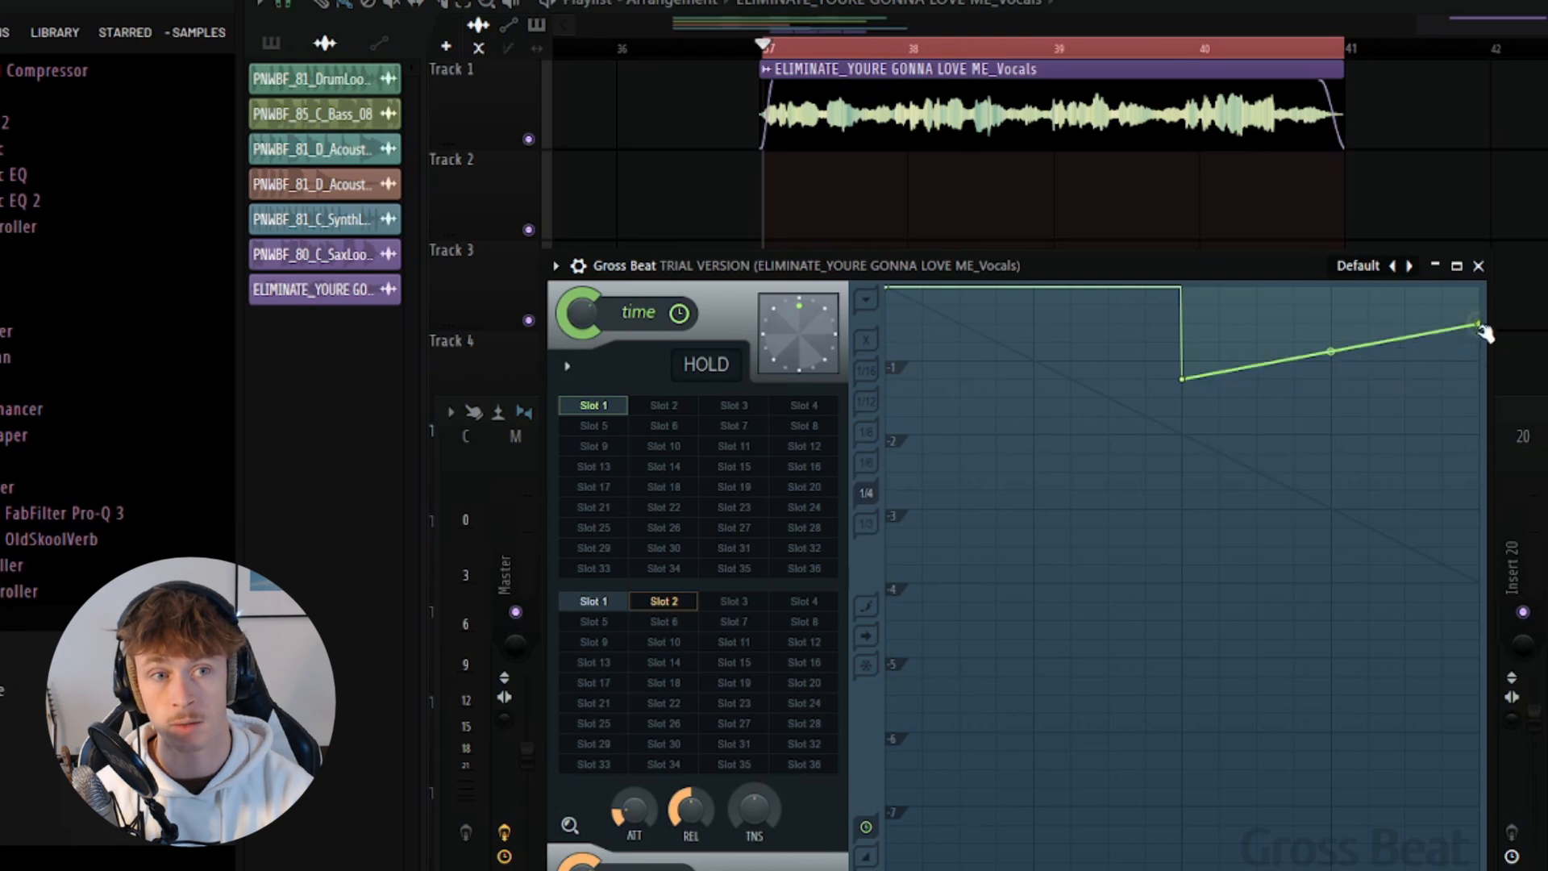
{"action": "left_click_drag", "start_coordinate": [1479, 331], "coordinate": [1479, 292]}
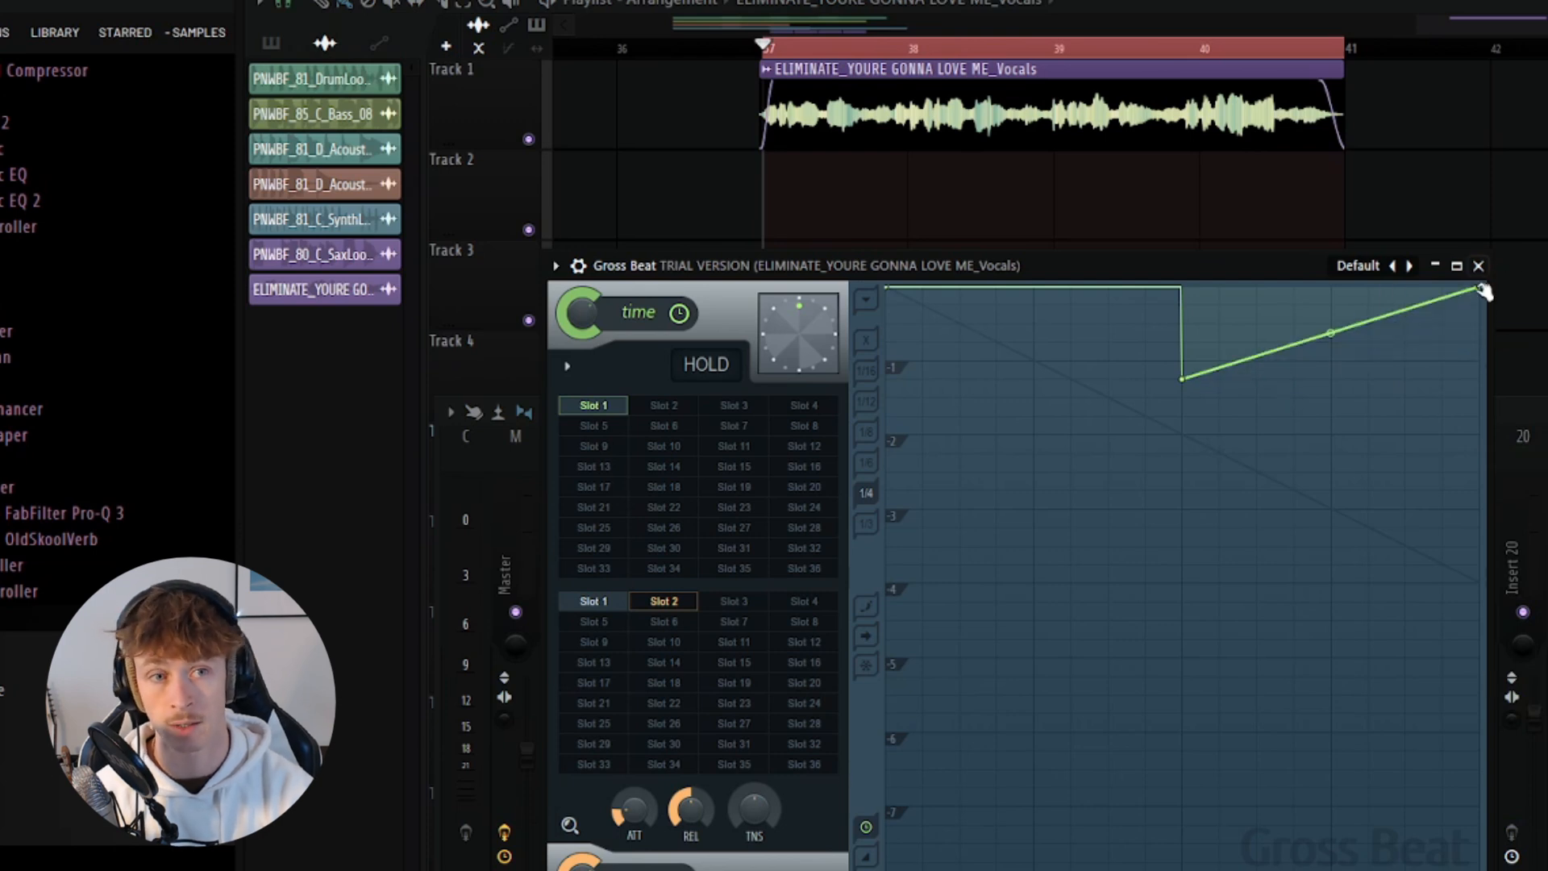
{"action": "left_click_drag", "start_coordinate": [1481, 292], "coordinate": [1481, 477]}
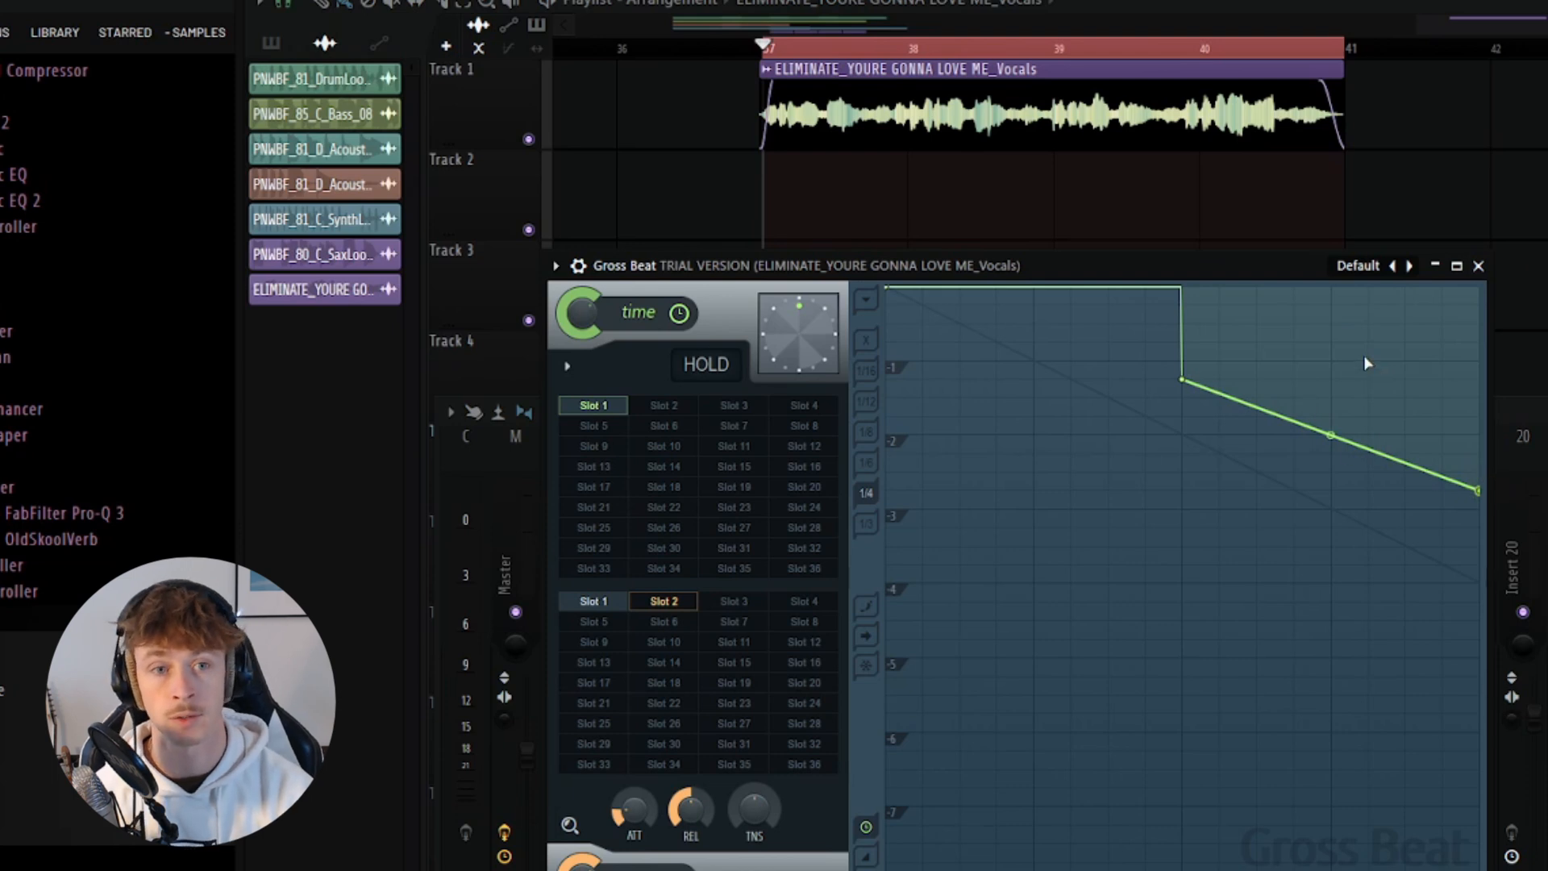
{"action": "mouse_move", "coordinate": [1380, 363]}
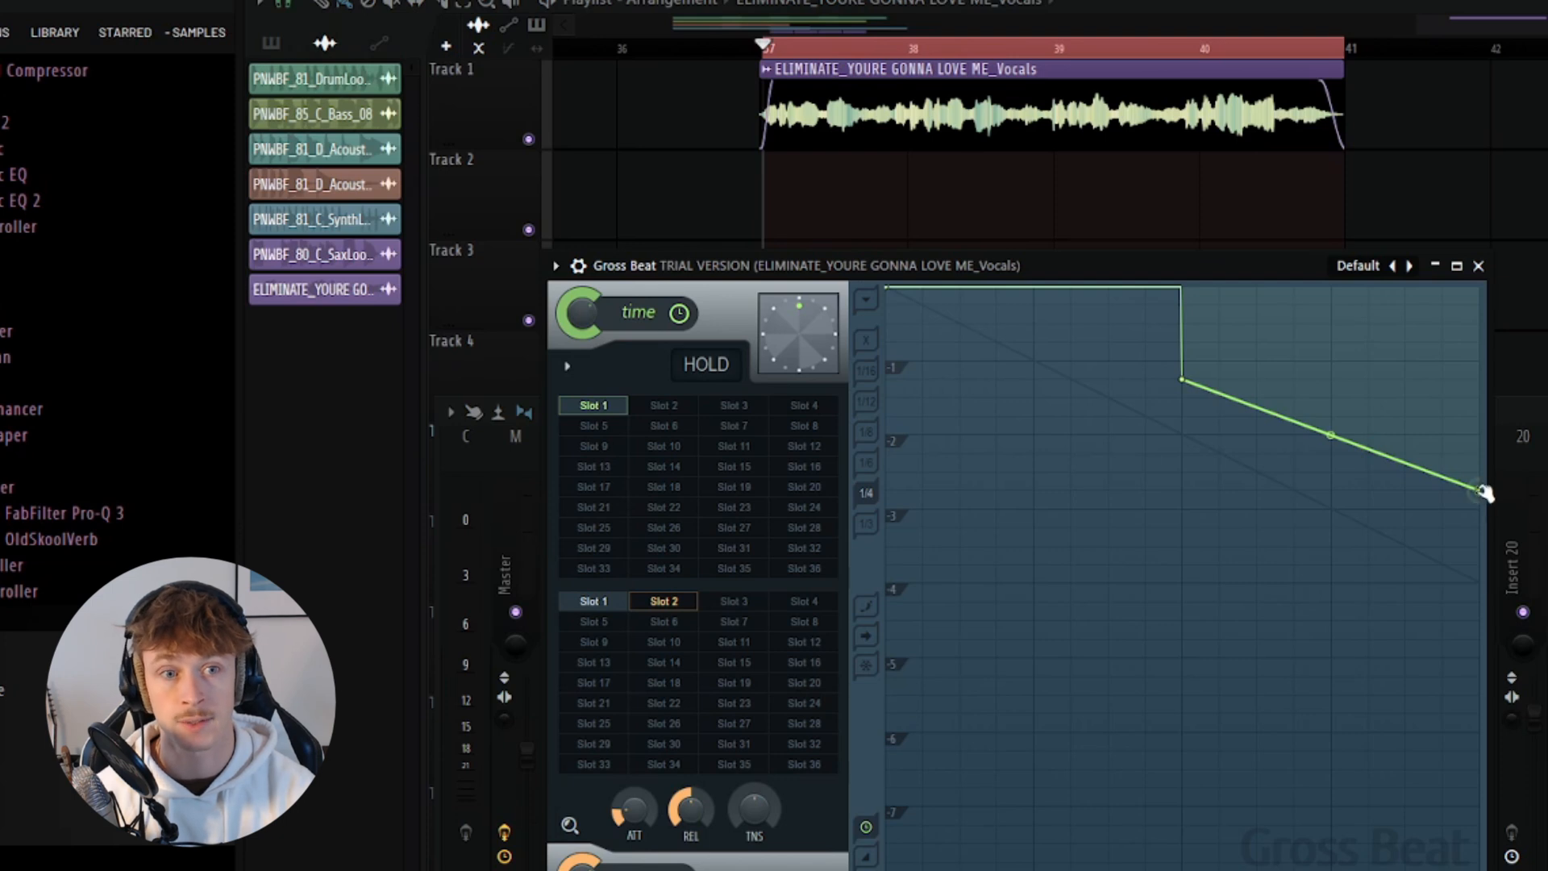
- Flatten the envelope's final section so it stays level at the lower position
{"action": "left_click_drag", "start_coordinate": [1481, 493], "coordinate": [1186, 380]}
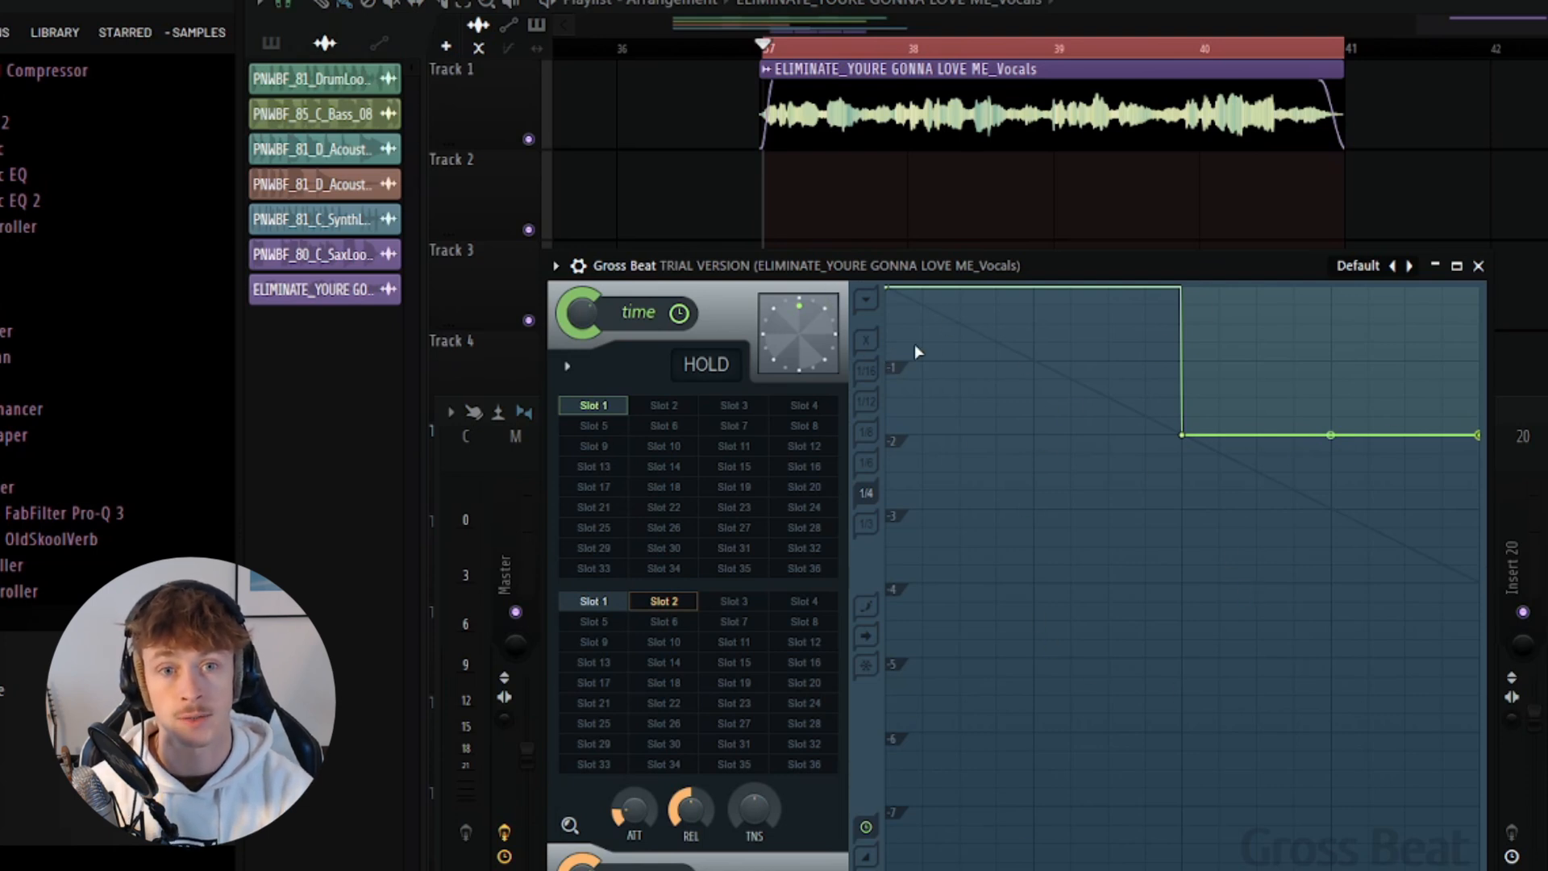
{"action": "mouse_move", "coordinate": [968, 339]}
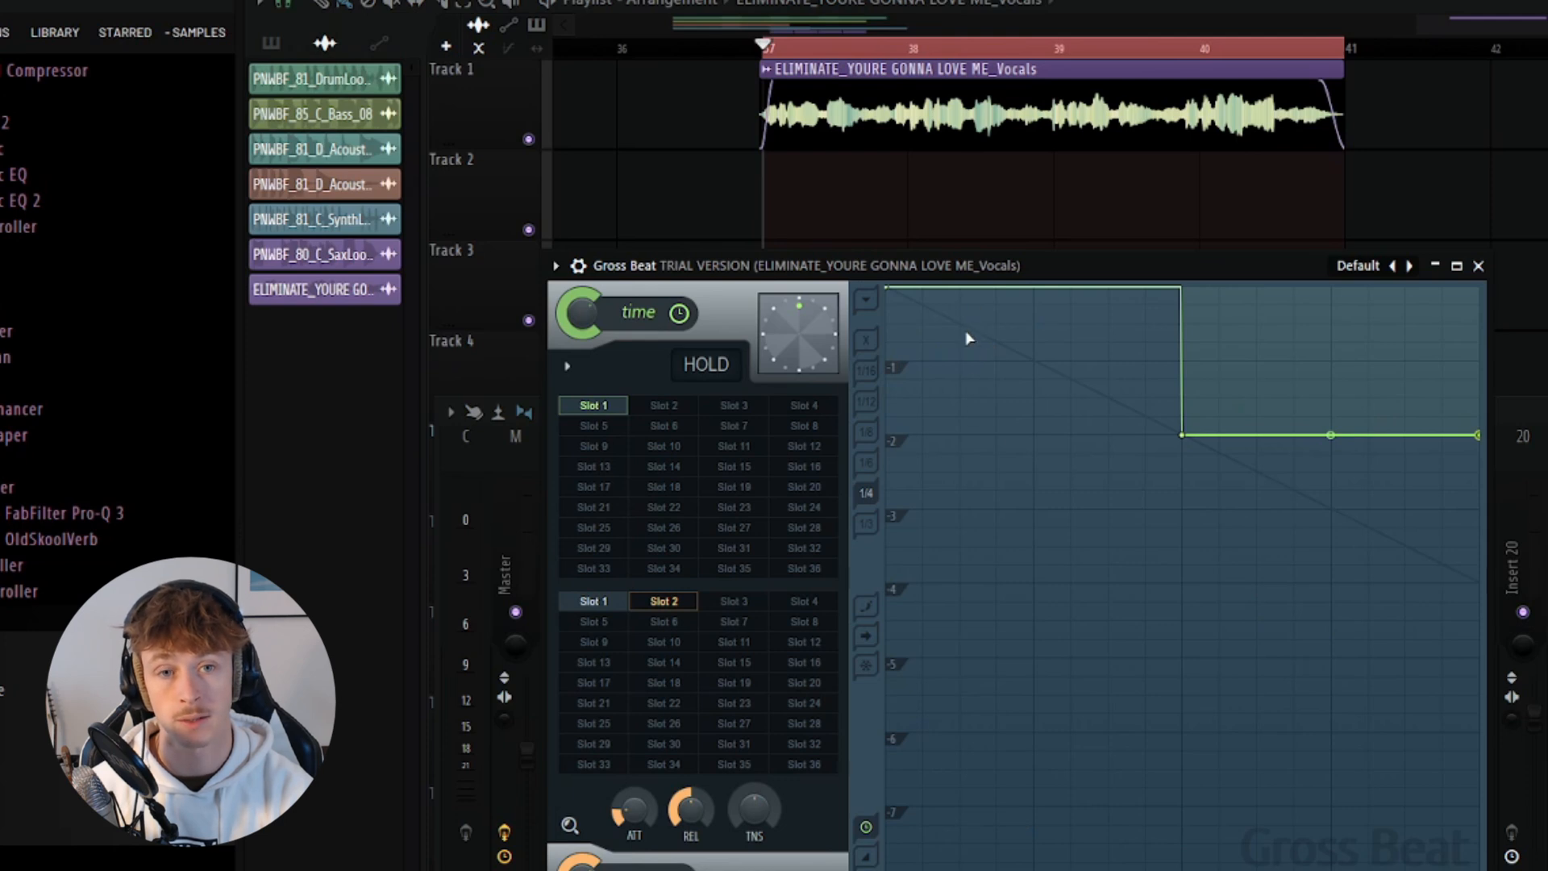
{"action": "mouse_move", "coordinate": [1121, 366]}
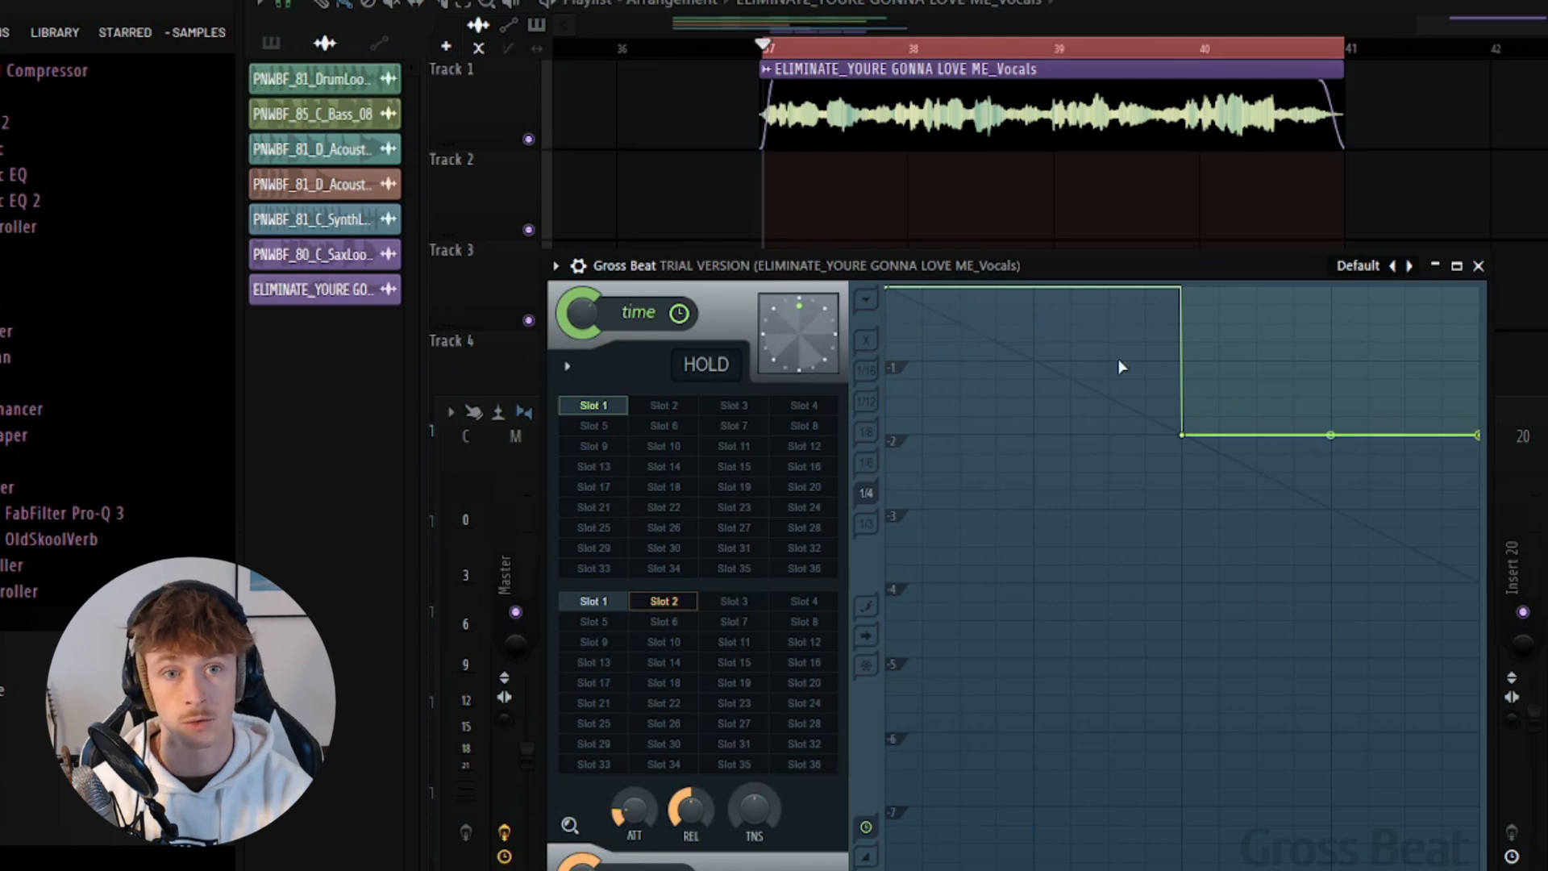
{"action": "mouse_move", "coordinate": [1445, 523]}
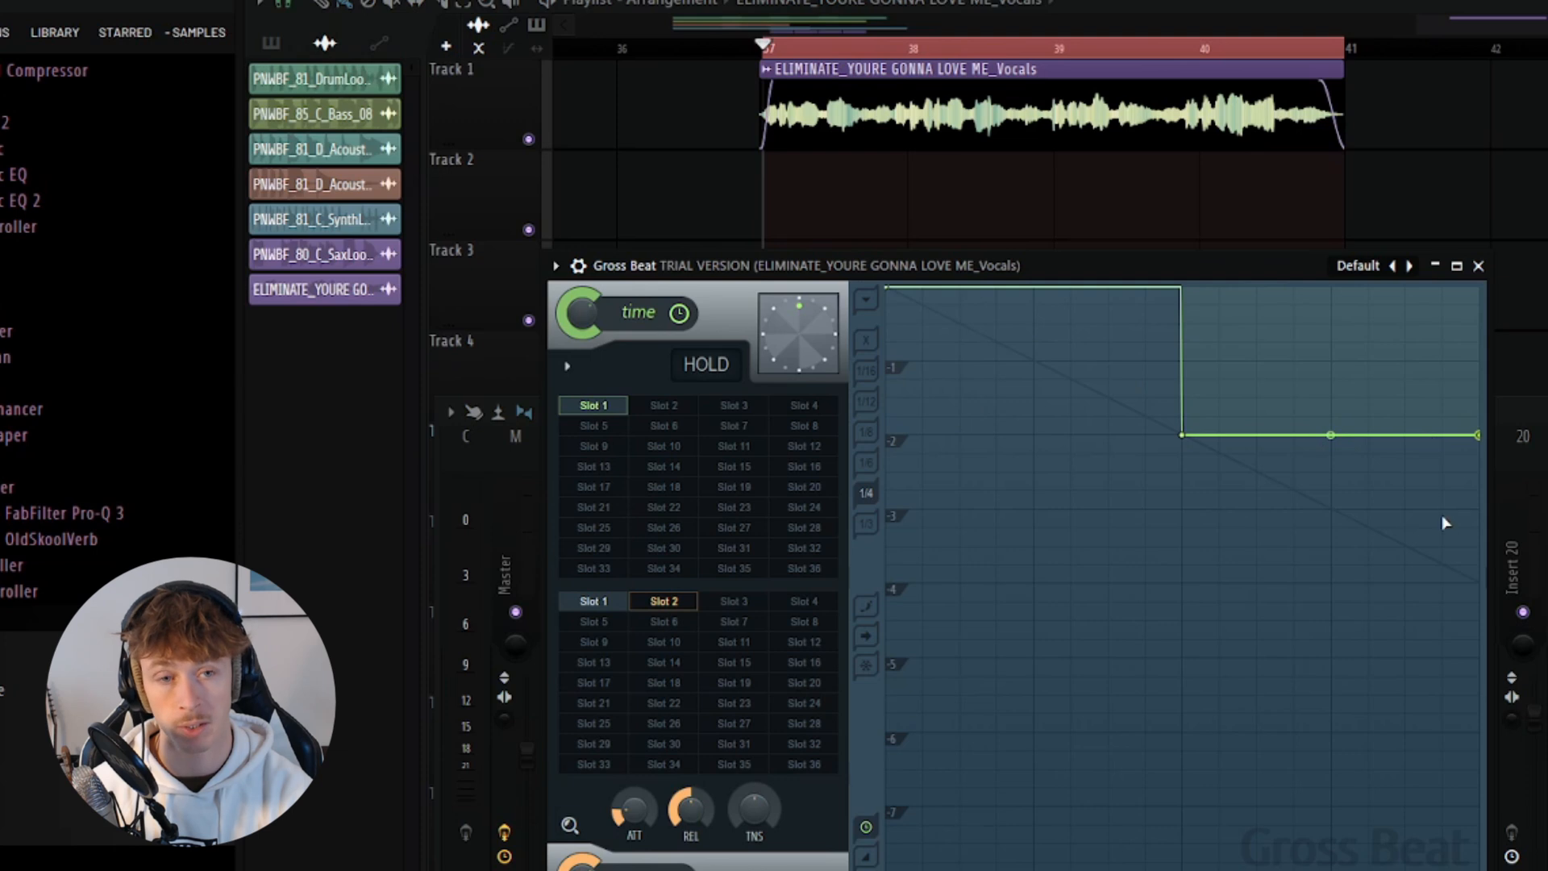
{"action": "mouse_move", "coordinate": [1245, 451]}
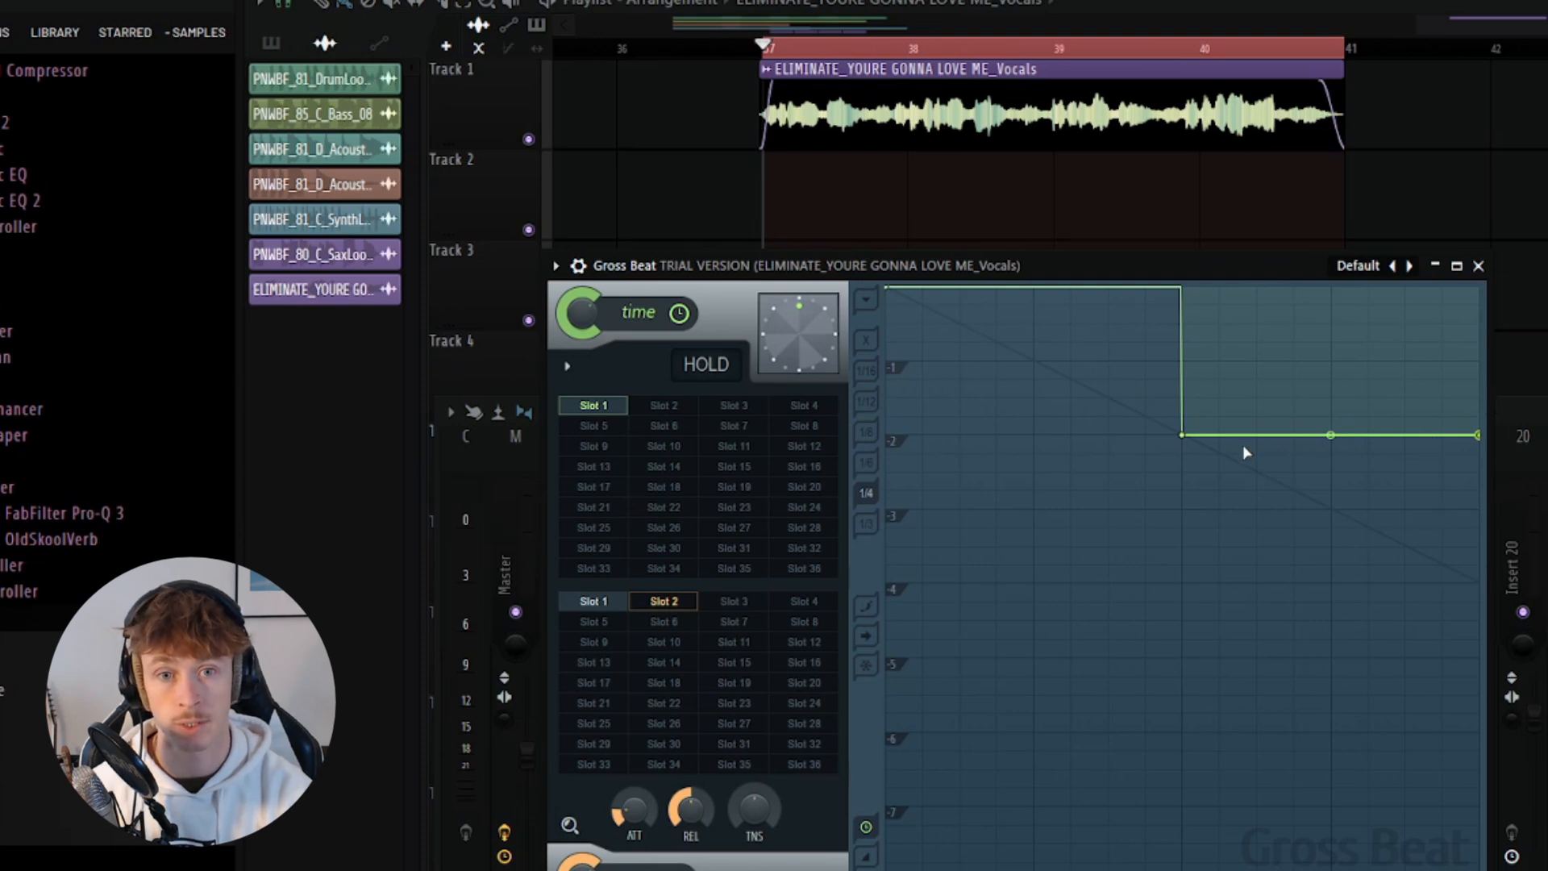
{"action": "mouse_move", "coordinate": [977, 302]}
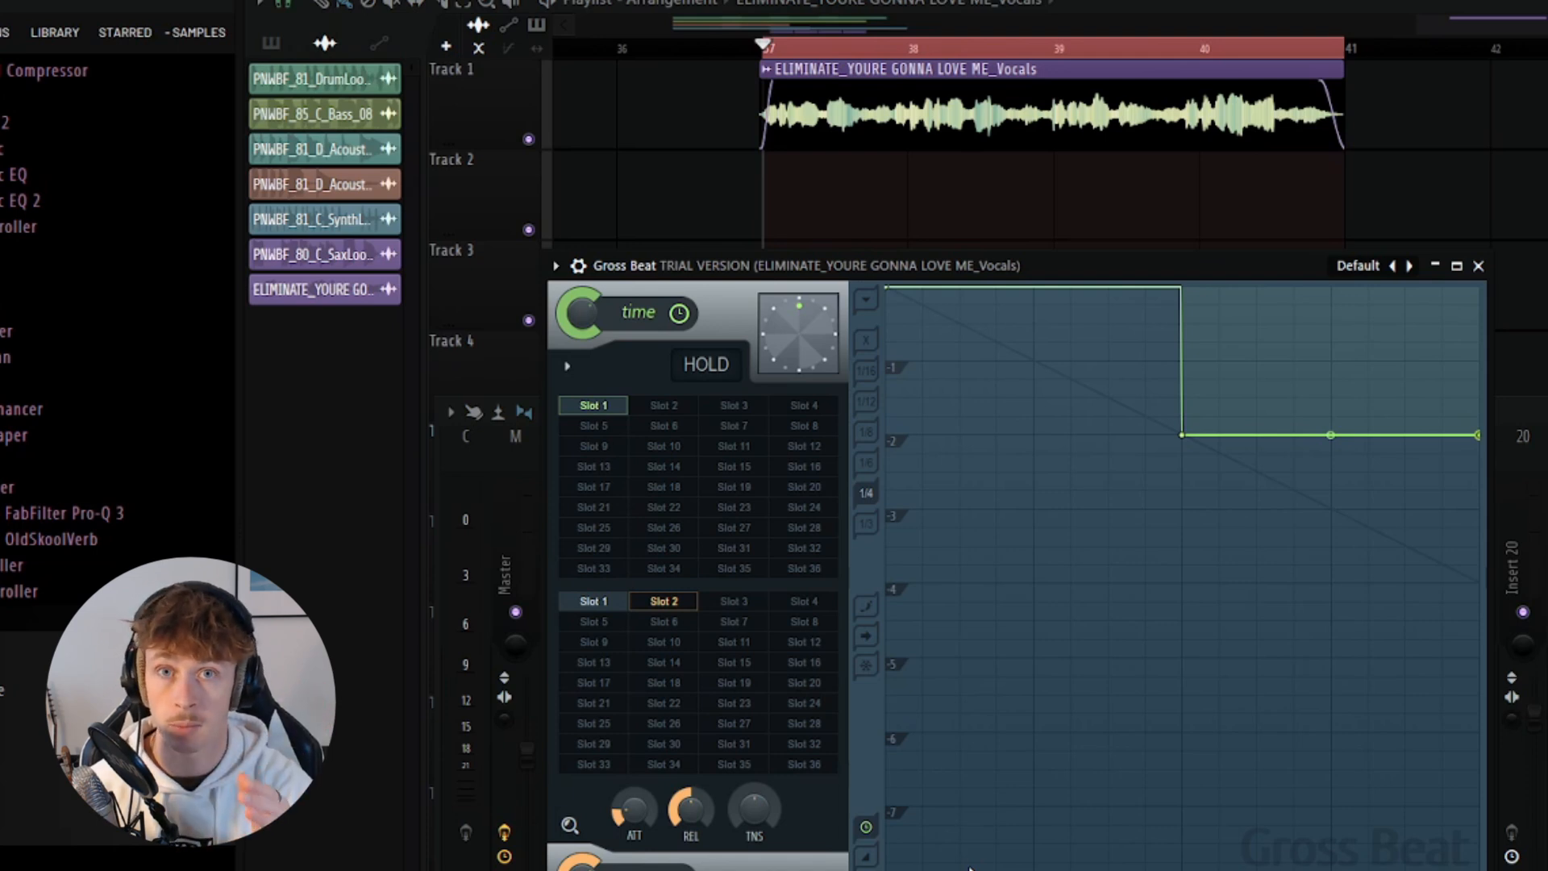
{"action": "mouse_move", "coordinate": [973, 293]}
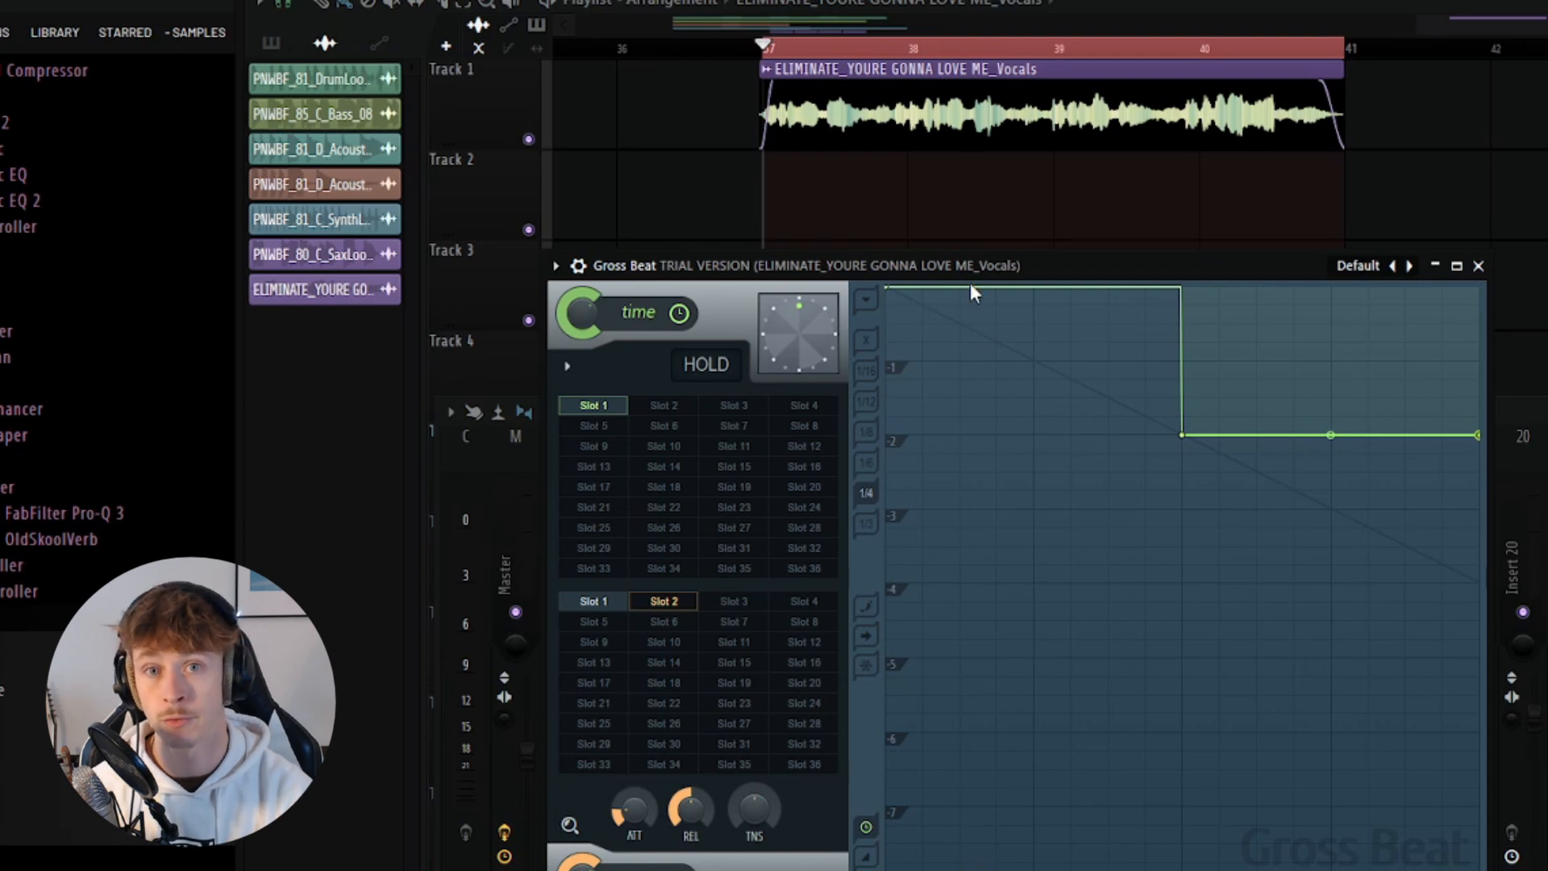
{"action": "mouse_move", "coordinate": [984, 445]}
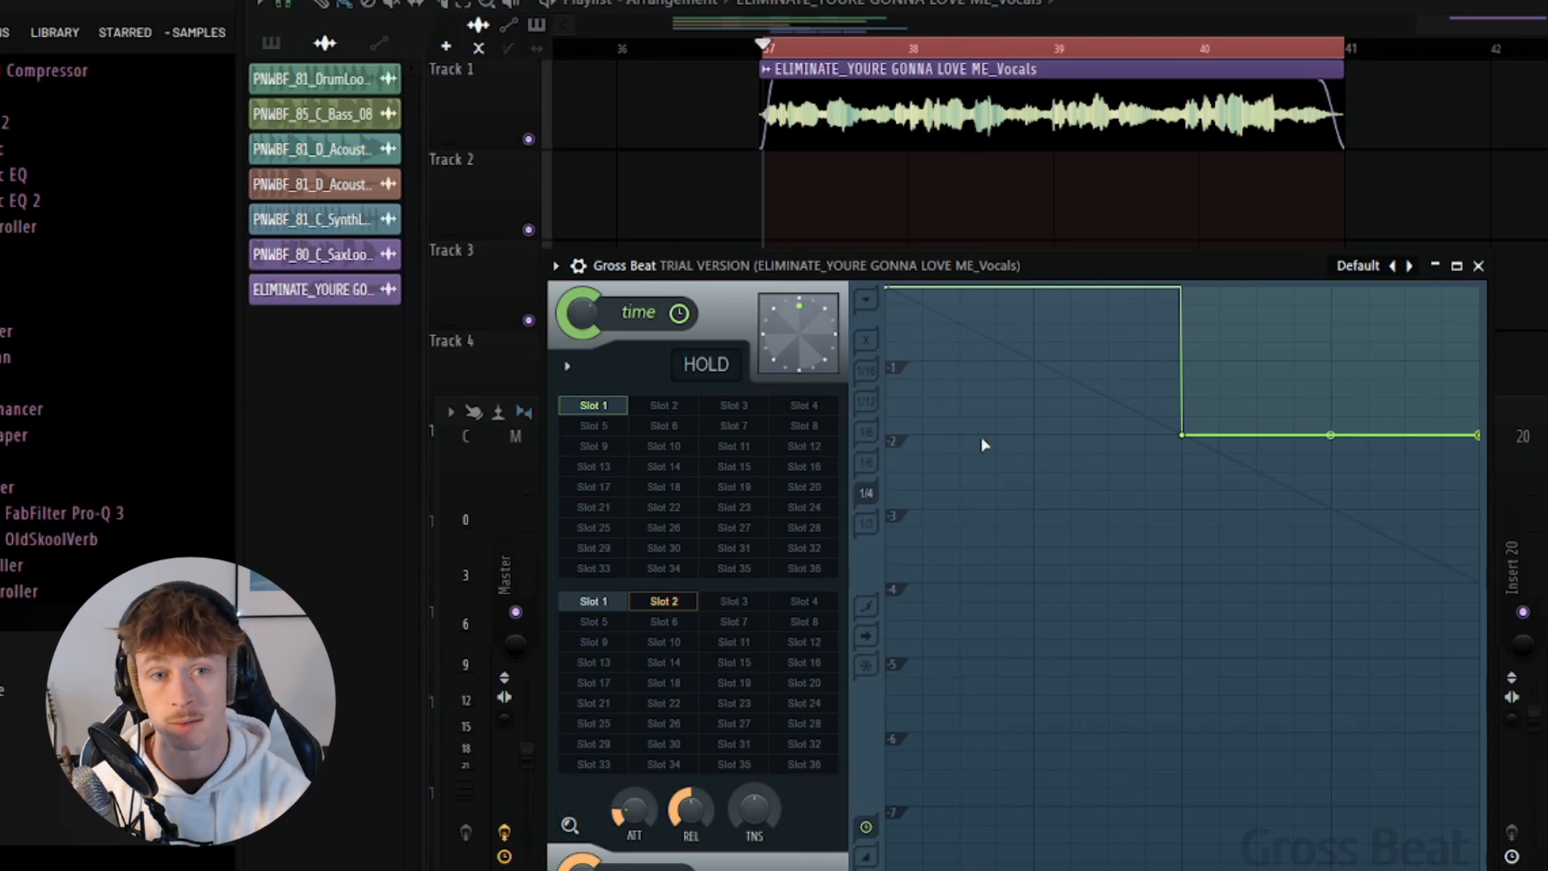
{"action": "mouse_move", "coordinate": [1142, 346]}
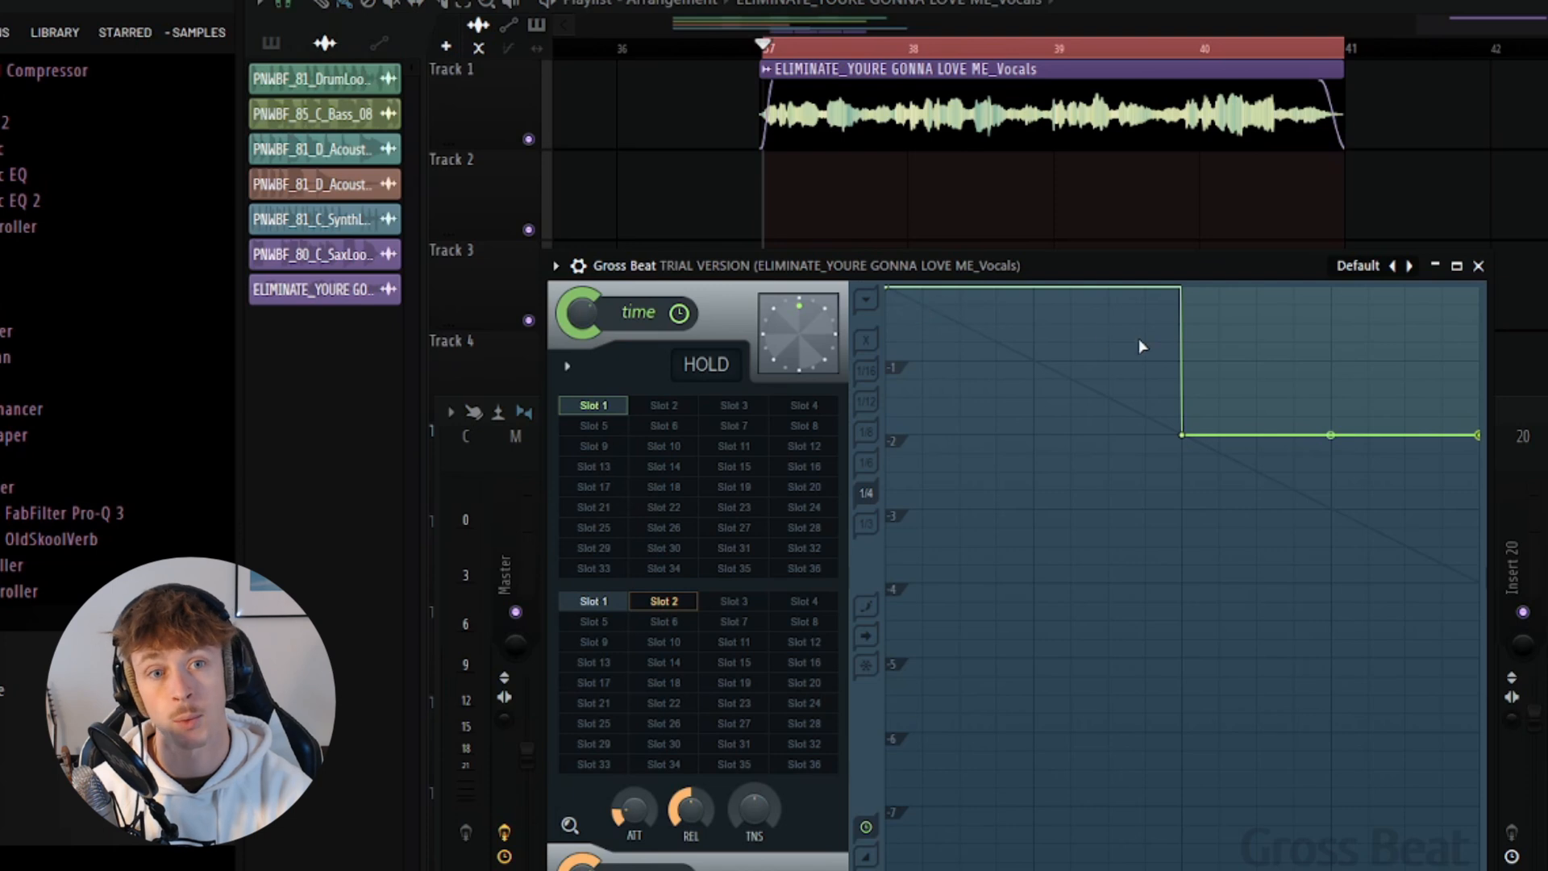
{"action": "left_click_drag", "start_coordinate": [1183, 435], "coordinate": [1189, 439]}
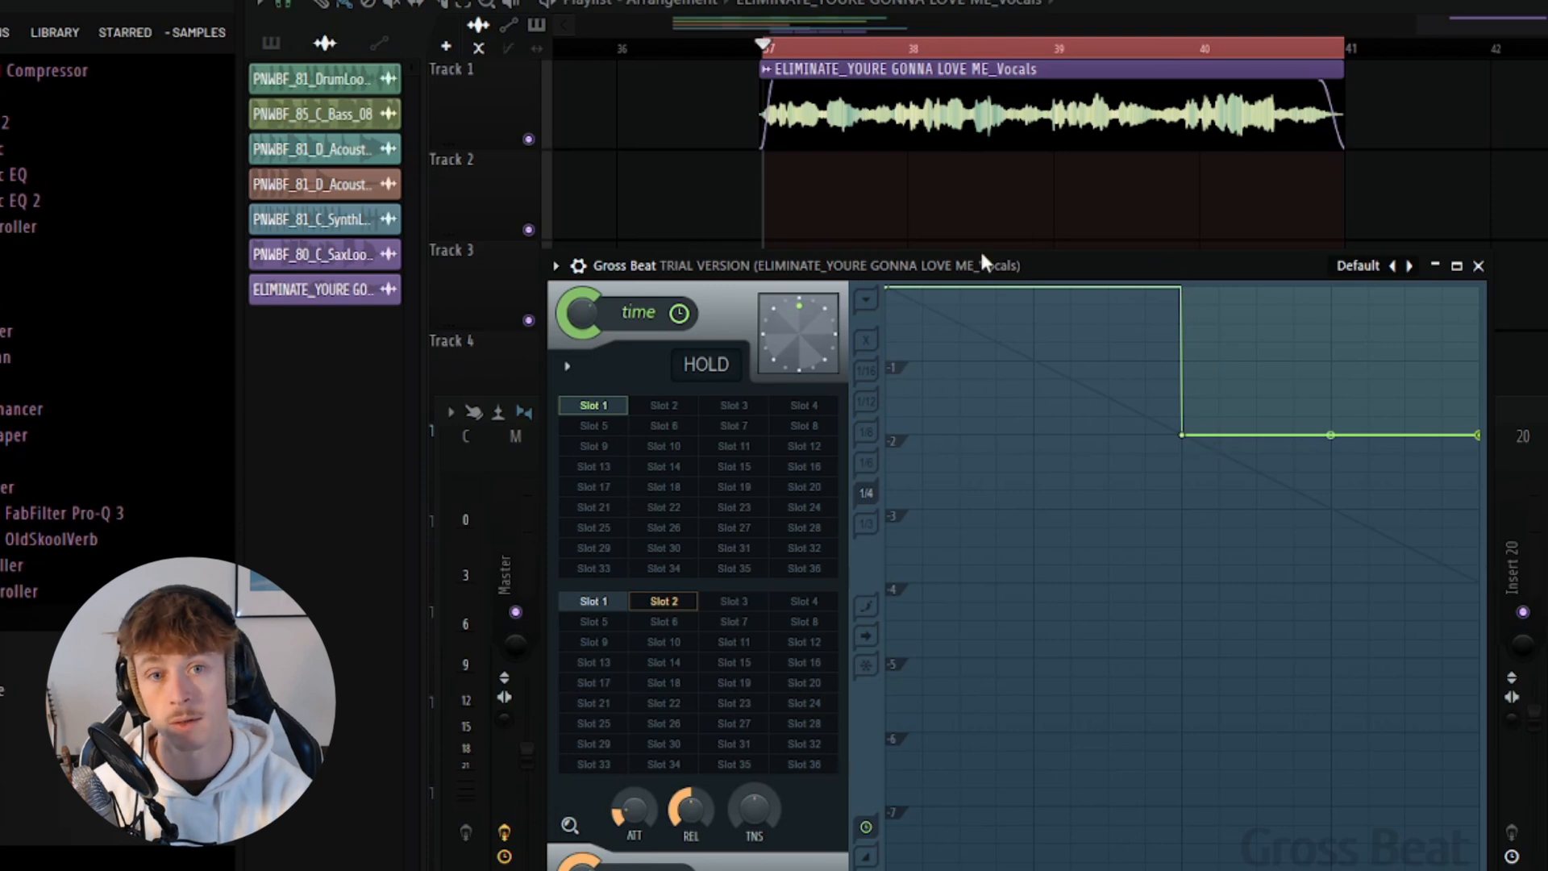
{"action": "mouse_move", "coordinate": [1176, 316]}
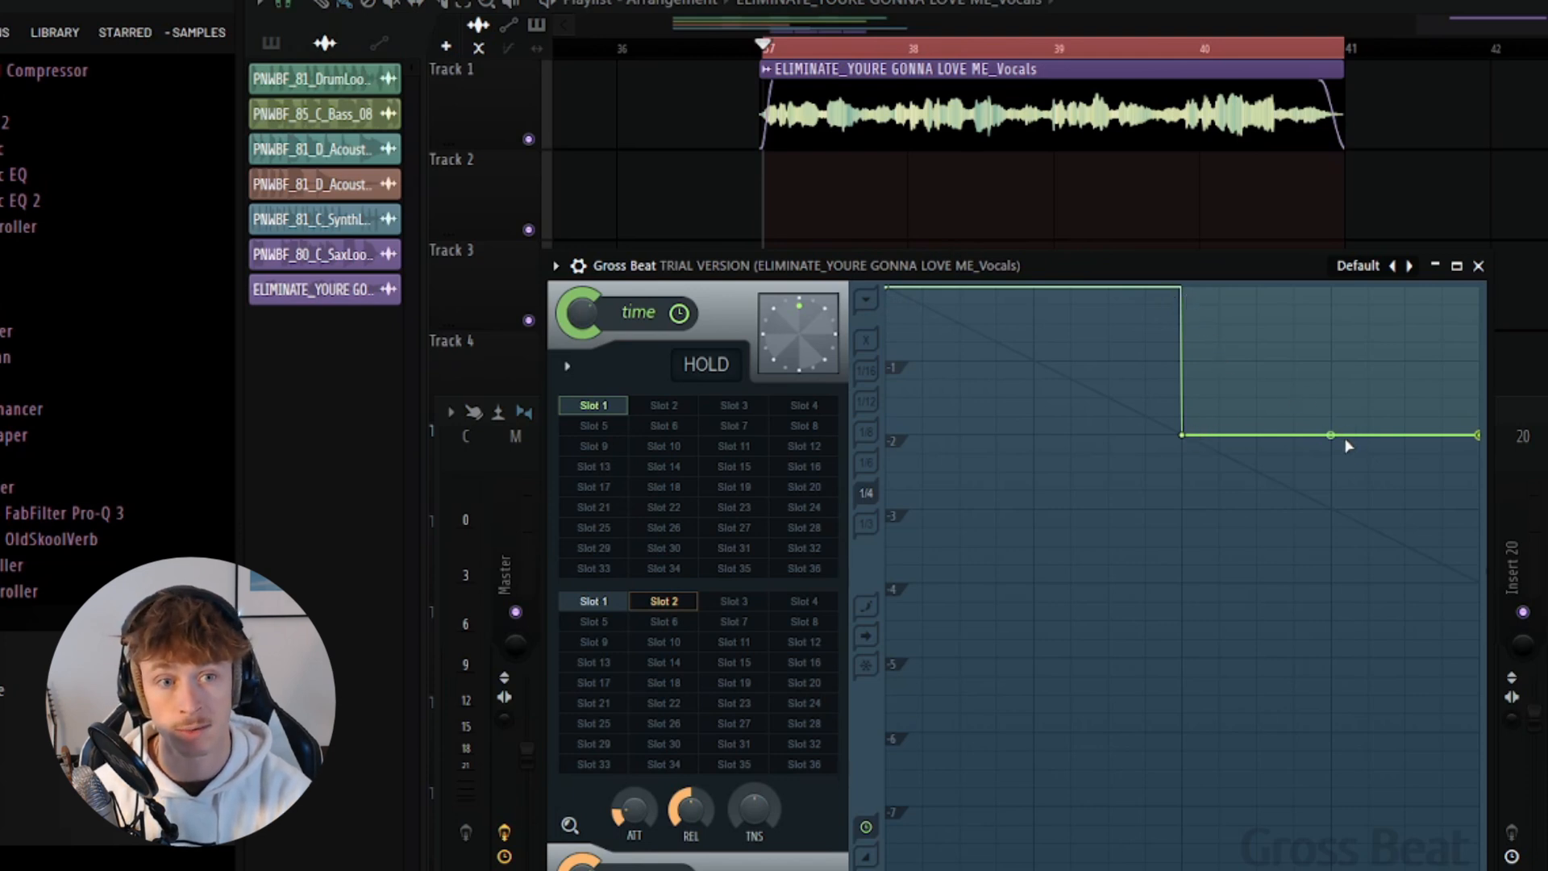
{"action": "mouse_move", "coordinate": [1465, 453]}
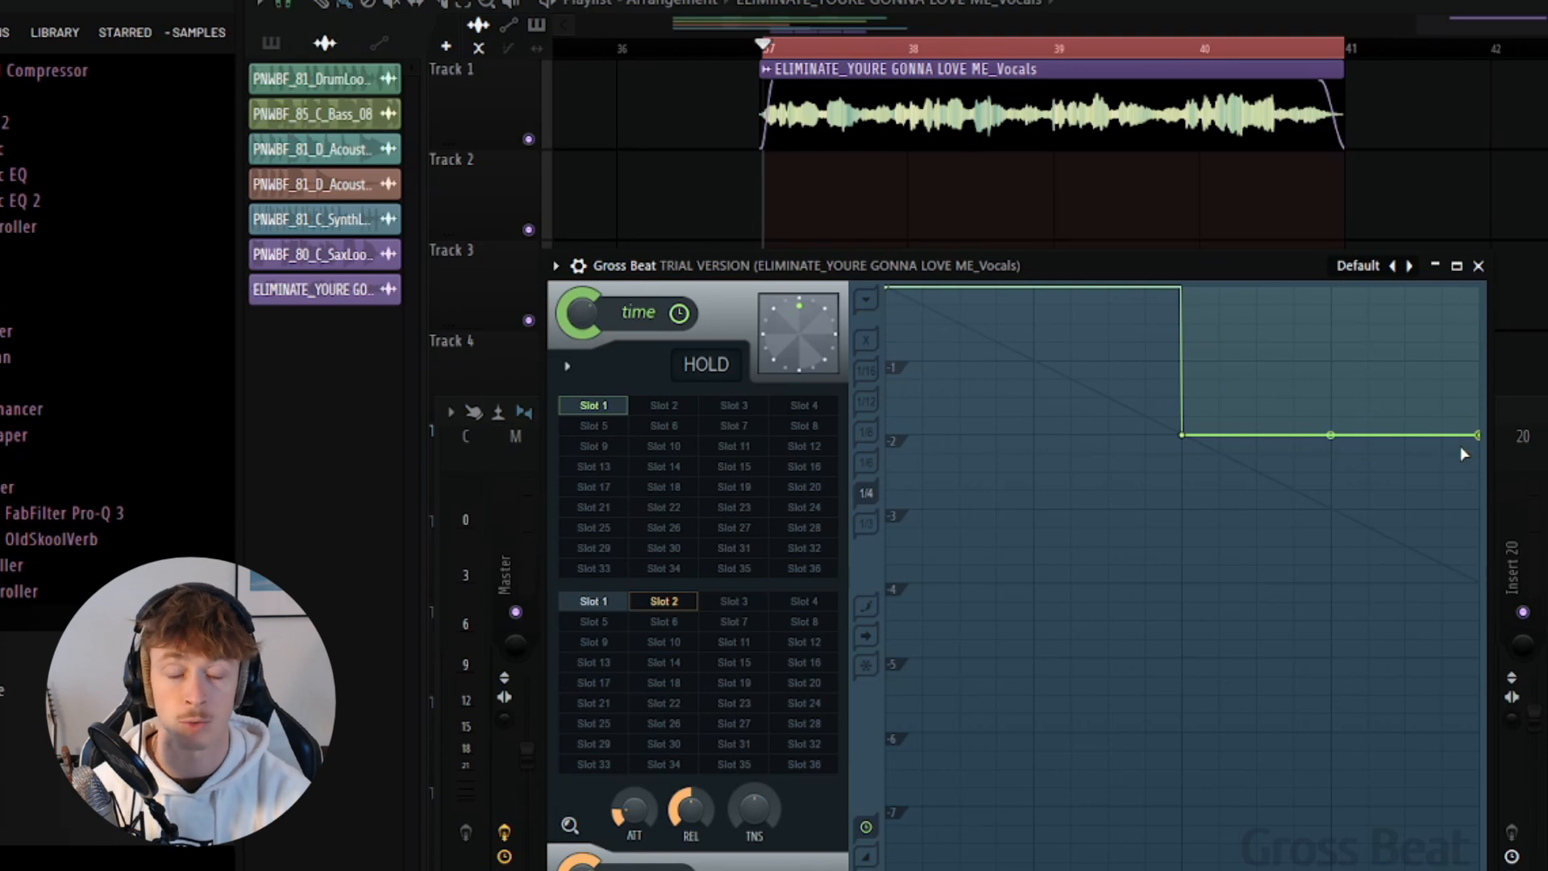
{"action": "mouse_move", "coordinate": [933, 469]}
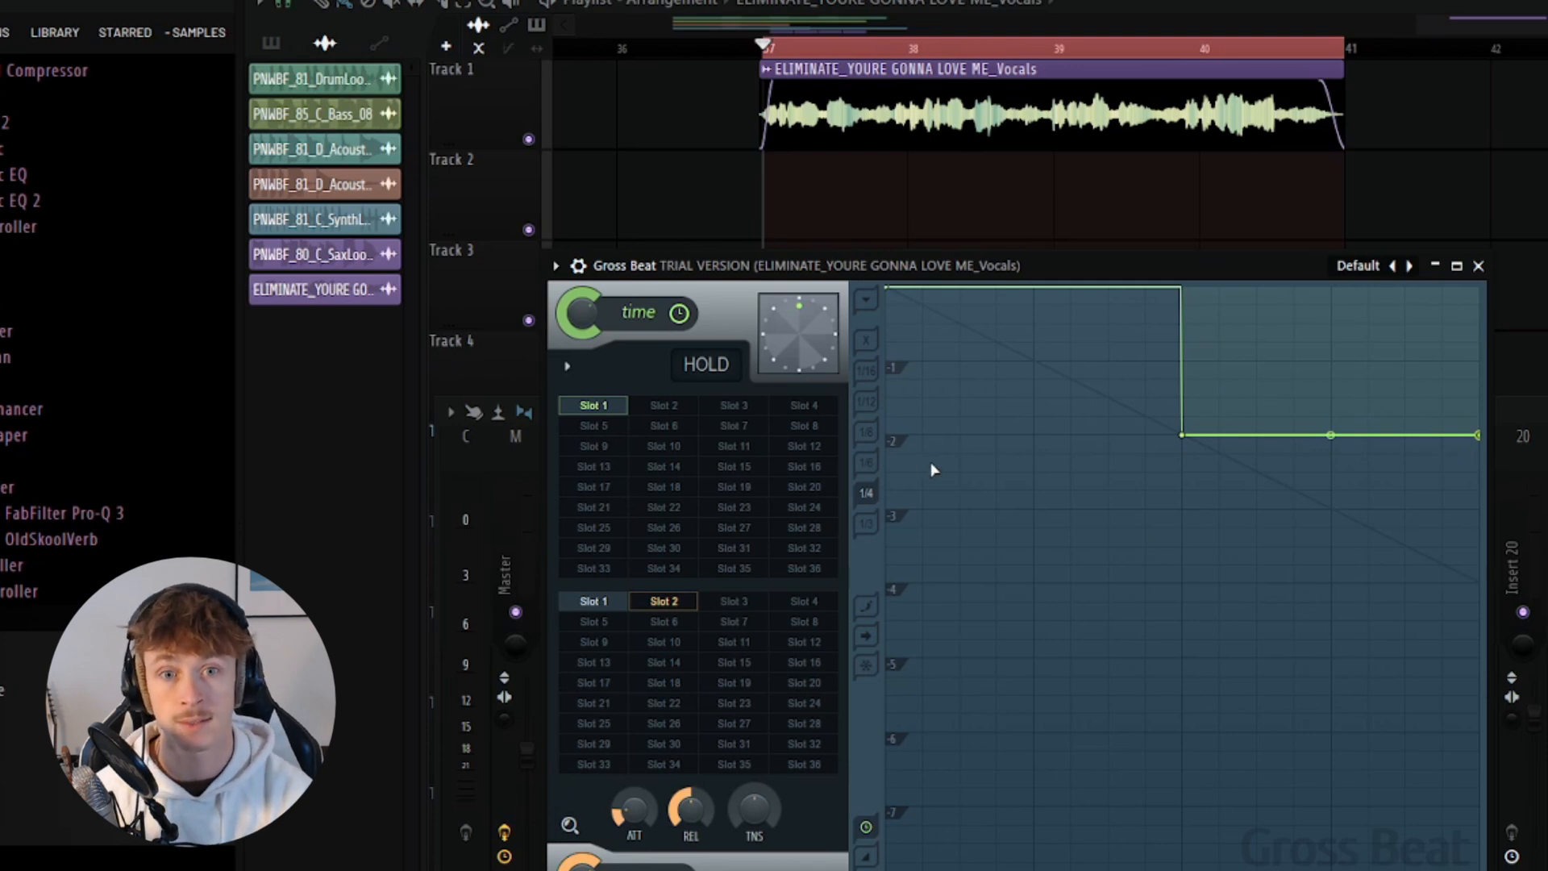
{"action": "mouse_move", "coordinate": [901, 378]}
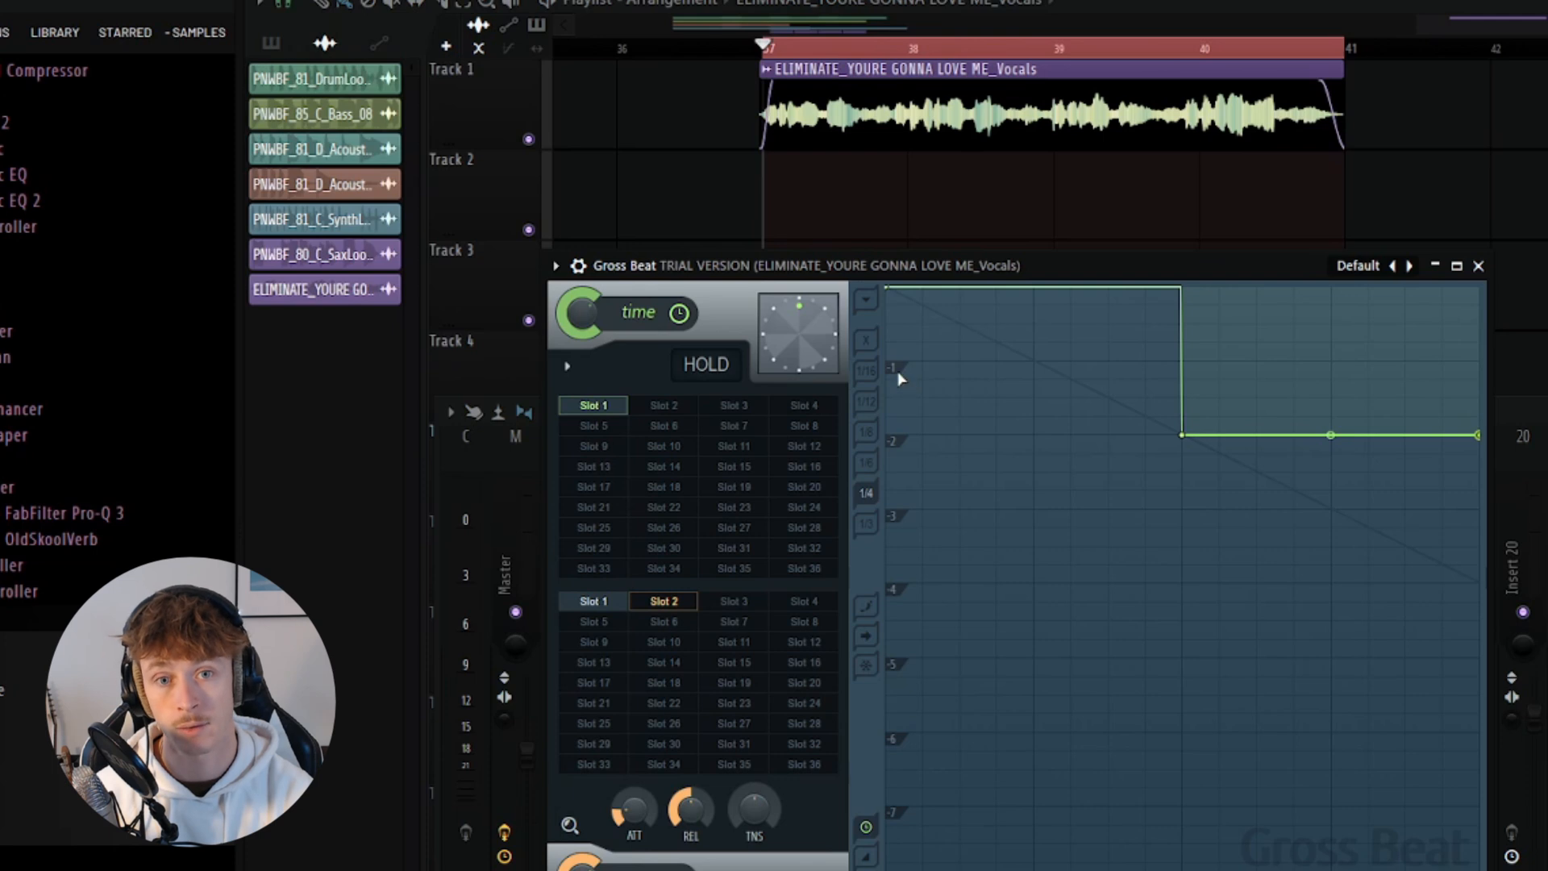
{"action": "mouse_move", "coordinate": [907, 538]}
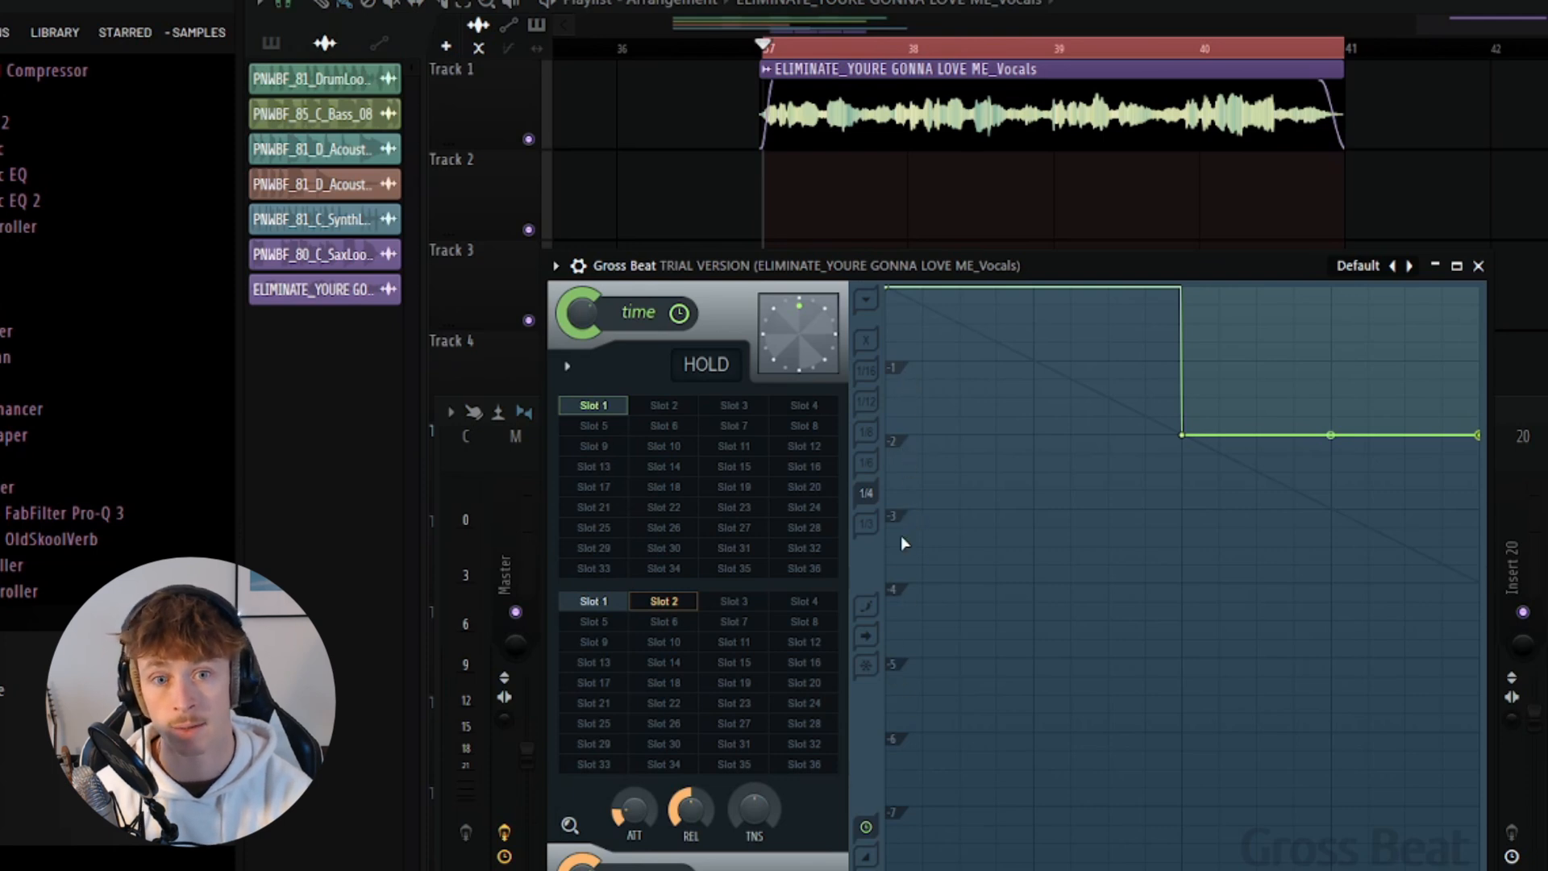
{"action": "mouse_move", "coordinate": [897, 376]}
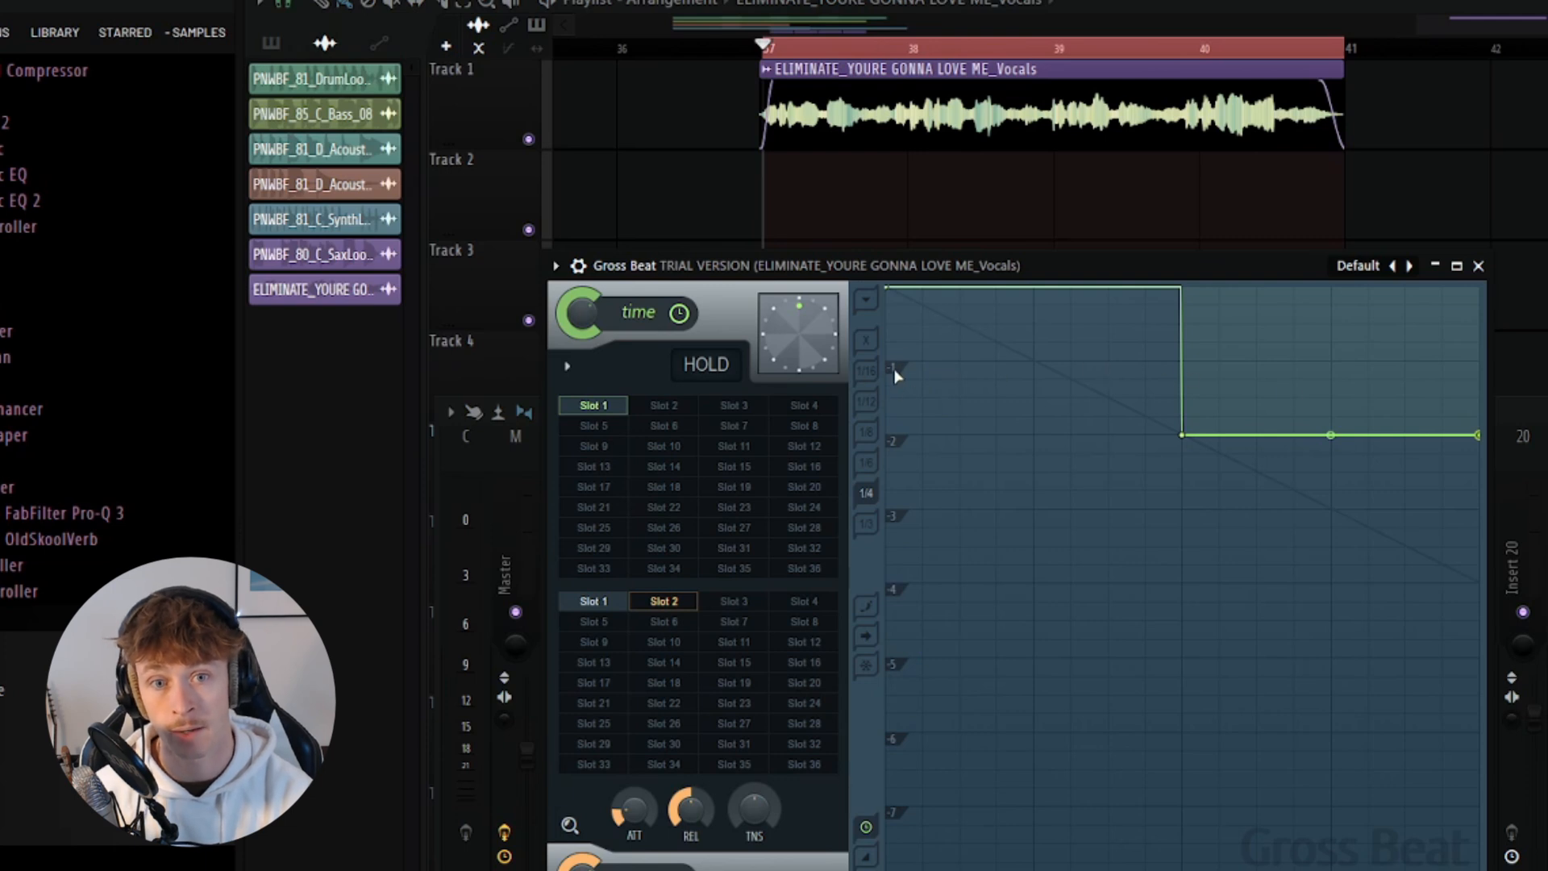
{"action": "mouse_move", "coordinate": [886, 376]}
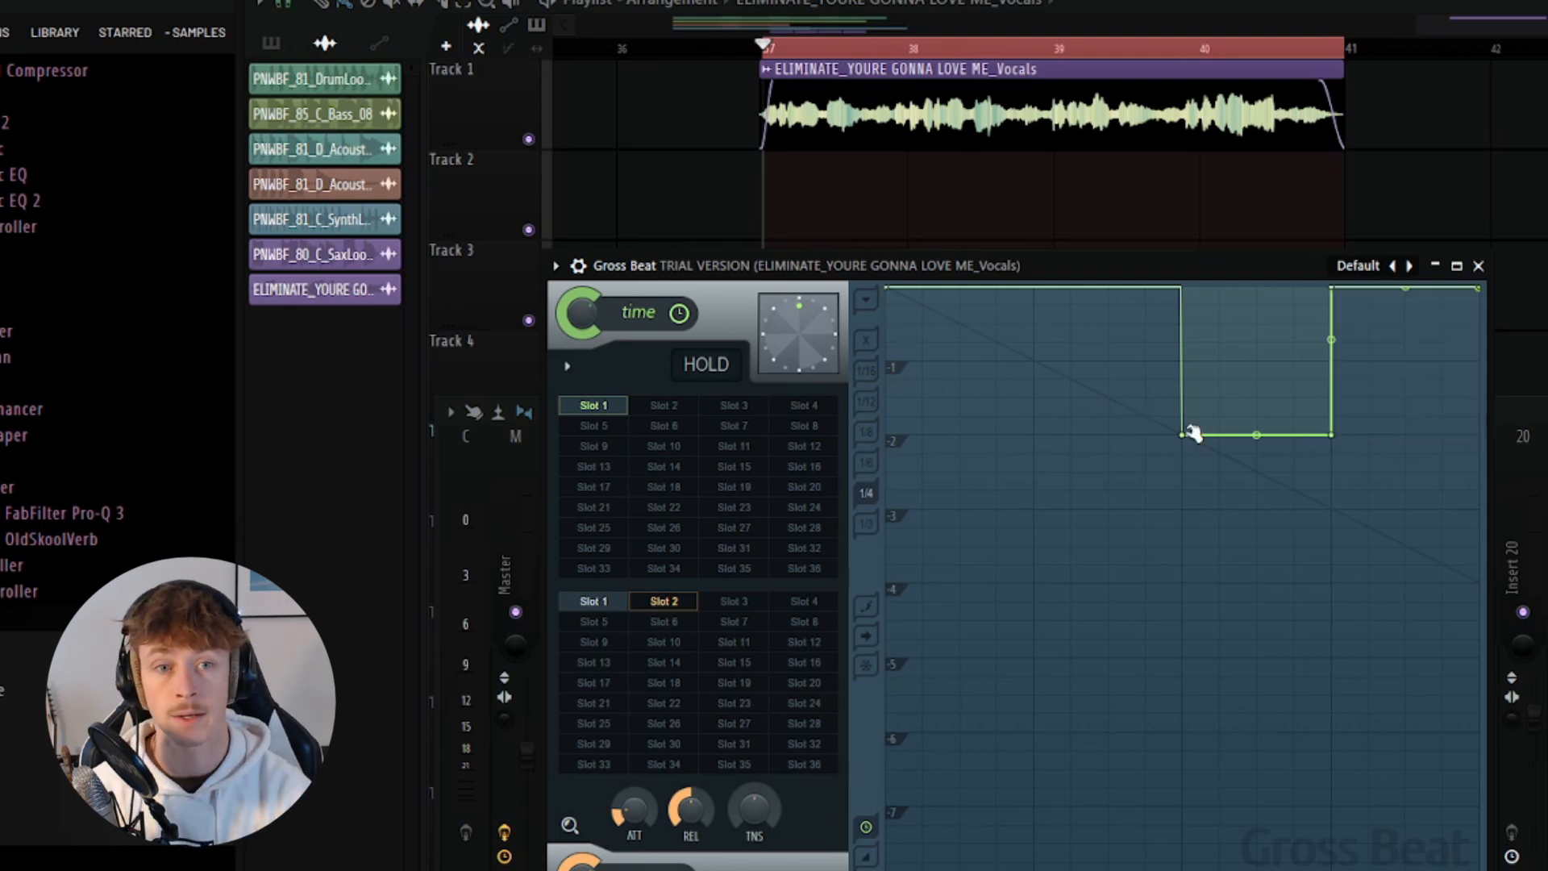
- Delete the low envelope point, leaving a single gentle downward slope
{"action": "right_click", "coordinate": [1182, 434]}
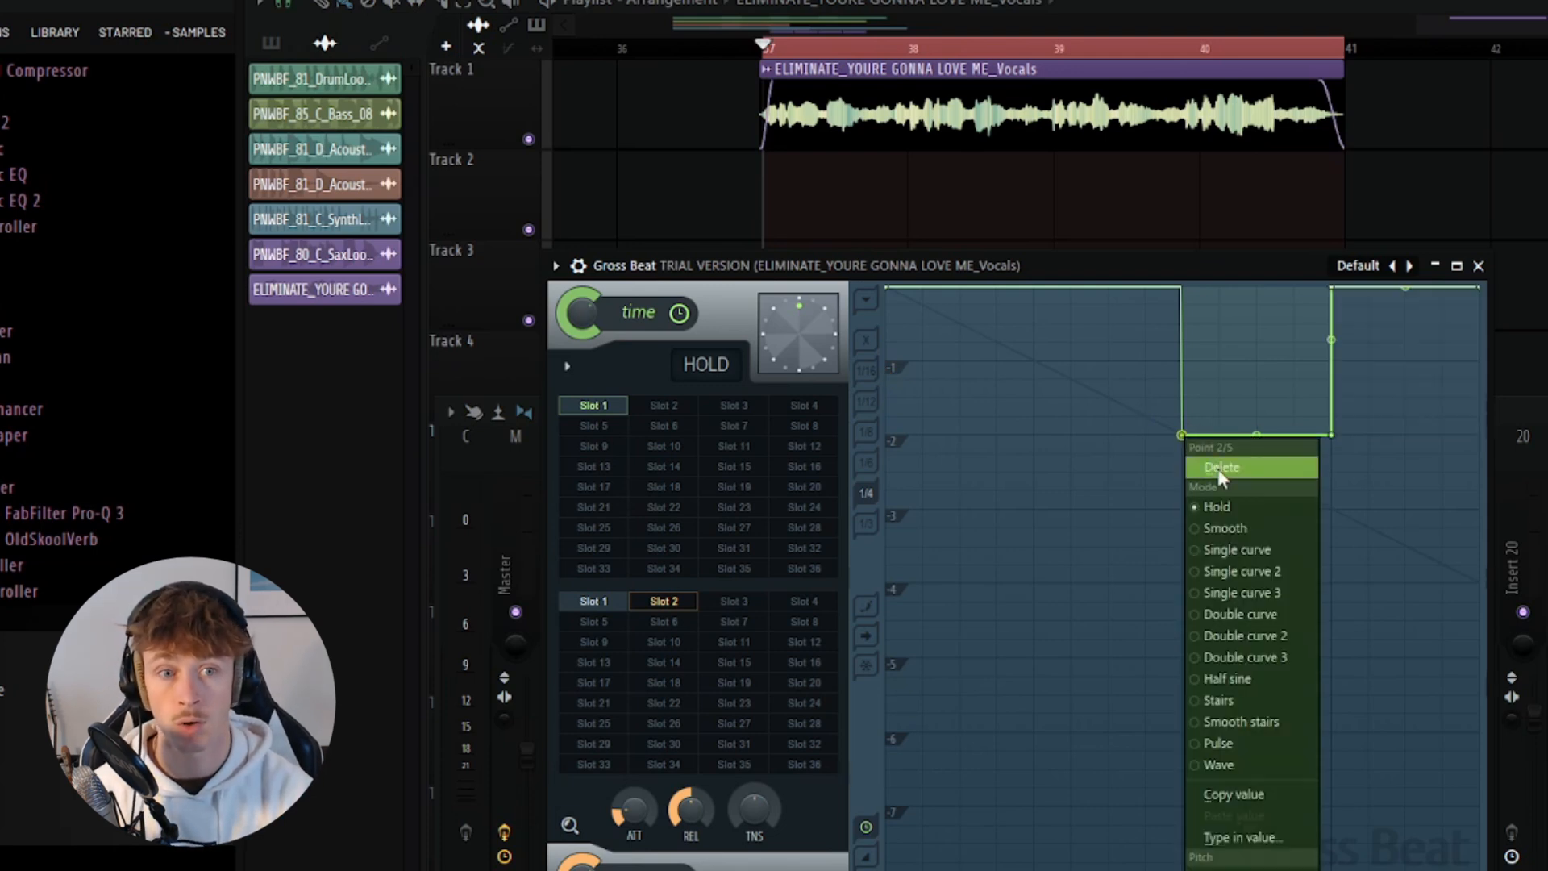
{"action": "left_click", "coordinate": [1224, 528]}
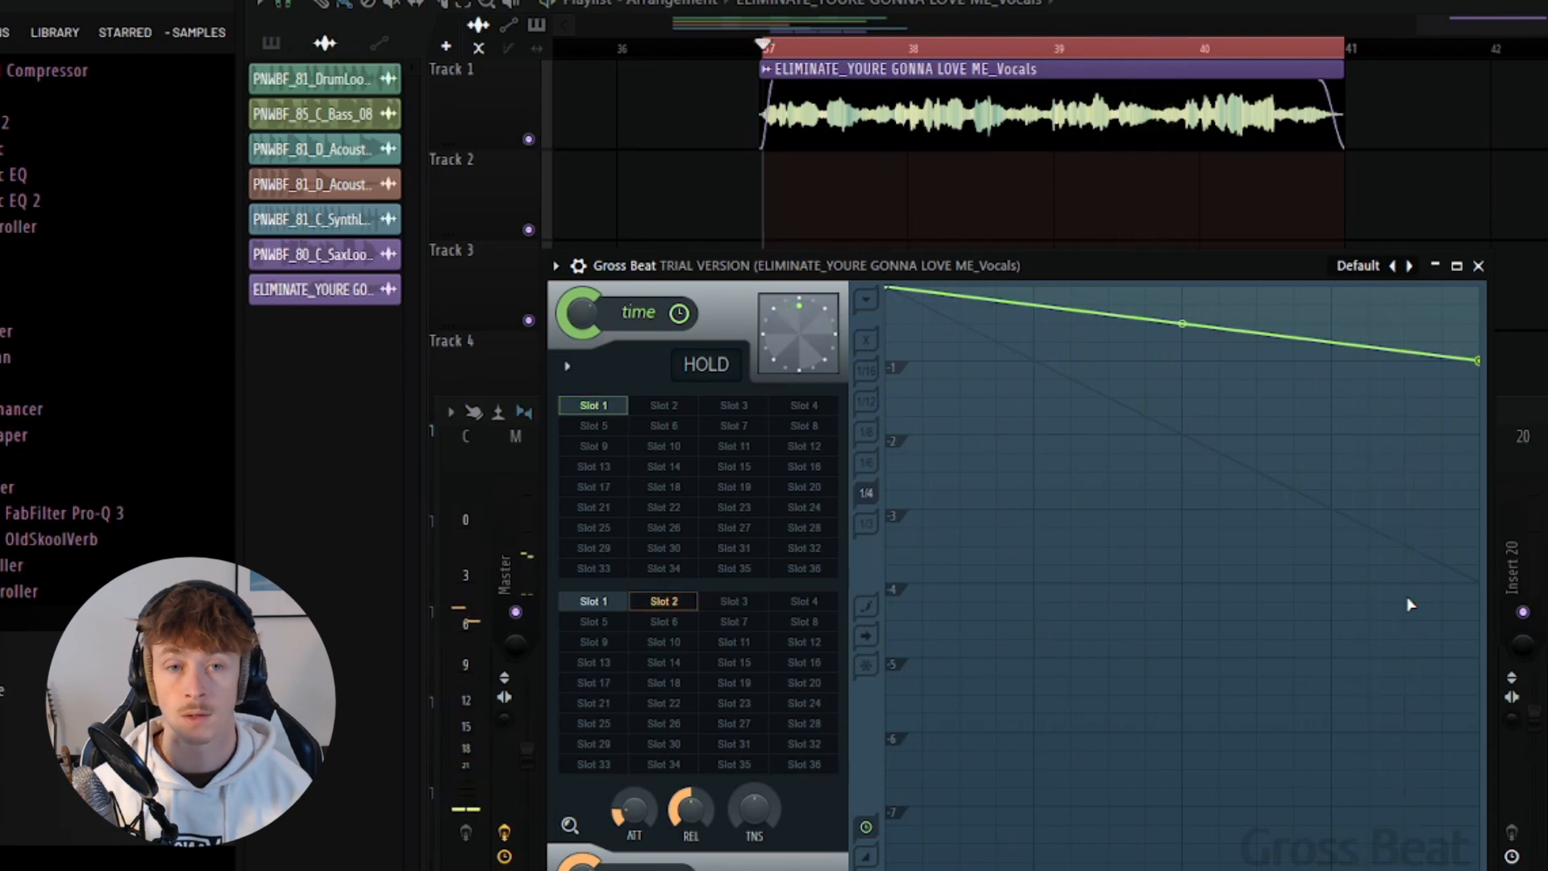
{"action": "mouse_move", "coordinate": [1203, 410]}
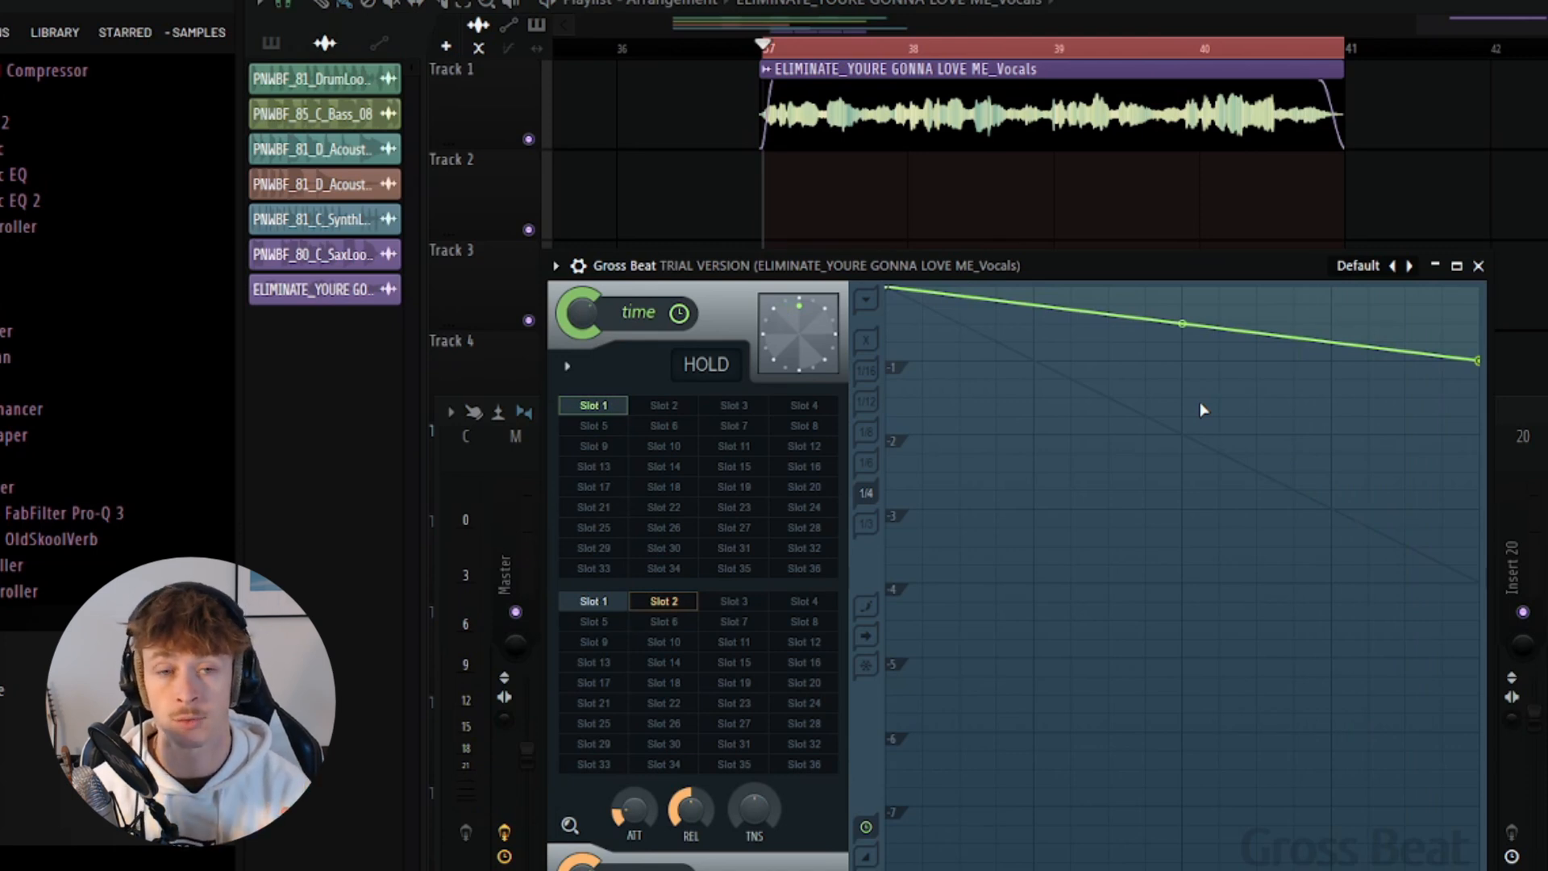
{"action": "mouse_move", "coordinate": [1257, 326]}
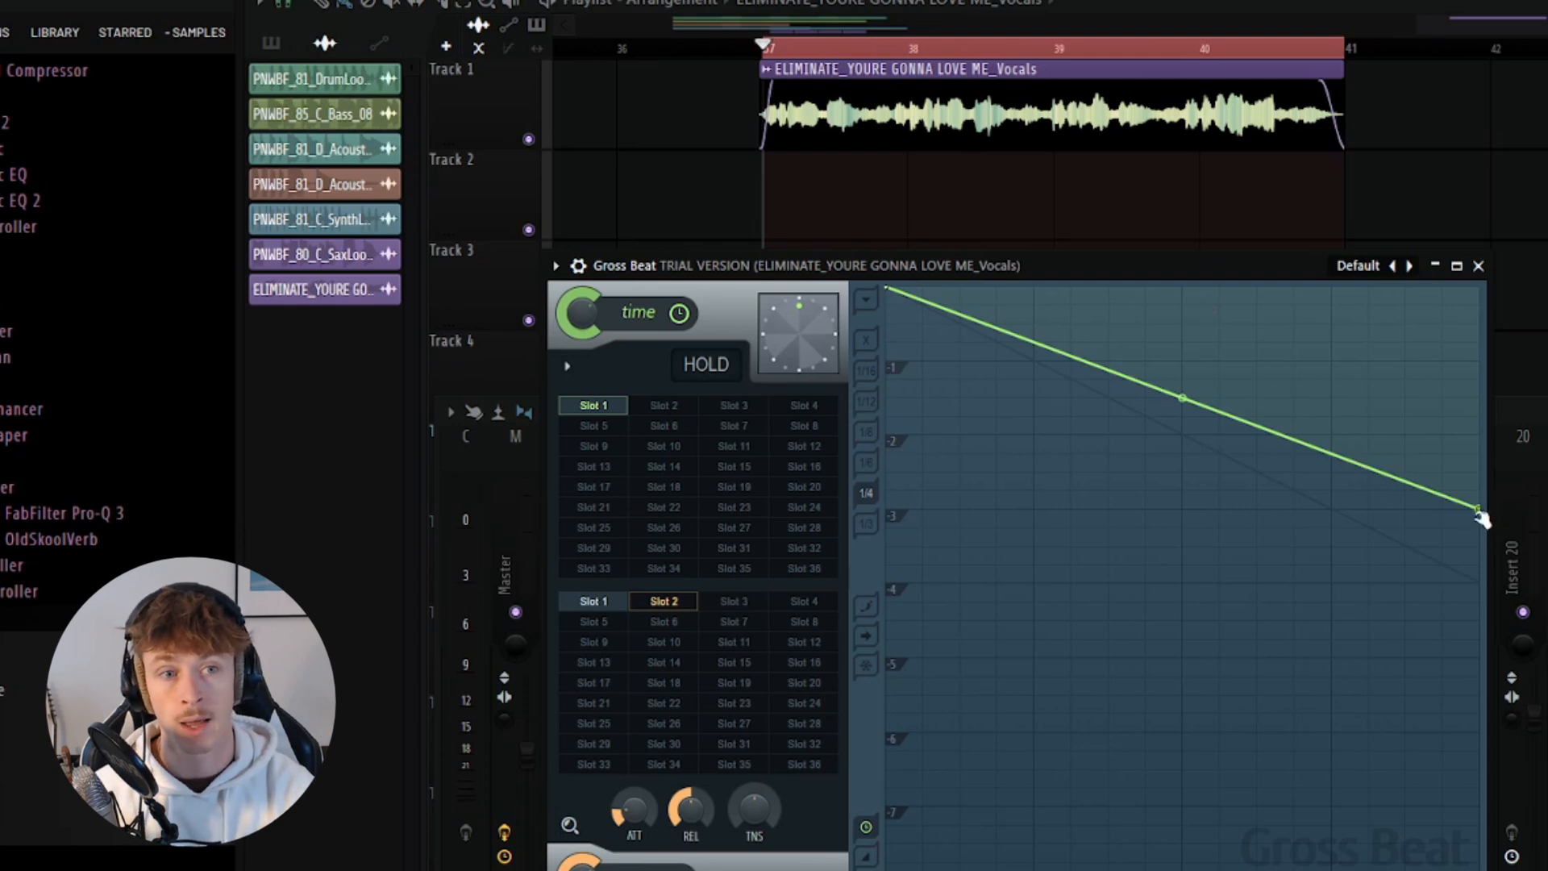
- Pull the envelope's end point down so it falls steeply to about -6
{"action": "left_click_drag", "start_coordinate": [1476, 511], "coordinate": [1481, 529]}
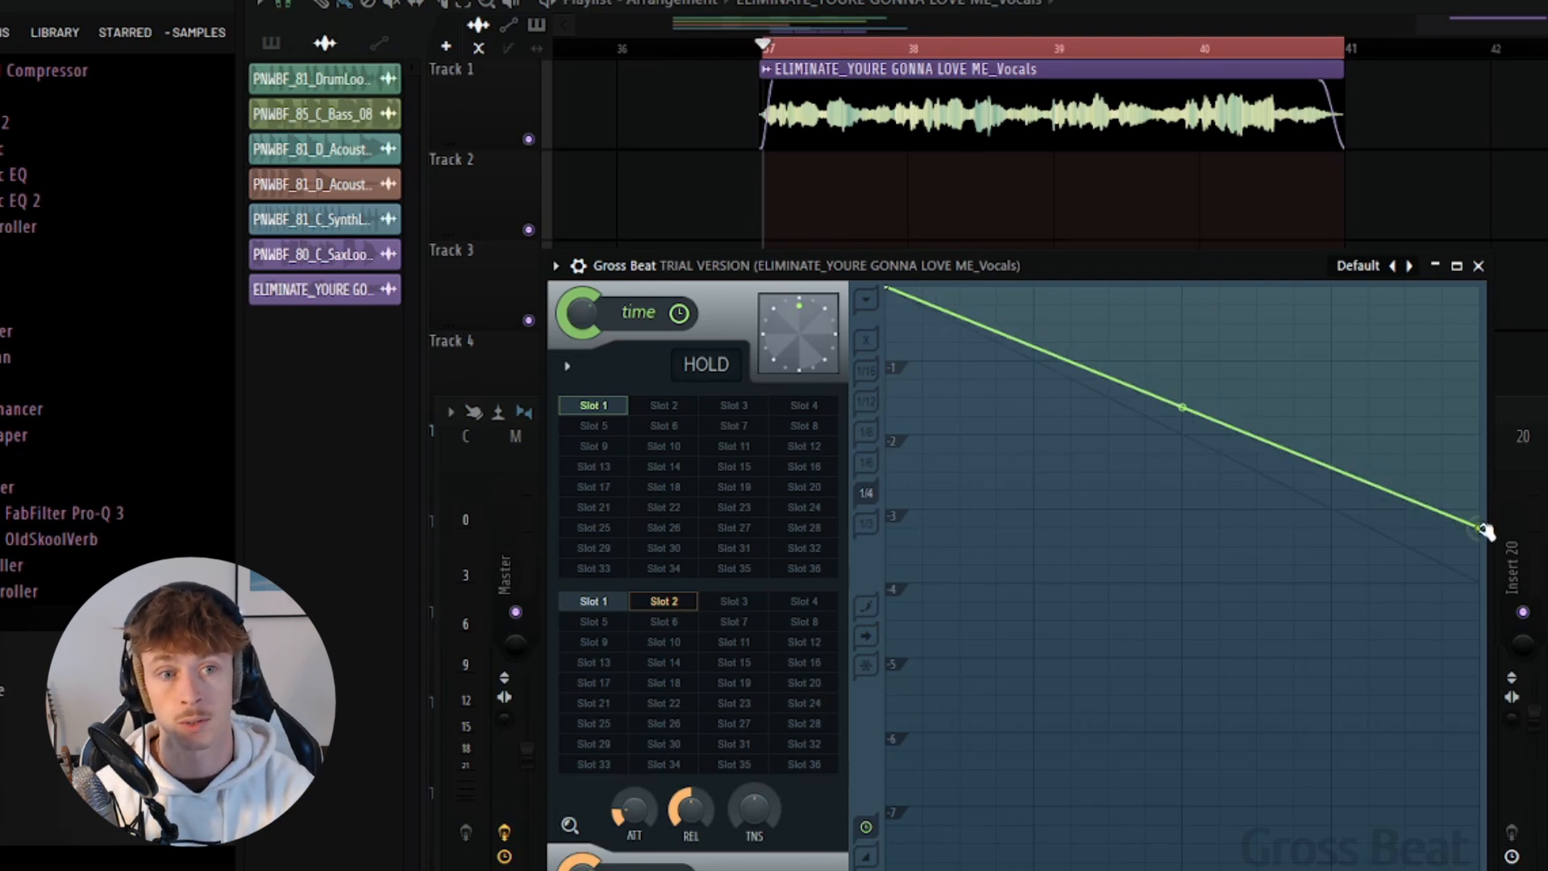
{"action": "left_click_drag", "start_coordinate": [1485, 529], "coordinate": [1476, 568]}
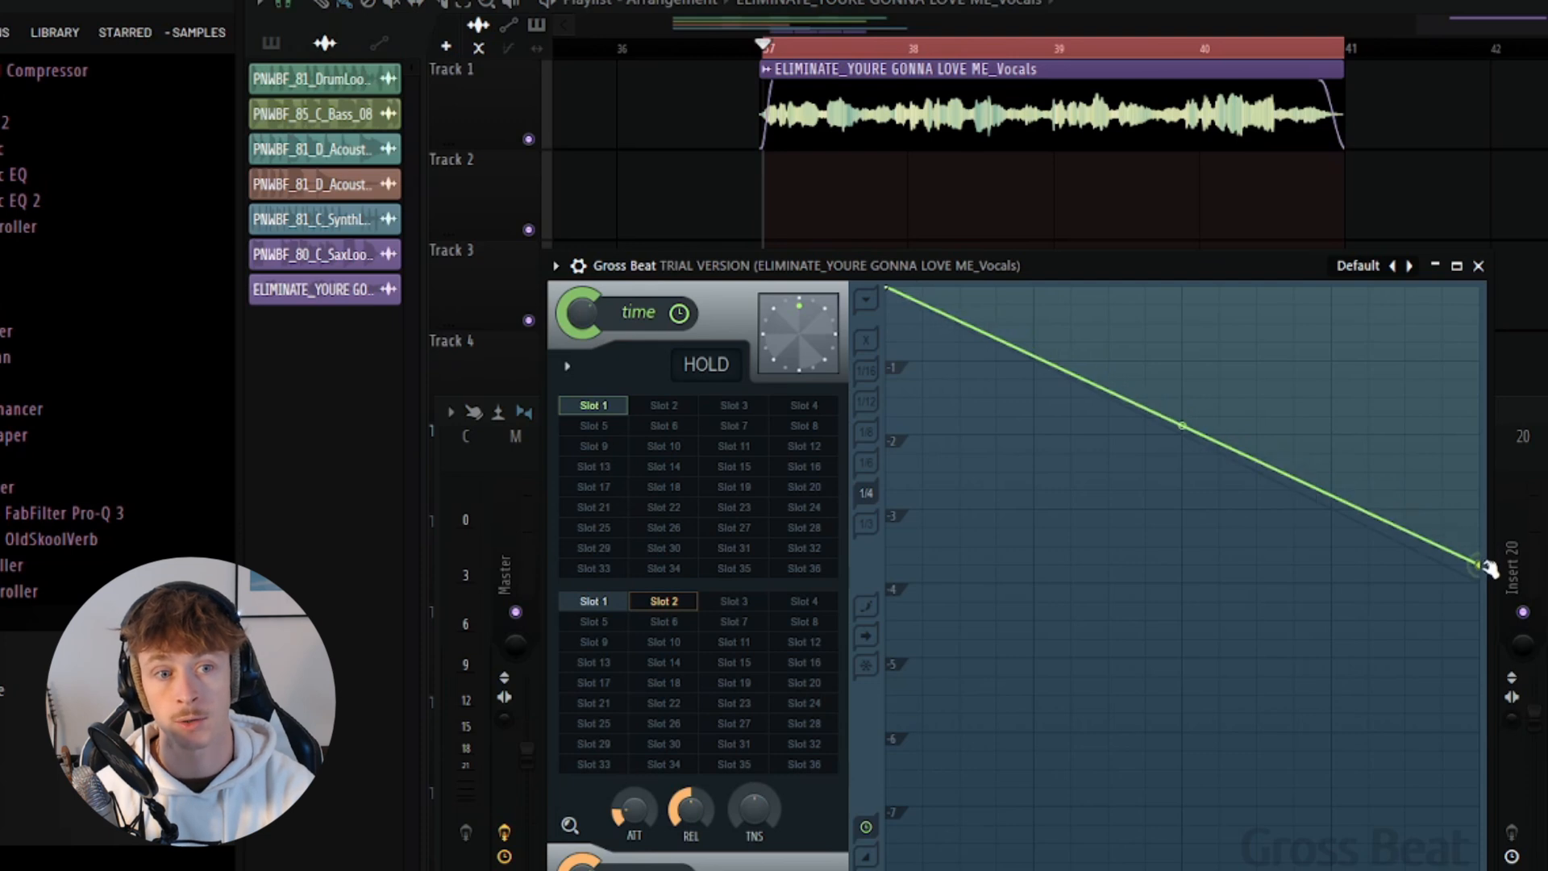
{"action": "left_click_drag", "start_coordinate": [1475, 568], "coordinate": [1481, 585]}
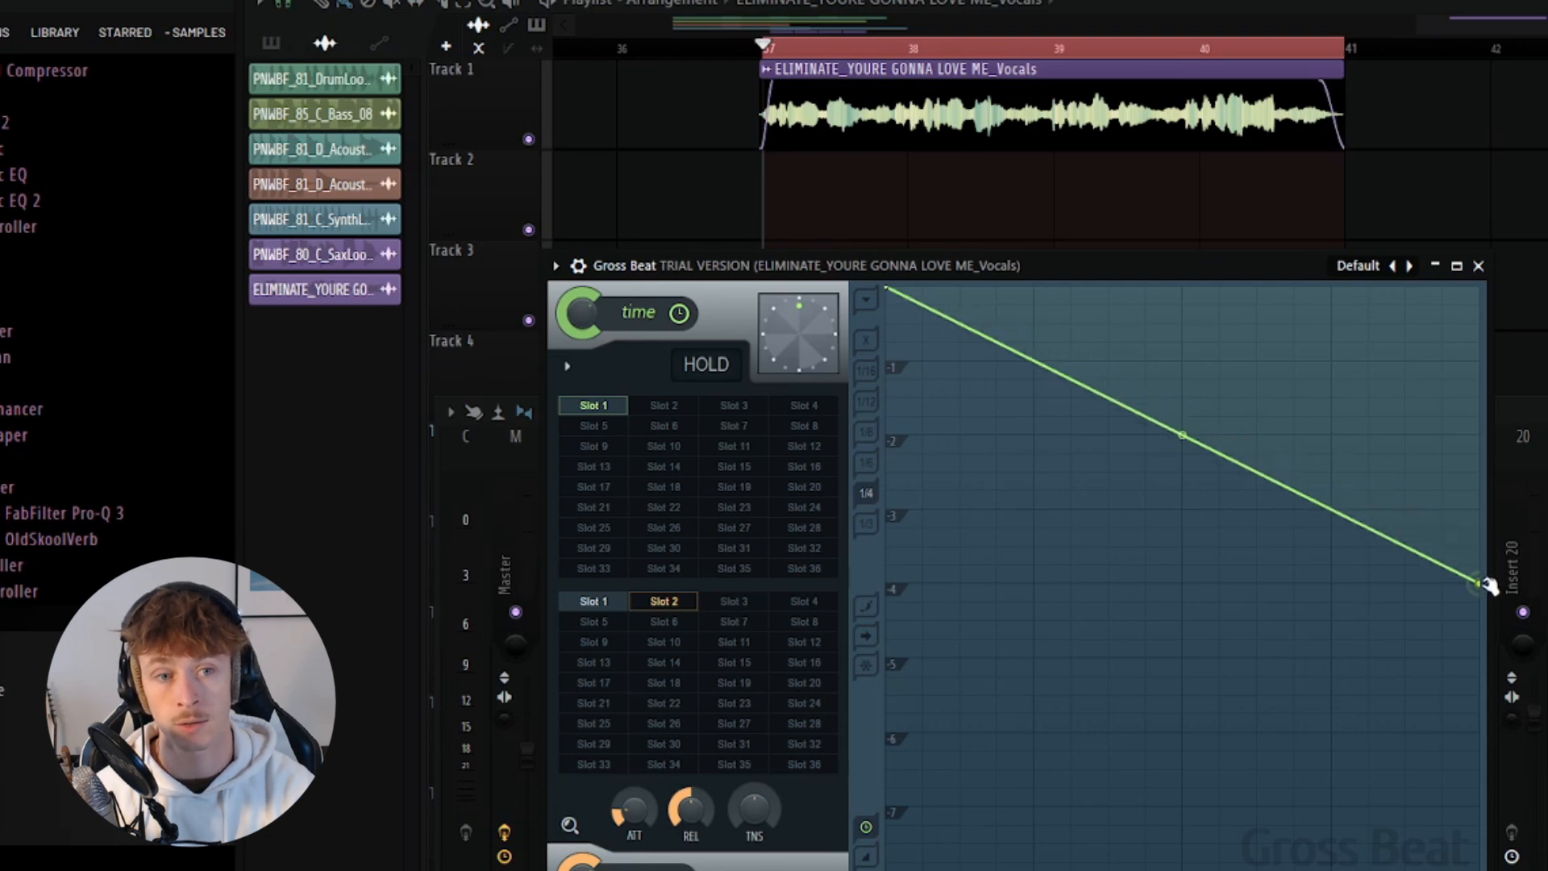
{"action": "left_click_drag", "start_coordinate": [1480, 582], "coordinate": [1479, 434]}
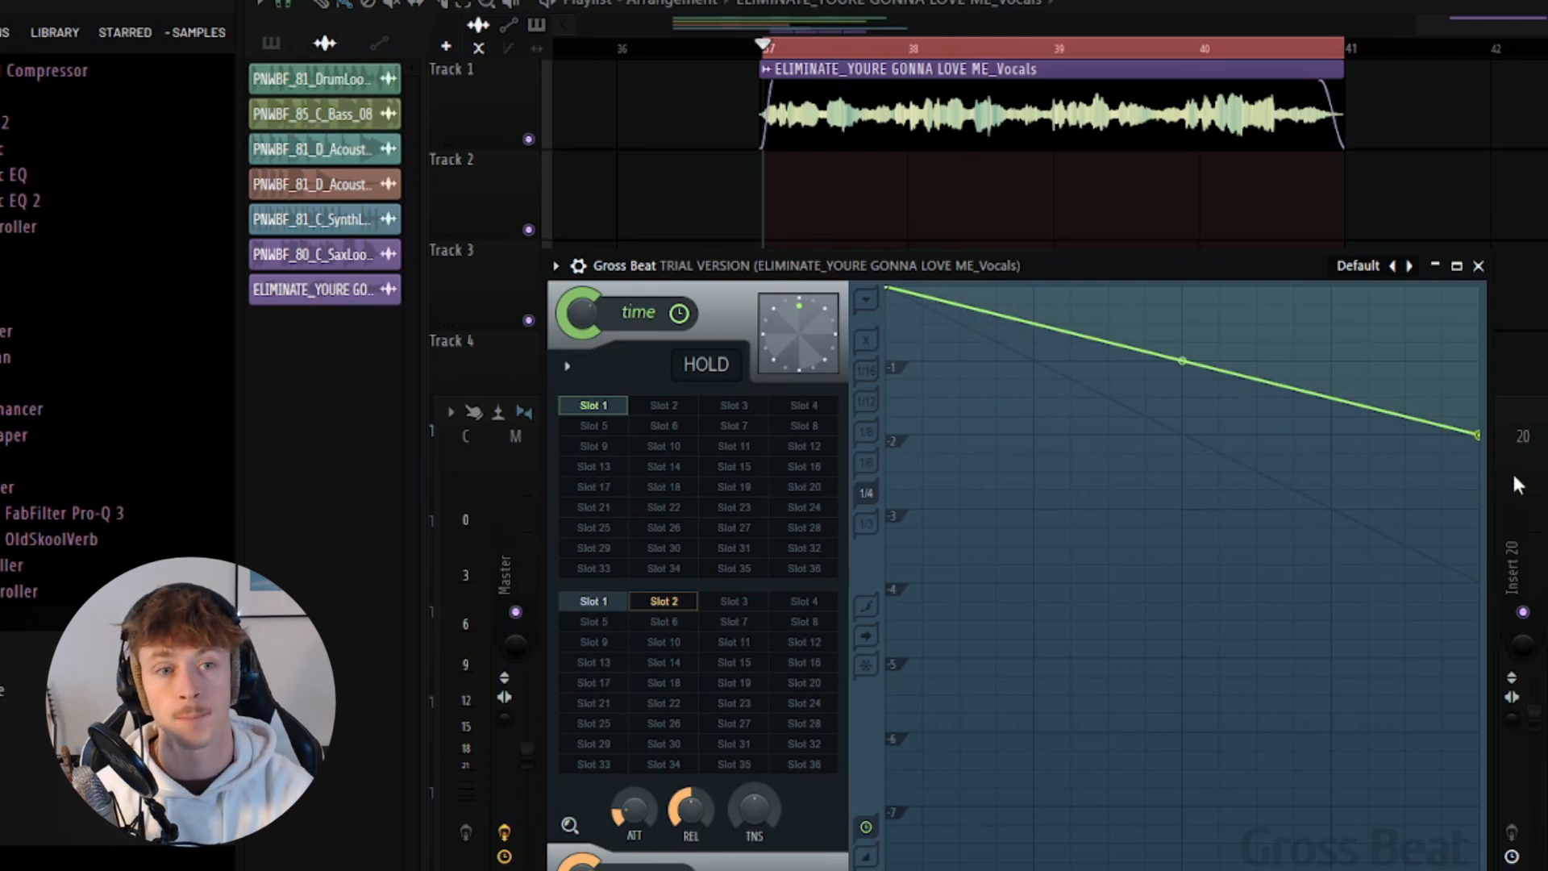
{"action": "left_click_drag", "start_coordinate": [1476, 434], "coordinate": [1476, 568]}
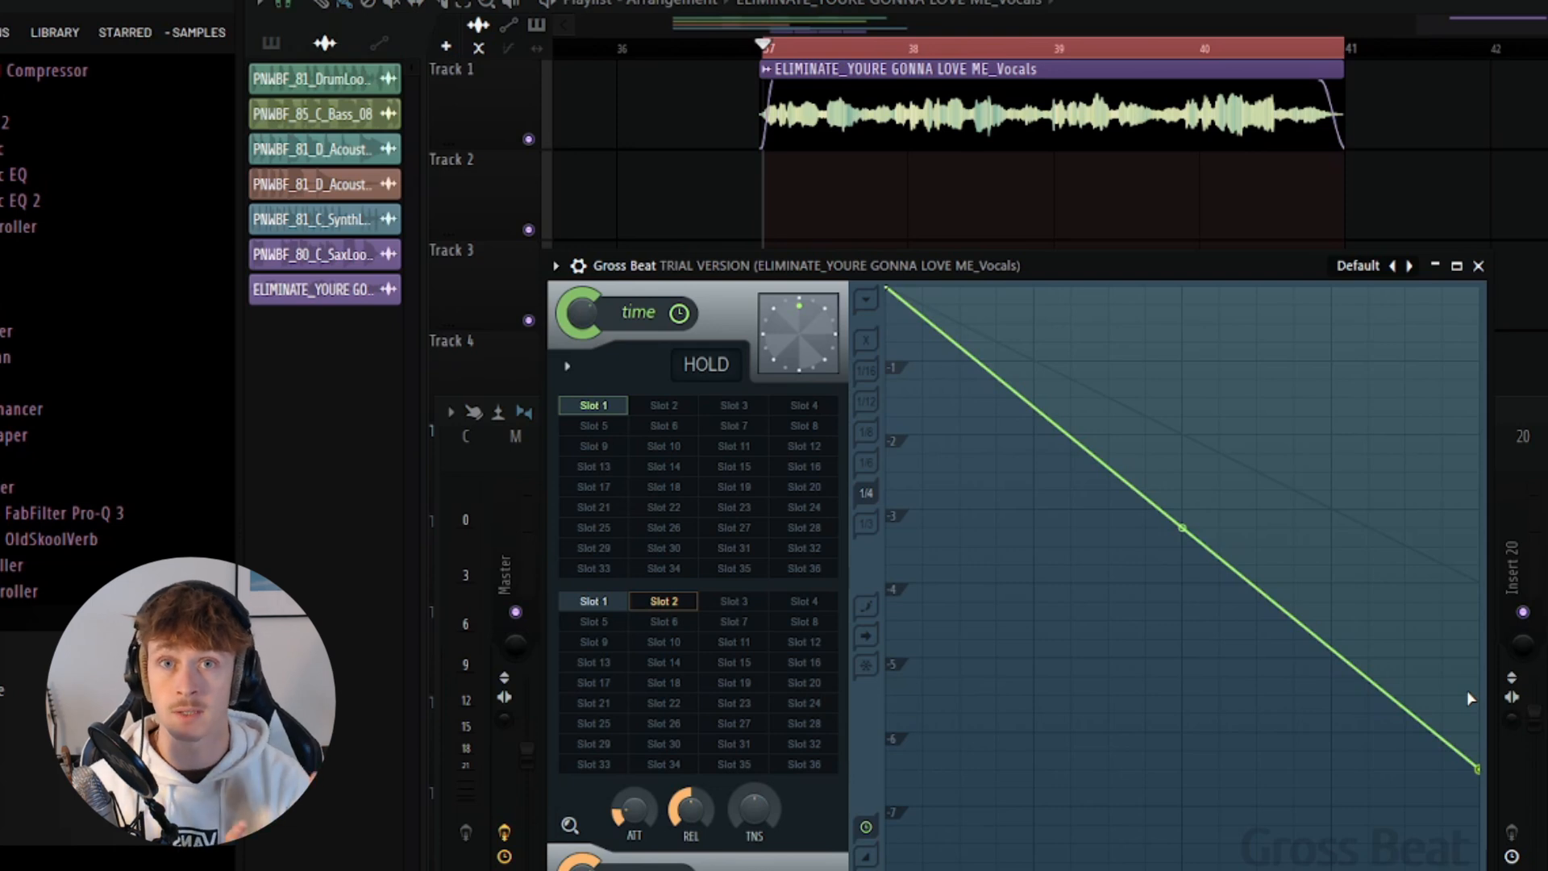
{"action": "mouse_move", "coordinate": [1471, 696]}
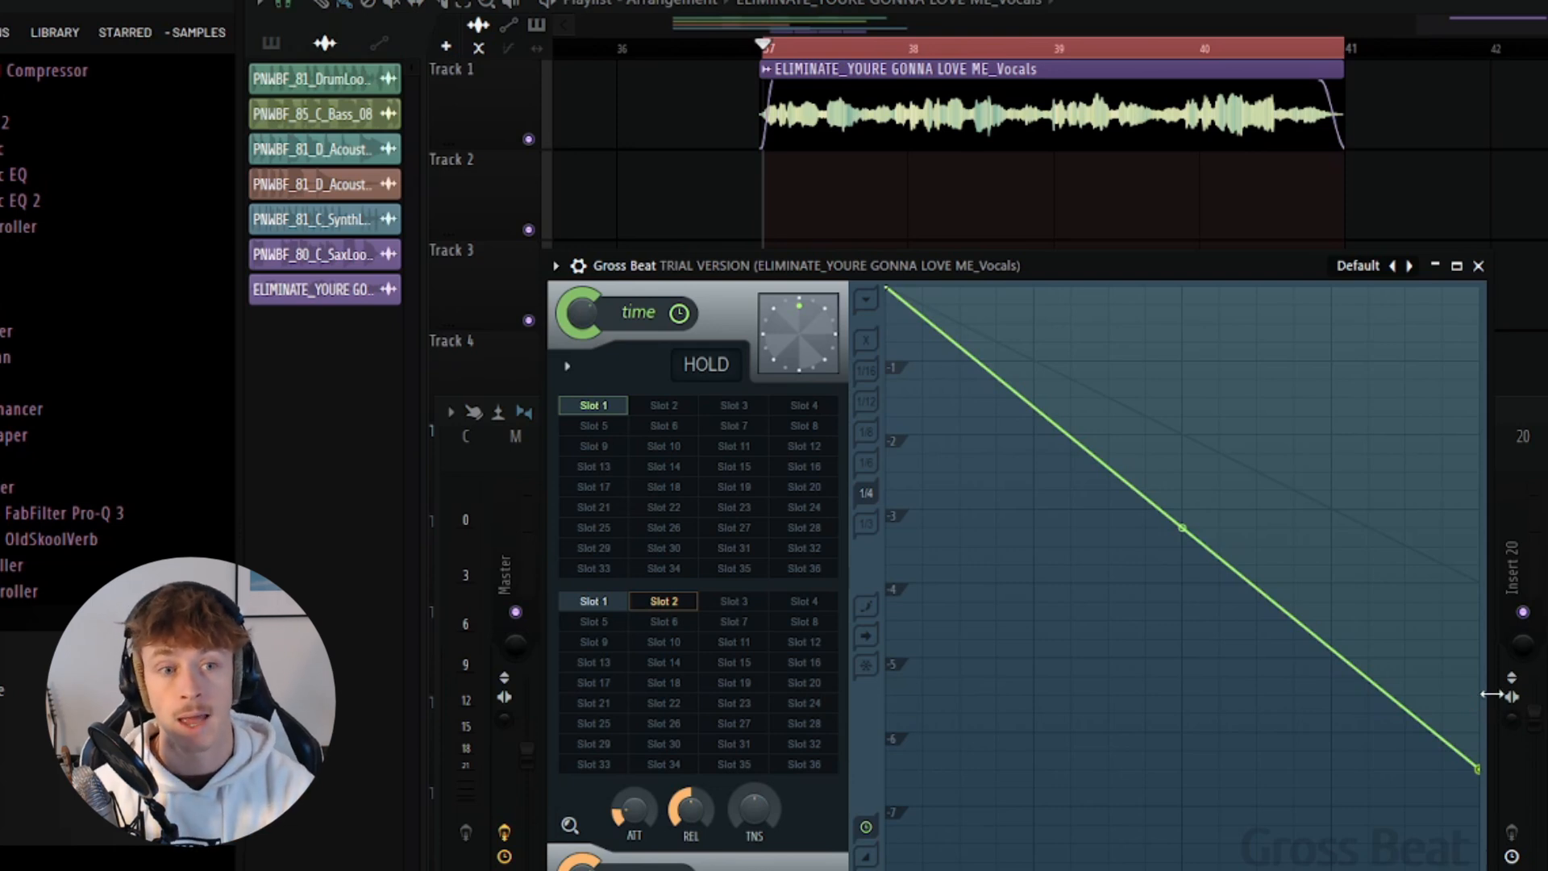
{"action": "mouse_move", "coordinate": [1388, 548]}
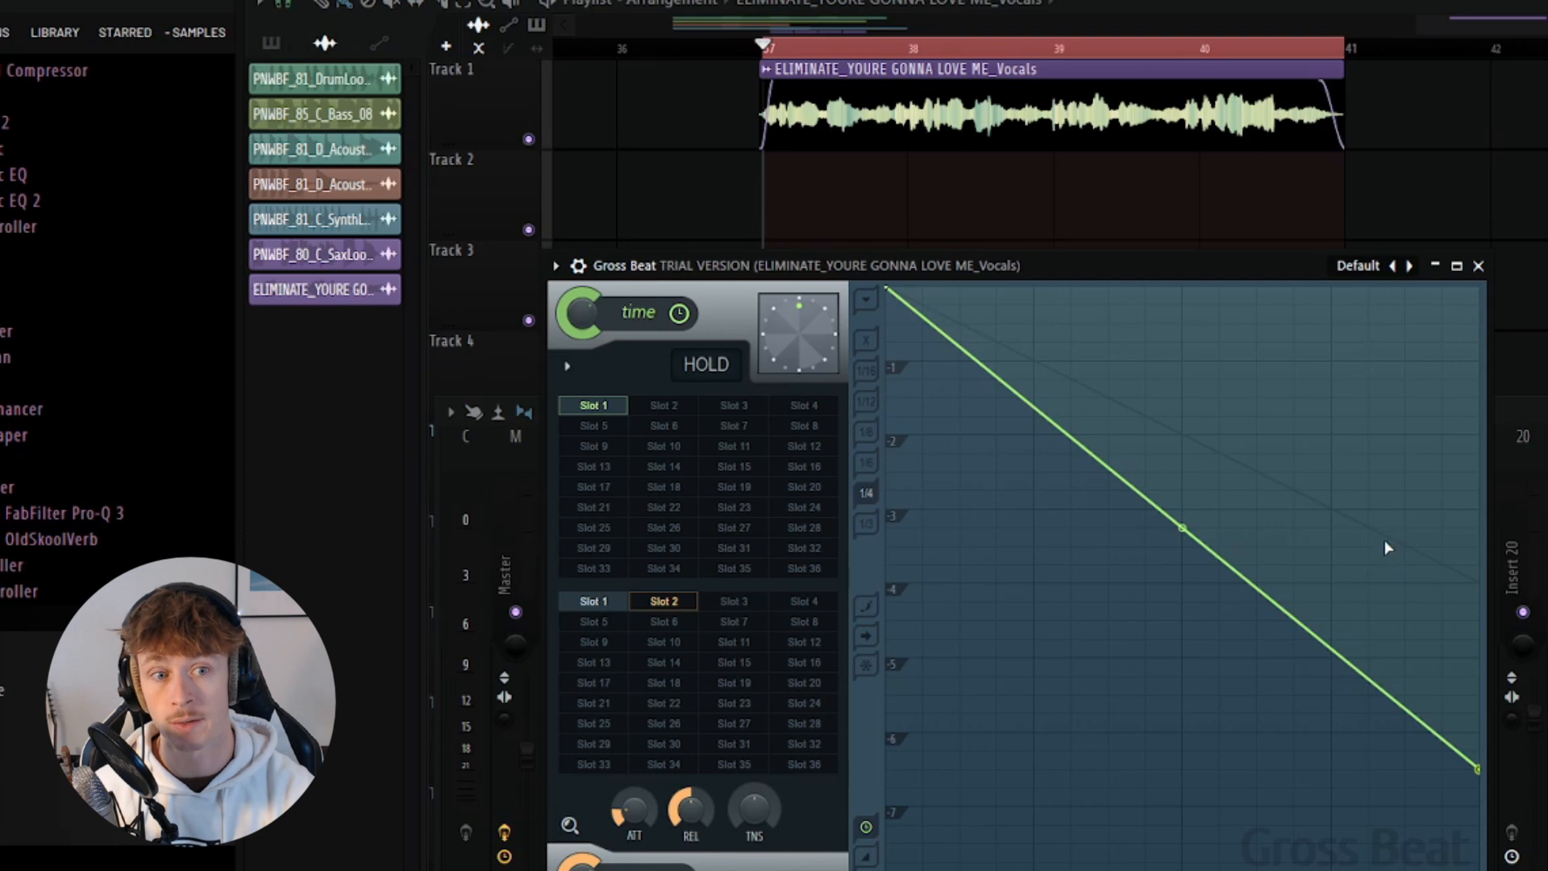
{"action": "mouse_move", "coordinate": [1376, 615]}
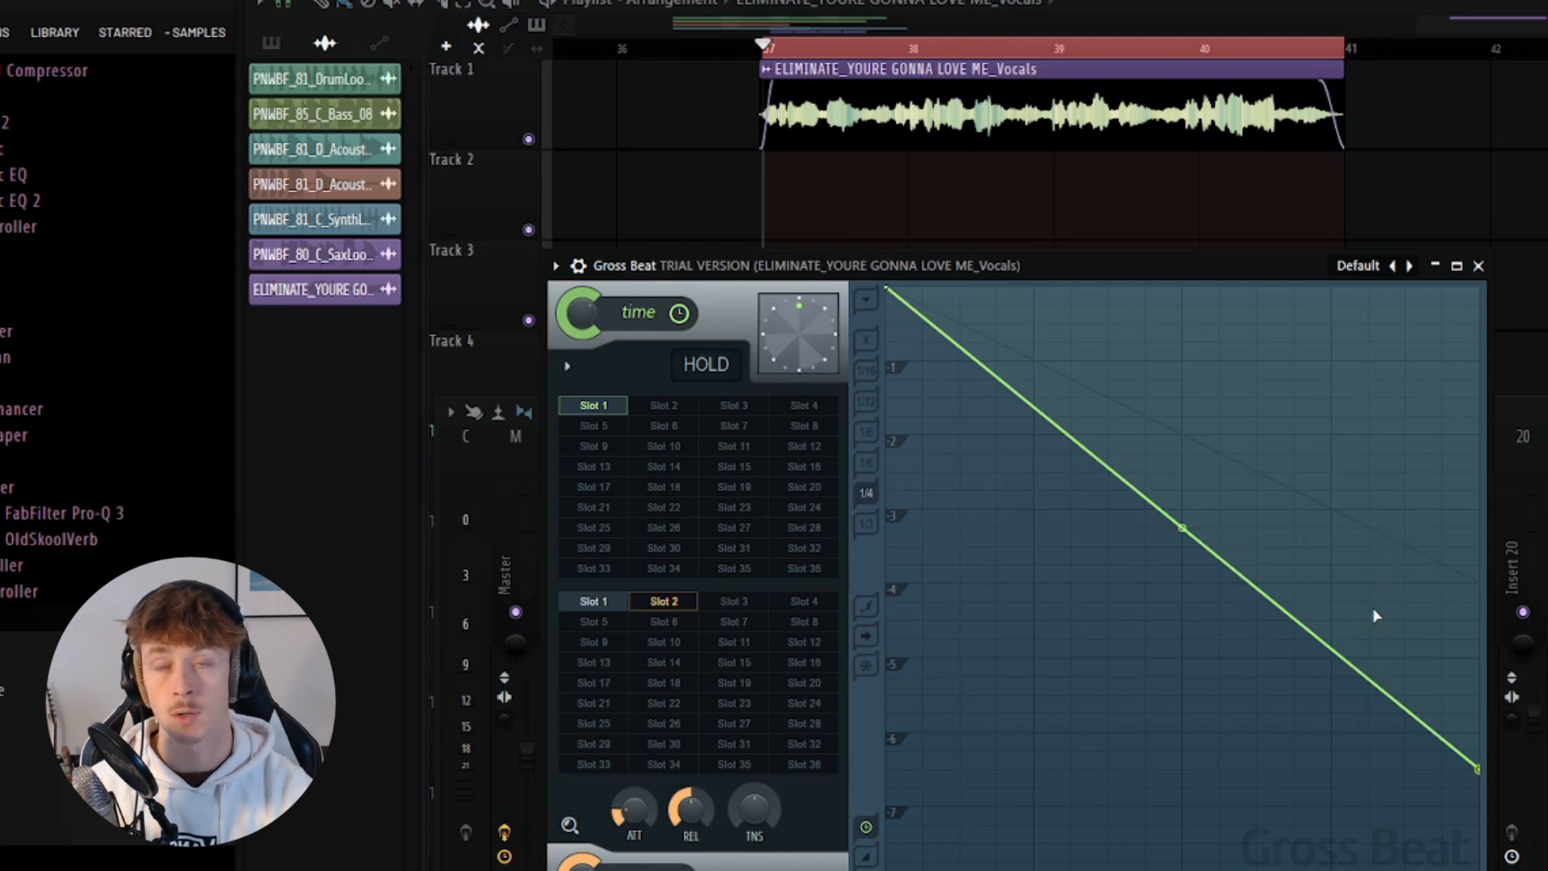
{"action": "mouse_move", "coordinate": [1401, 613]}
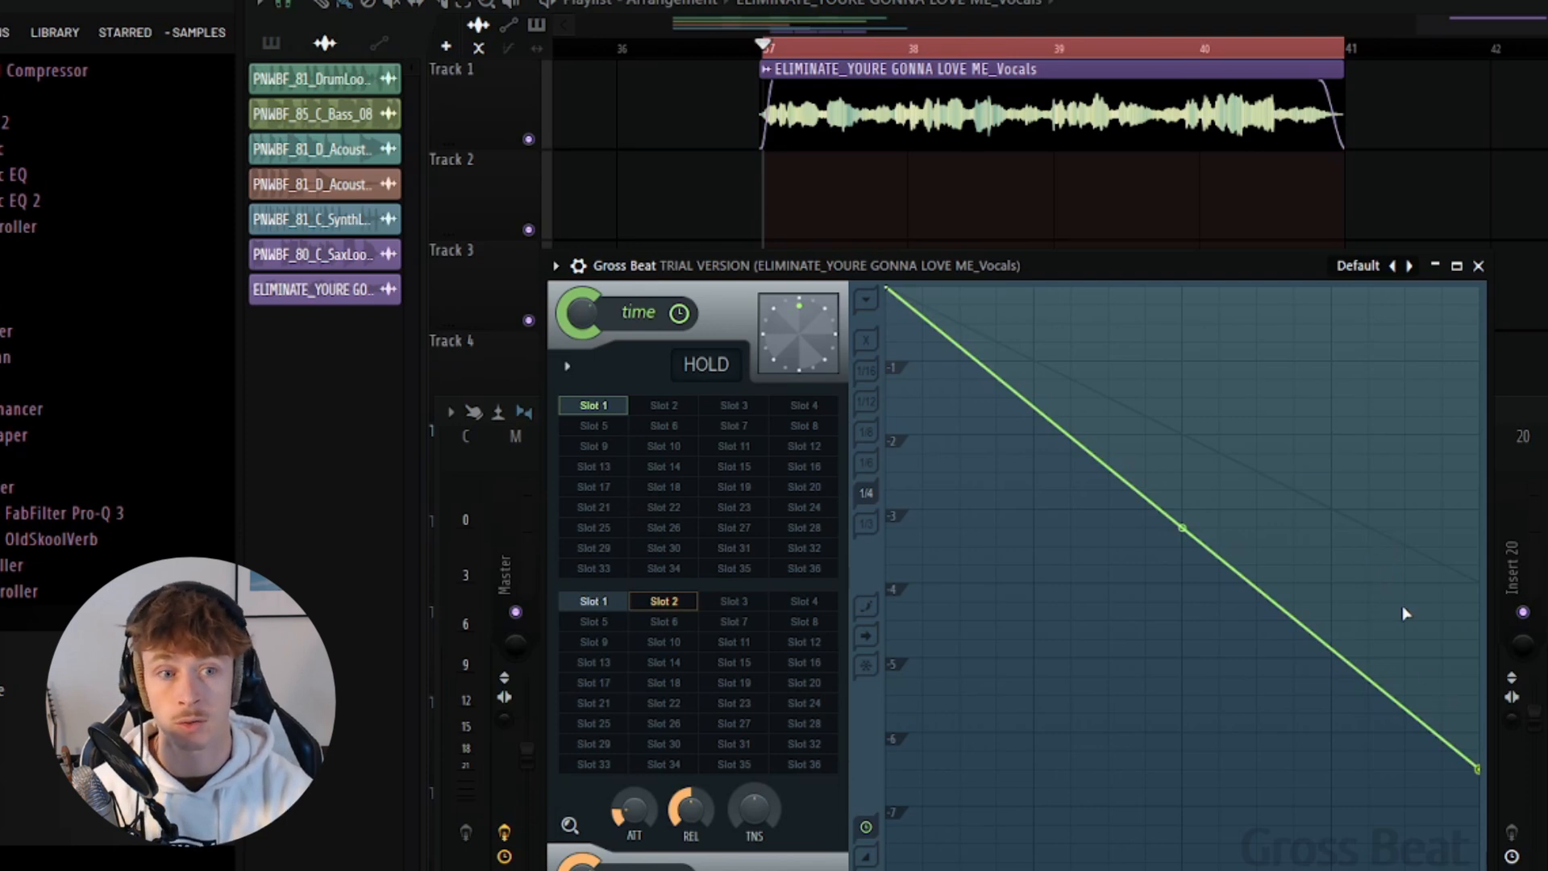
{"action": "mouse_move", "coordinate": [1239, 542]}
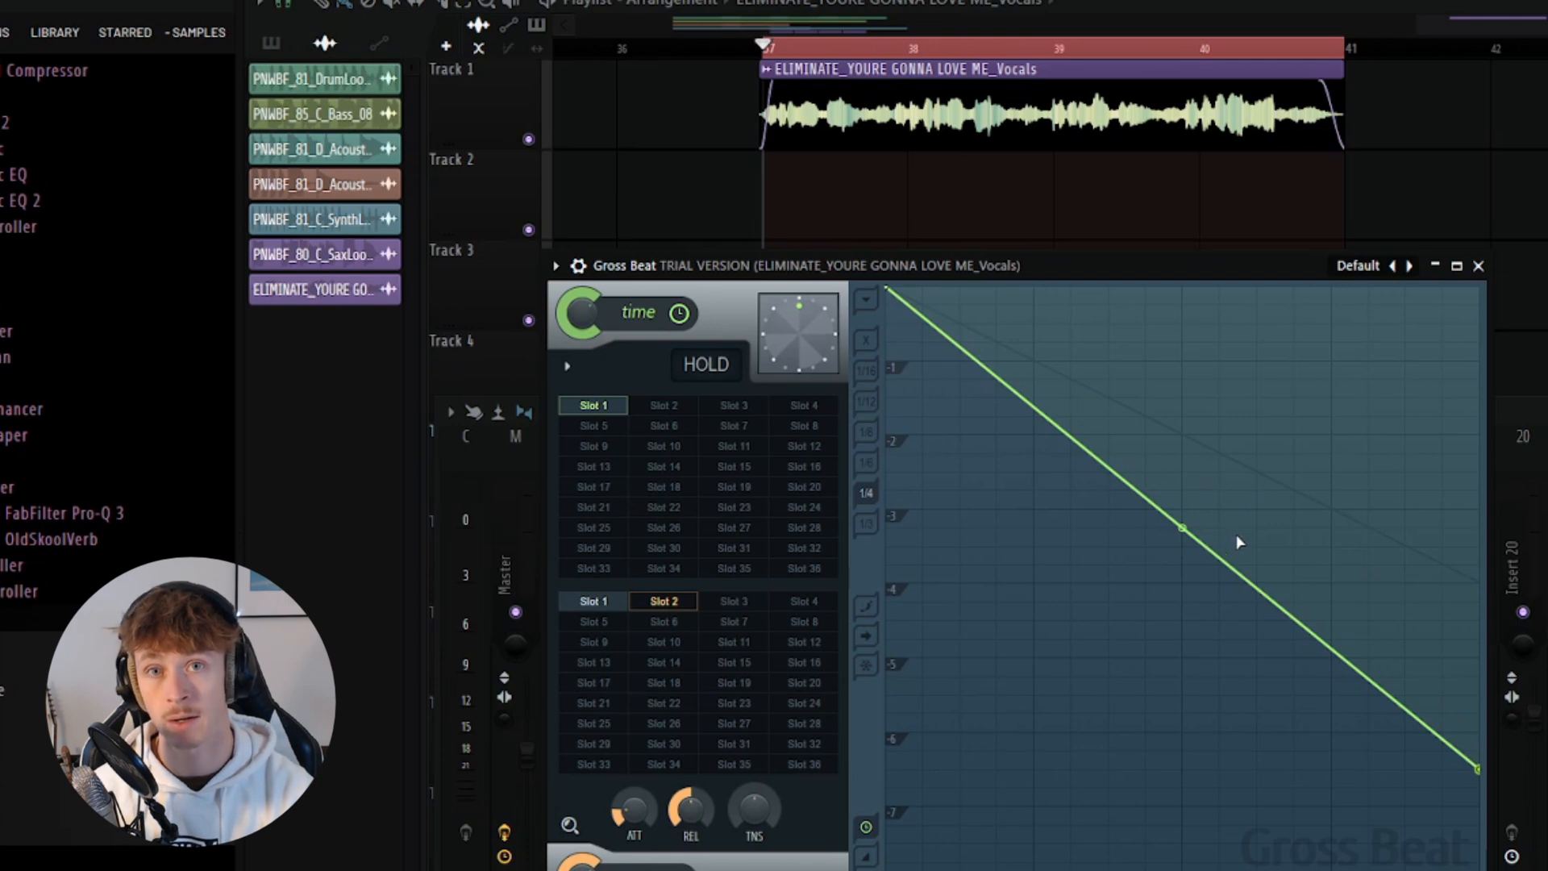
{"action": "mouse_move", "coordinate": [1244, 539]}
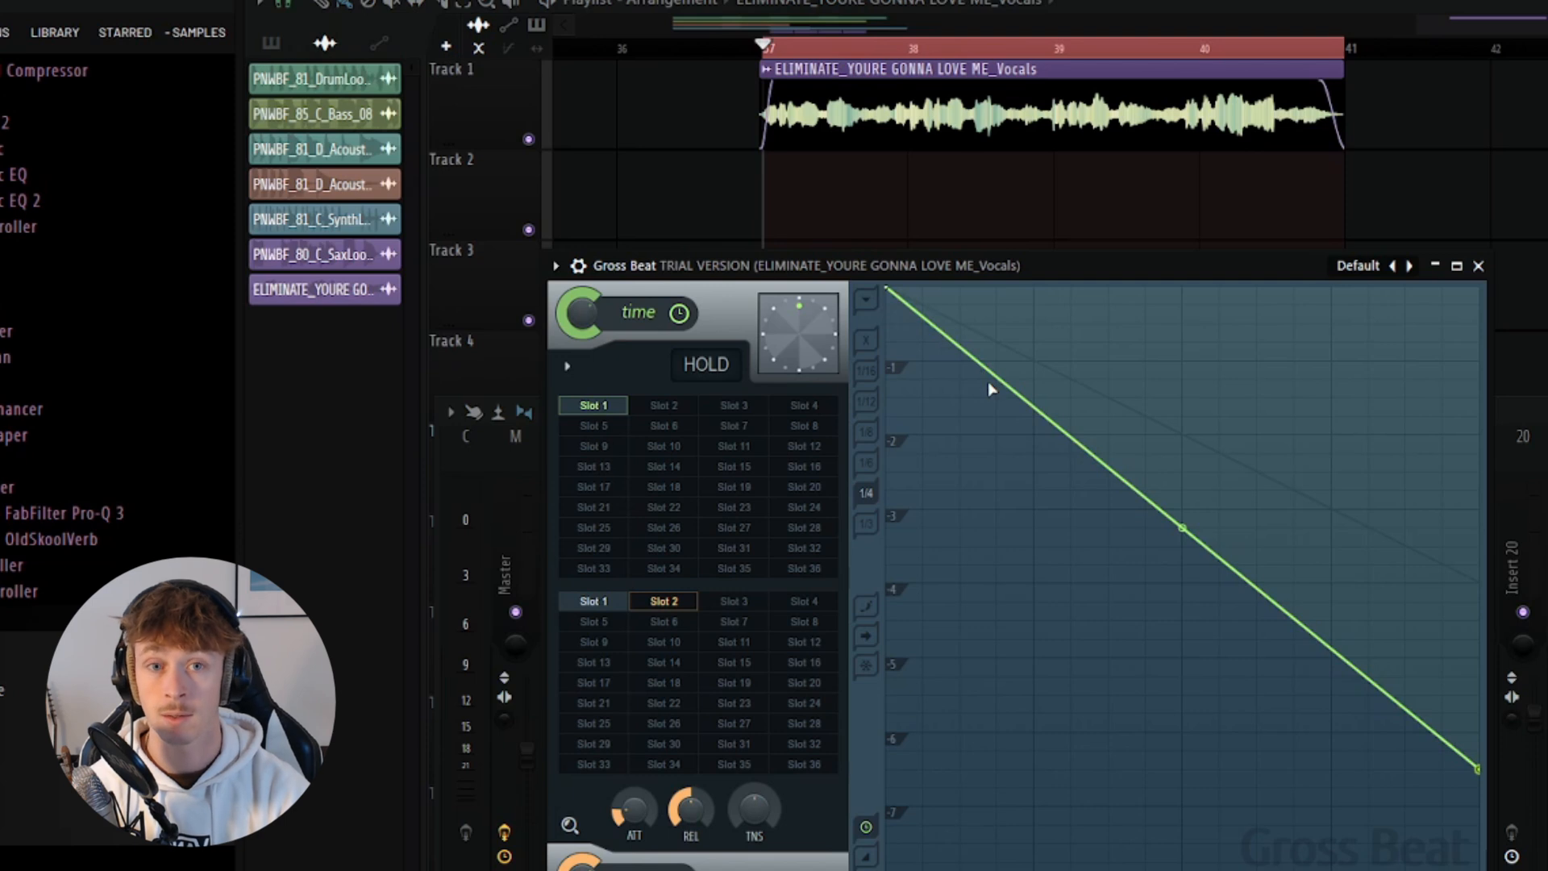
{"action": "mouse_move", "coordinate": [908, 315]}
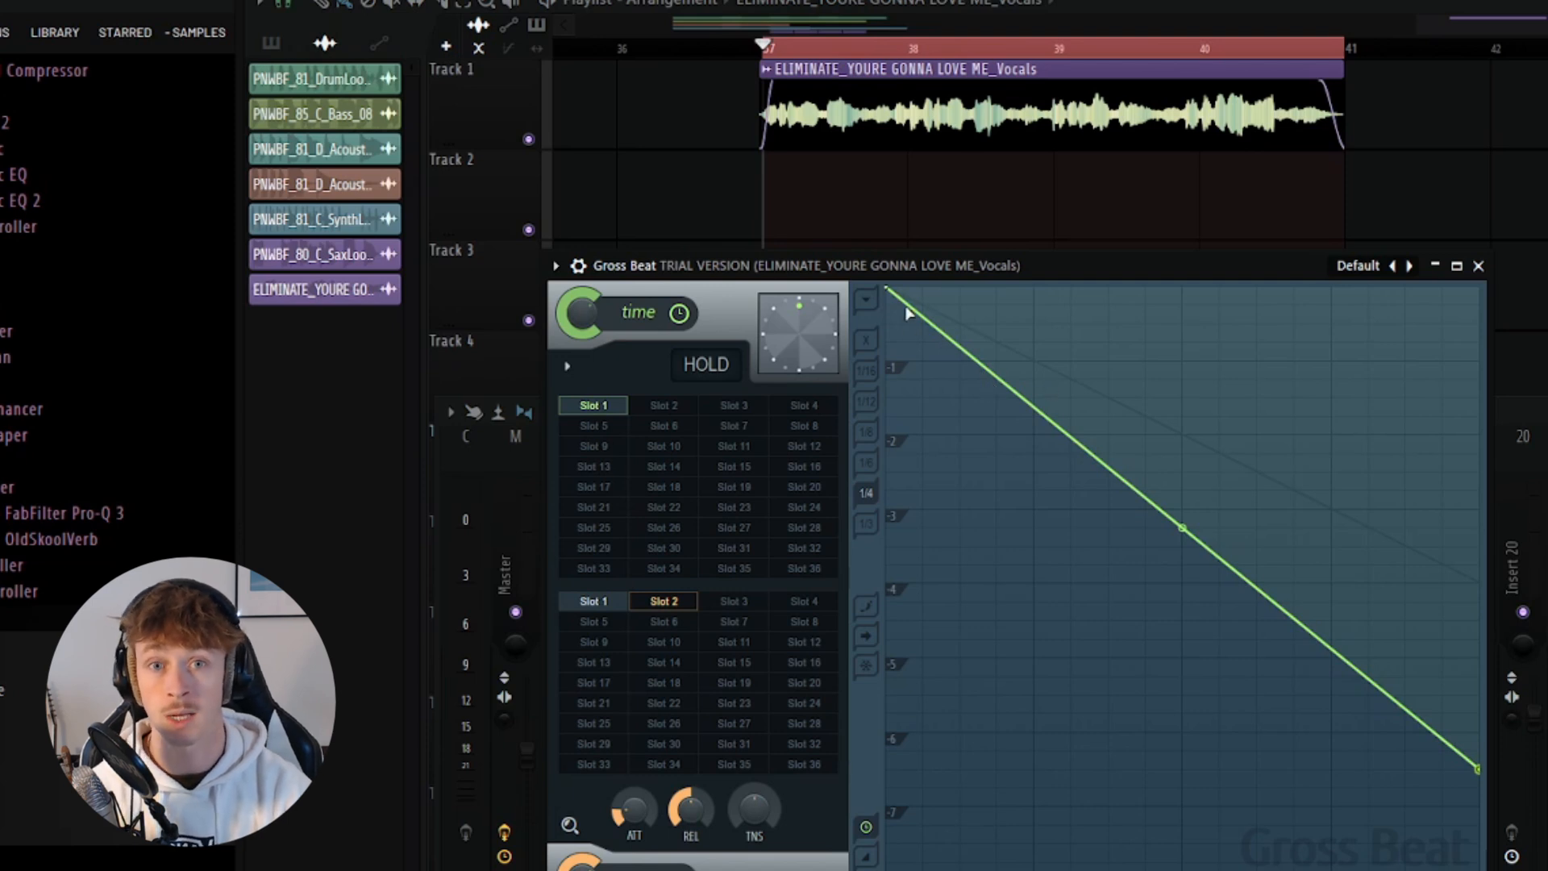
{"action": "mouse_move", "coordinate": [1491, 676]}
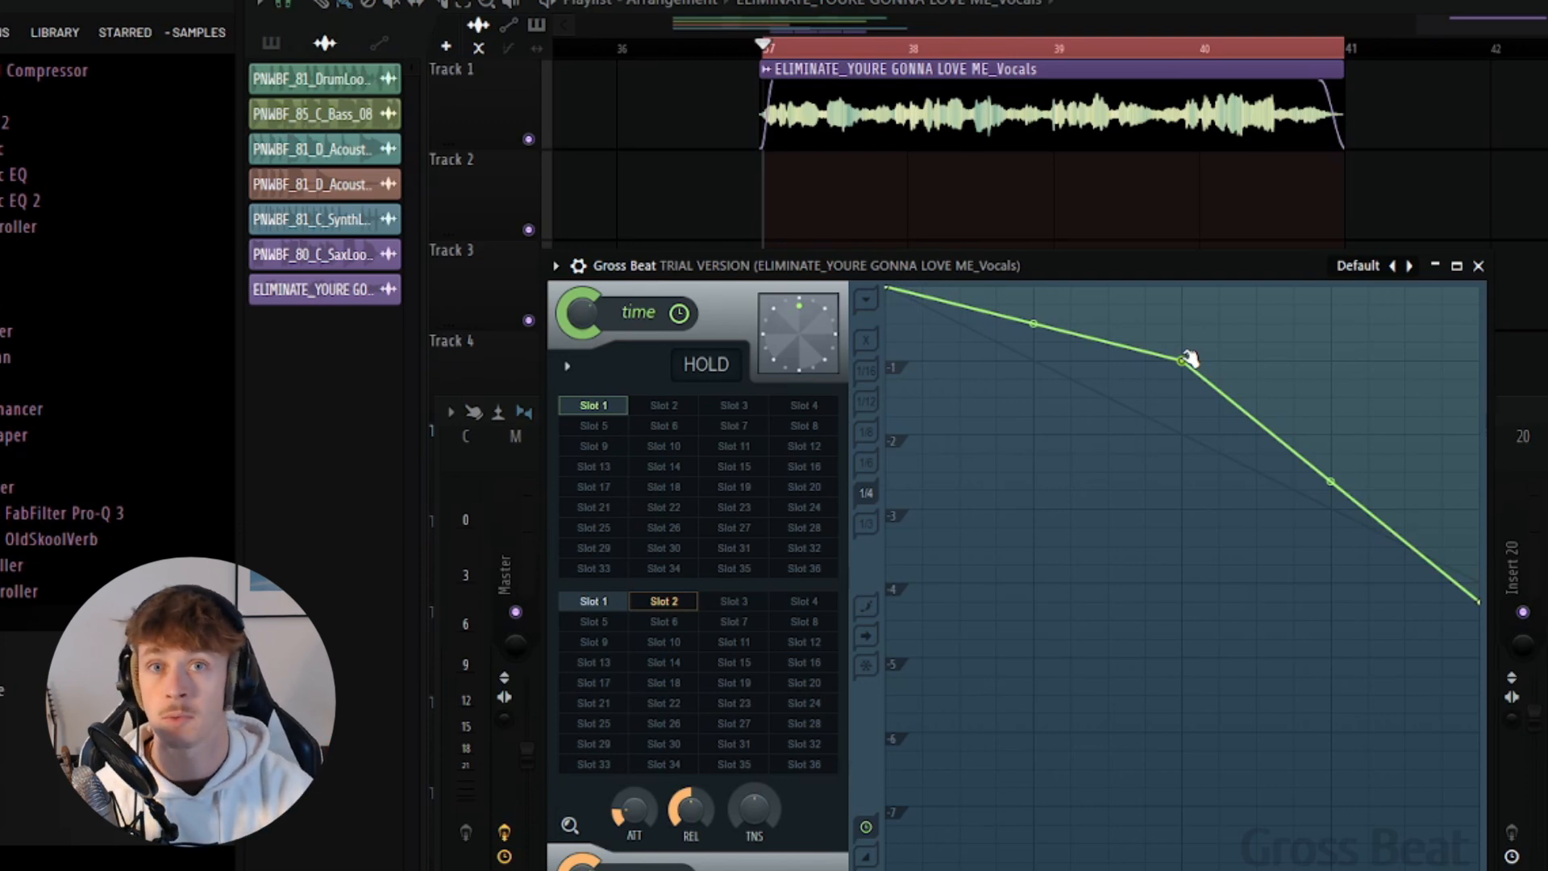
{"action": "mouse_move", "coordinate": [1442, 367]}
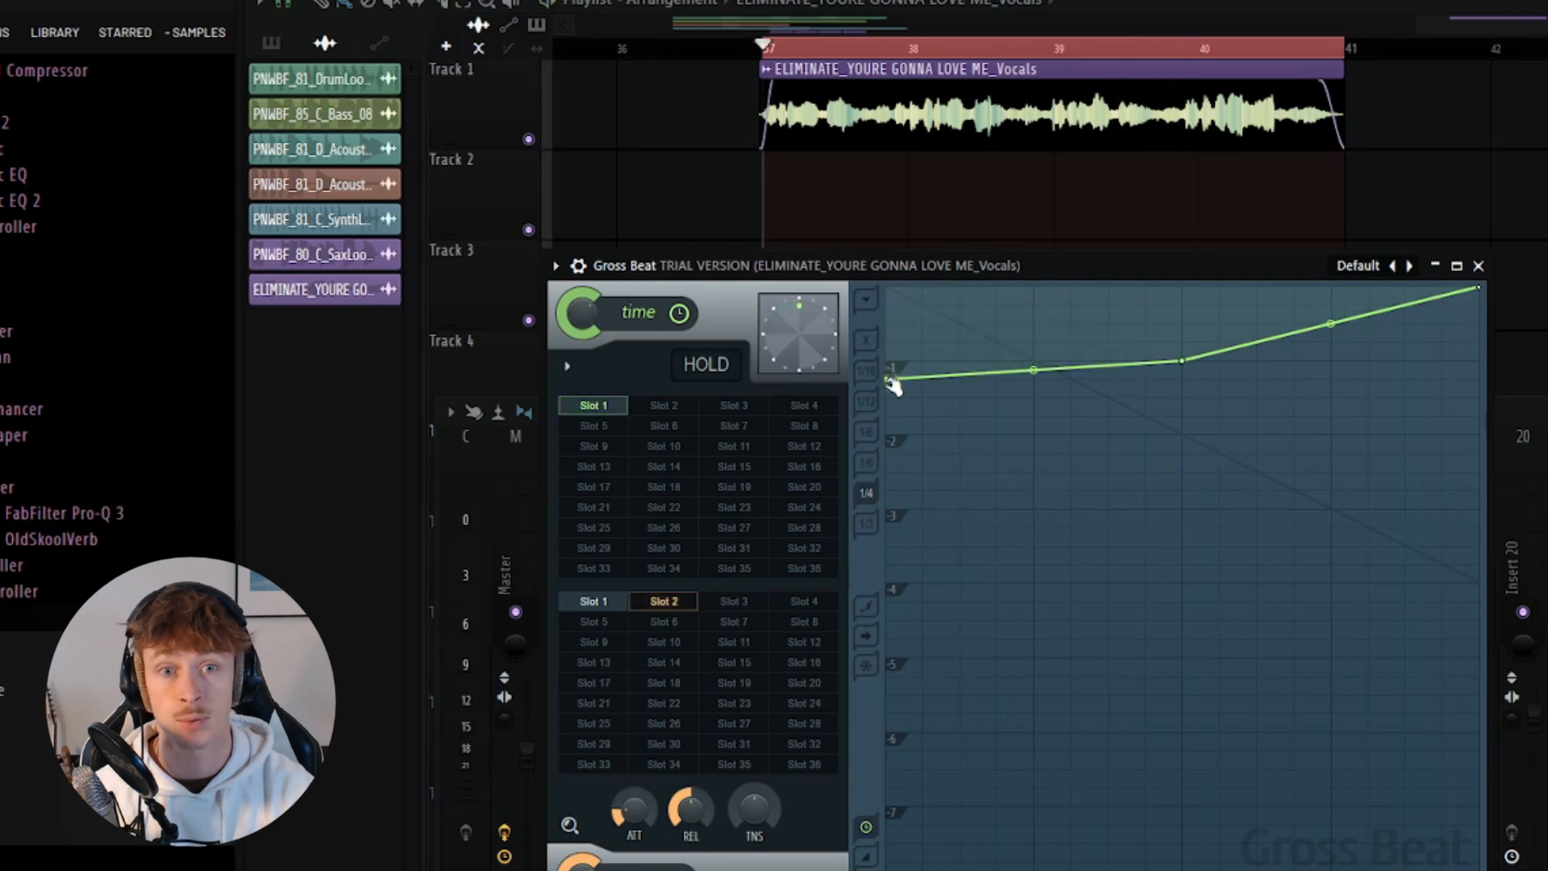
- Lower the envelope's start point to about -2 so it rises to the top
{"action": "left_click_drag", "start_coordinate": [892, 381], "coordinate": [888, 433]}
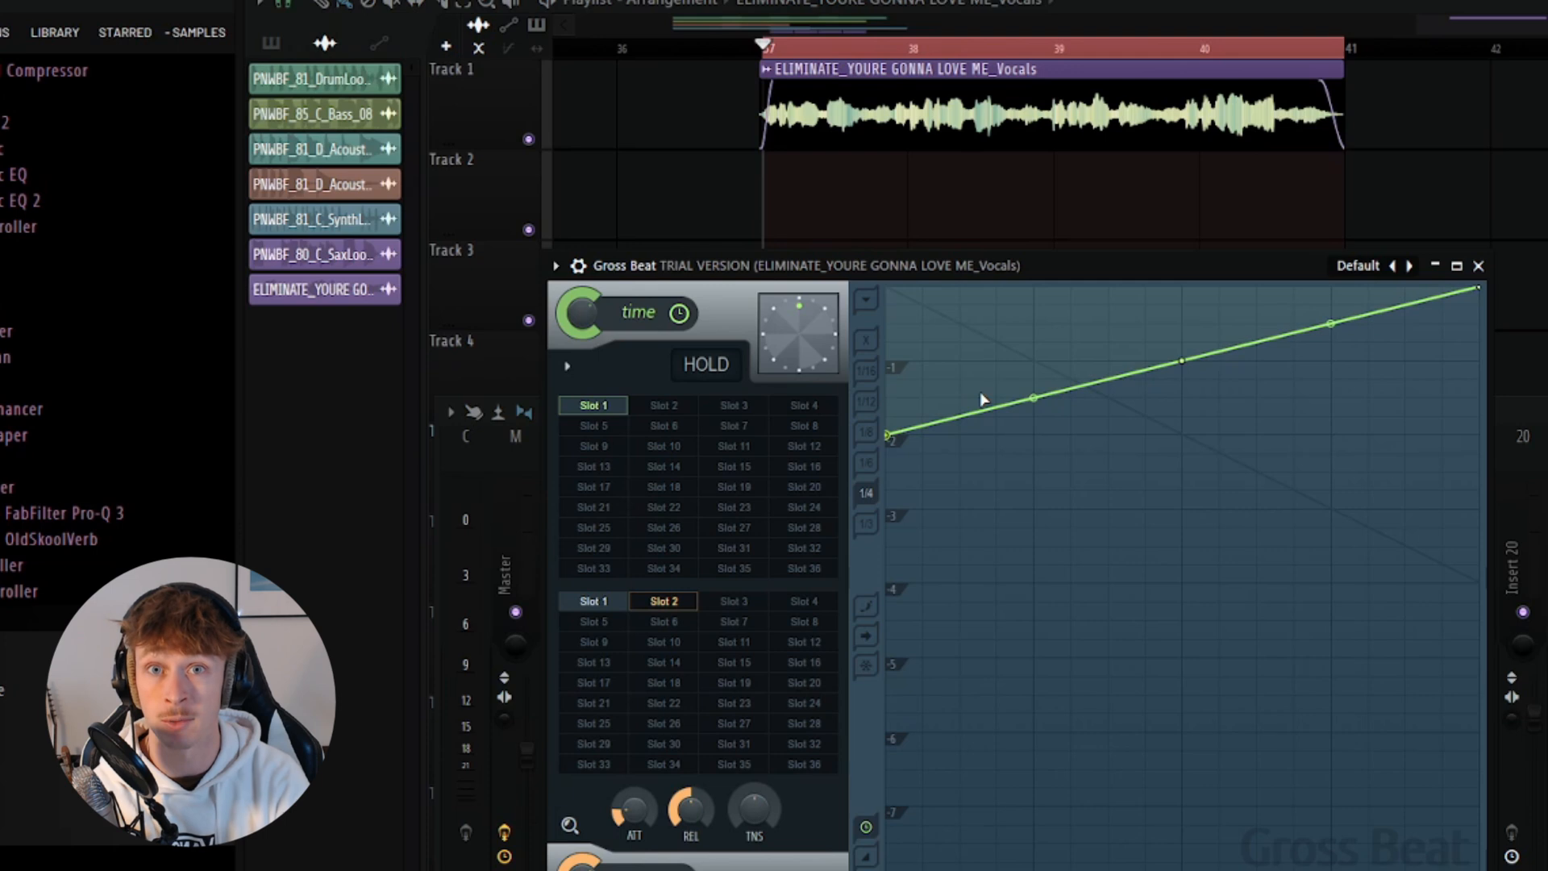
{"action": "mouse_move", "coordinate": [1034, 416]}
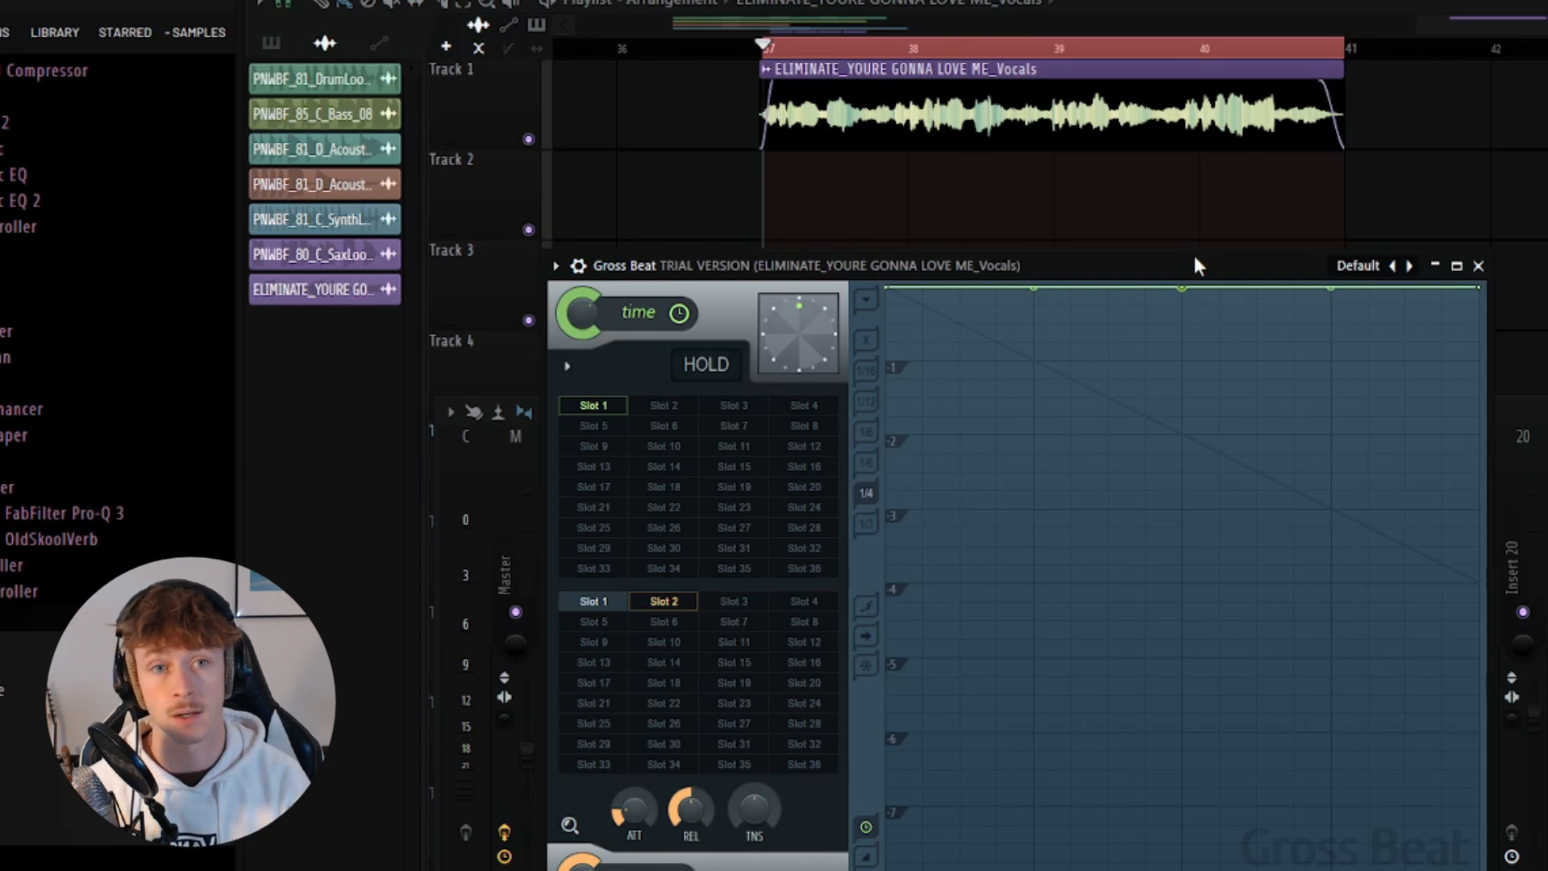
{"action": "mouse_move", "coordinate": [1135, 203]}
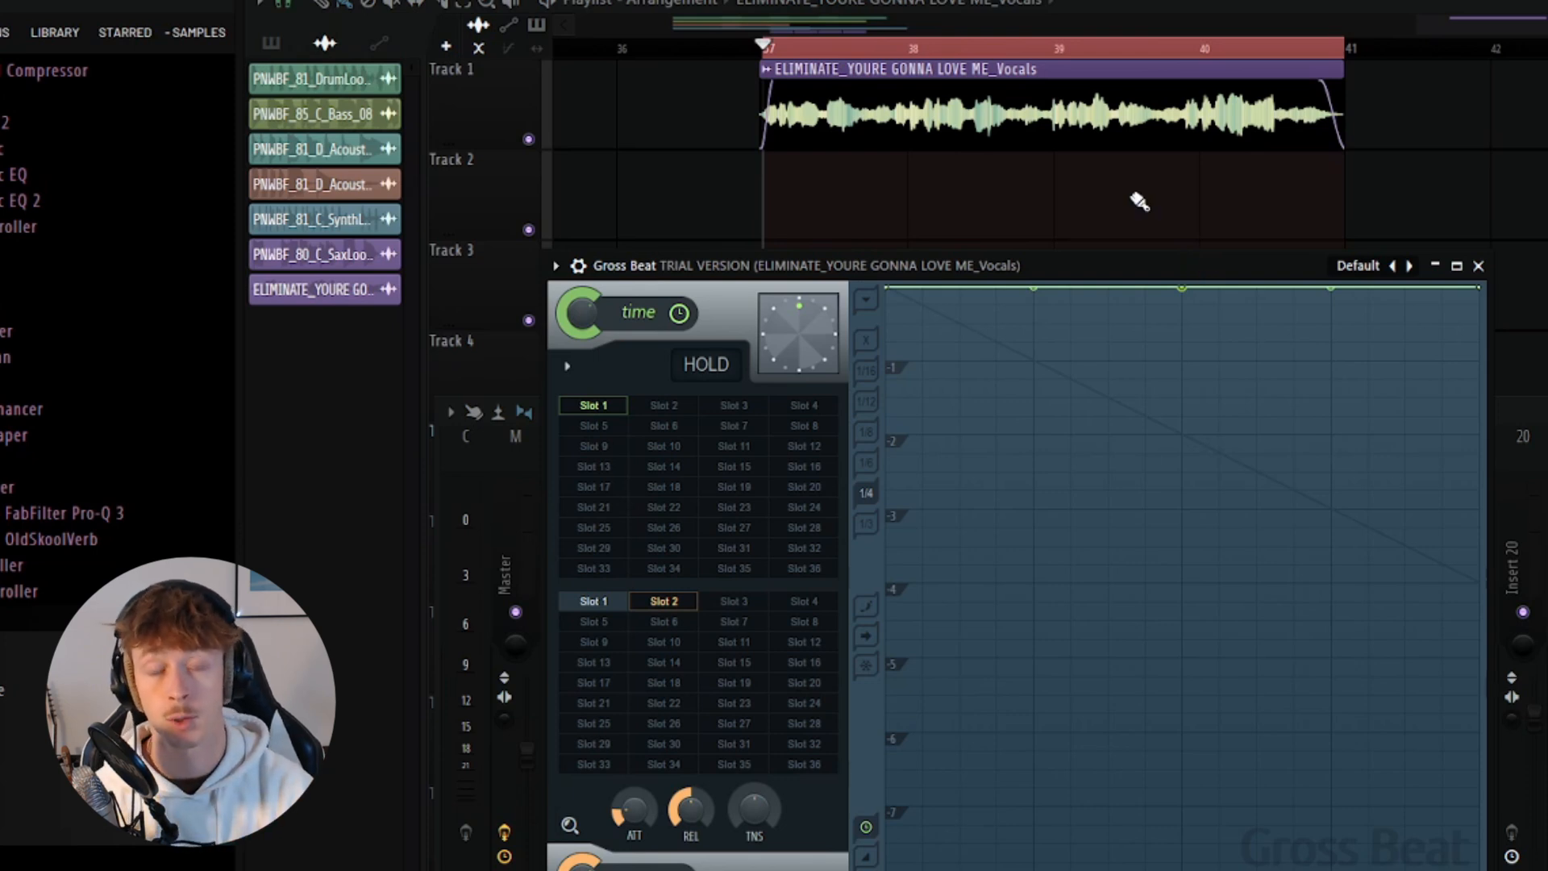
{"action": "mouse_move", "coordinate": [1162, 252]}
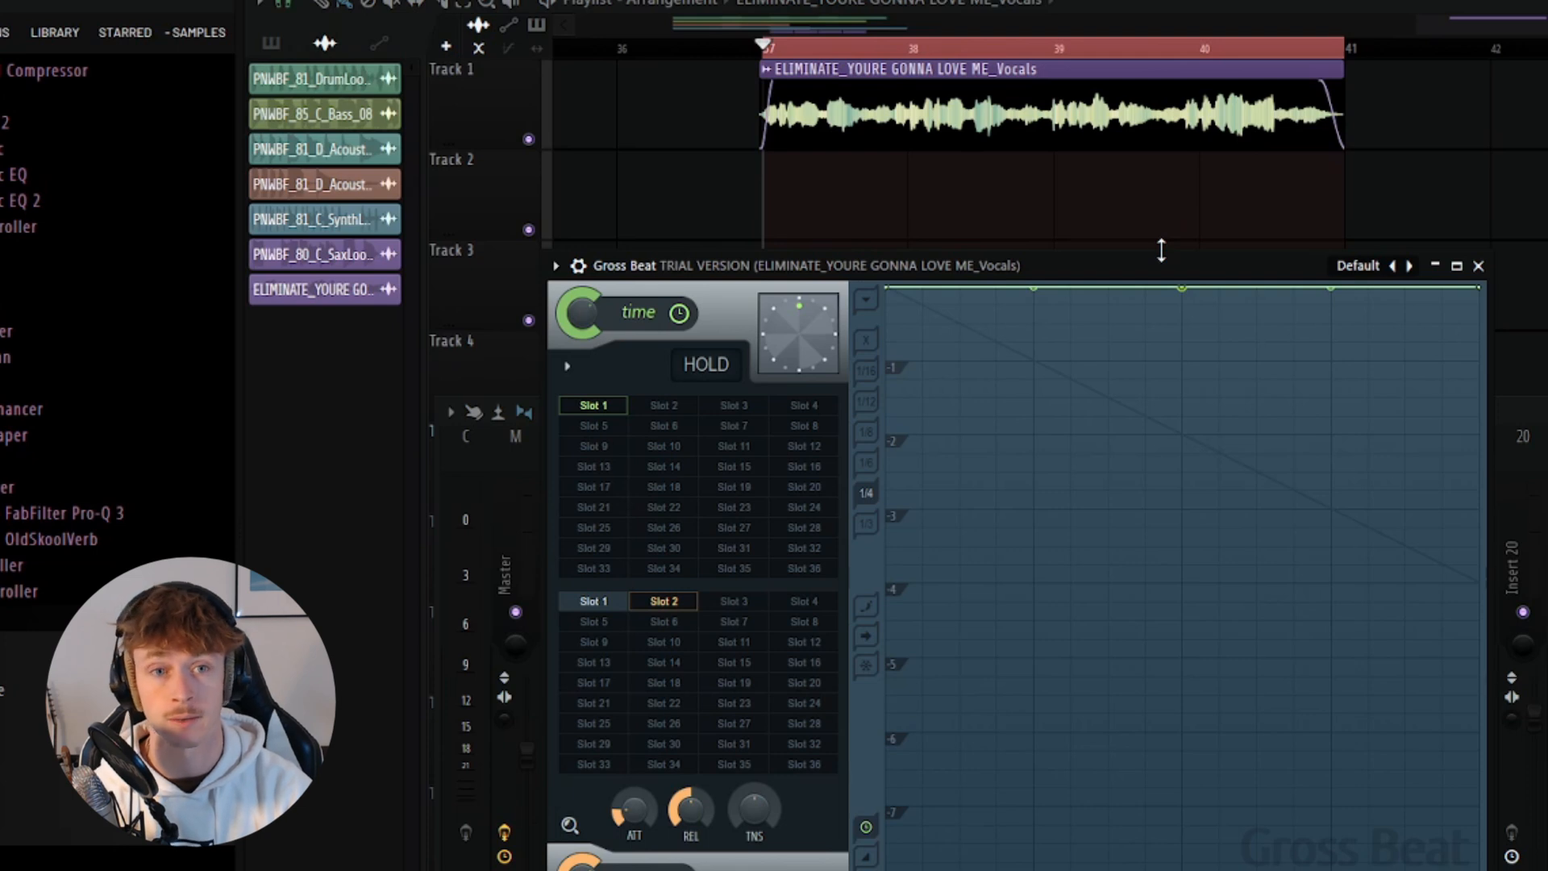
- Drag the envelope's middle and end points down, then bend it into a falling curve reaching about -2
{"action": "left_click_drag", "start_coordinate": [1180, 287], "coordinate": [1181, 359]}
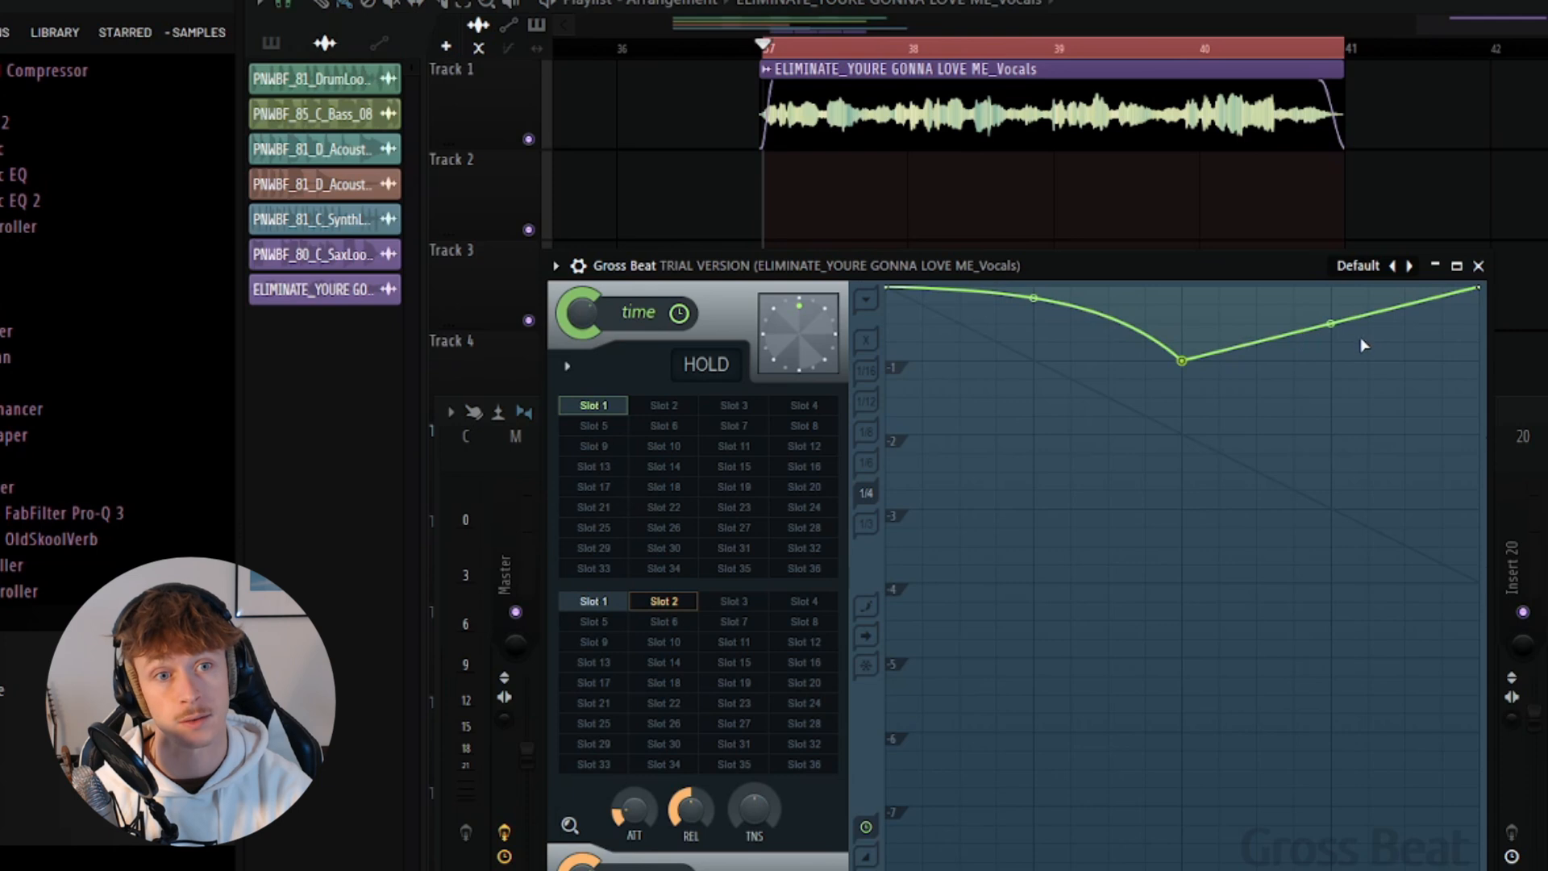
{"action": "left_click_drag", "start_coordinate": [1331, 324], "coordinate": [1331, 353]}
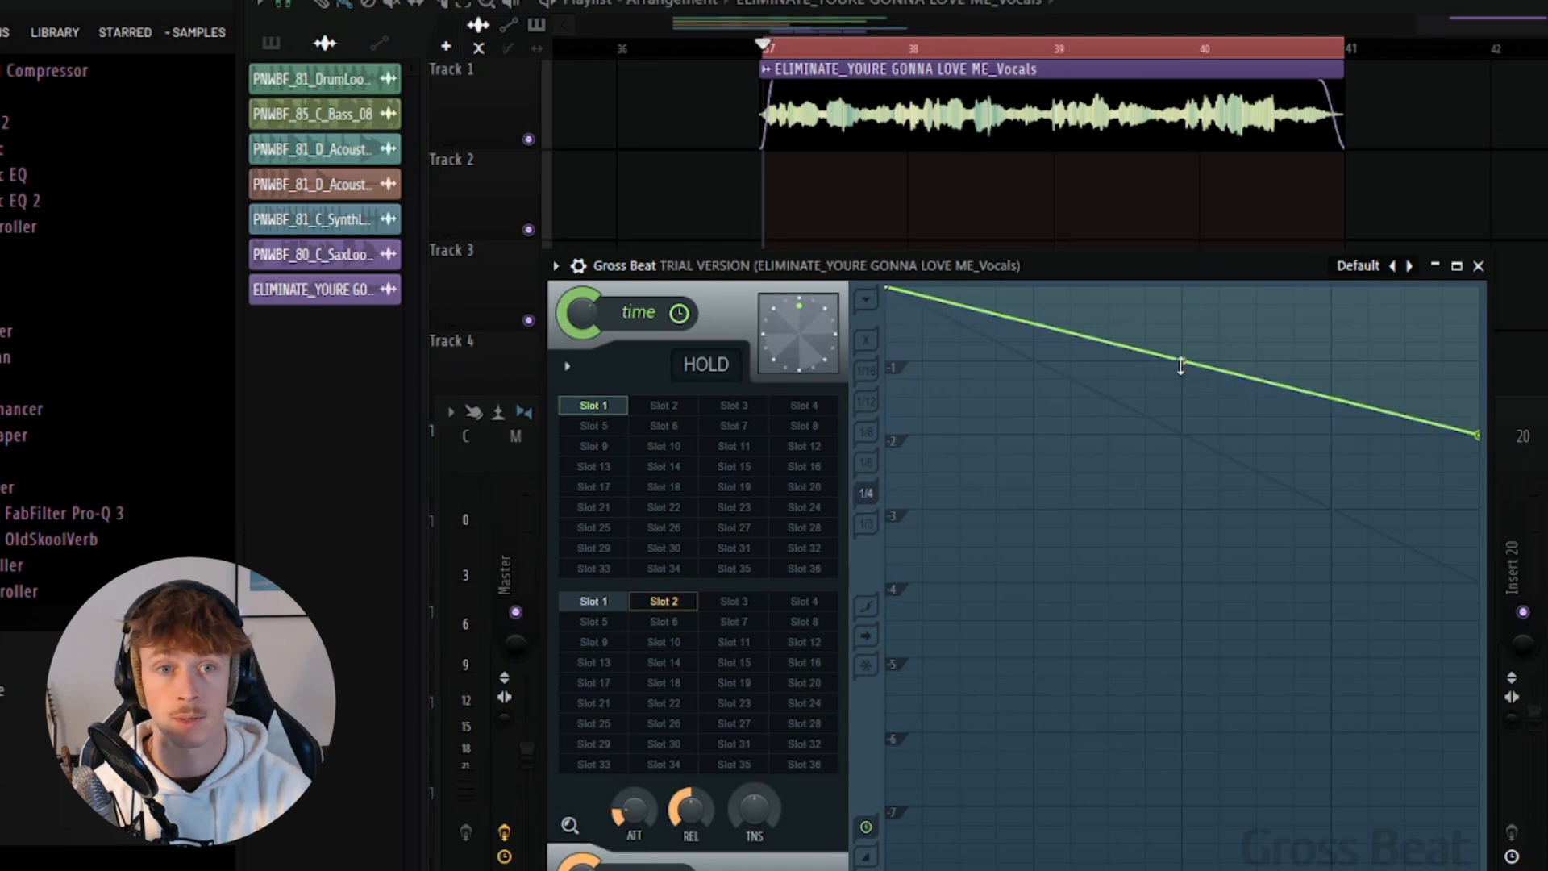
{"action": "left_click_drag", "start_coordinate": [1182, 366], "coordinate": [1182, 307]}
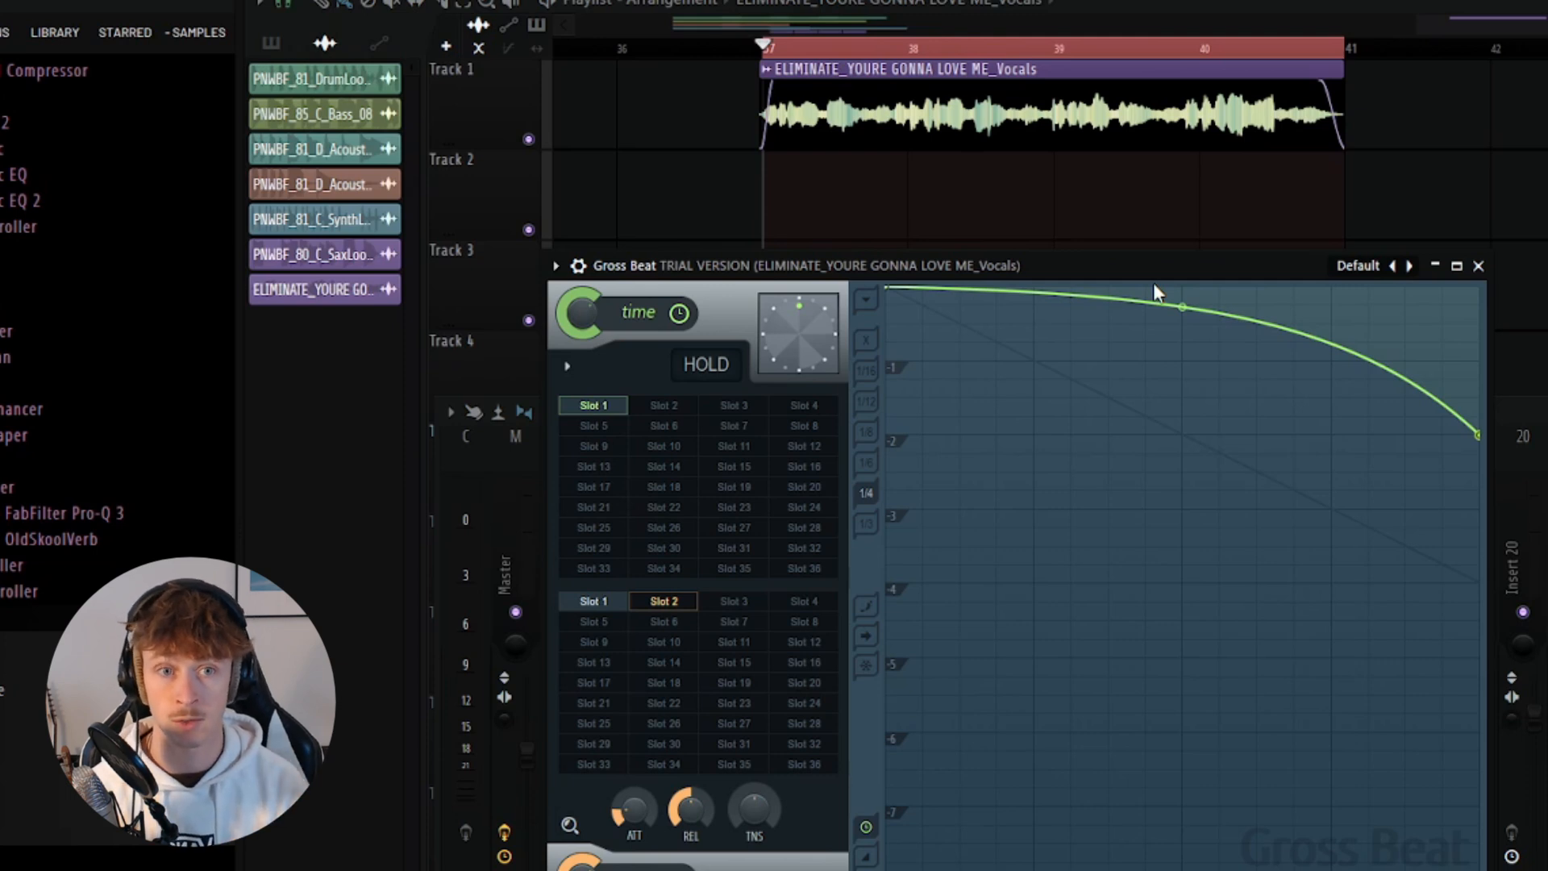
- Lower the end and middle points into a stepped slowdown, then ease each segment's curve tension
{"action": "left_click_drag", "start_coordinate": [1476, 434], "coordinate": [1476, 568]}
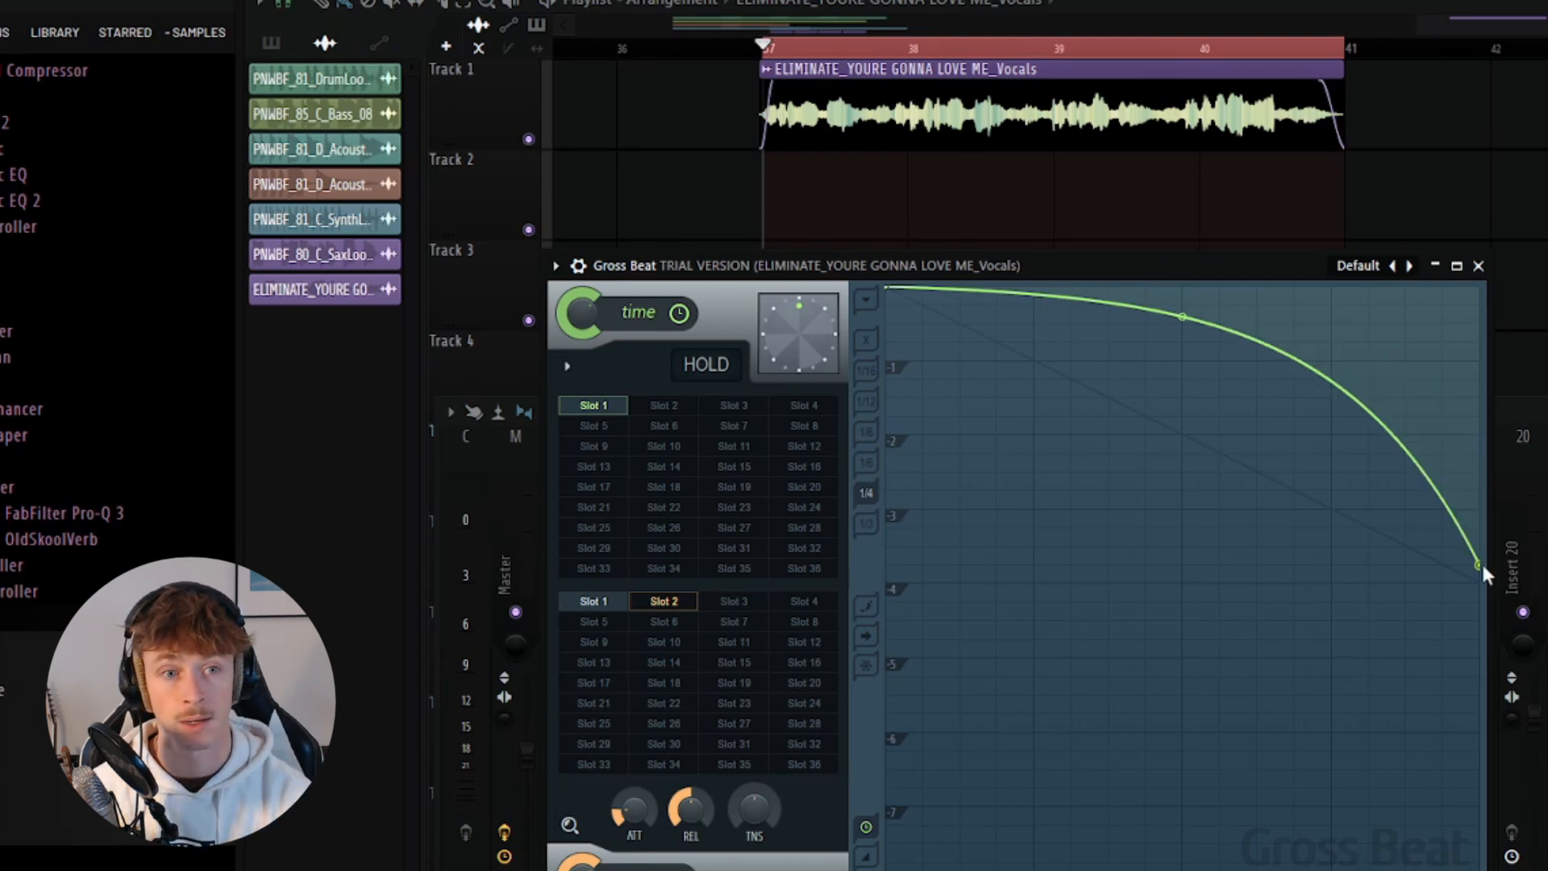
{"action": "left_click_drag", "start_coordinate": [1180, 316], "coordinate": [1186, 433]}
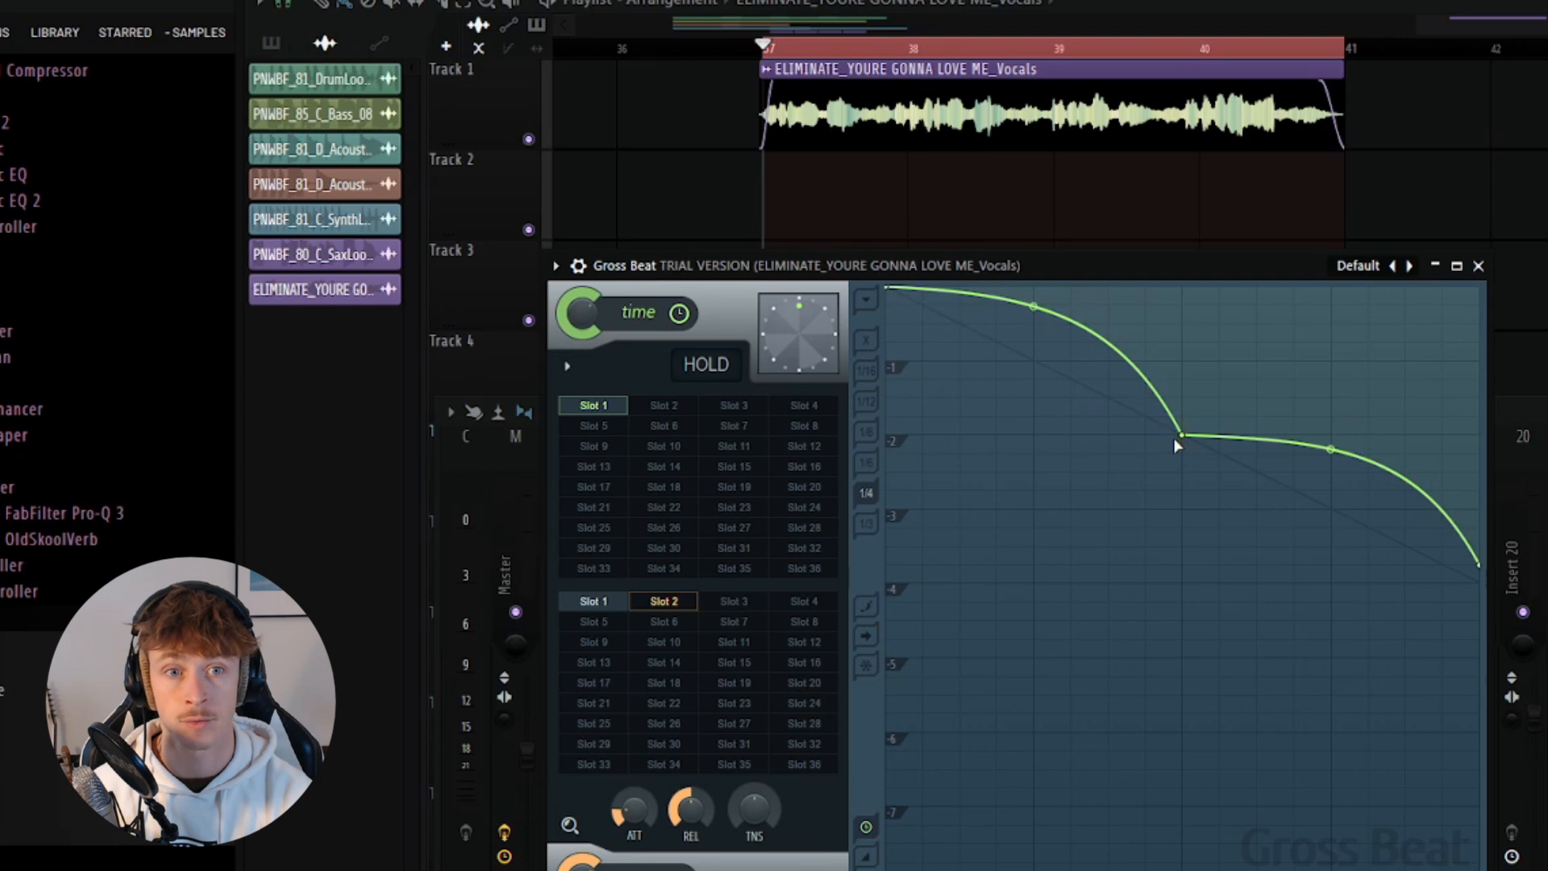
{"action": "left_click_drag", "start_coordinate": [1182, 434], "coordinate": [1182, 397]}
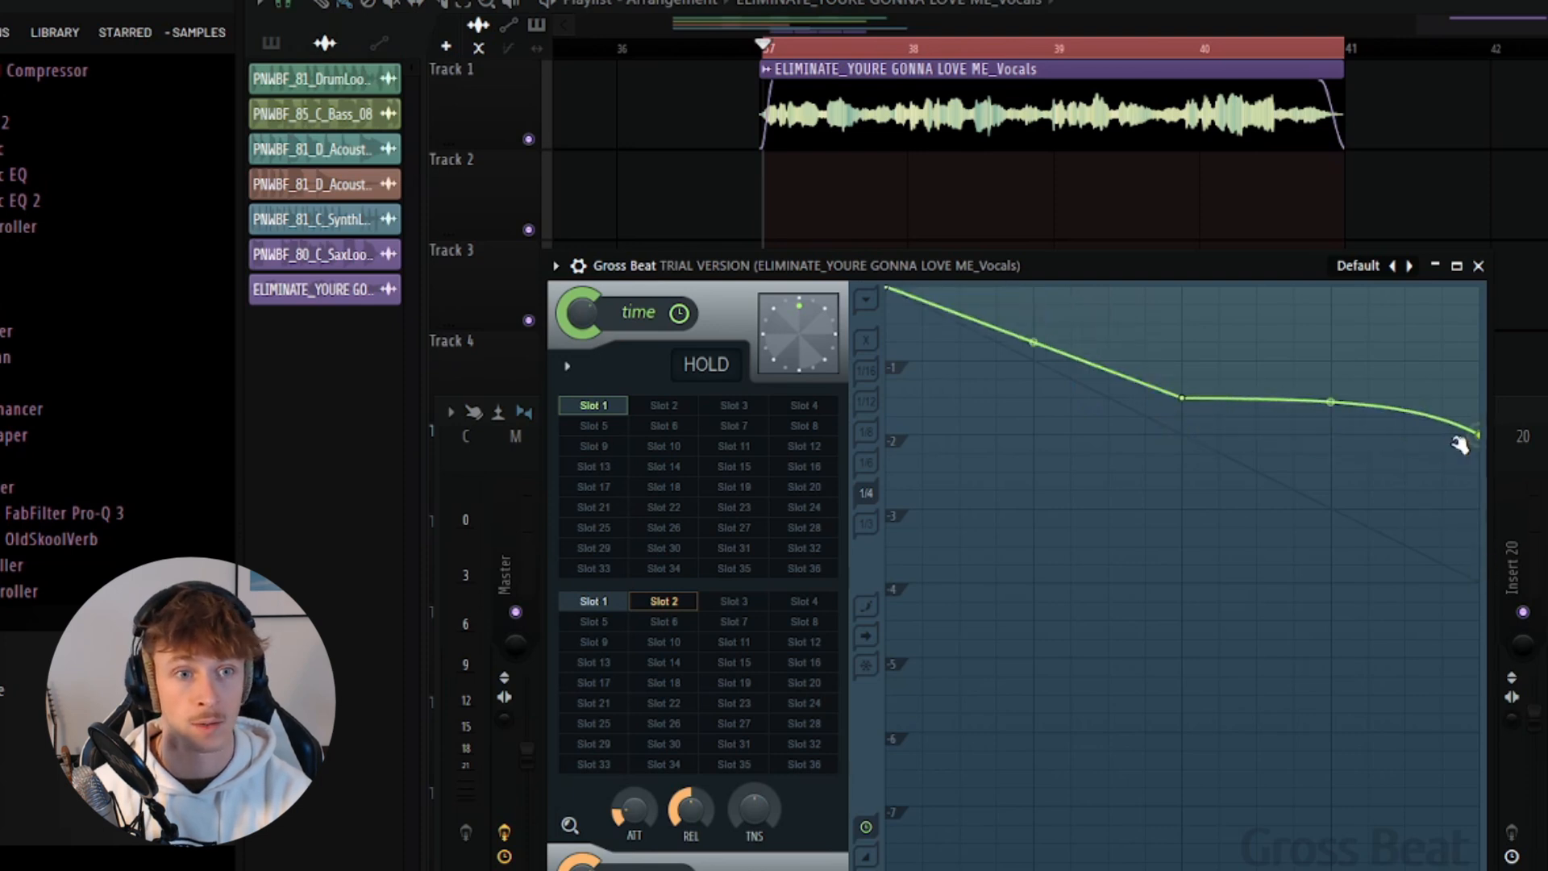
{"action": "left_click_drag", "start_coordinate": [1471, 438], "coordinate": [1472, 294]}
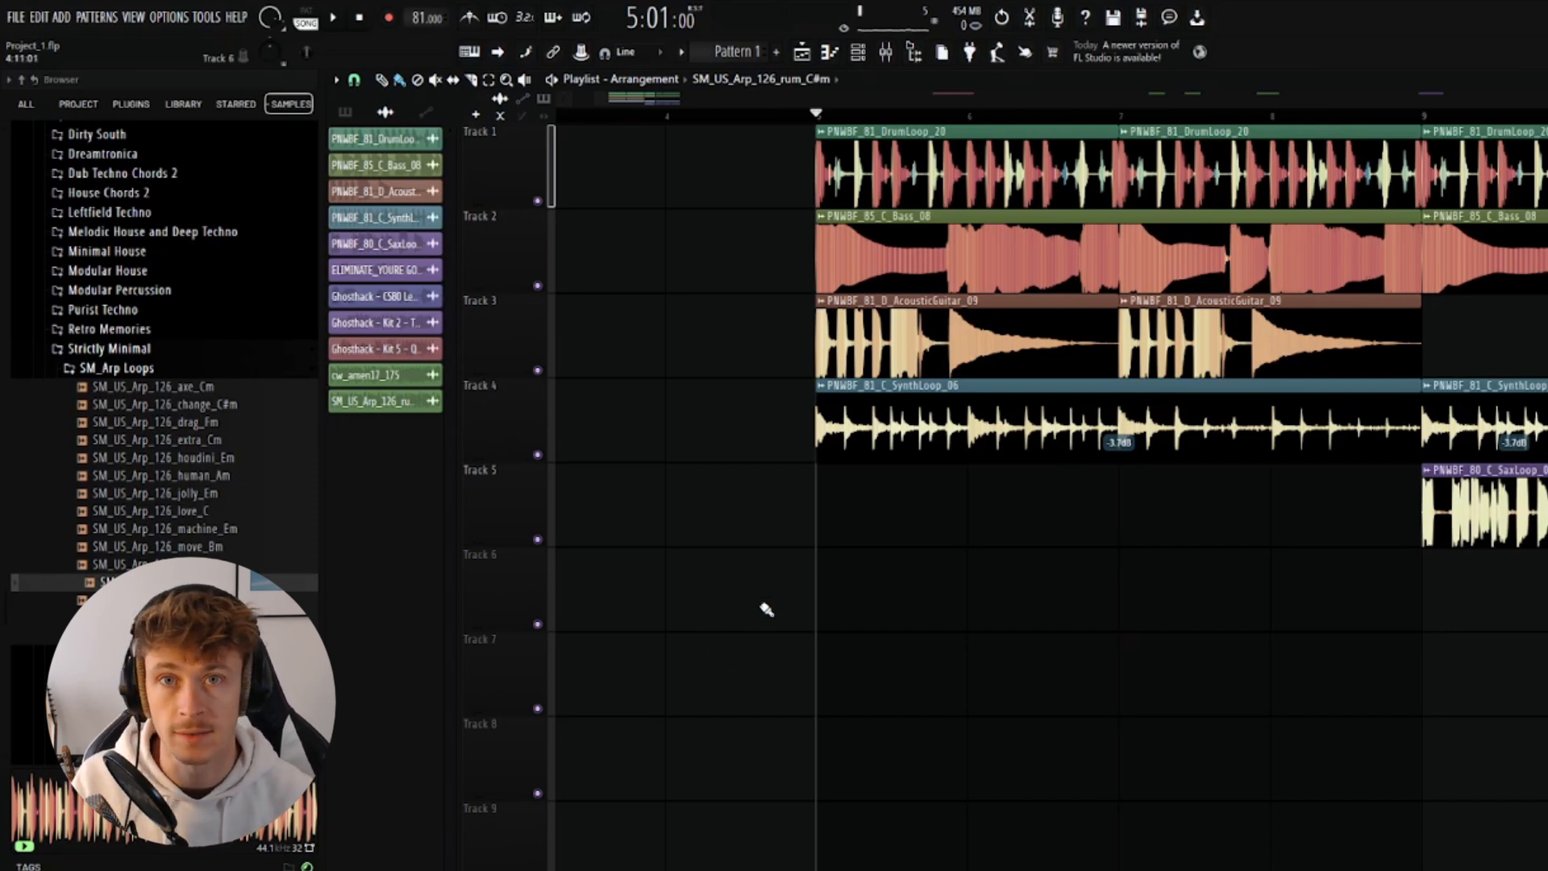
{"action": "mouse_move", "coordinate": [760, 602]}
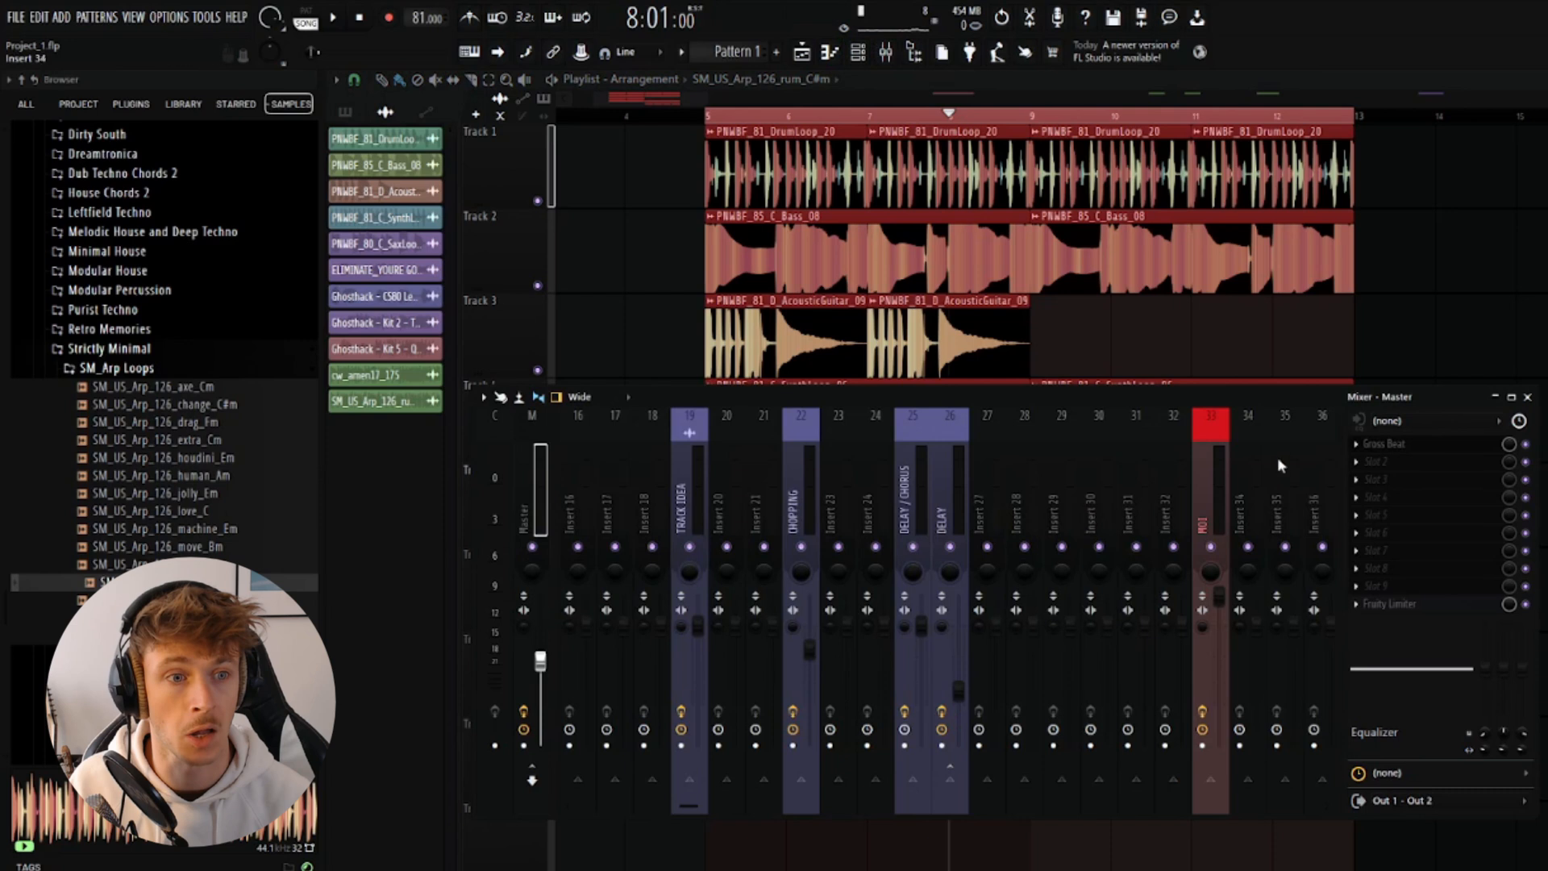
- Bring up Gross Beat on the master, rename time slot 10 to 'TX' and show its slot options
{"action": "left_click", "coordinate": [1384, 444]}
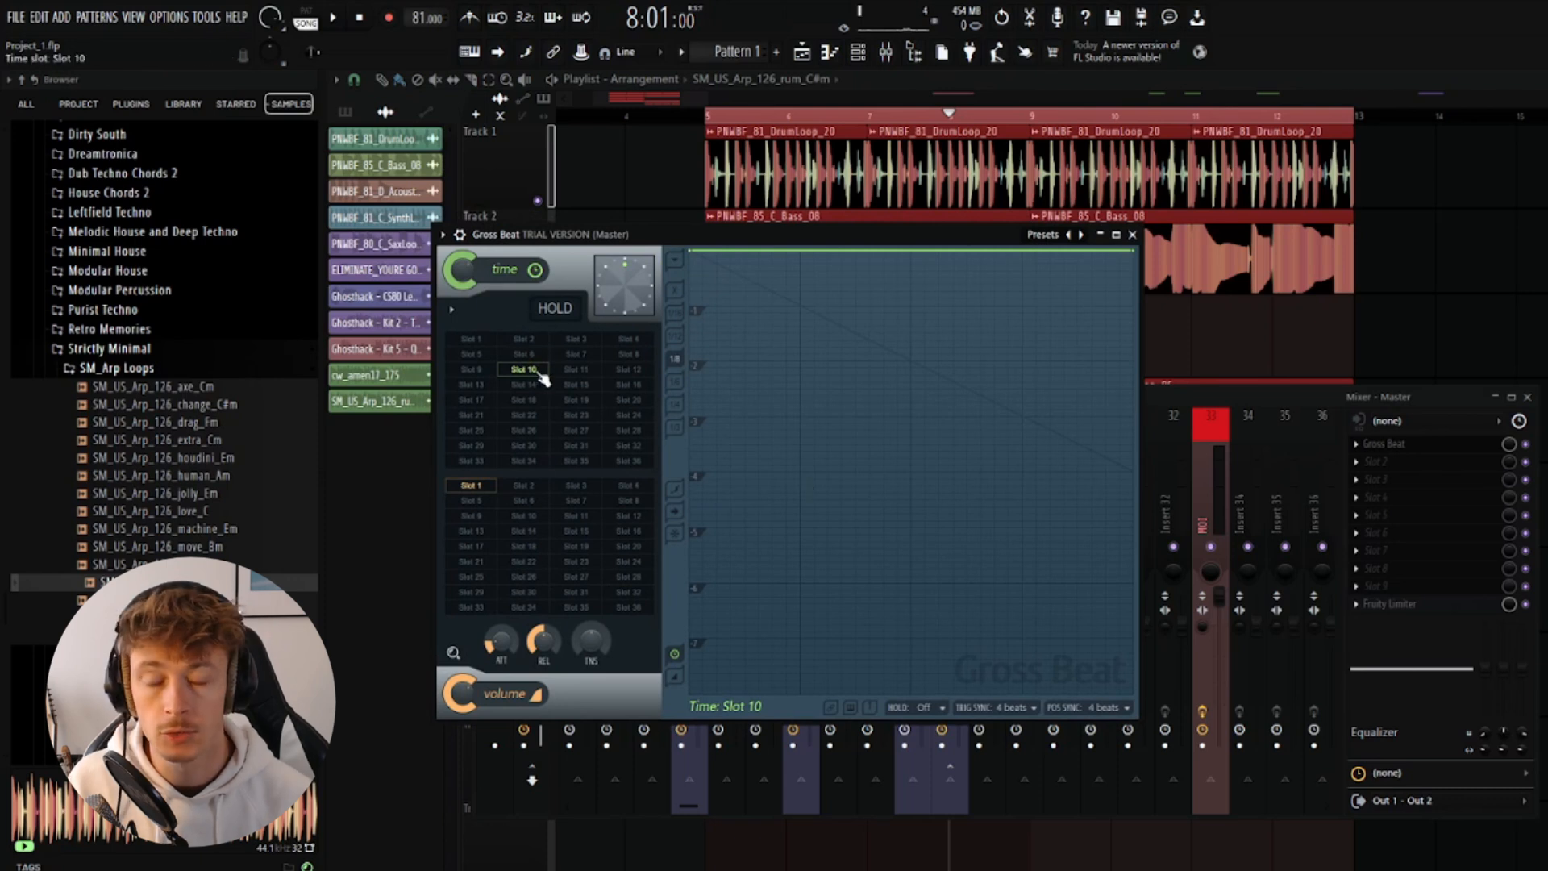
{"action": "right_click", "coordinate": [521, 368]}
{"action": "type", "text": "TX"}
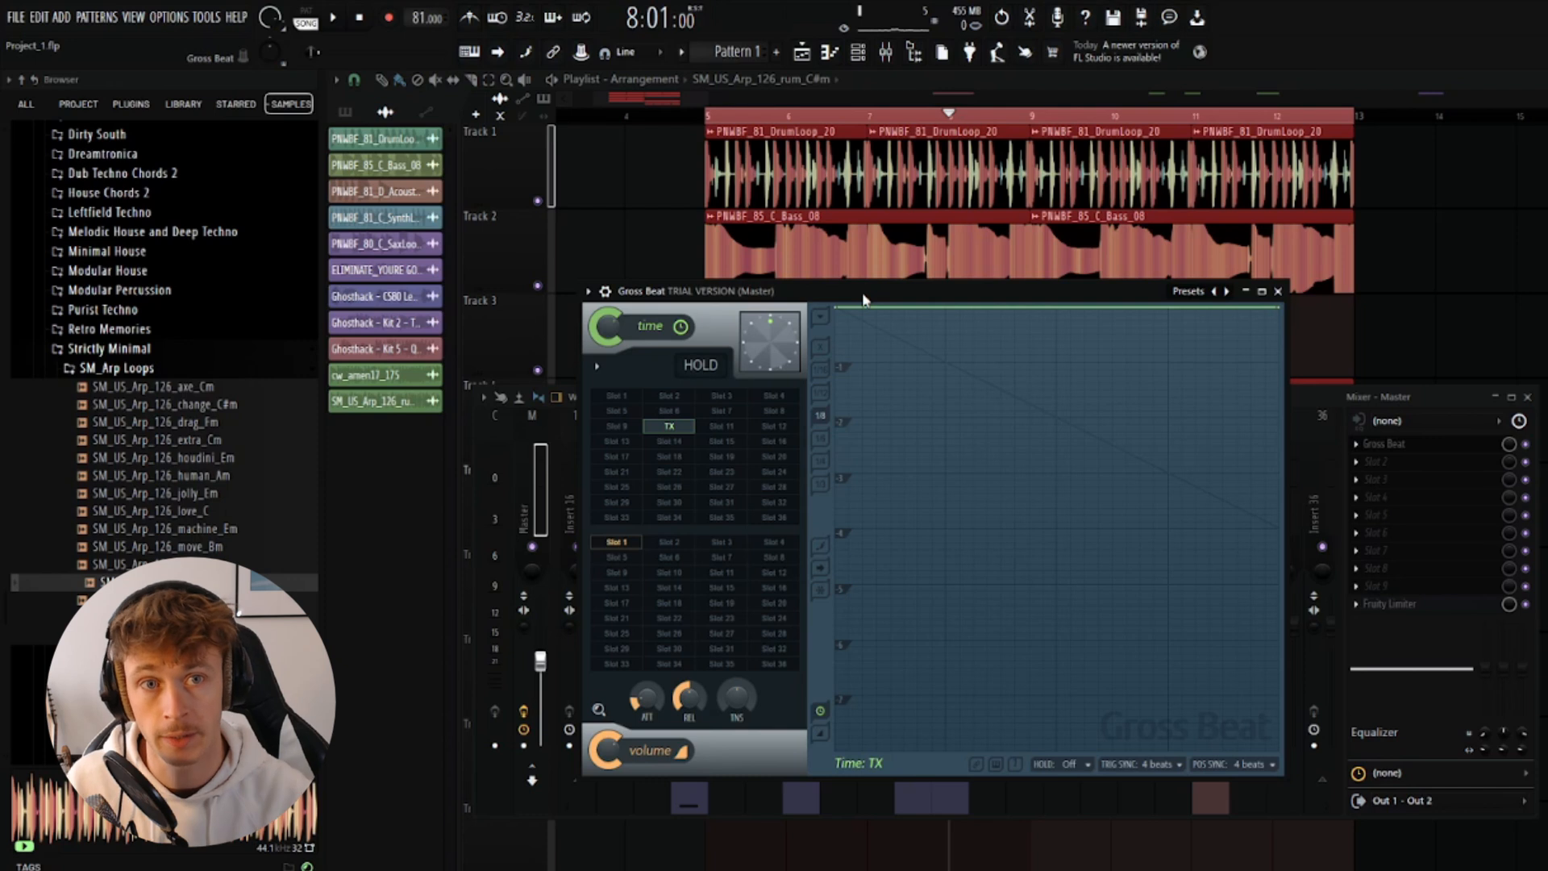
{"action": "right_click", "coordinate": [668, 426]}
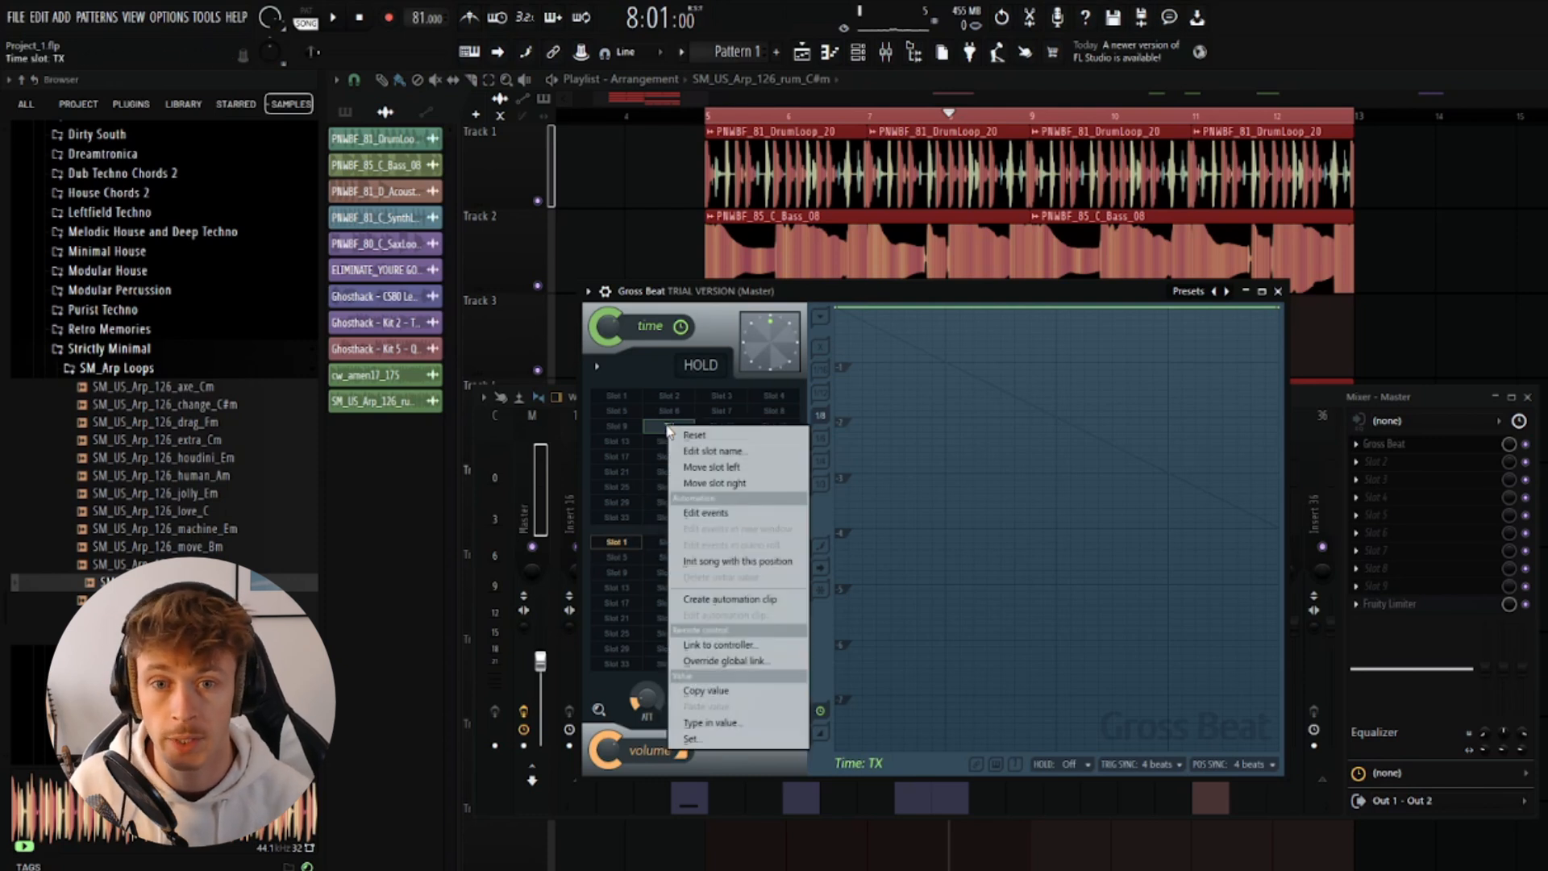
{"action": "mouse_move", "coordinate": [742, 508]}
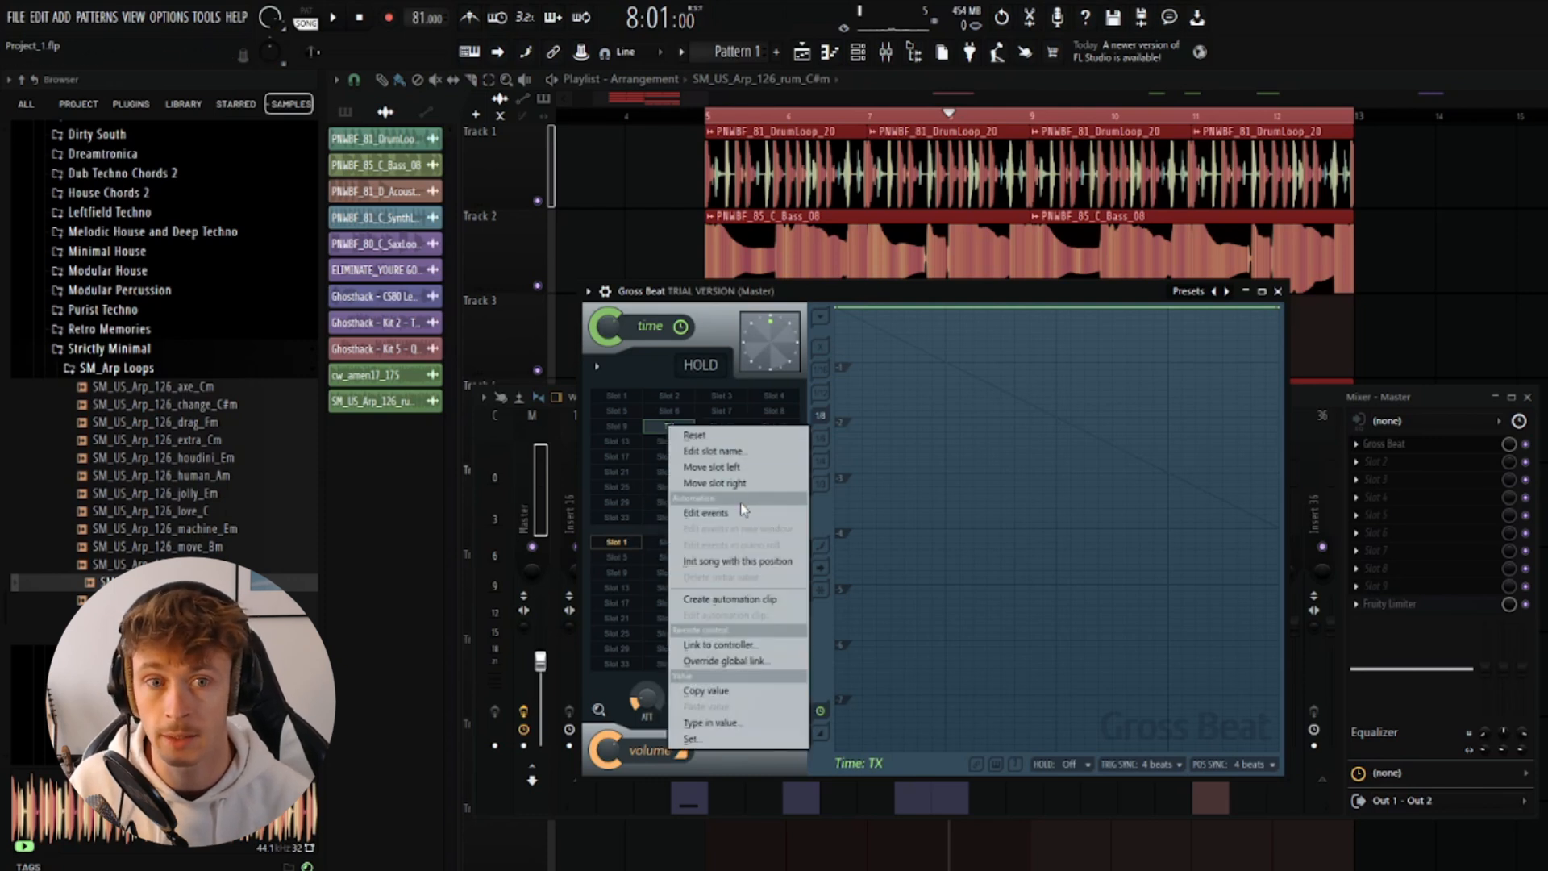
{"action": "mouse_move", "coordinate": [730, 600]}
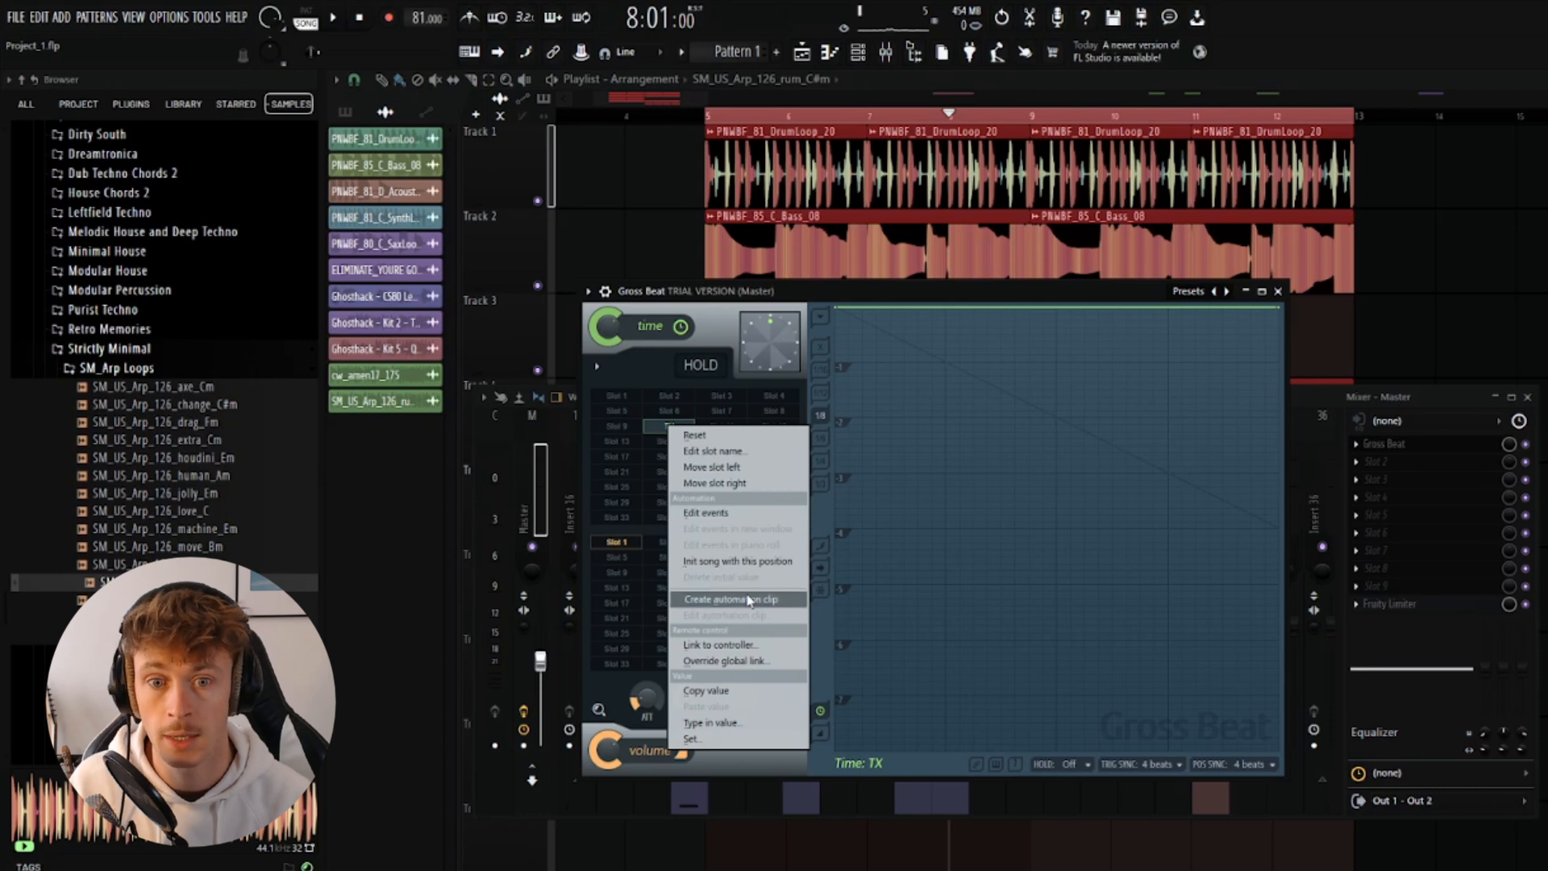
- Create a playlist automation clip for the time slot and adjust its curve
{"action": "left_click", "coordinate": [732, 600]}
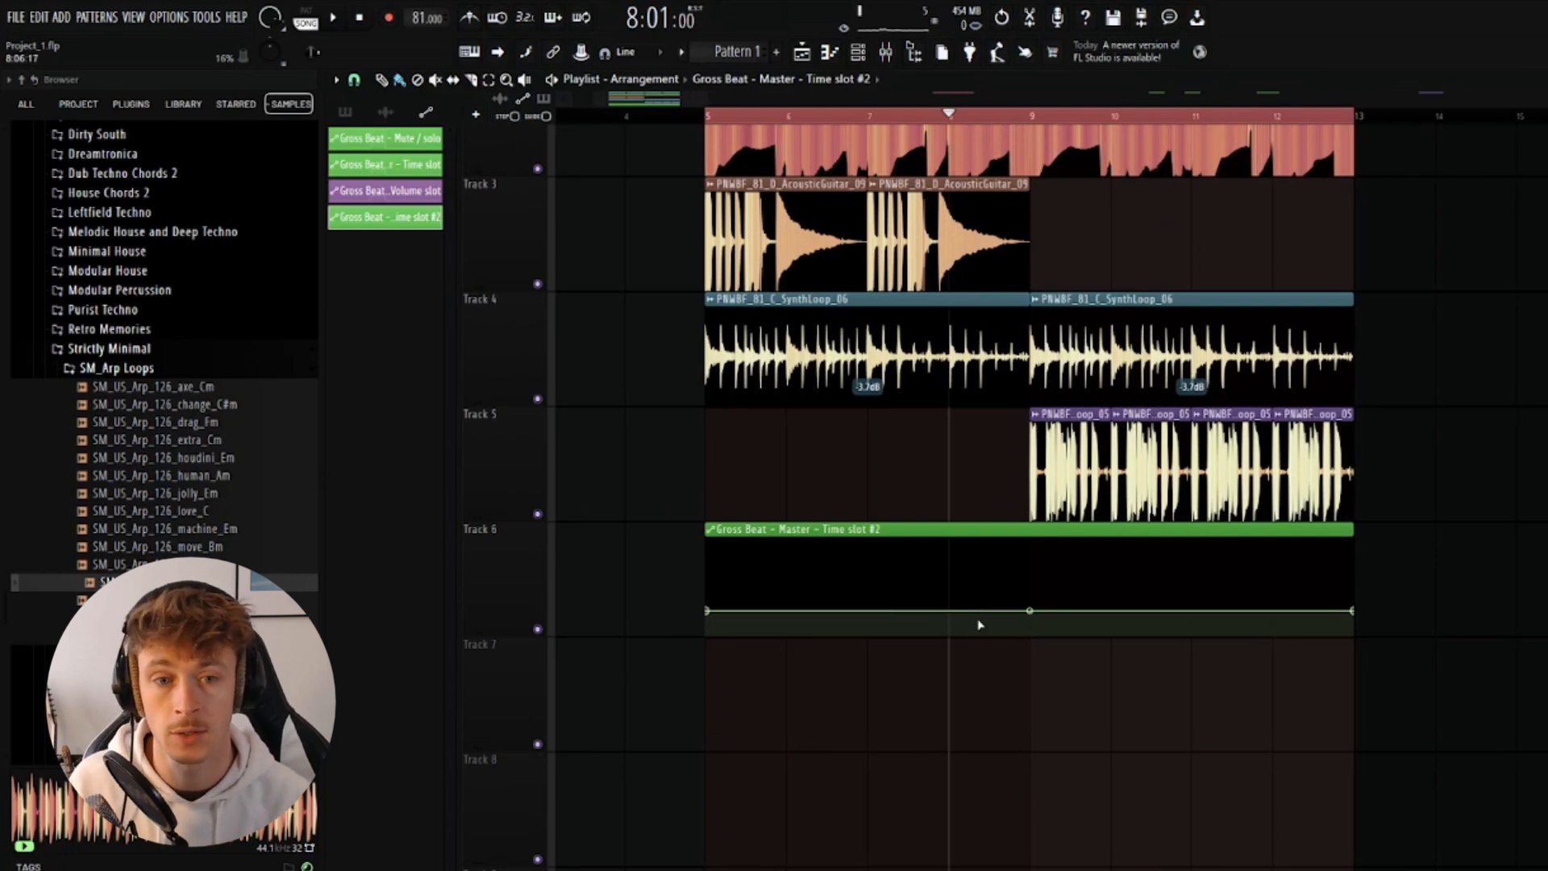
{"action": "left_click_drag", "start_coordinate": [1030, 609], "coordinate": [1354, 620]}
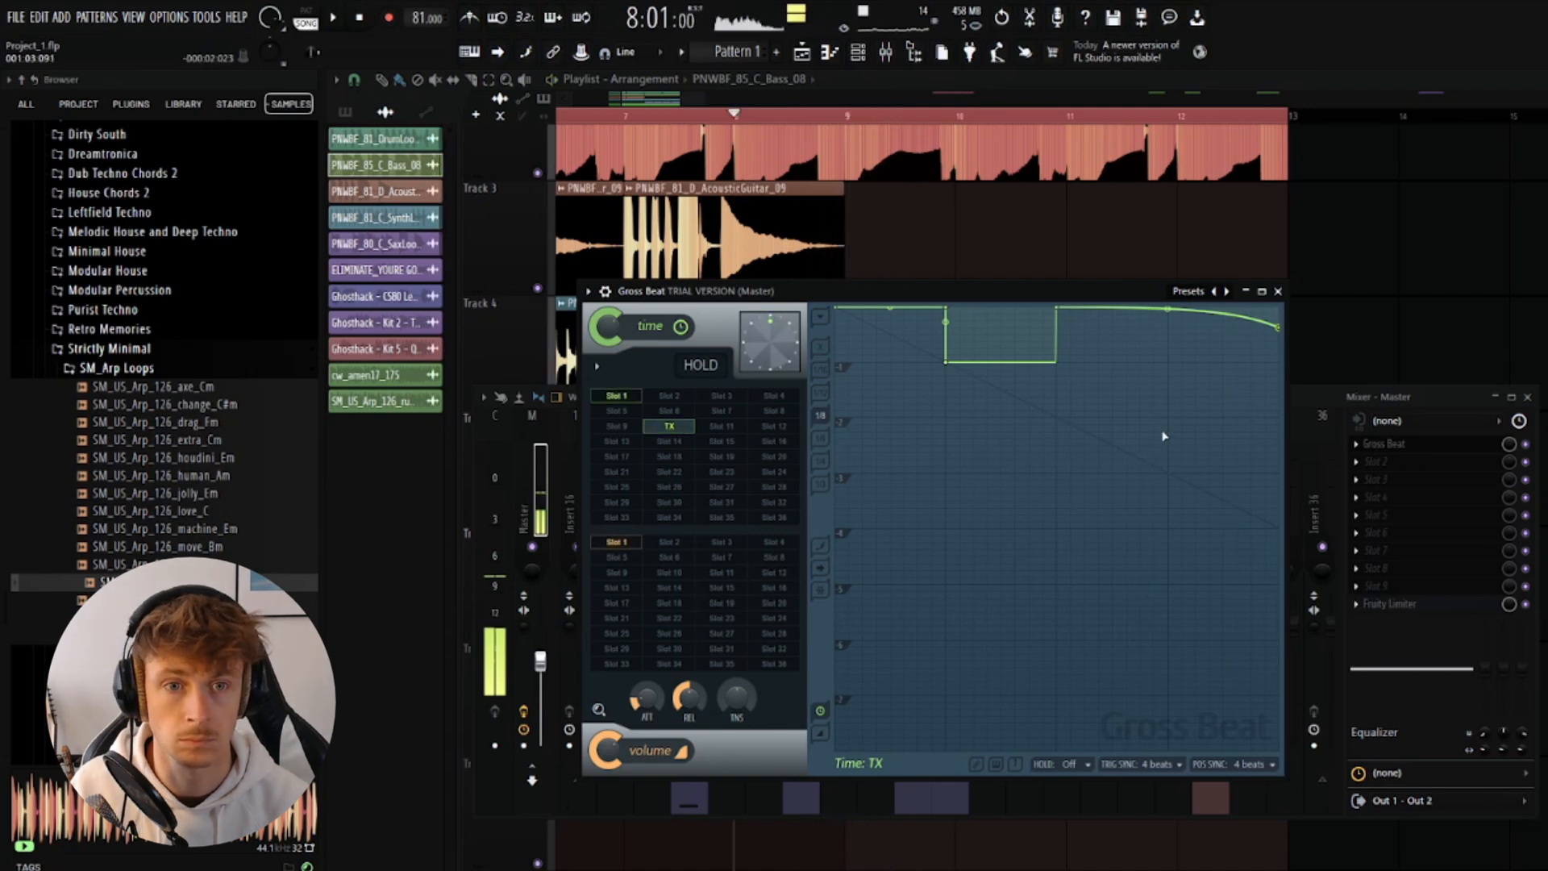
- Select slot 10 in Gross Beat's lower volume slot grid for editing
{"action": "left_click", "coordinate": [668, 542]}
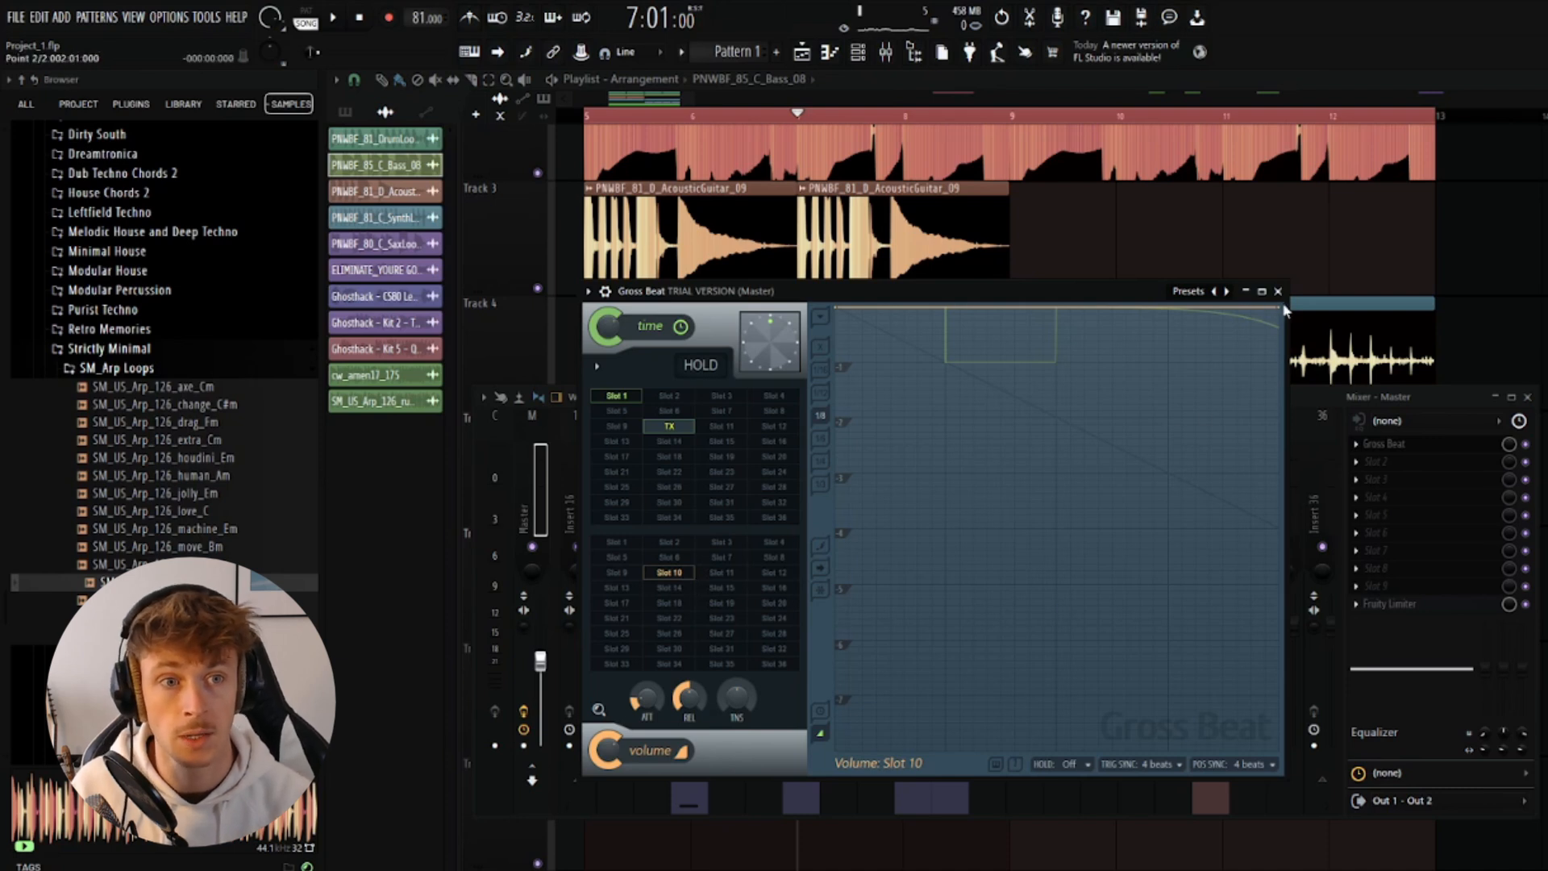
- Draw a falling-then-rising curve on volume slot 10 and bring up its slot options
{"action": "left_click_drag", "start_coordinate": [1284, 311], "coordinate": [1279, 410]}
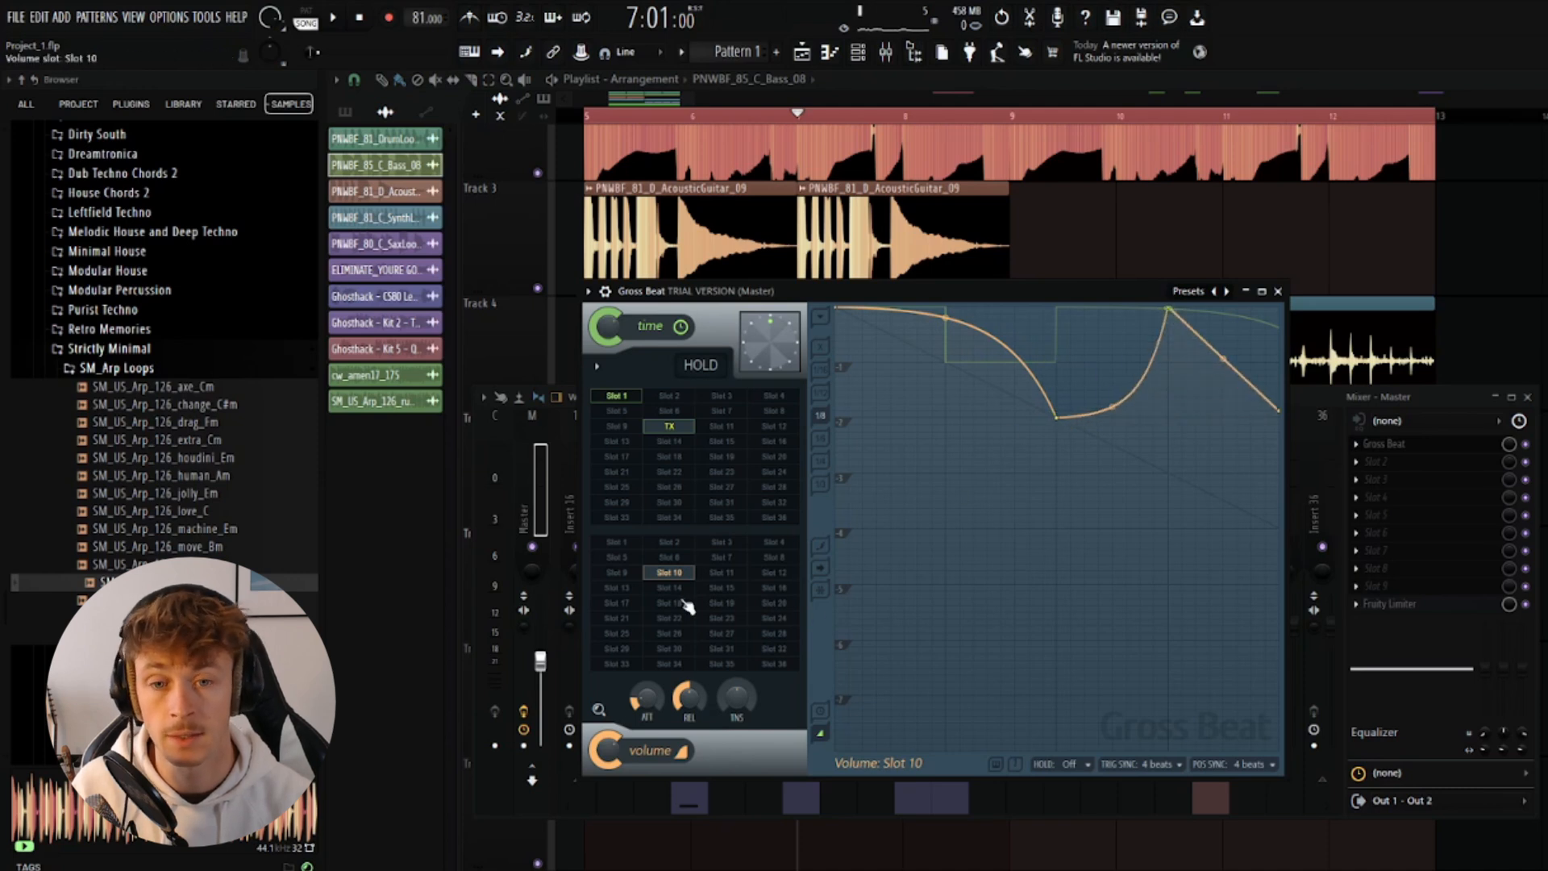
{"action": "right_click", "coordinate": [670, 573]}
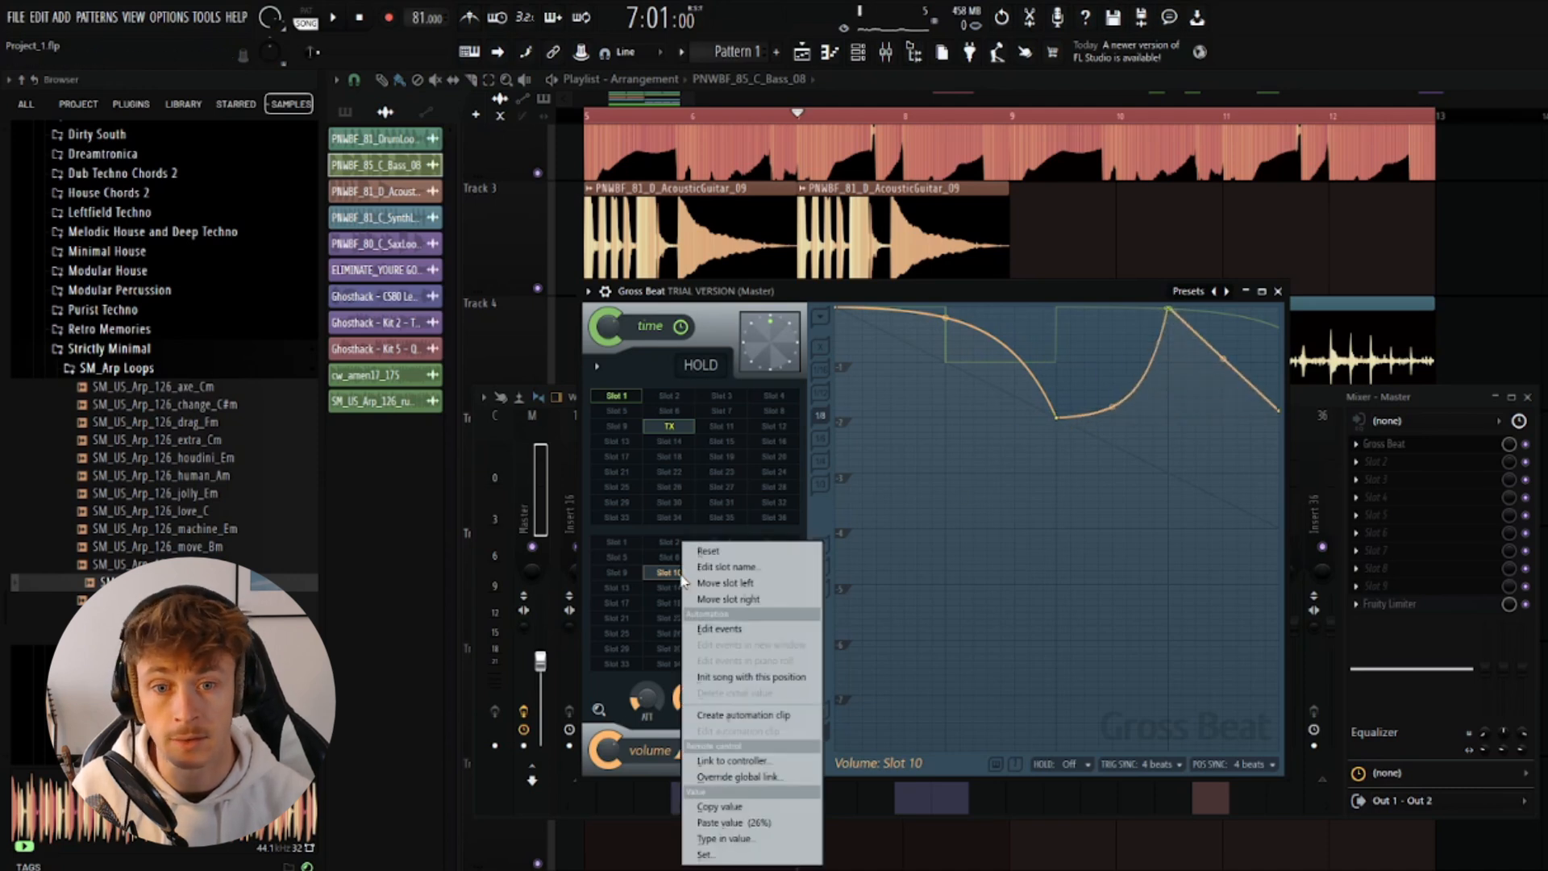
{"action": "mouse_move", "coordinate": [1020, 274]}
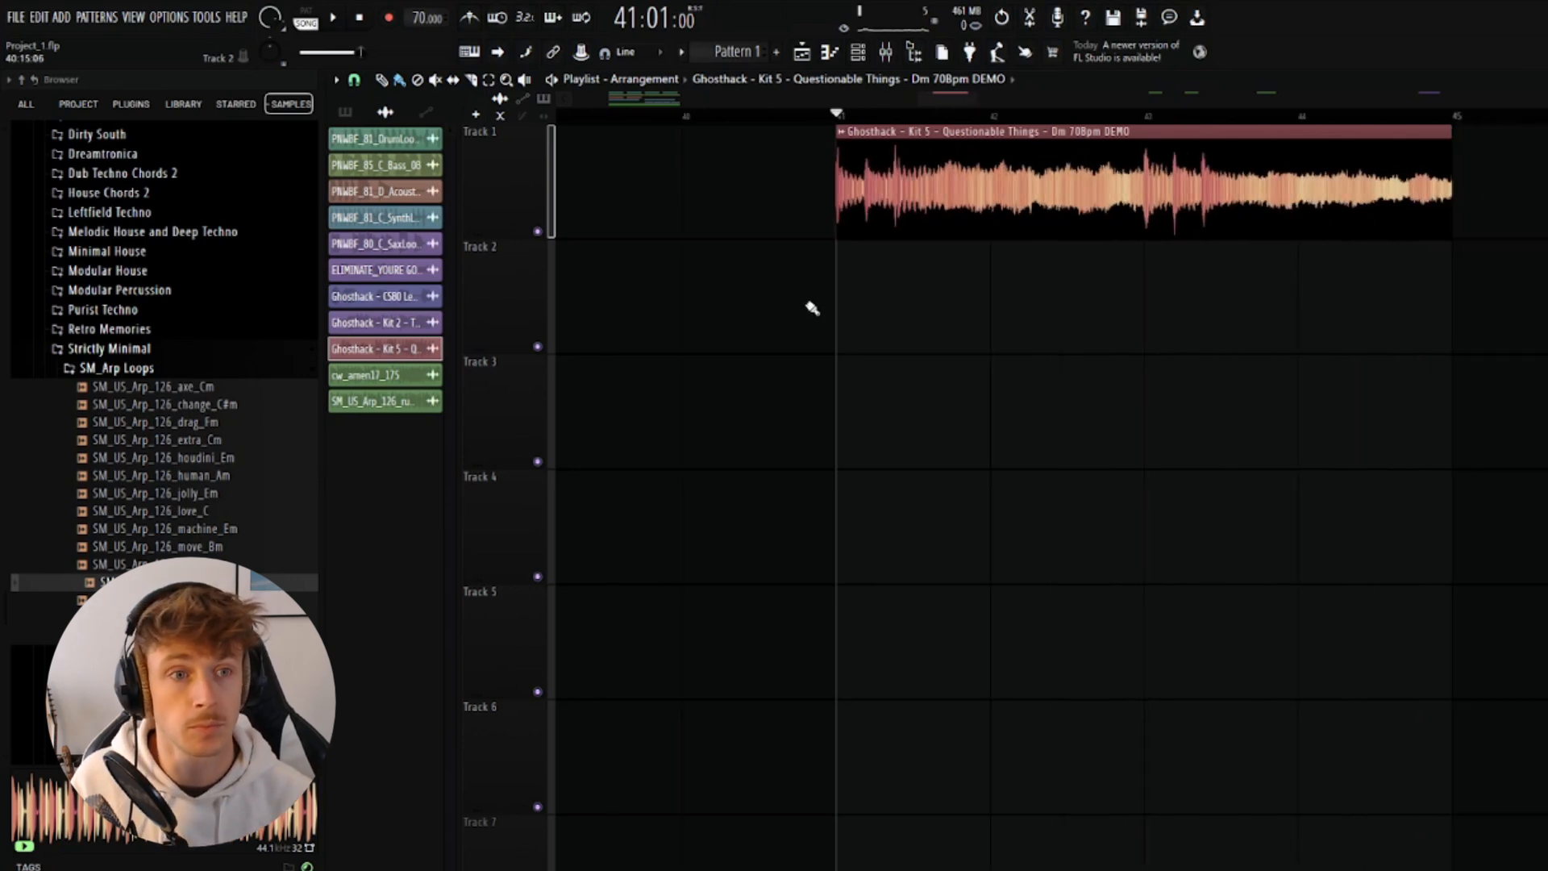
{"action": "mouse_move", "coordinate": [898, 333]}
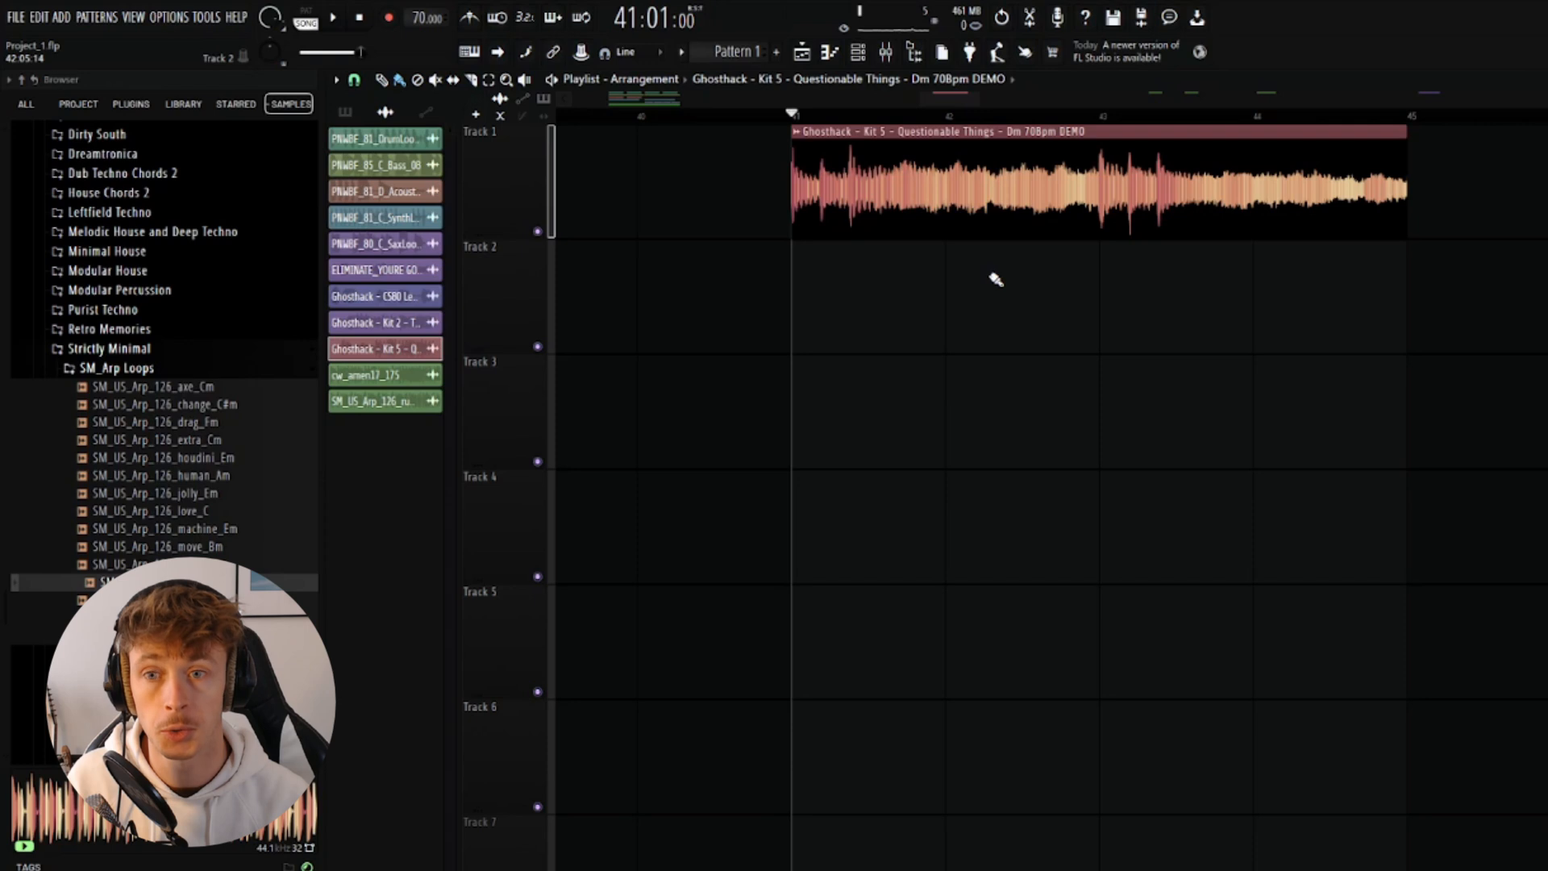
{"action": "mouse_move", "coordinate": [861, 372]}
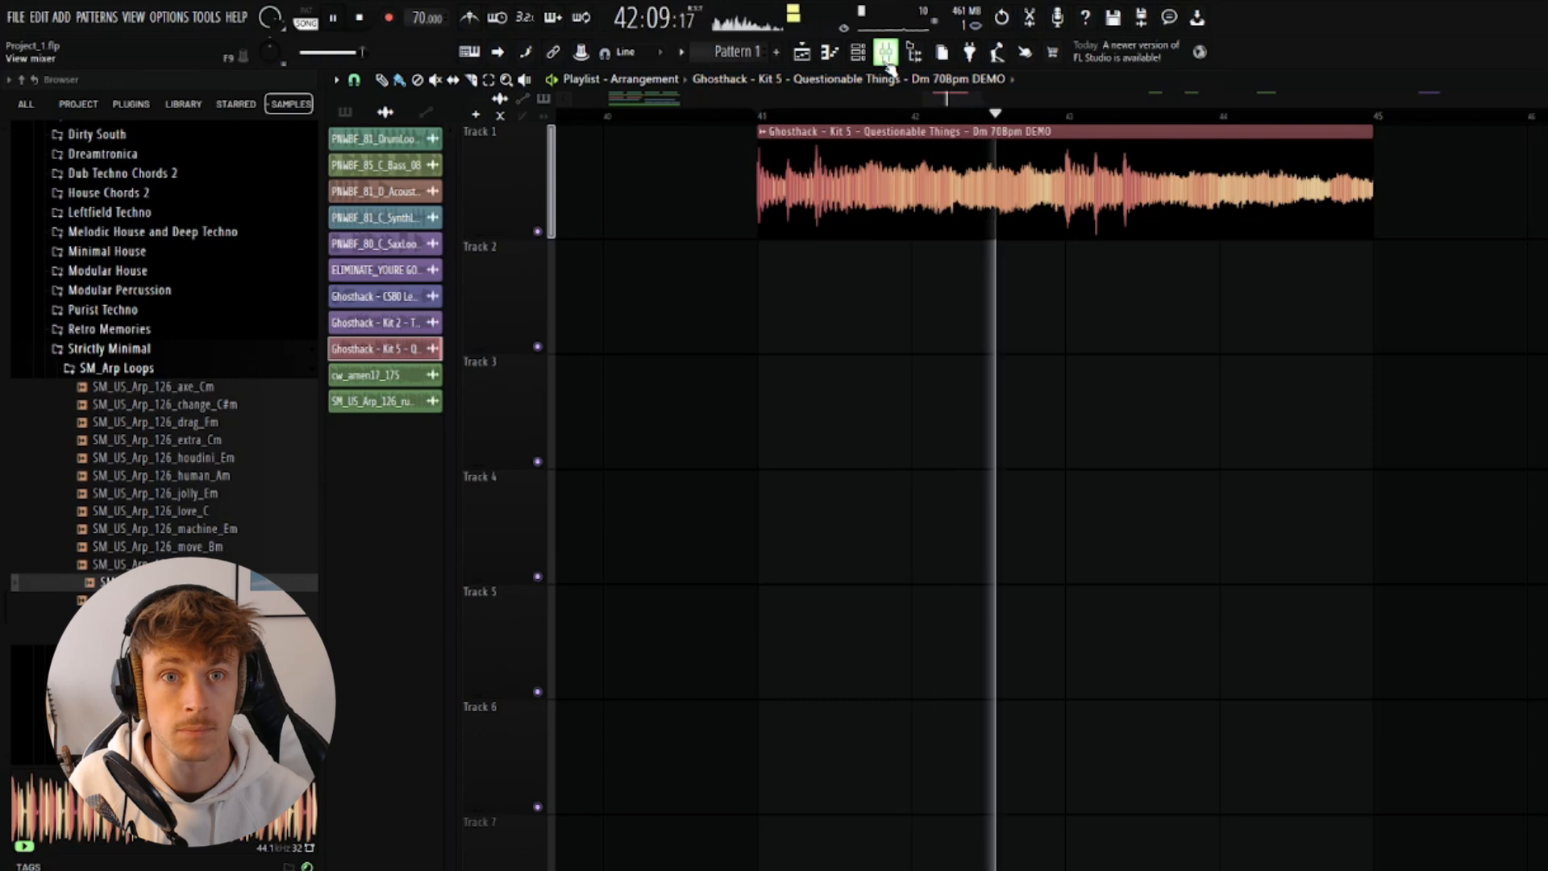
- Show the mixer with F9 and select the TRACK IDEA insert to reach its Gross Beat
{"action": "left_click", "coordinate": [885, 52]}
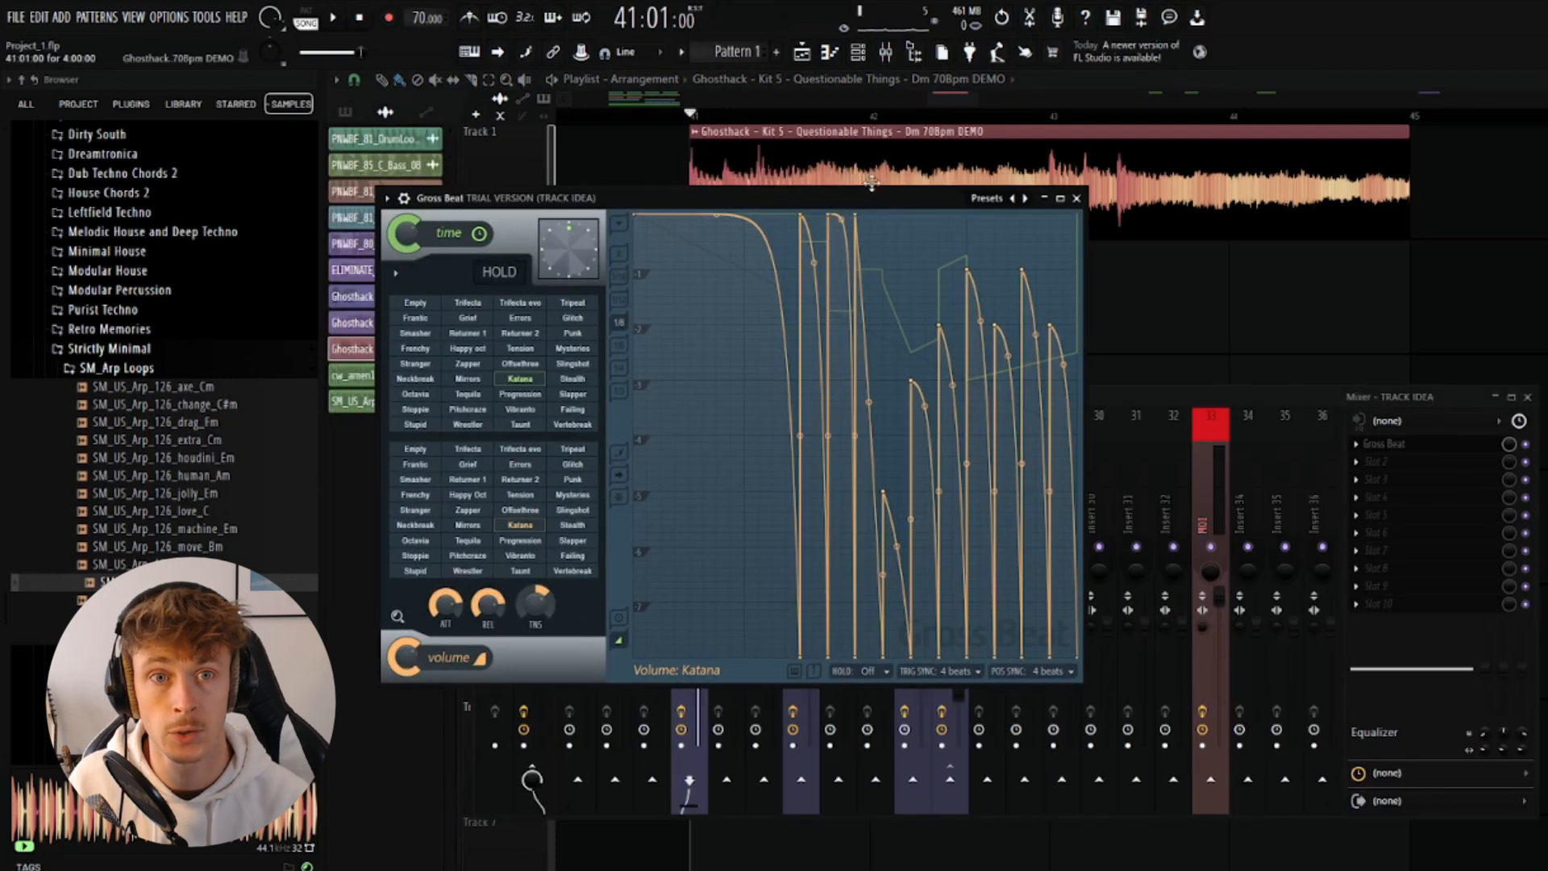
{"action": "left_click", "coordinate": [987, 196]}
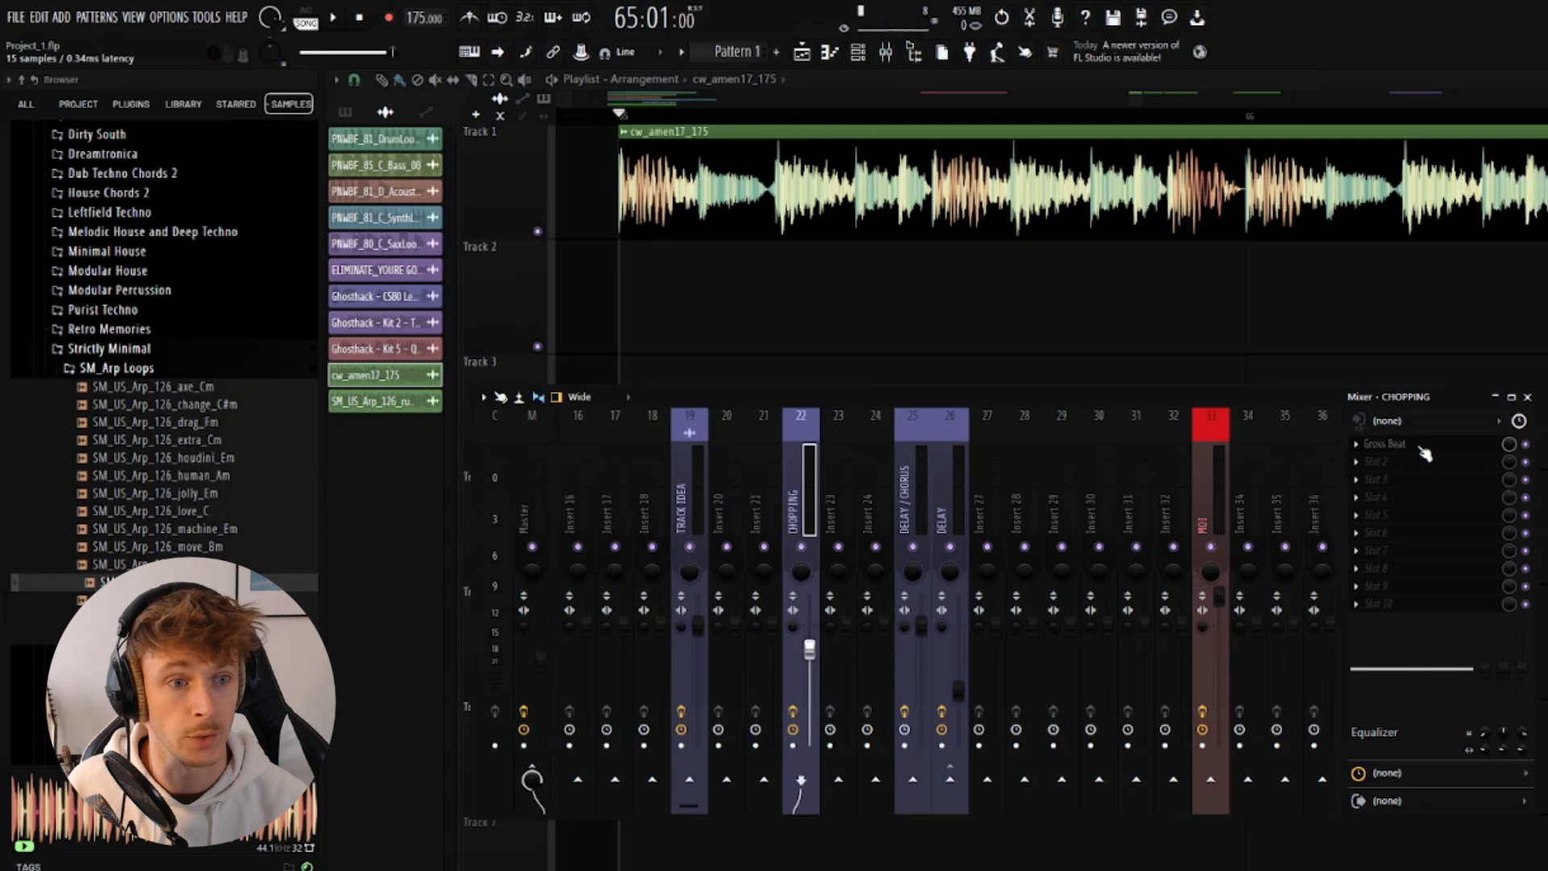
- Open the Gross Beat slot on the CHOPPING mixer track processing the amen break
{"action": "left_click", "coordinate": [1387, 444]}
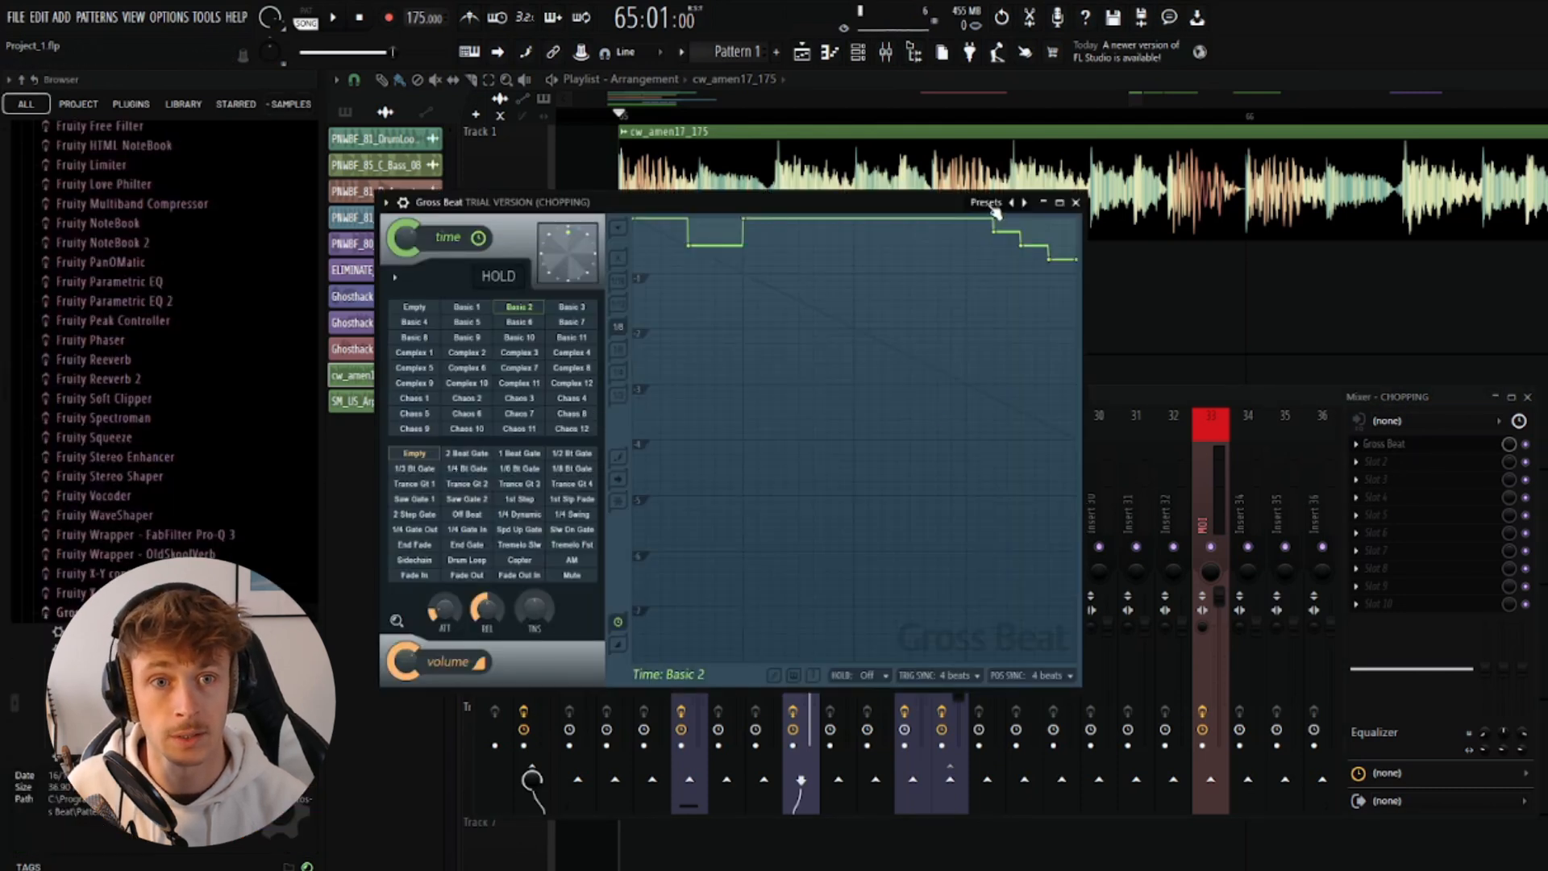
- Choose the Patterns bank from Gross Beat's preset bank list
{"action": "left_click", "coordinate": [986, 205]}
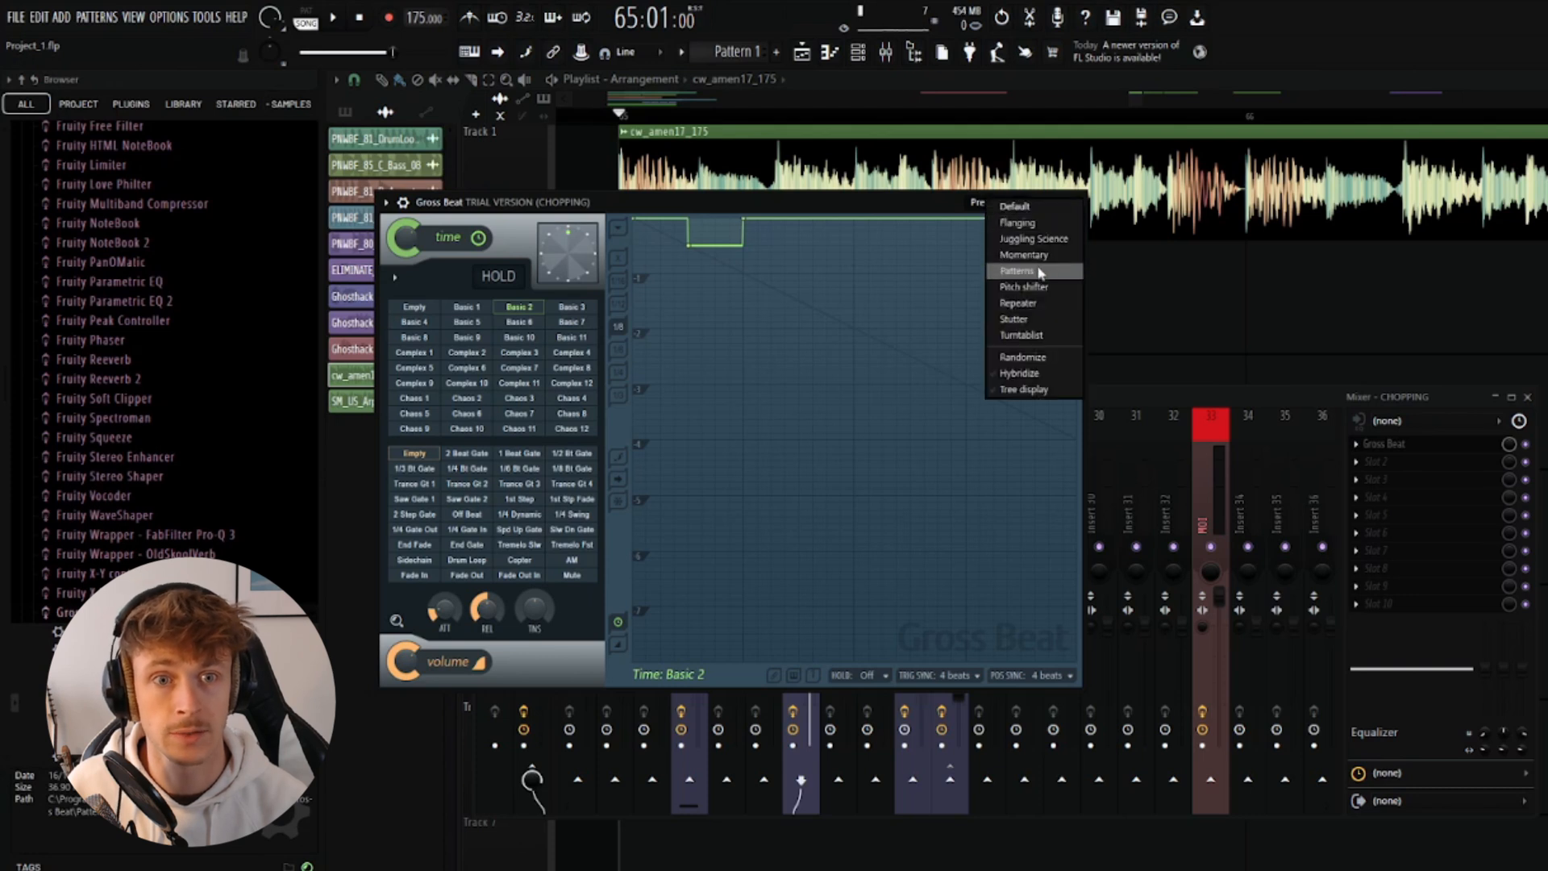
{"action": "left_click", "coordinate": [1018, 271]}
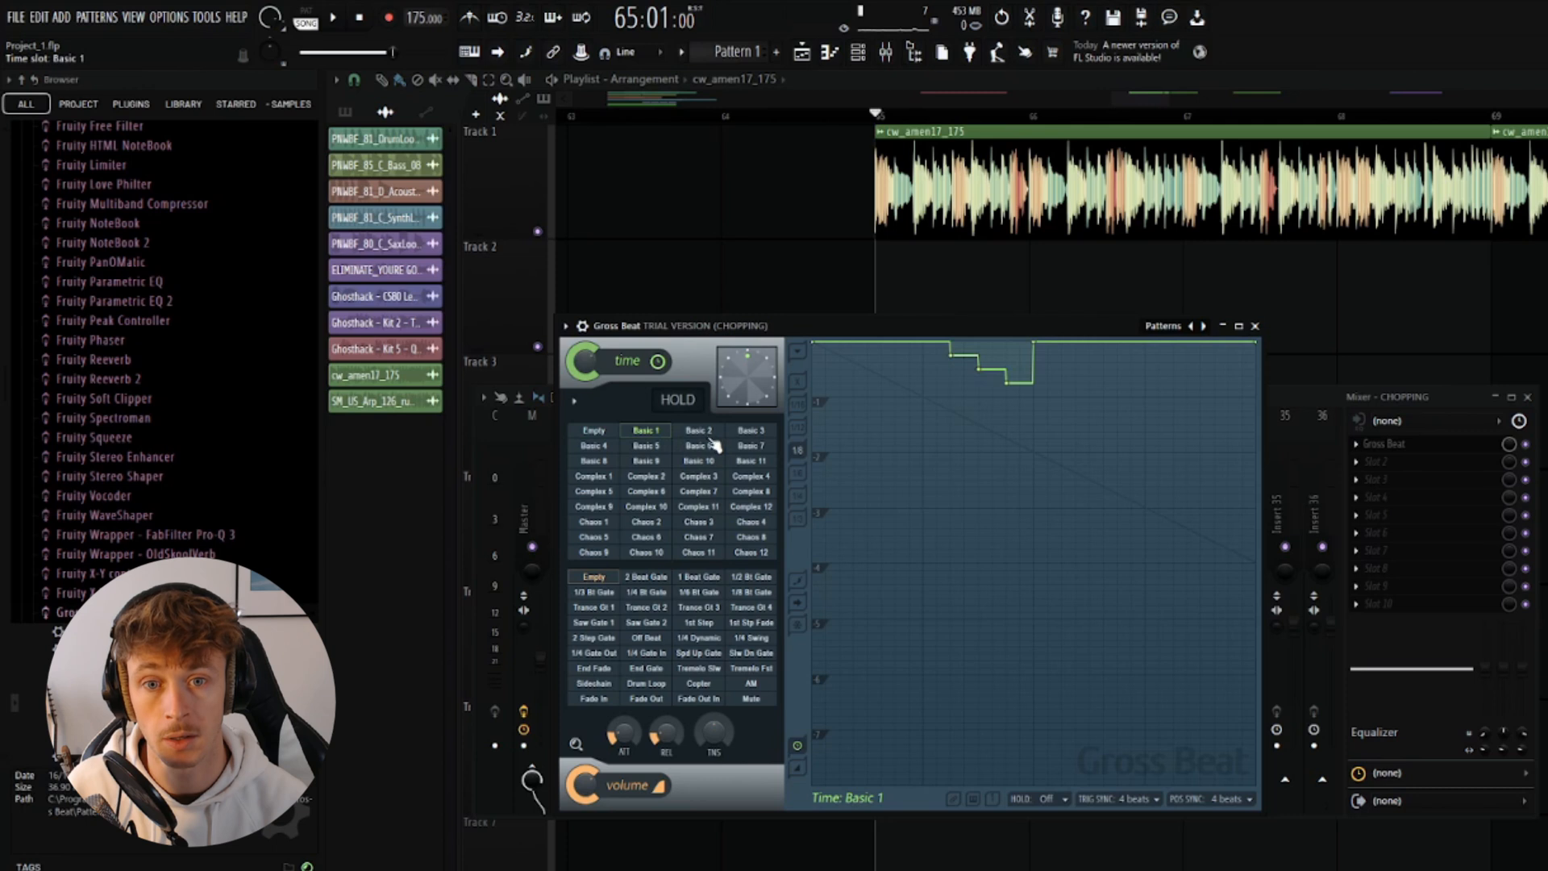
- Try the Basic 9, Basic 11, Complex 3 and Complex 2 time patterns on the playing amen break
{"action": "left_click", "coordinate": [645, 461]}
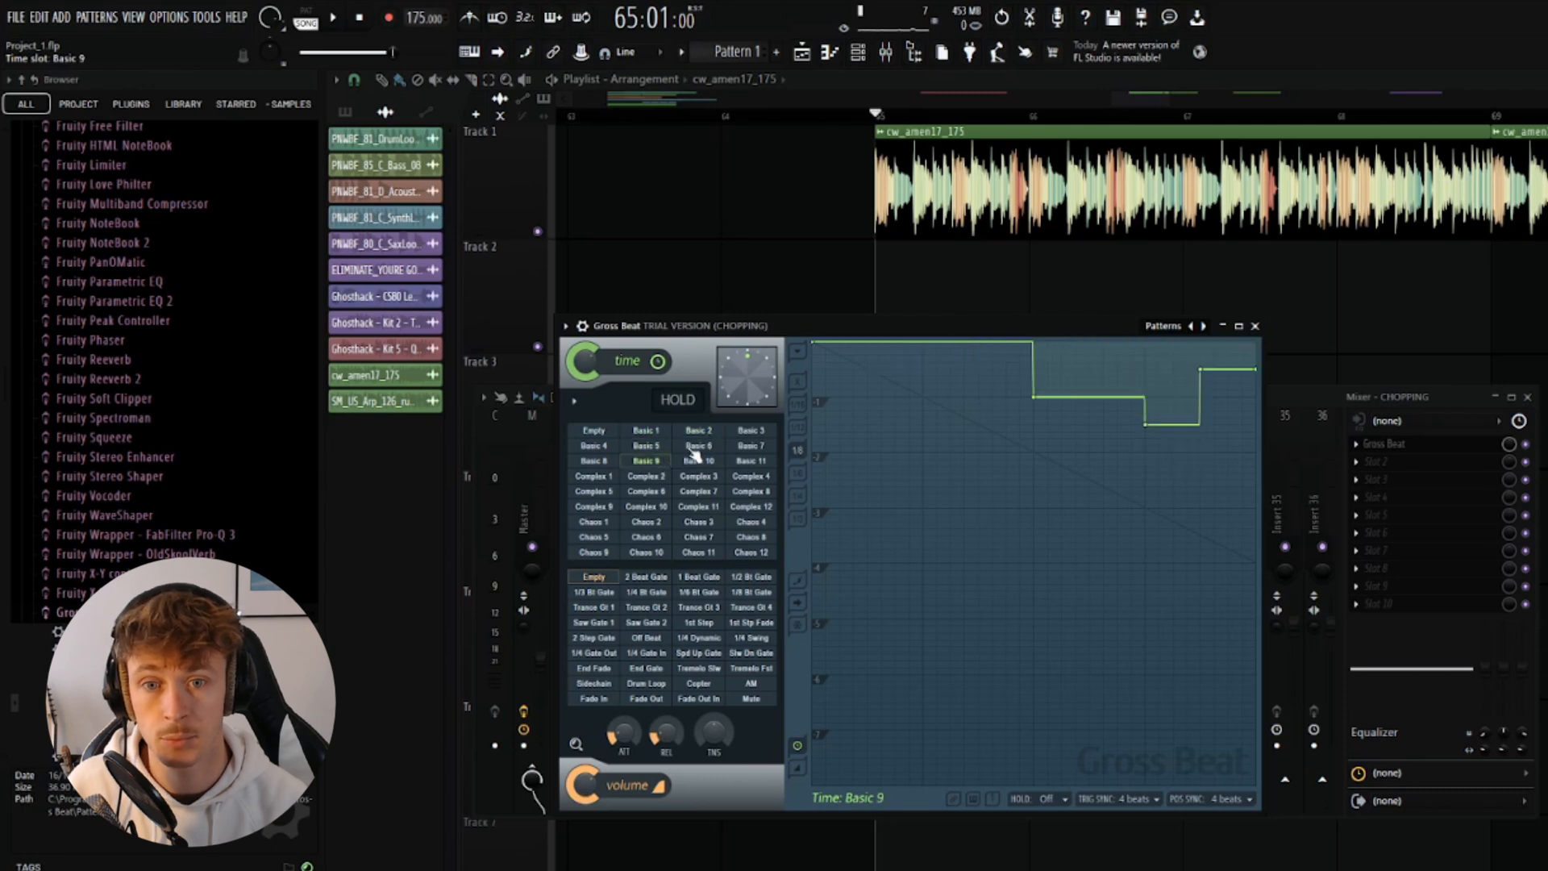
{"action": "left_click", "coordinate": [698, 445]}
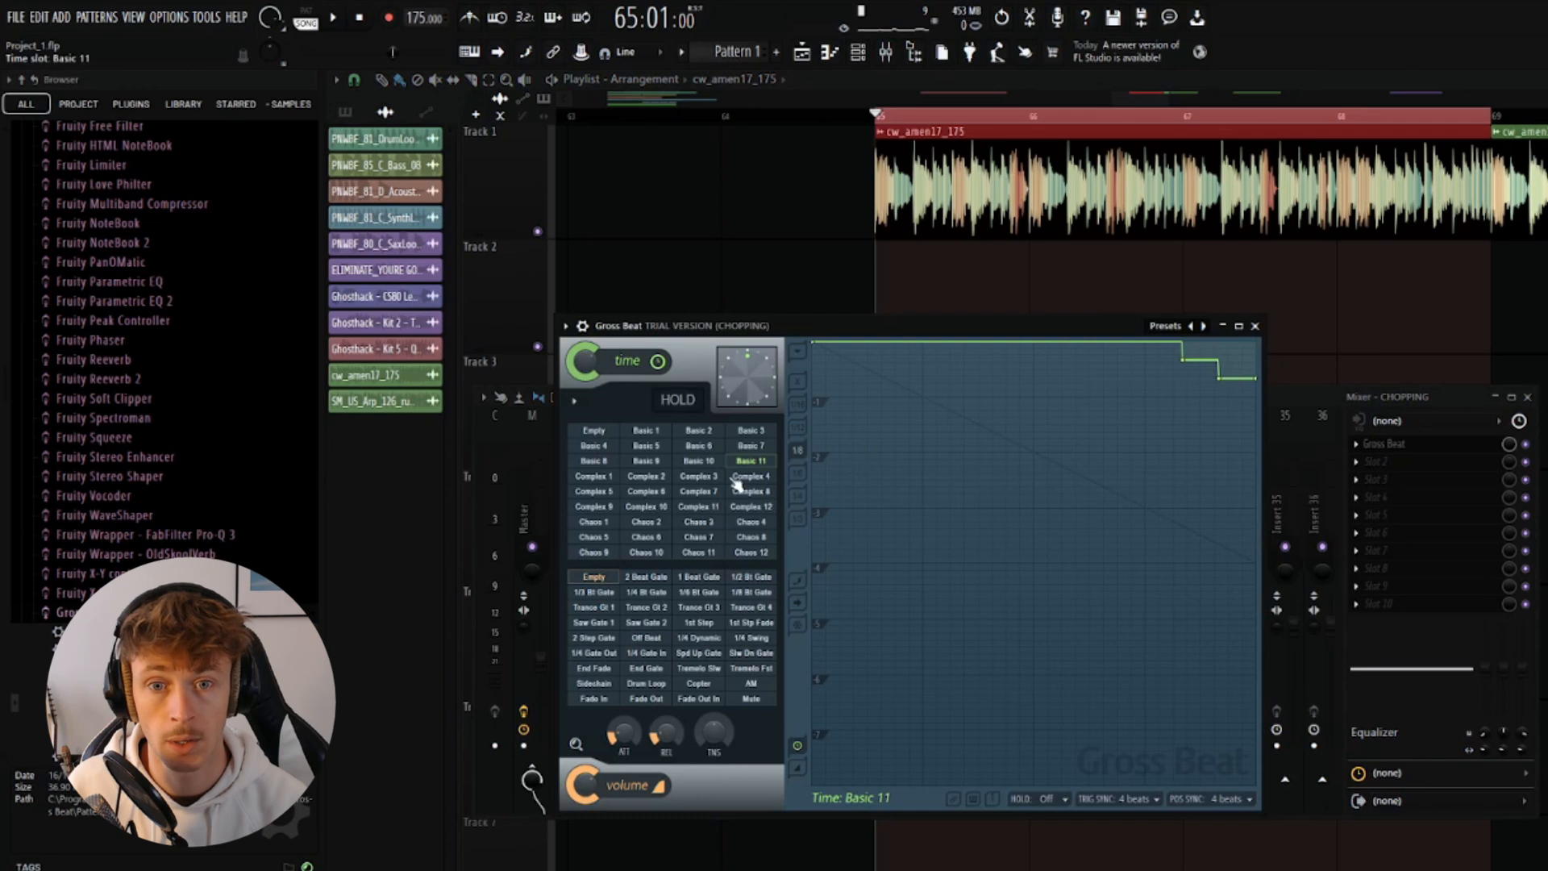
{"action": "left_click", "coordinate": [697, 476]}
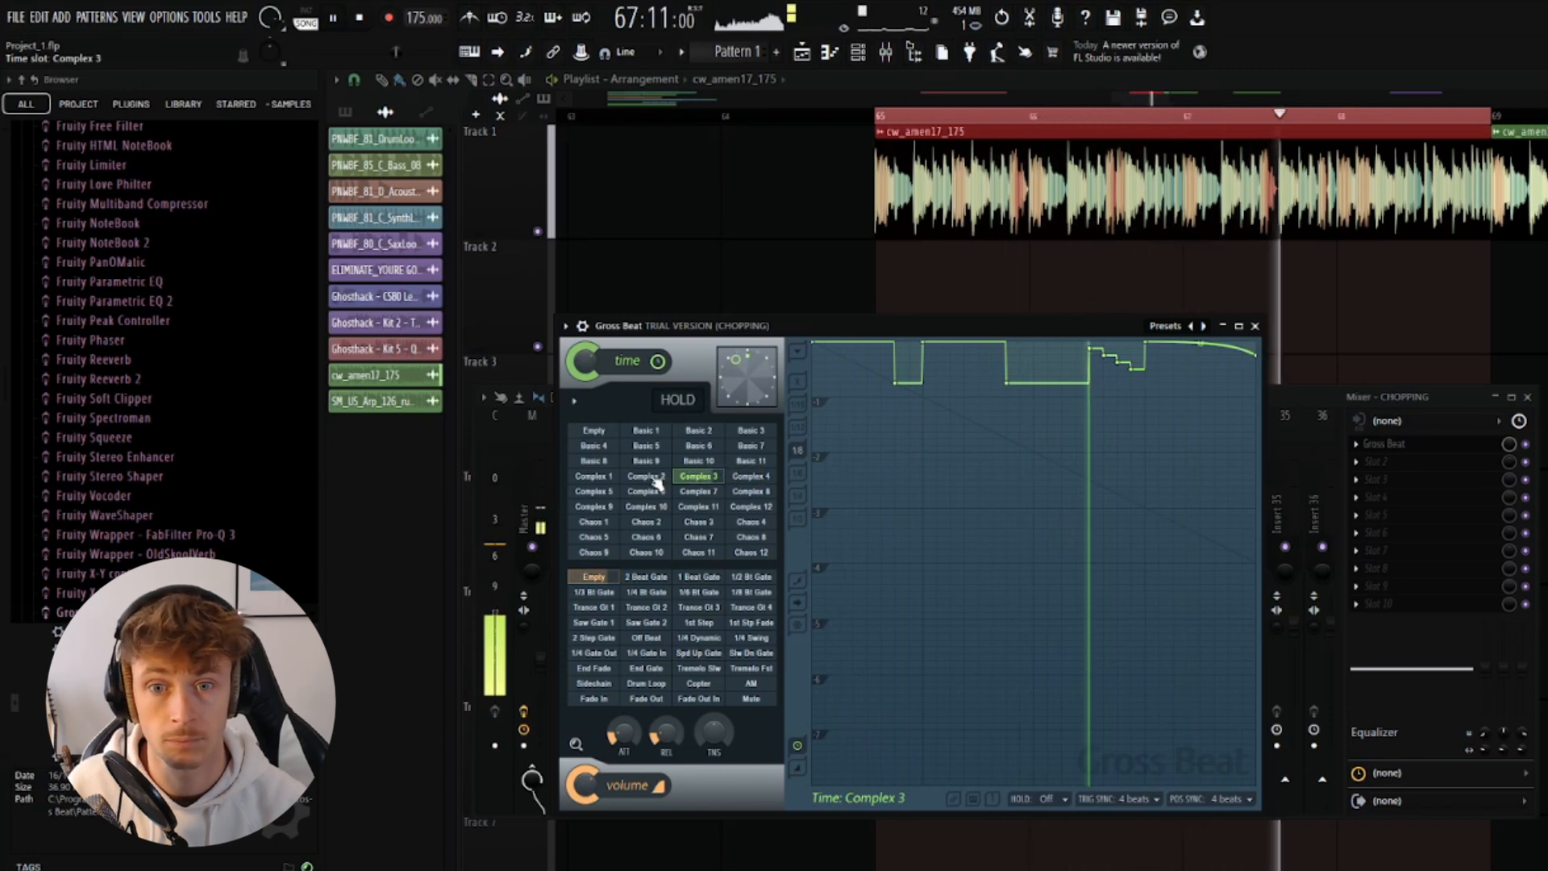
{"action": "left_click", "coordinate": [645, 475]}
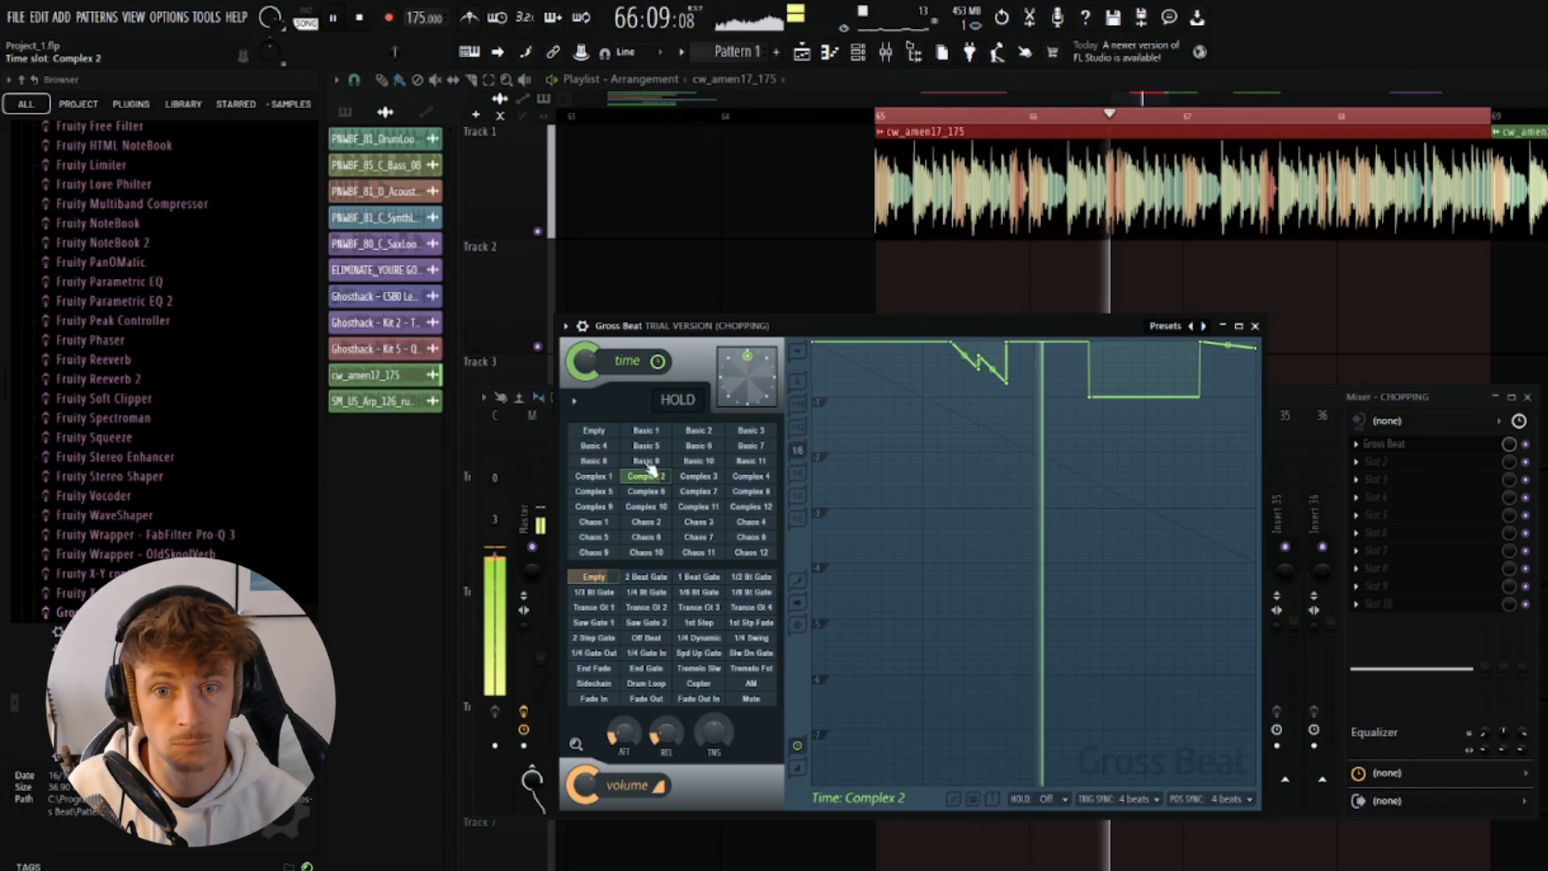
{"action": "left_click", "coordinate": [645, 460]}
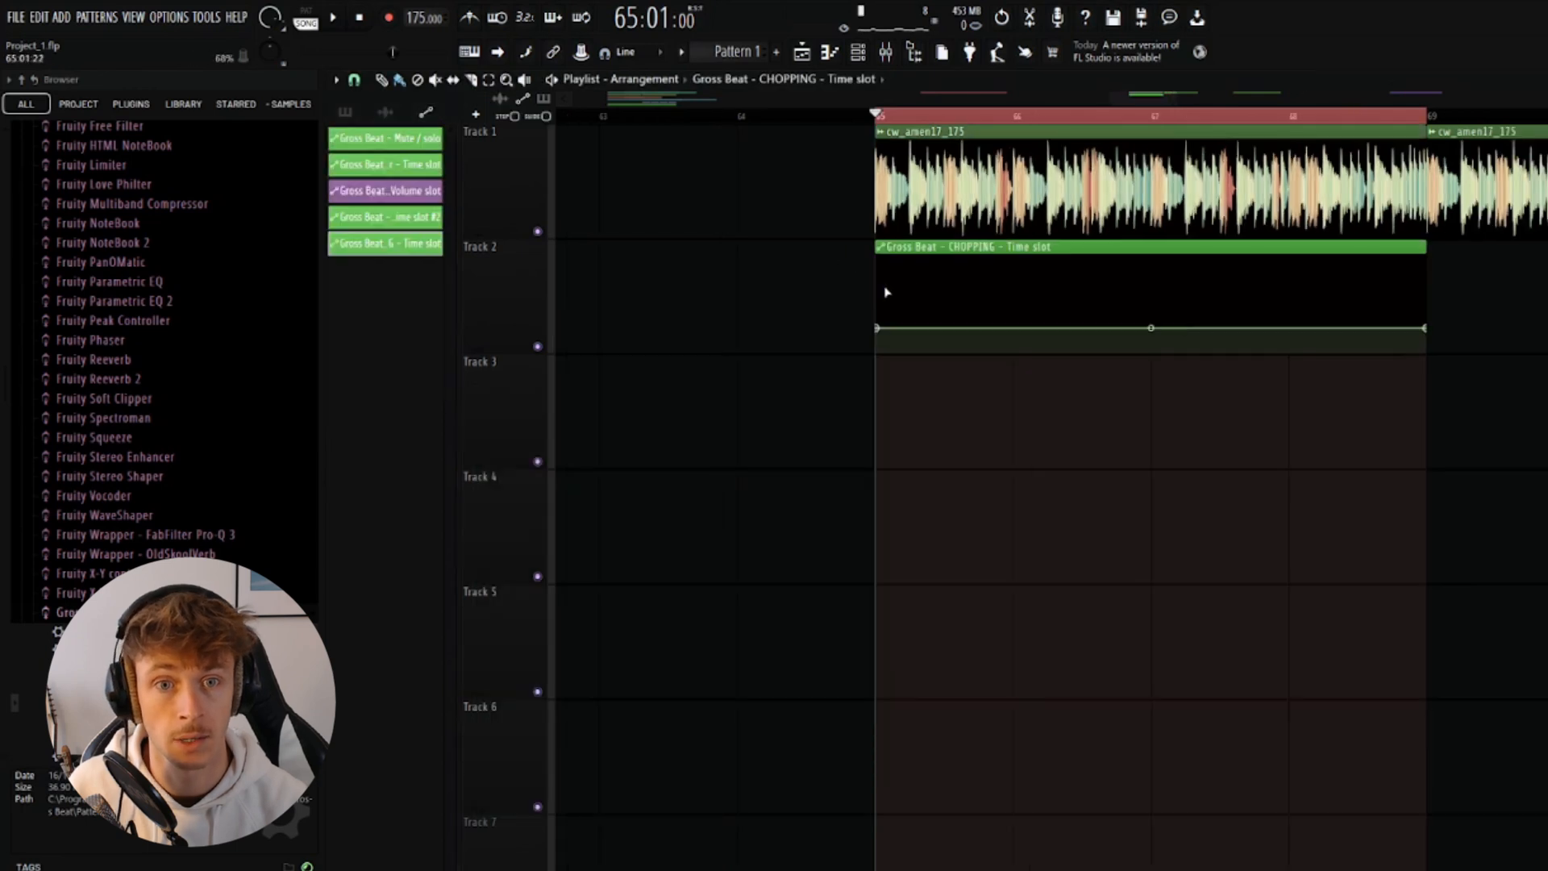
- Delete the Gross Beat automation clip from the playlist
{"action": "right_click", "coordinate": [1401, 328]}
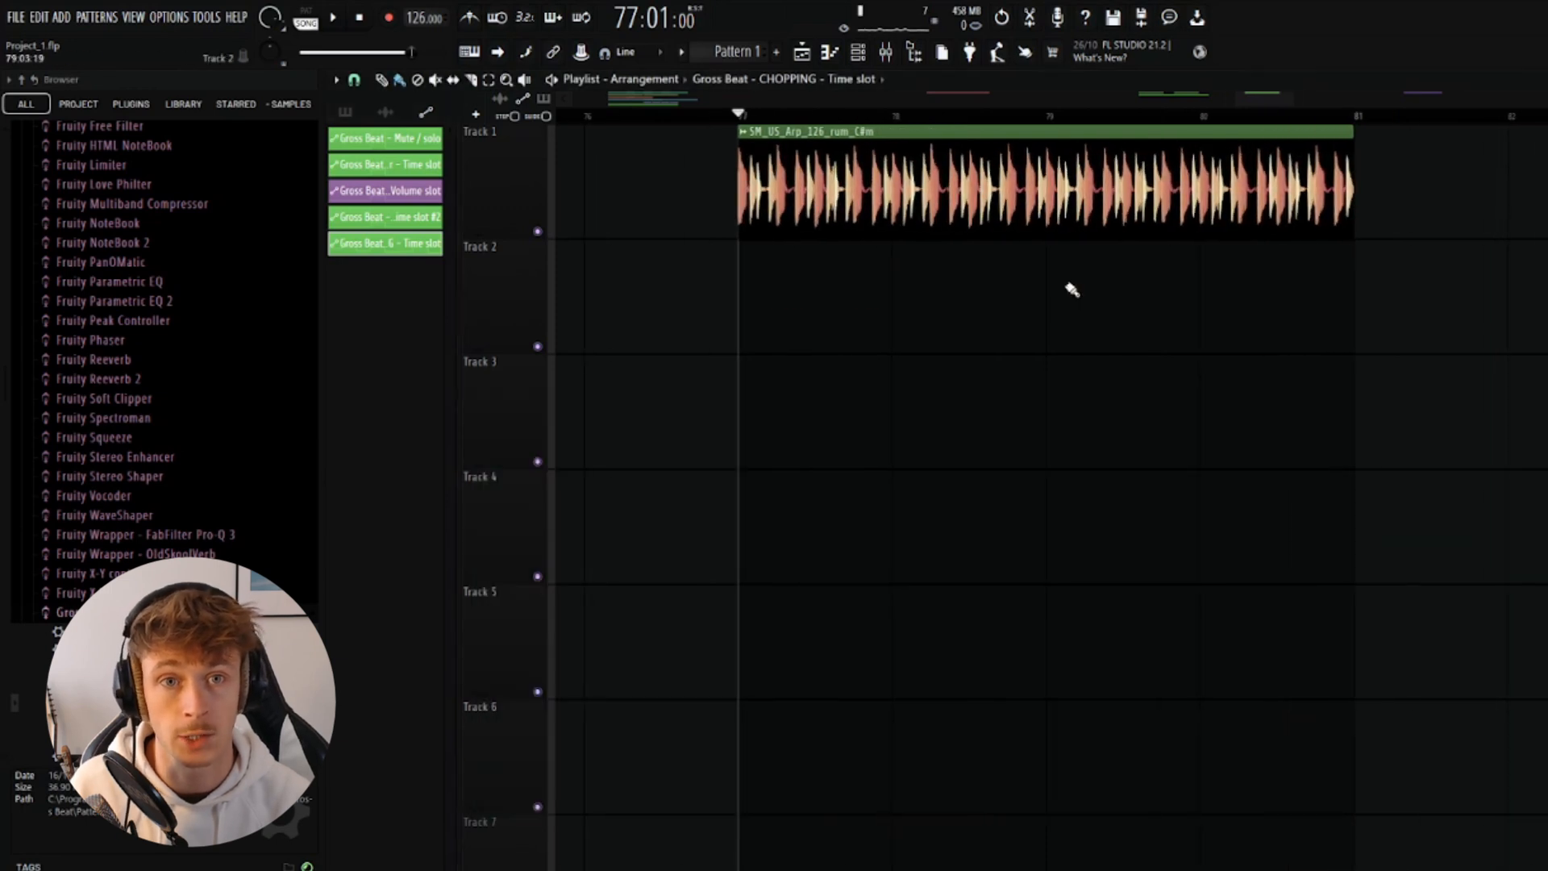
- Show the mixer over the playlist with the arp project's insert channels
{"action": "left_click", "coordinate": [332, 18]}
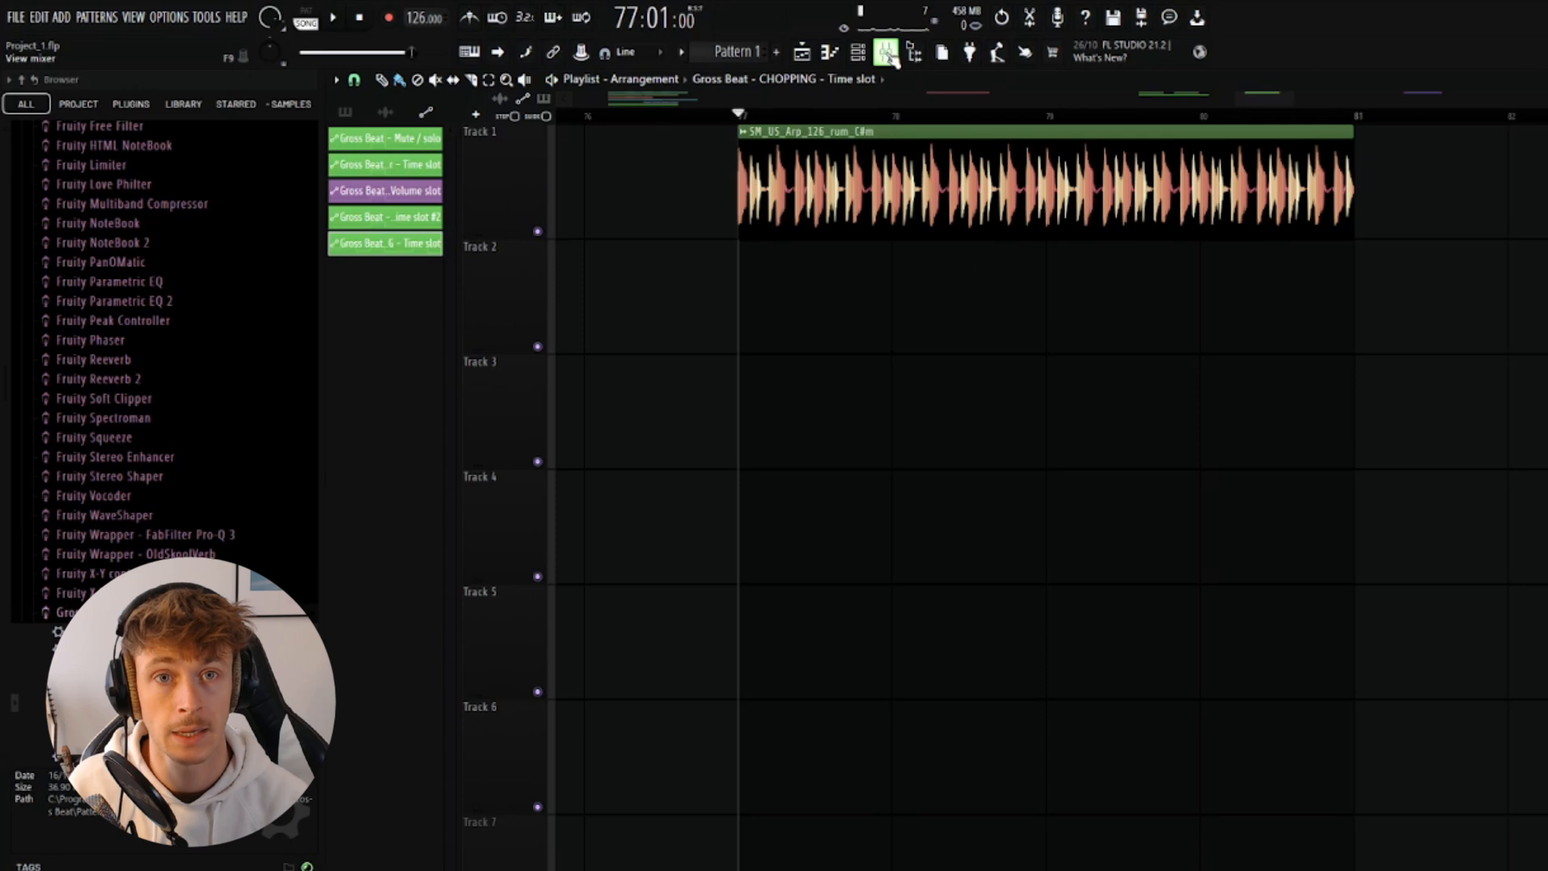
{"action": "left_click", "coordinate": [884, 52]}
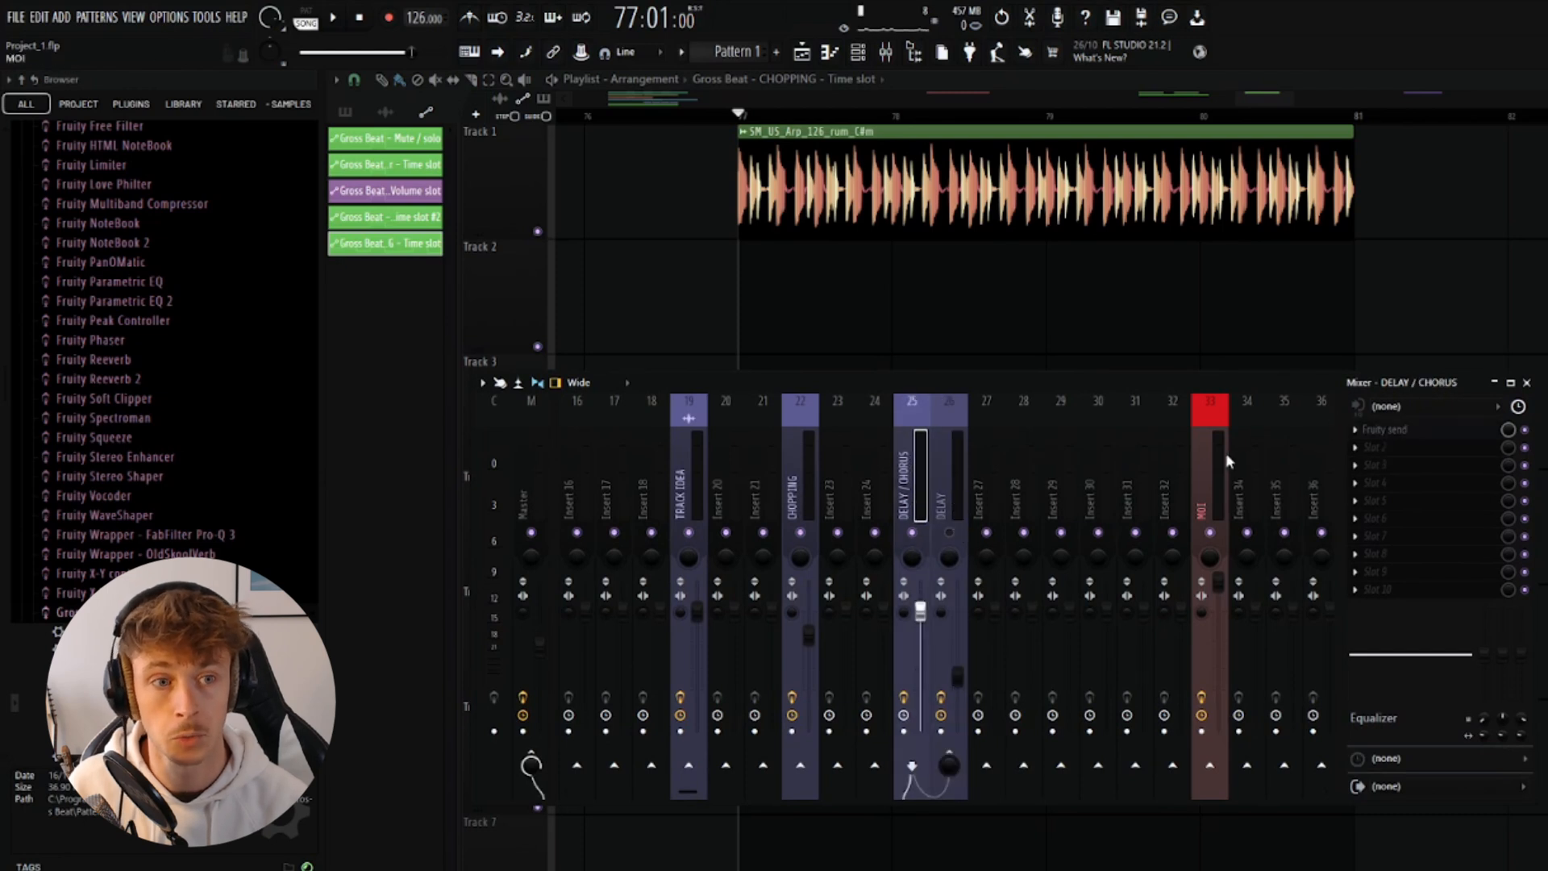
- Open Fruity Send on DELAY / CHORUS and list its send destinations, including DELAY
{"action": "left_click", "coordinate": [912, 765]}
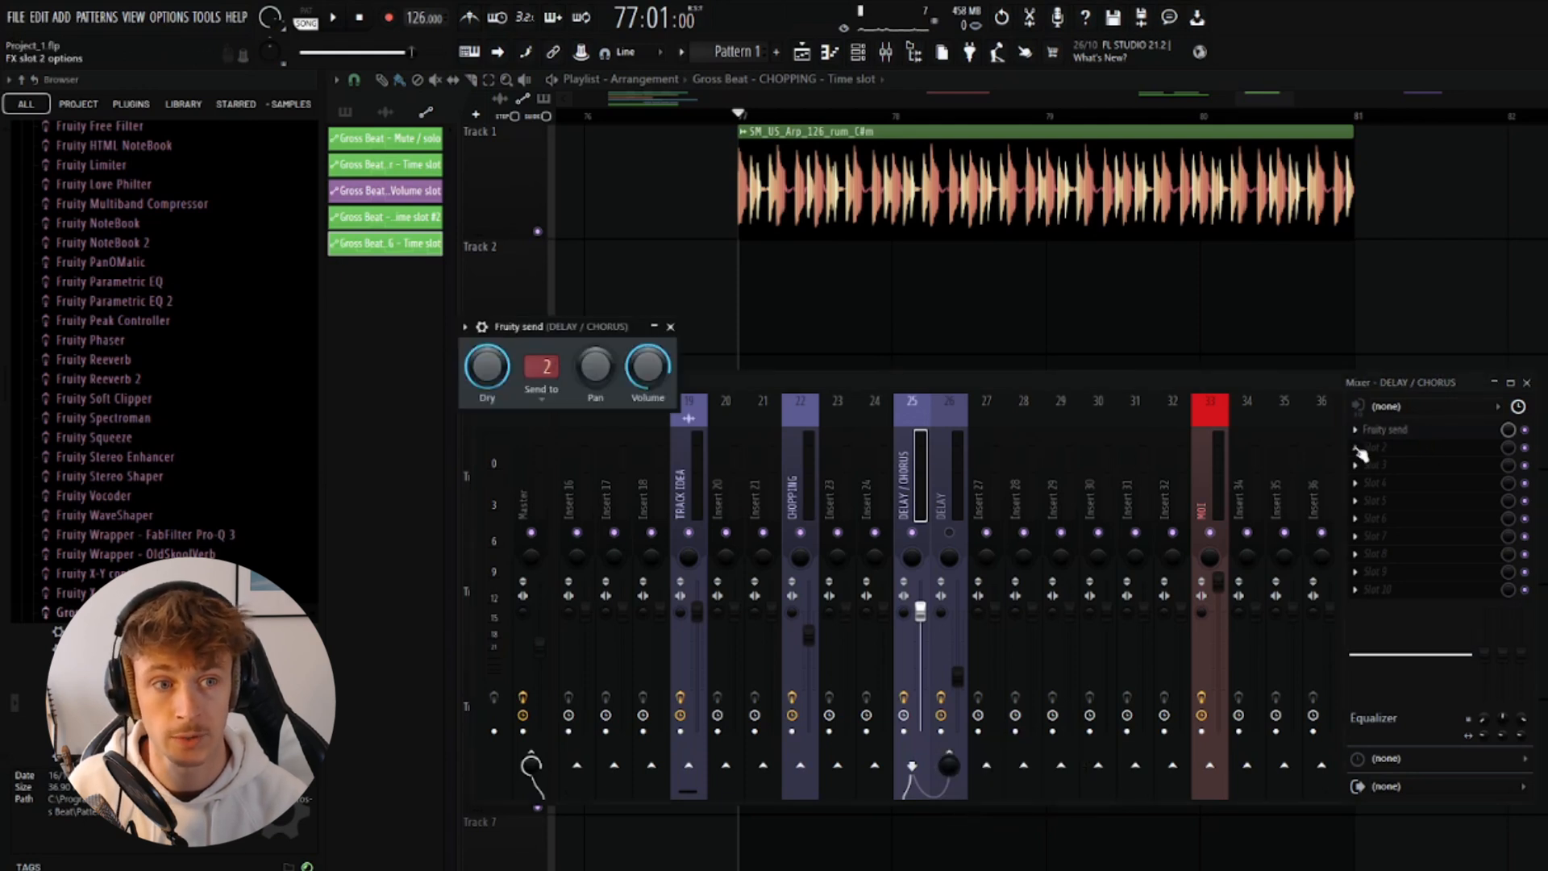
{"action": "left_click", "coordinate": [540, 366]}
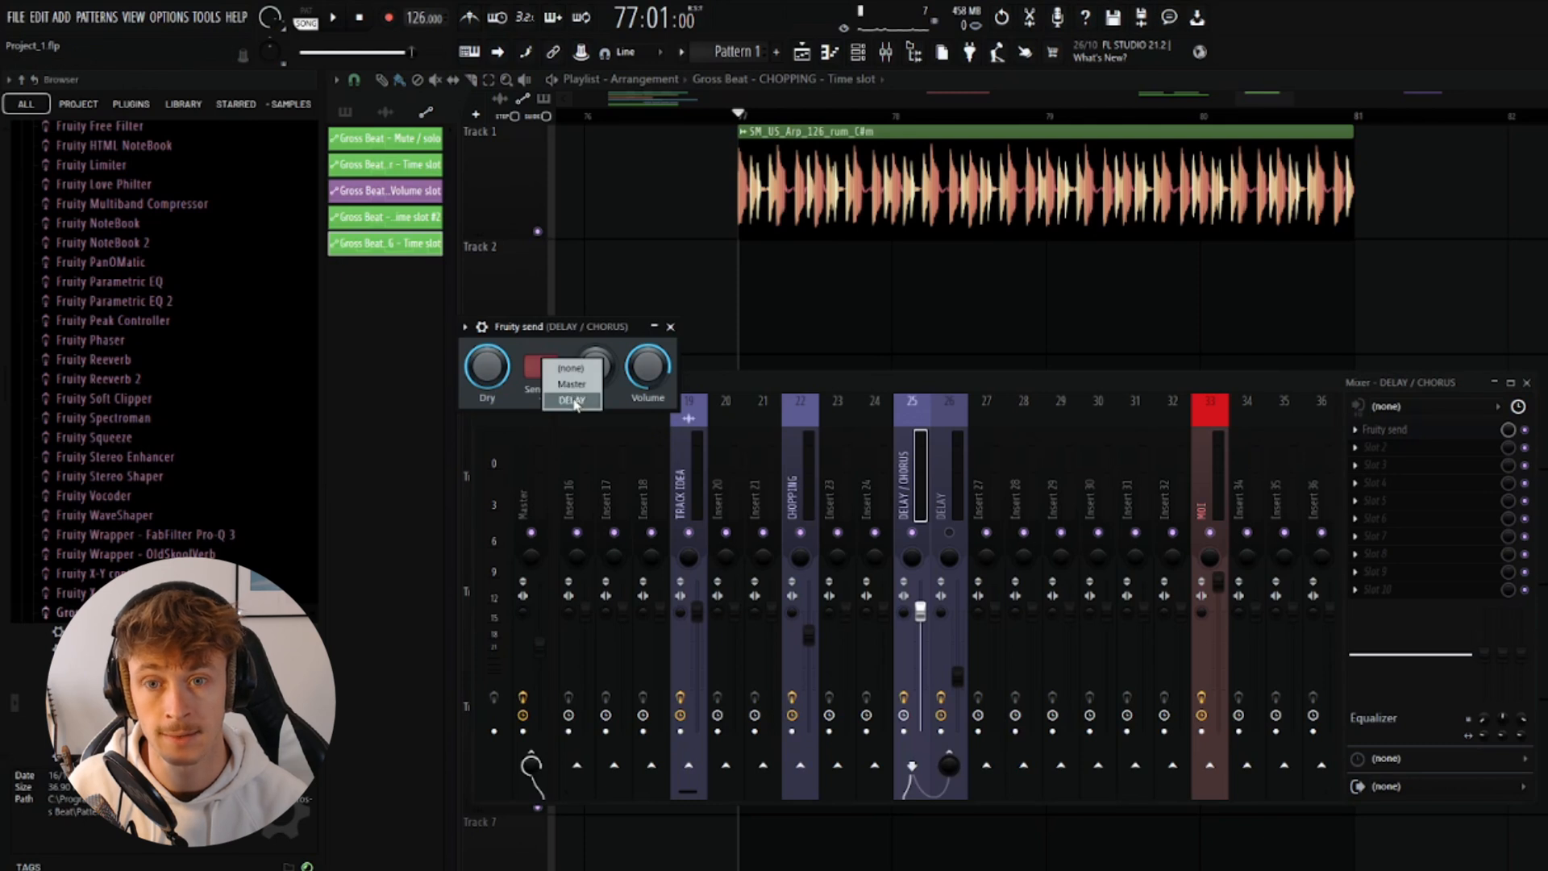
{"action": "mouse_move", "coordinate": [954, 498]}
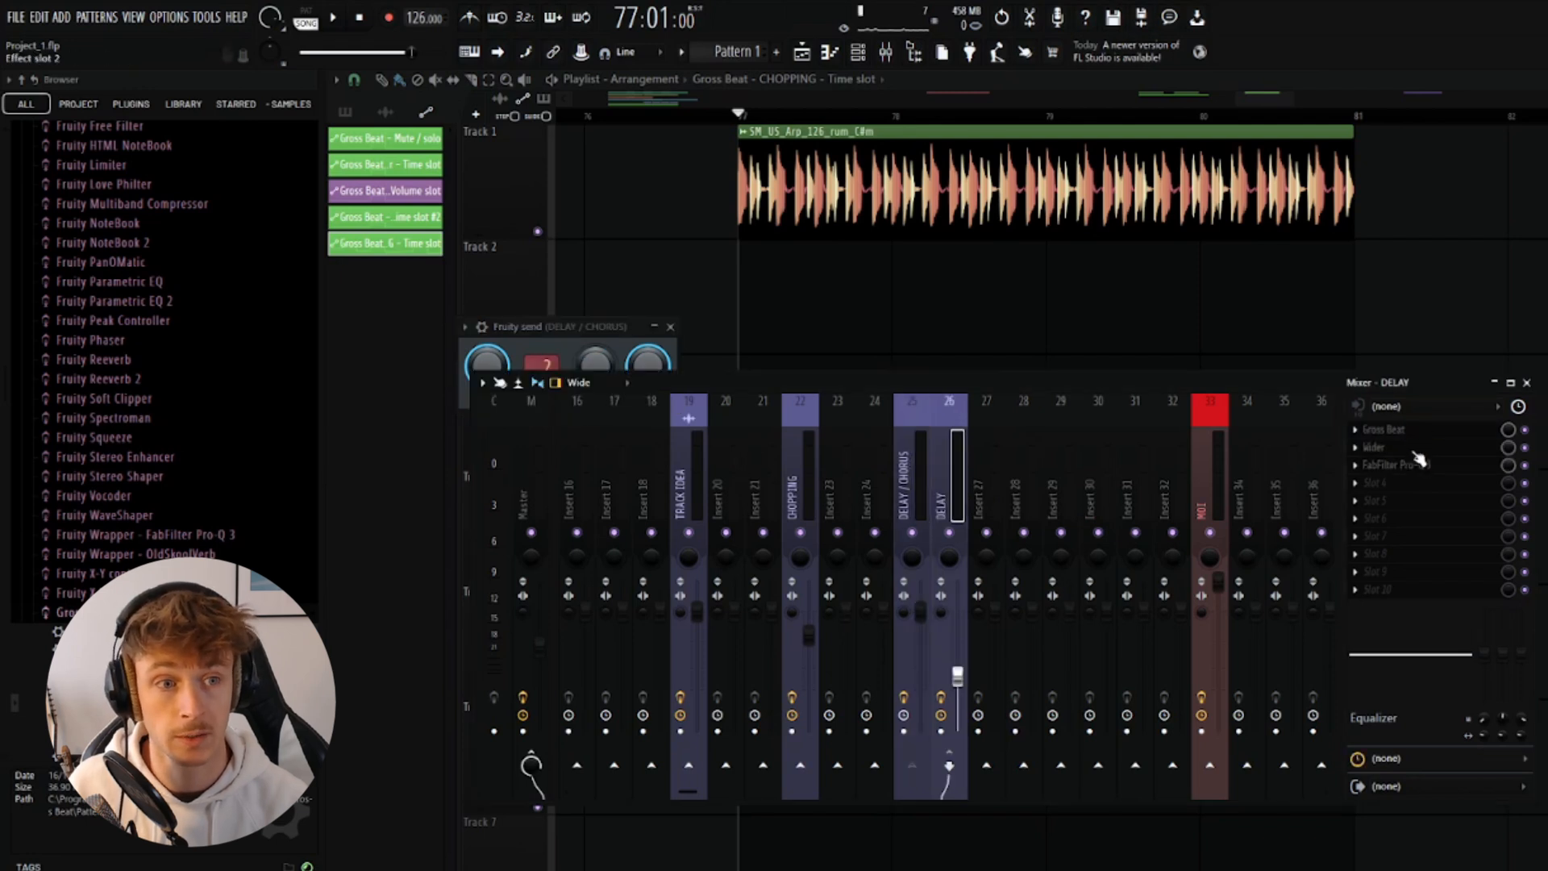
{"action": "left_click", "coordinate": [1392, 465]}
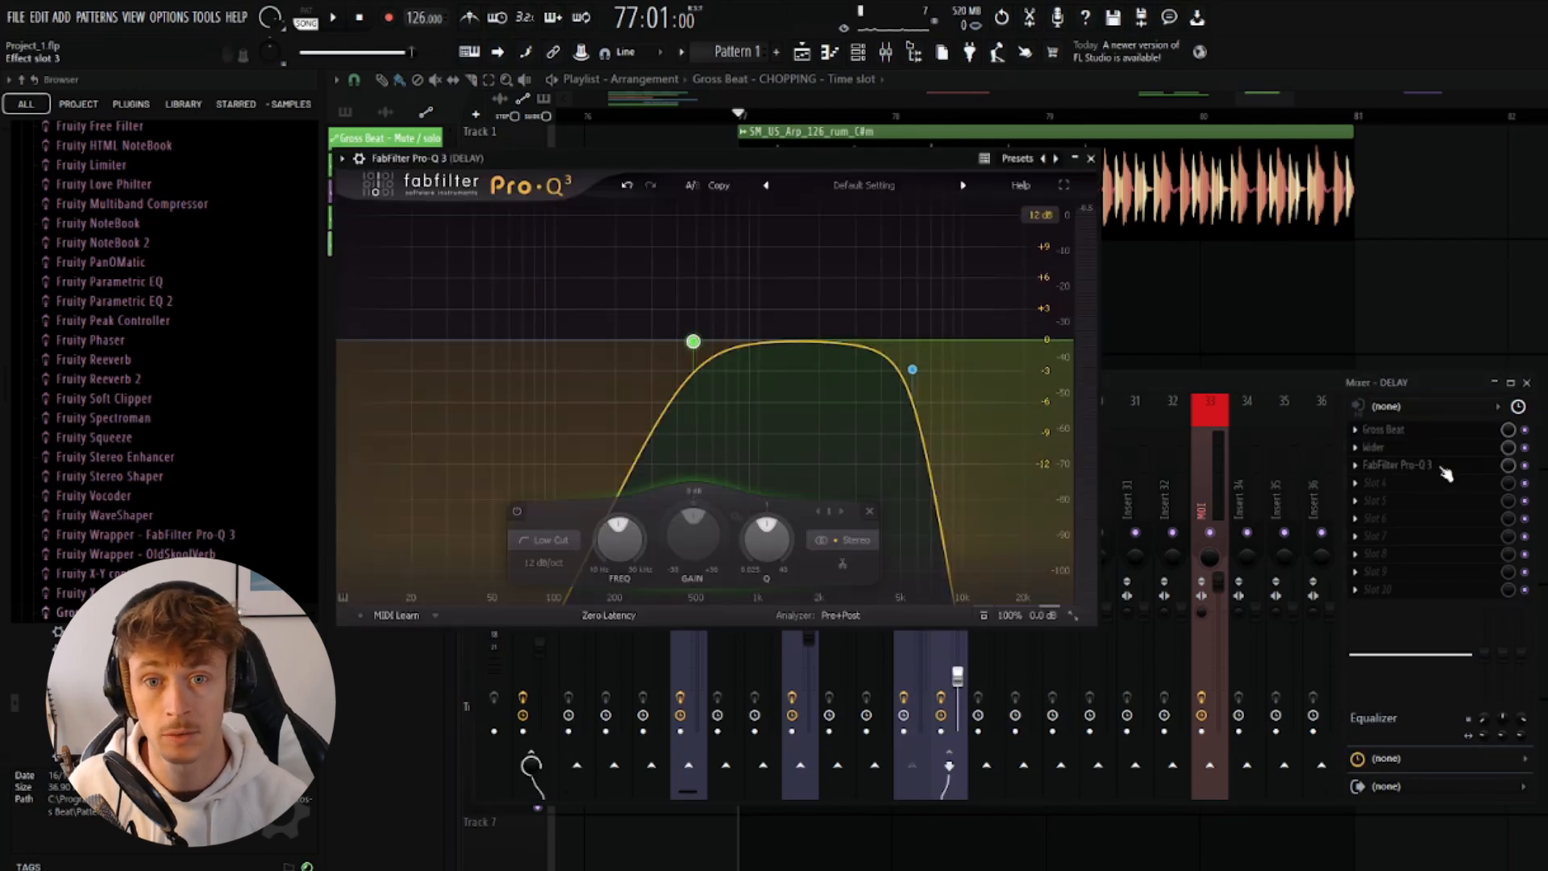
{"action": "left_click", "coordinate": [1090, 158]}
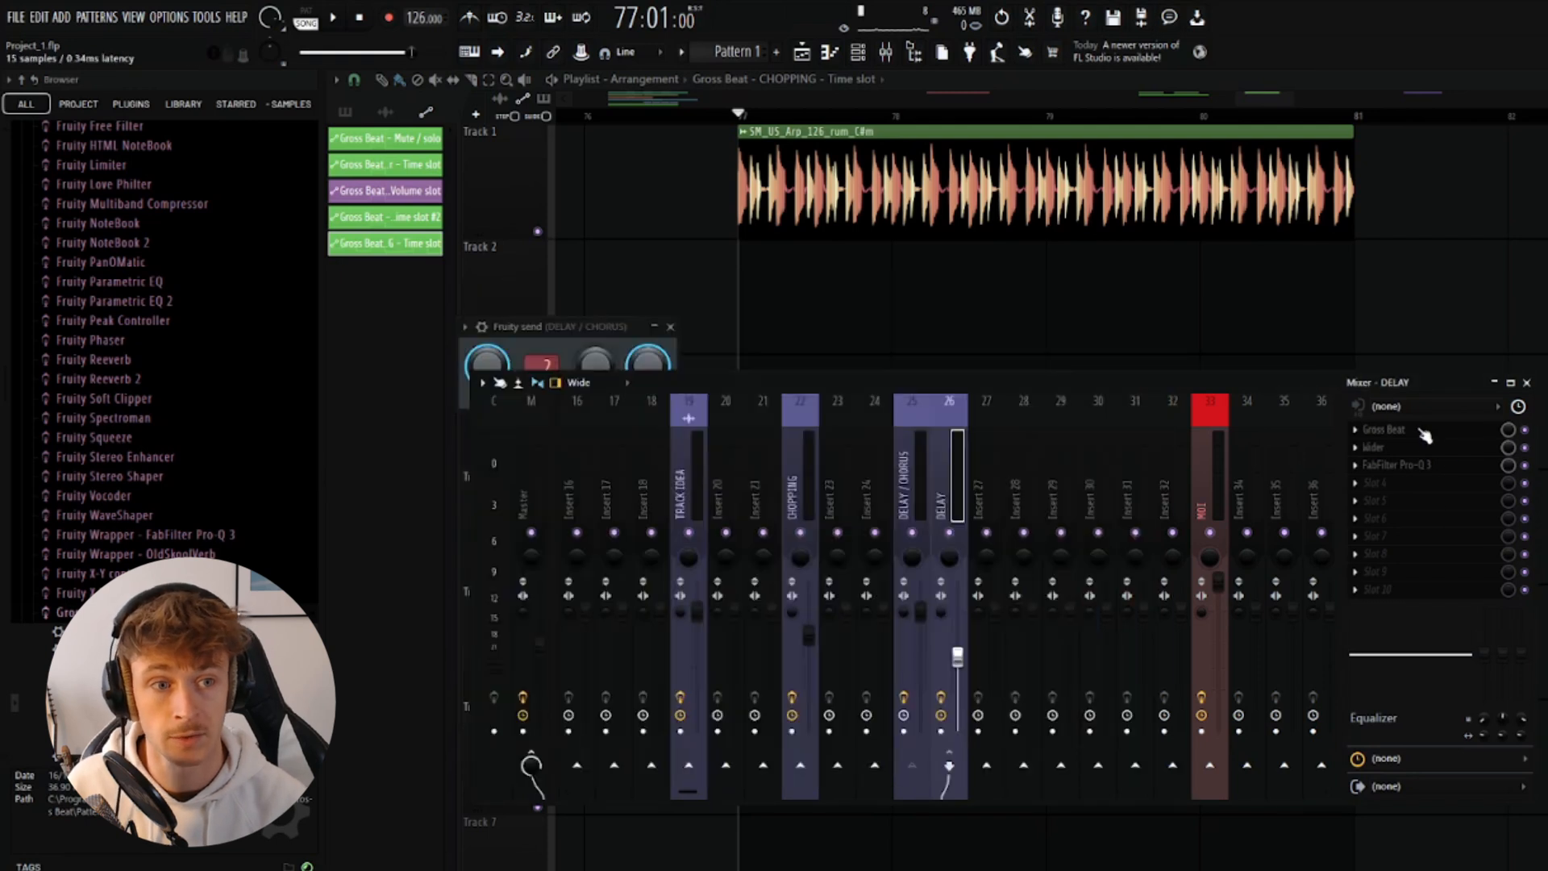
- Audition Gross Beat's Basic 7 then Basic 5 time pattern on the DELAY track
{"action": "left_click", "coordinate": [1382, 429]}
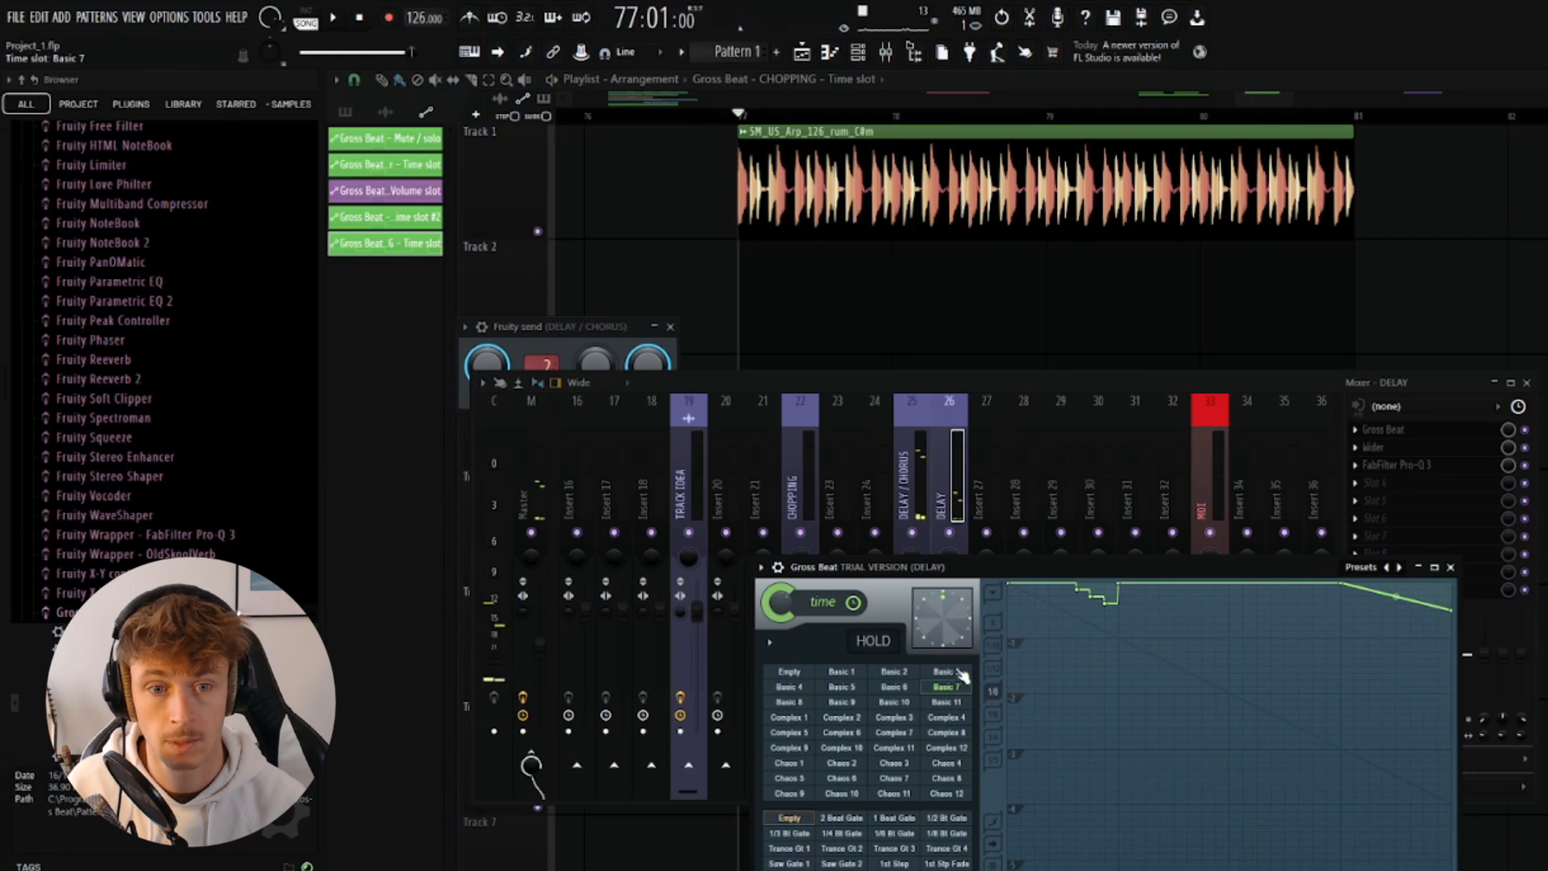
{"action": "left_click", "coordinate": [840, 687]}
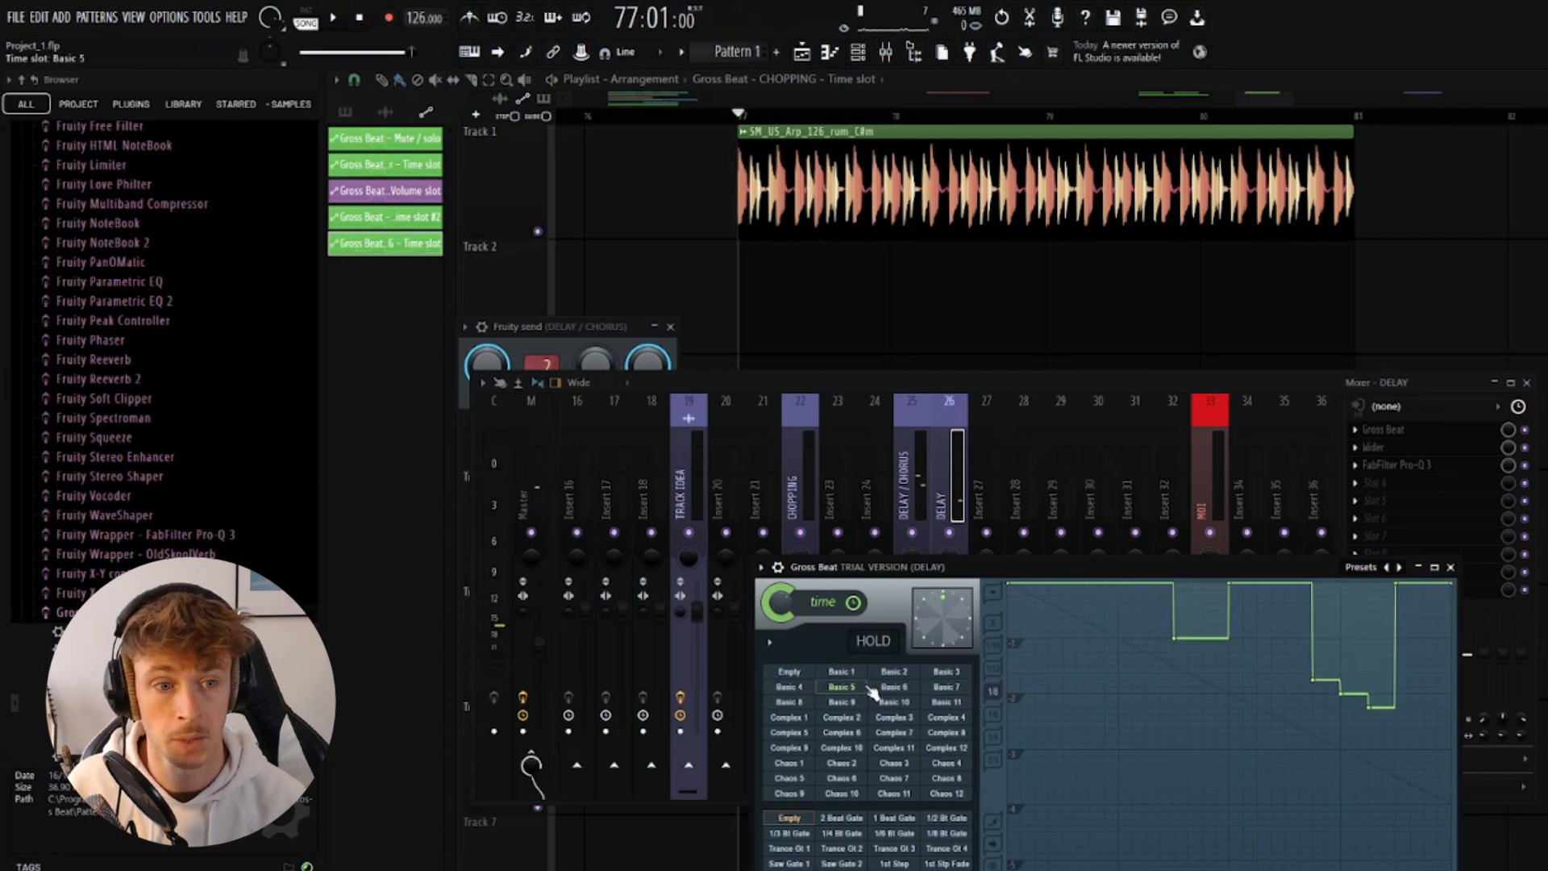